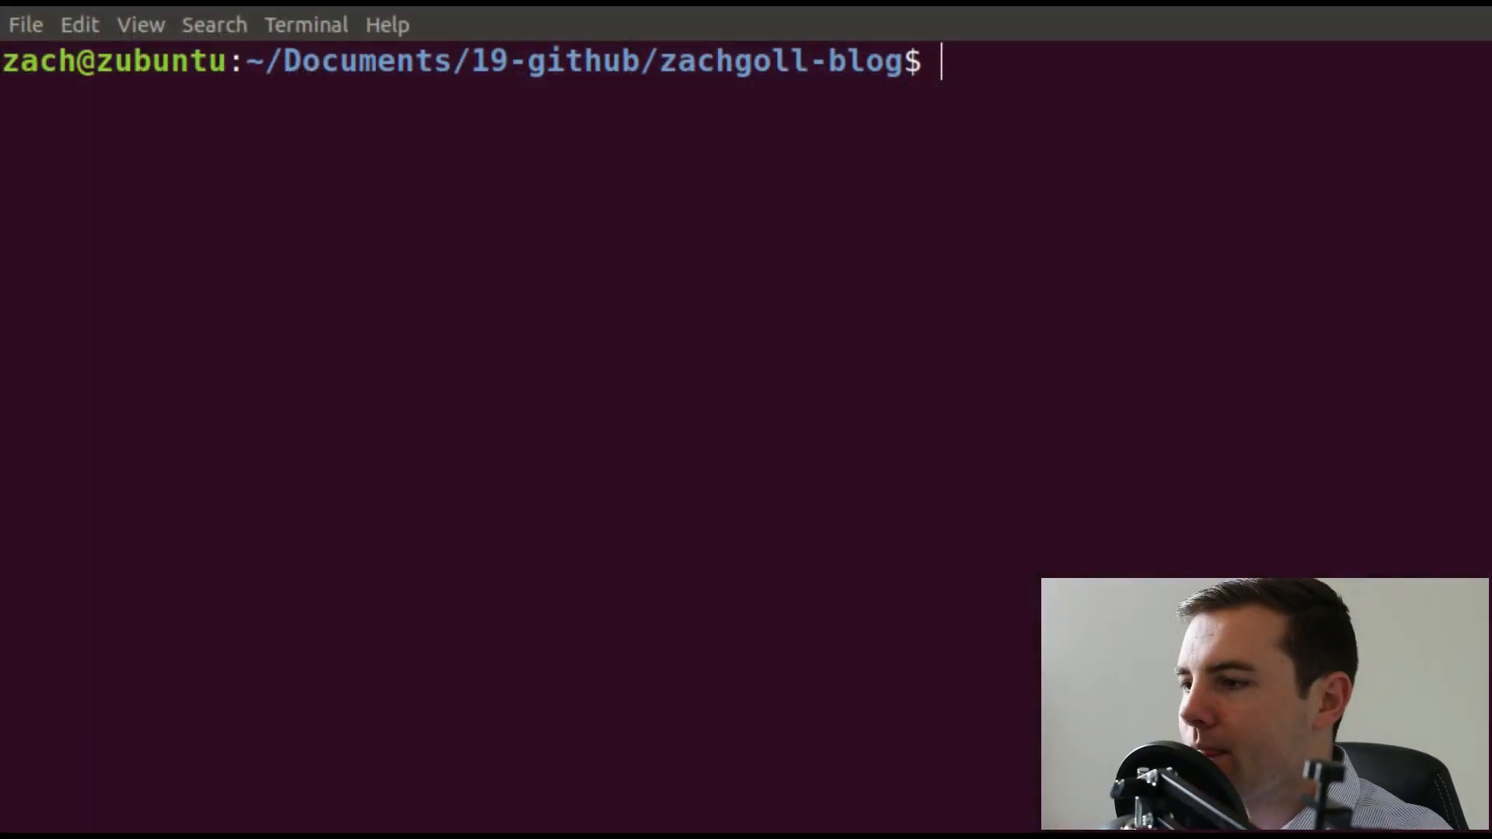
mouse_move(337, 306)
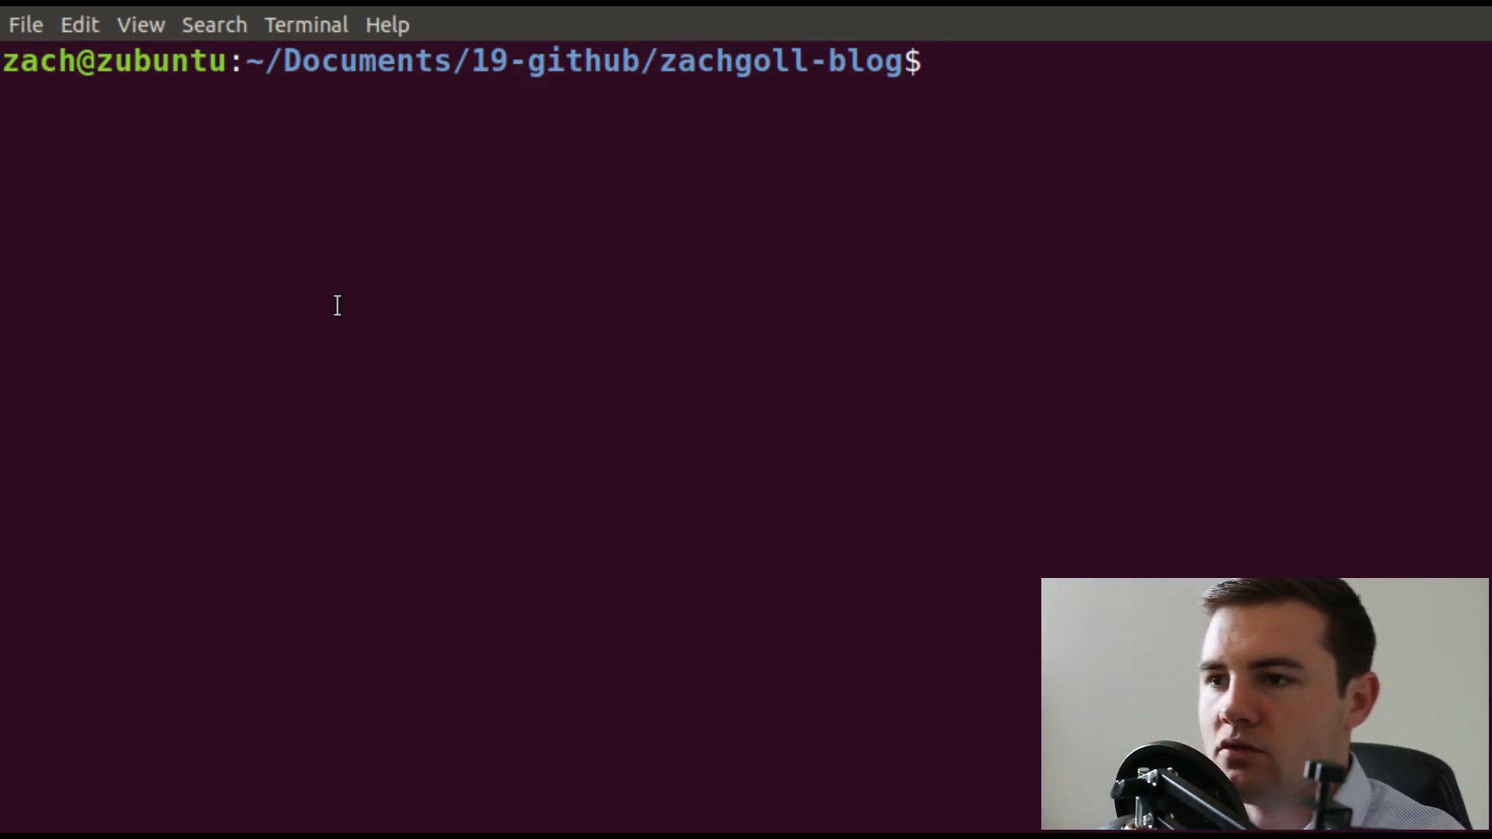
Return to the home directory and confirm the working directory is /home/zach.
type("c")
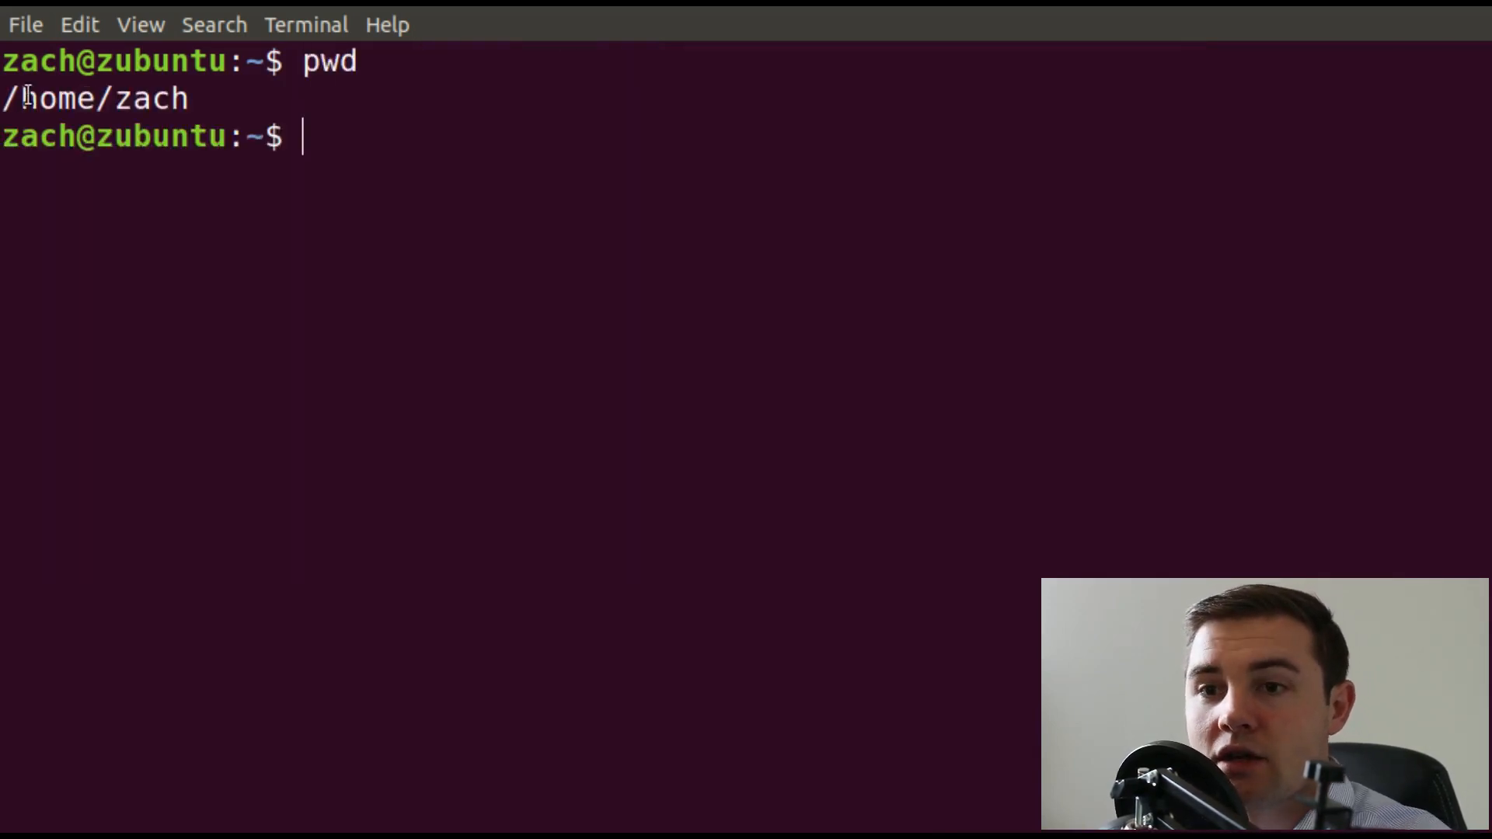
double_click(147, 98)
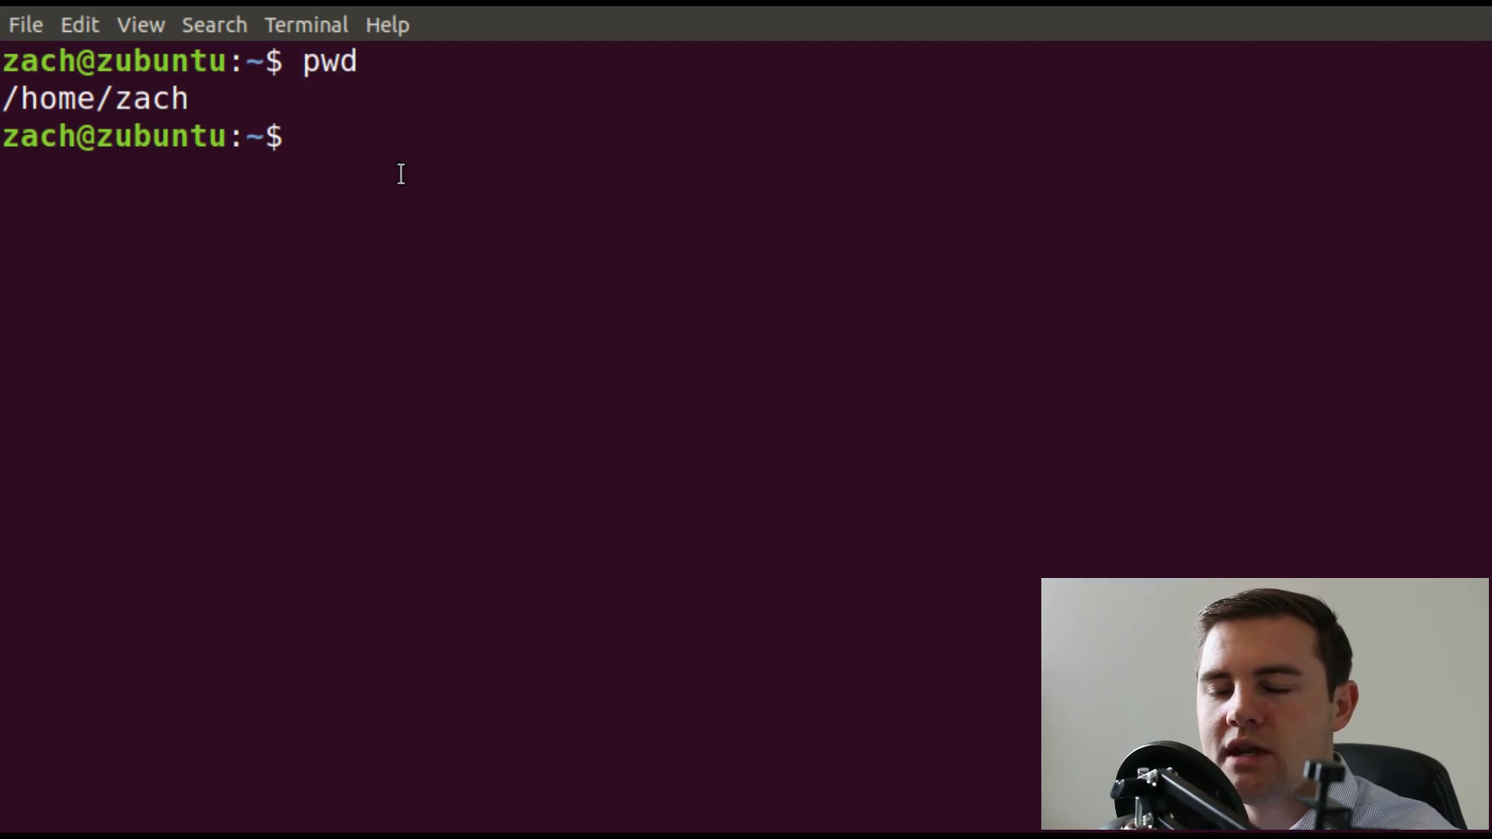
type("su")
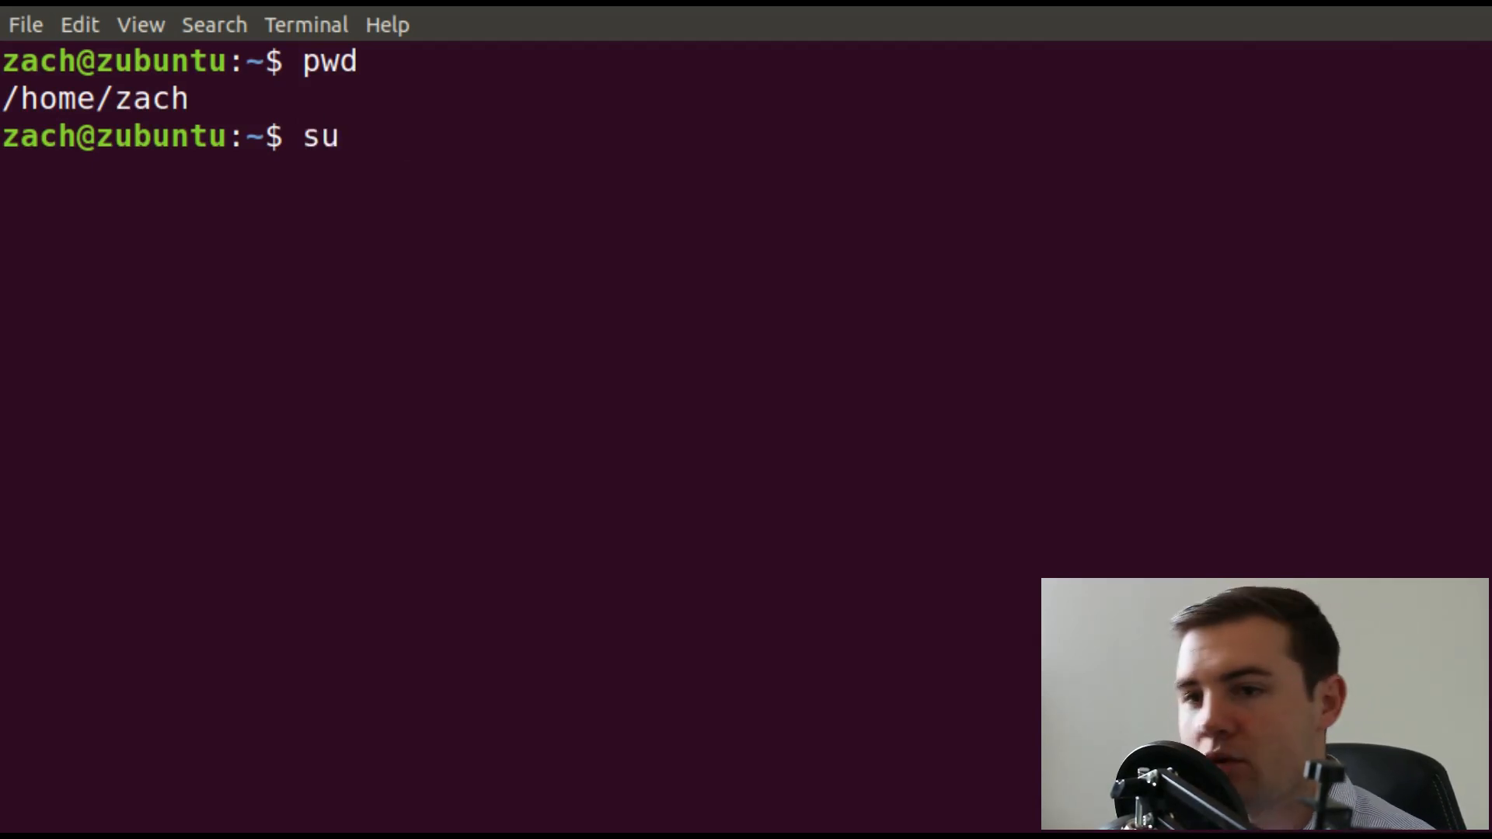
Attempt su to root, get an Authentication failure, then clear the screen with Ctrl+L.
key("Return")
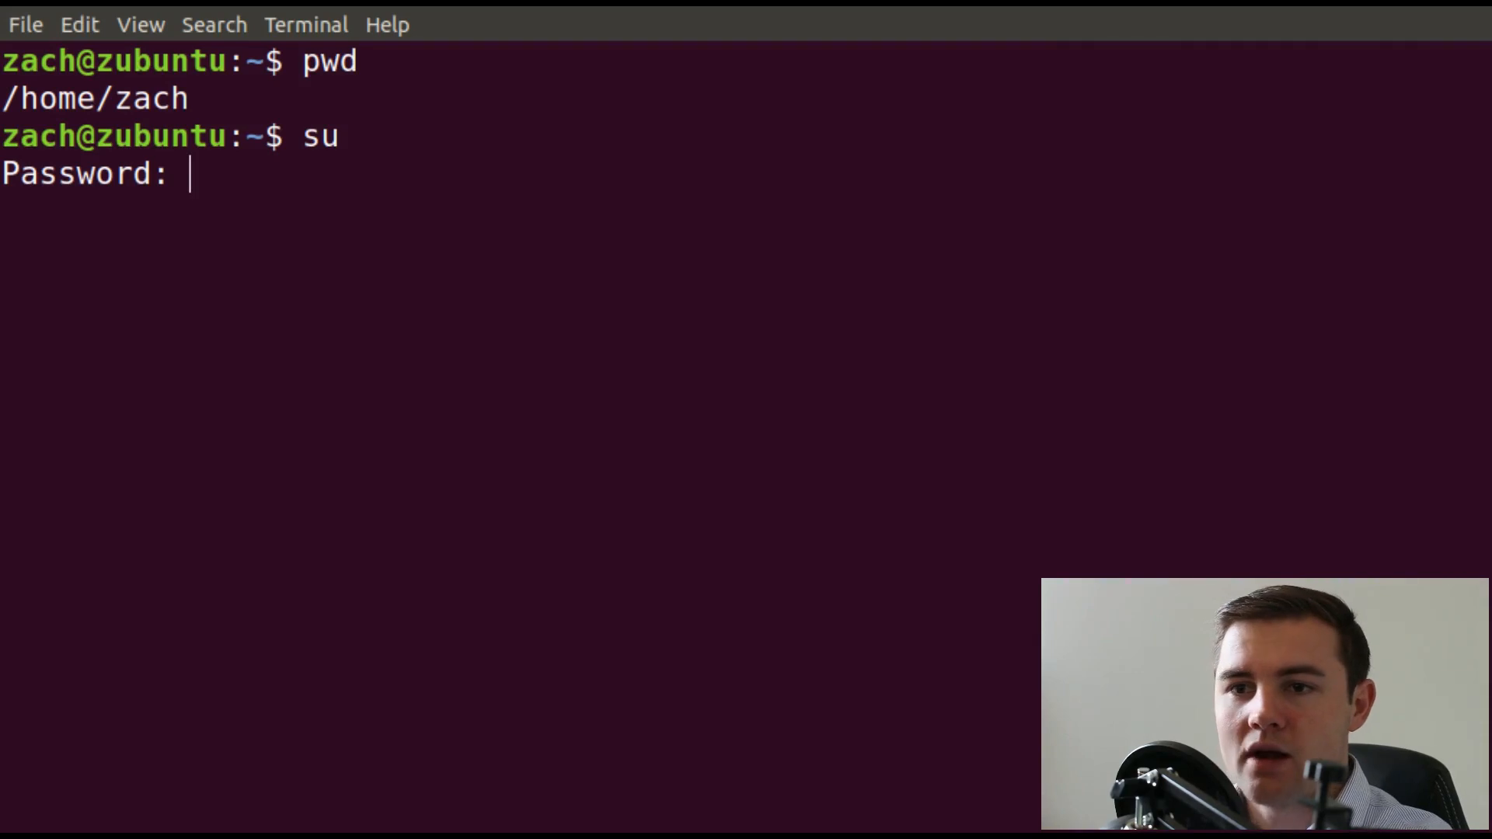
key("Return")
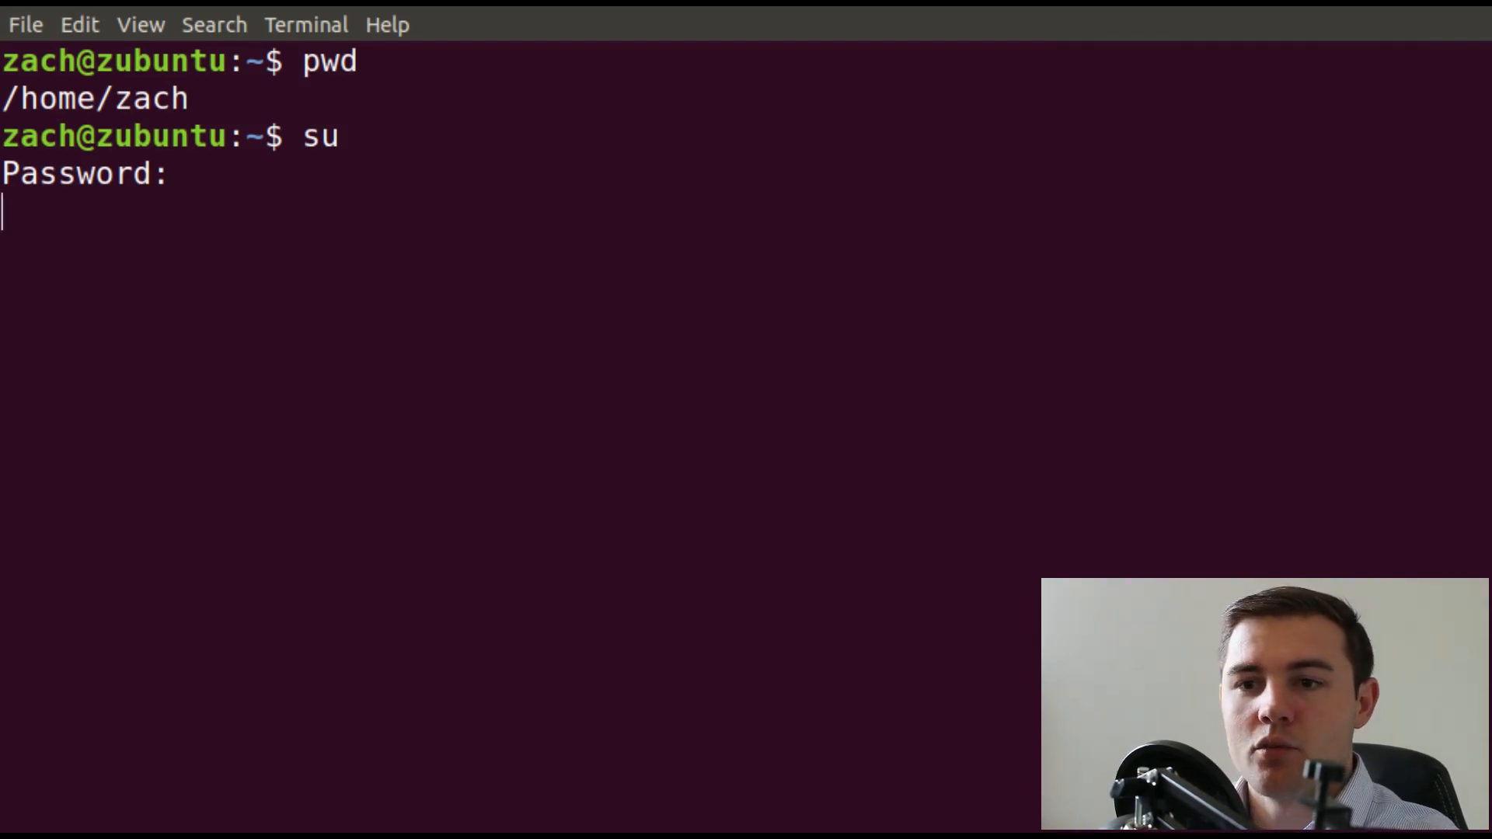
key("Return")
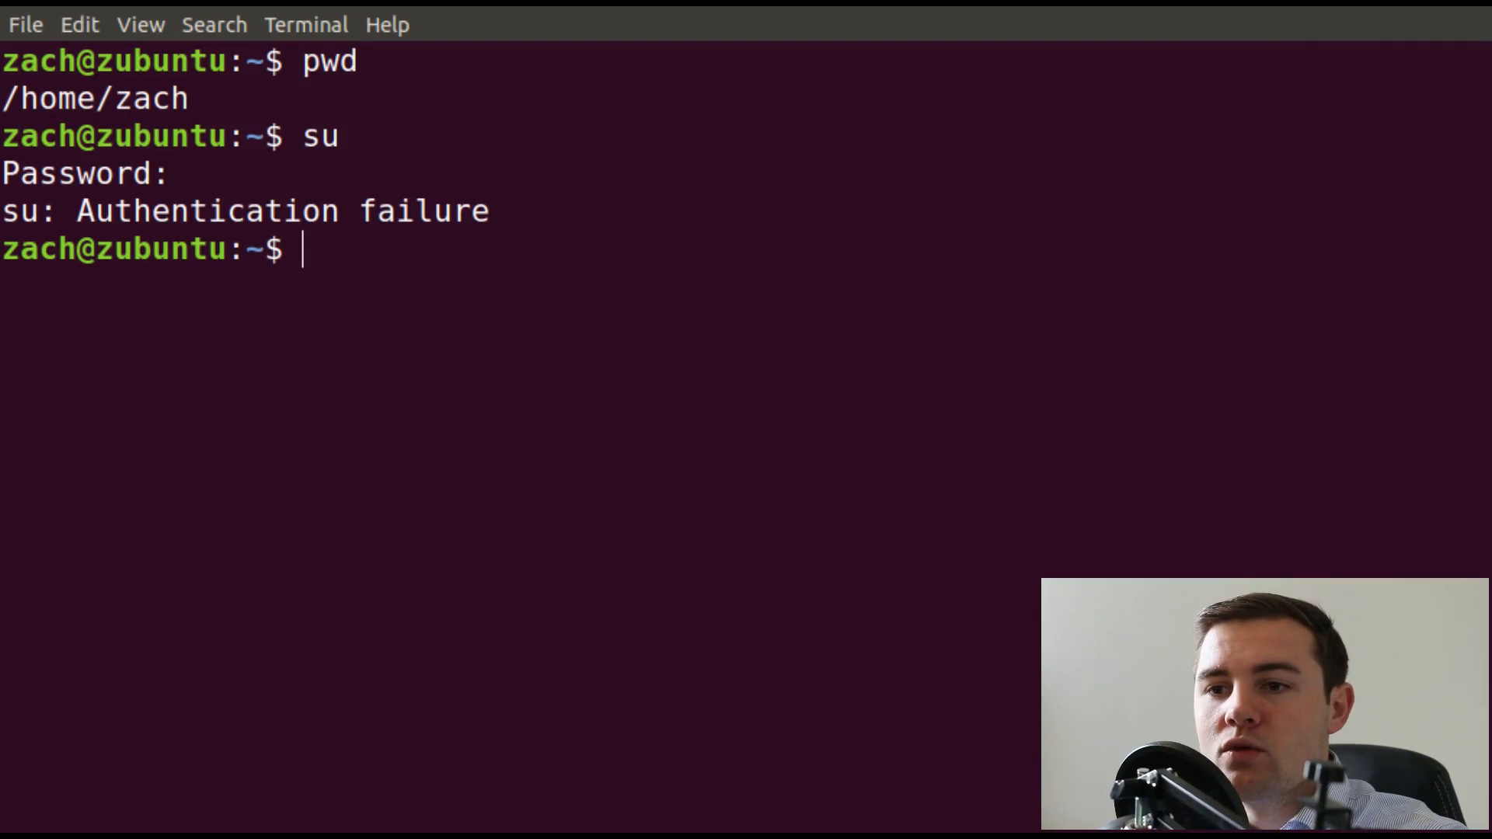
type("sudo")
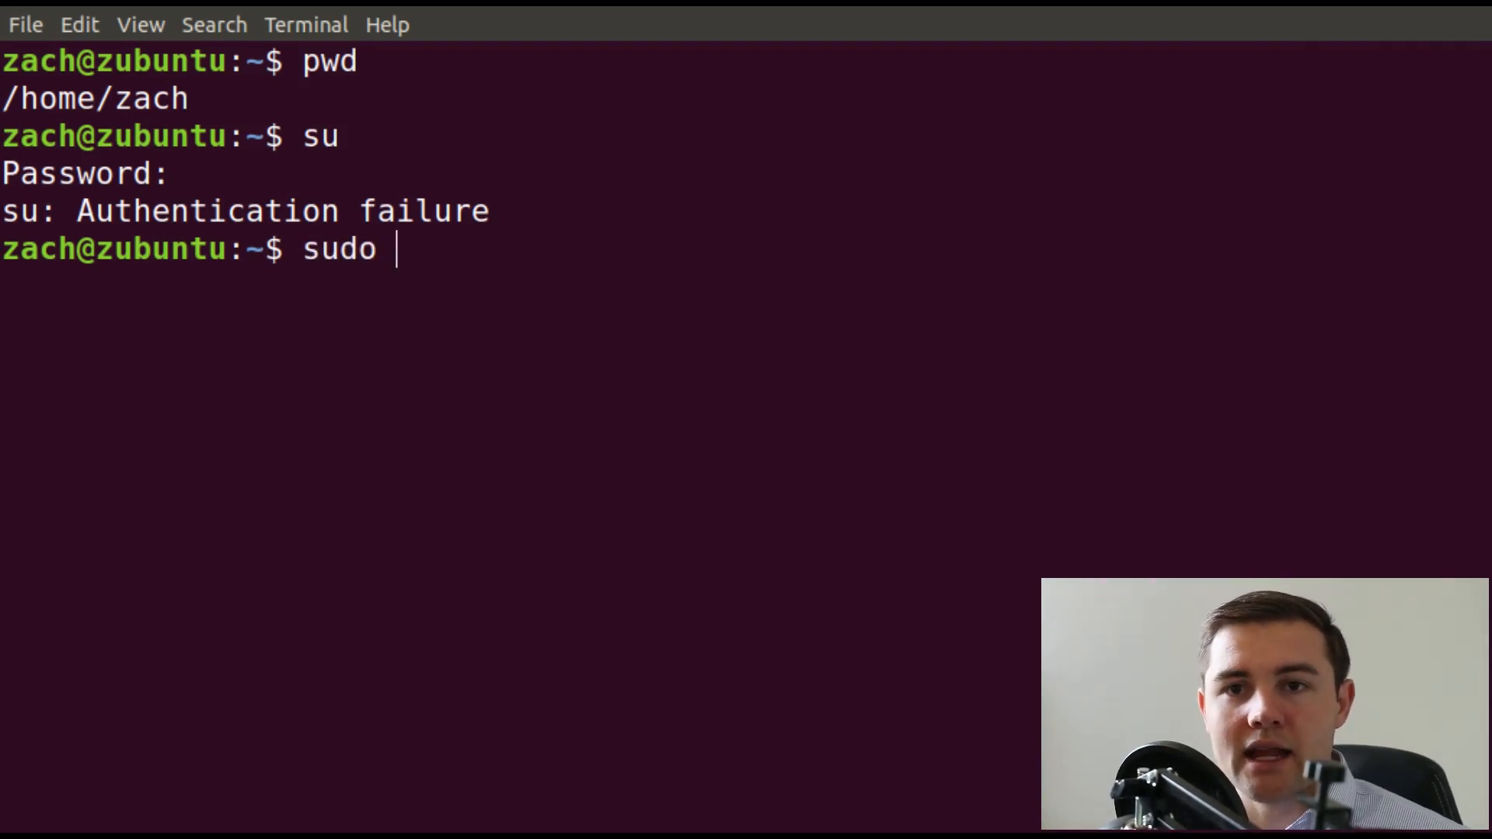
key("ctrl+l")
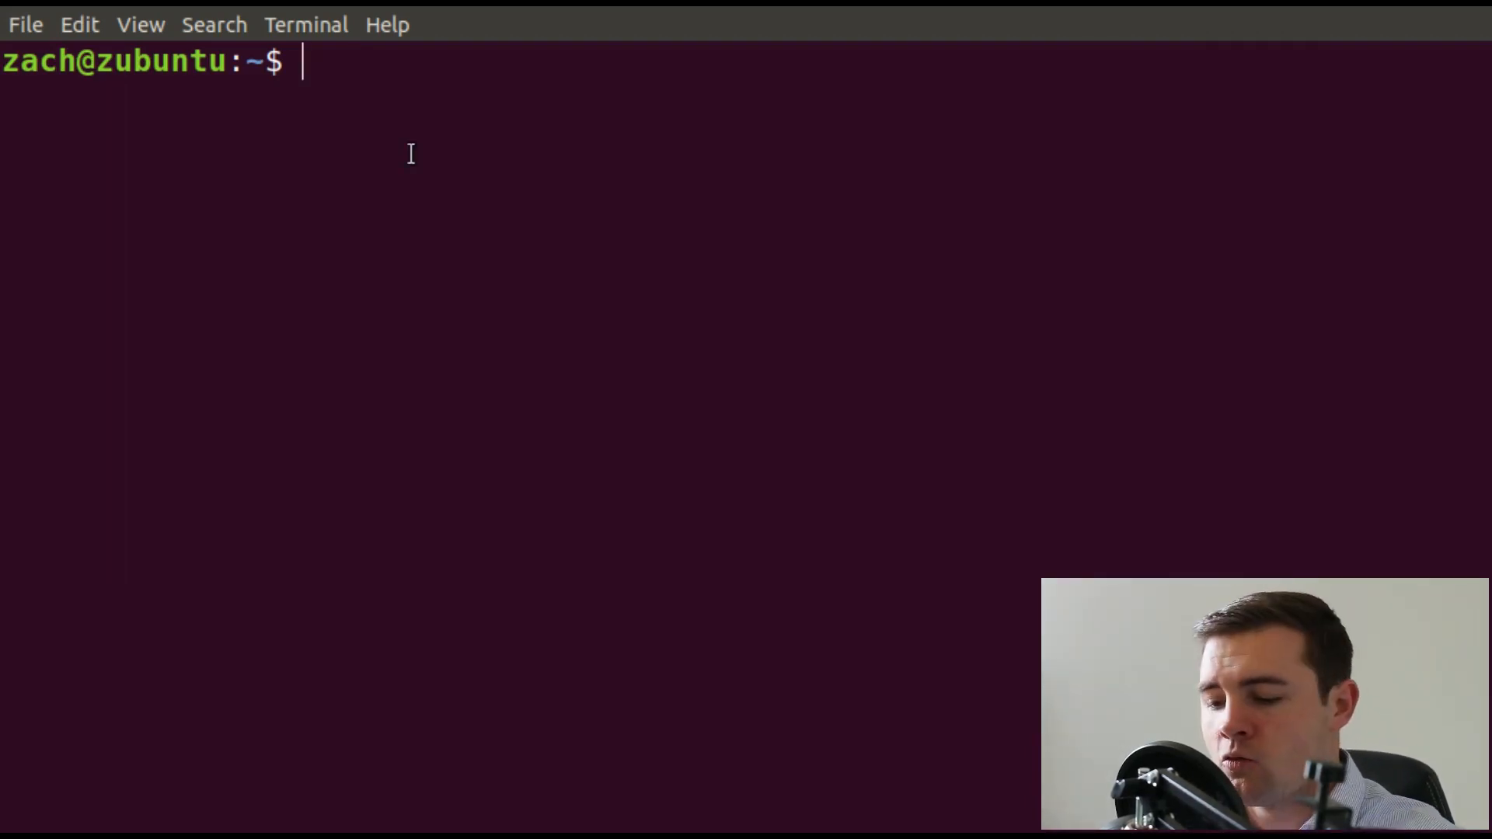
Open /etc/sudoers in Vim without sudo, hit Permission Denied, and quit with :q.
type("sudo")
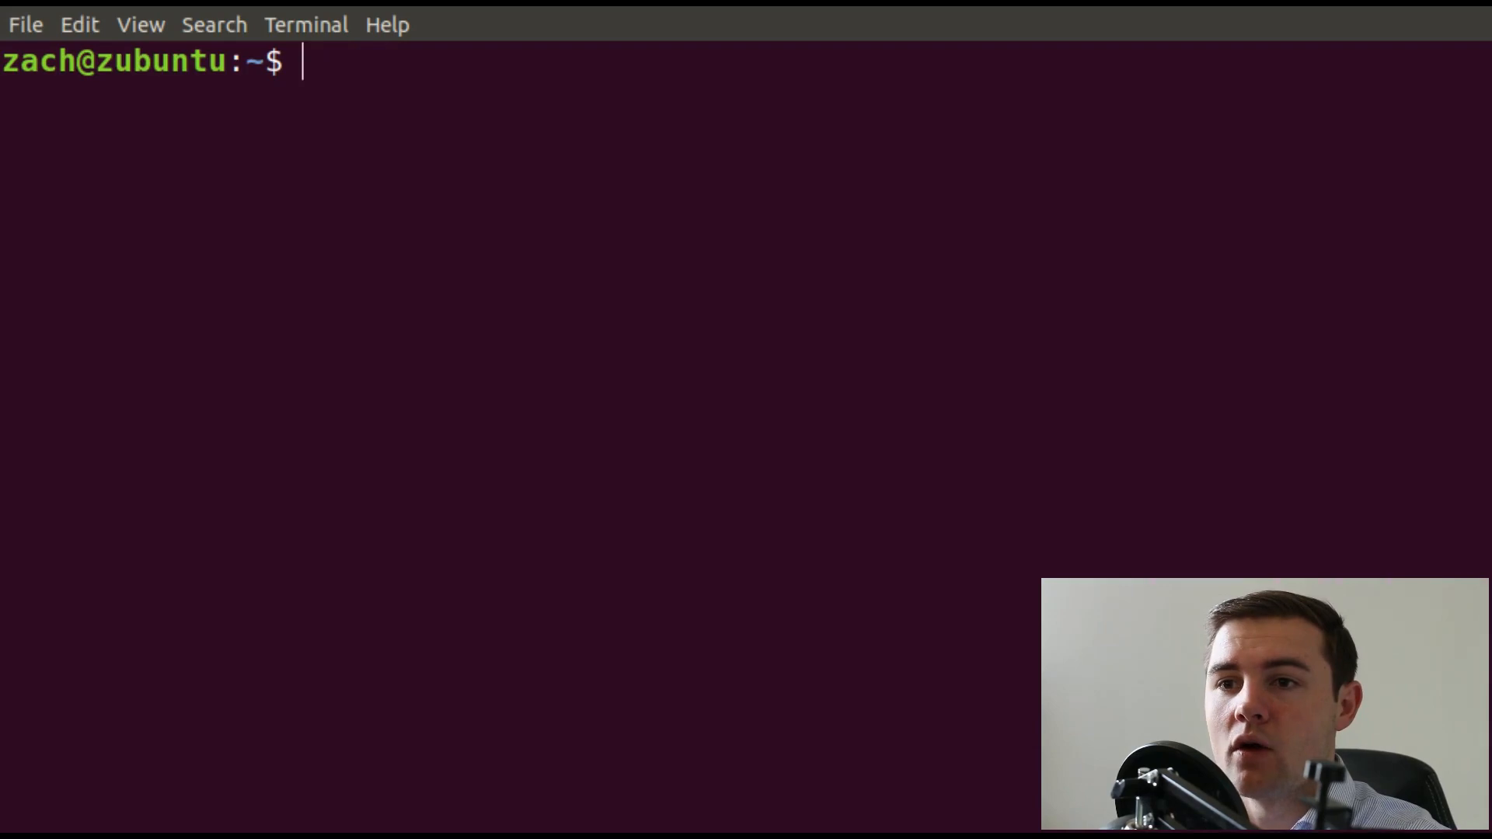
type("vim")
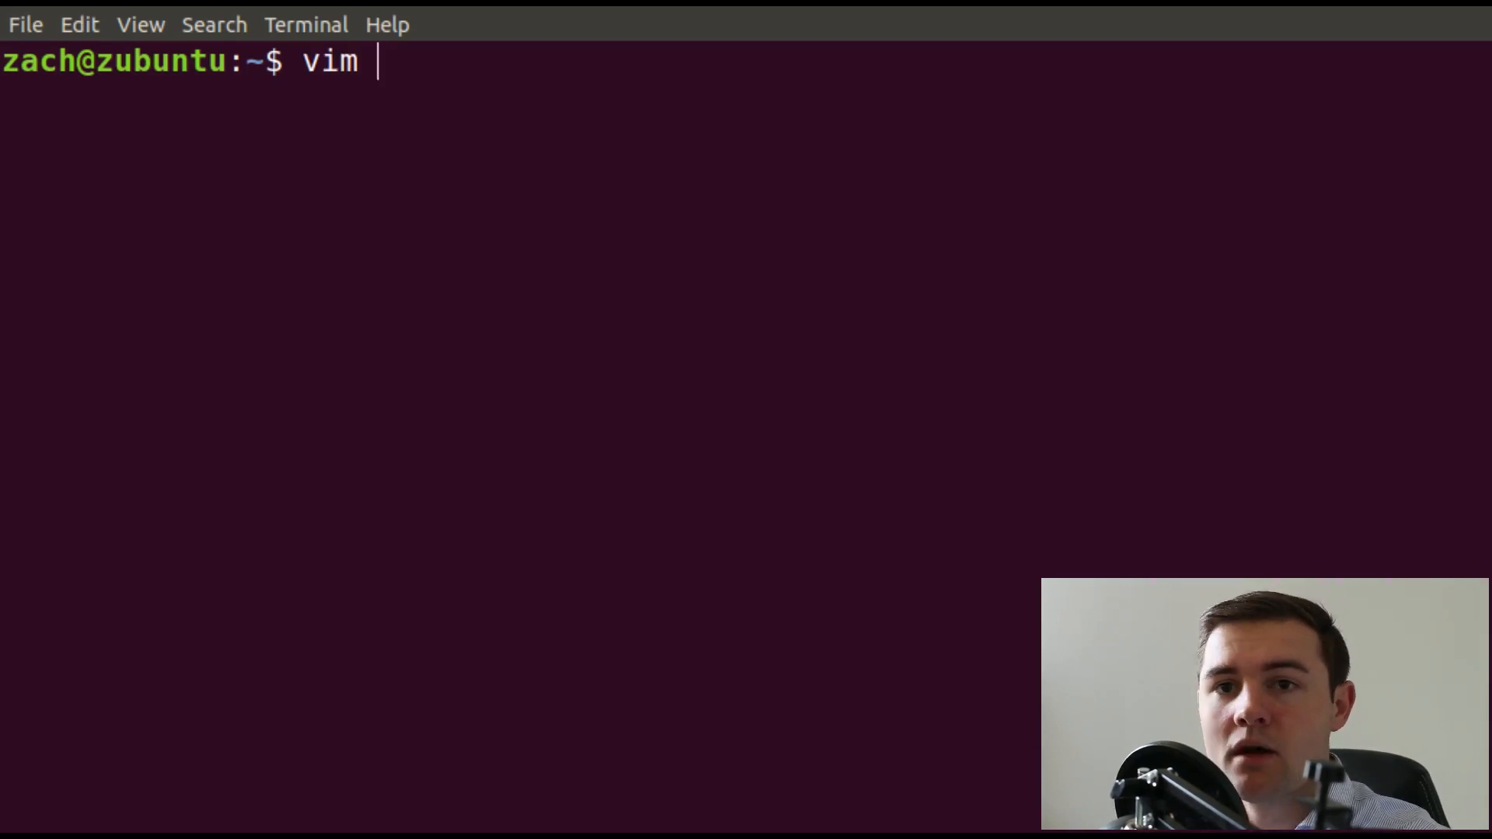
type("/etc/sudoer")
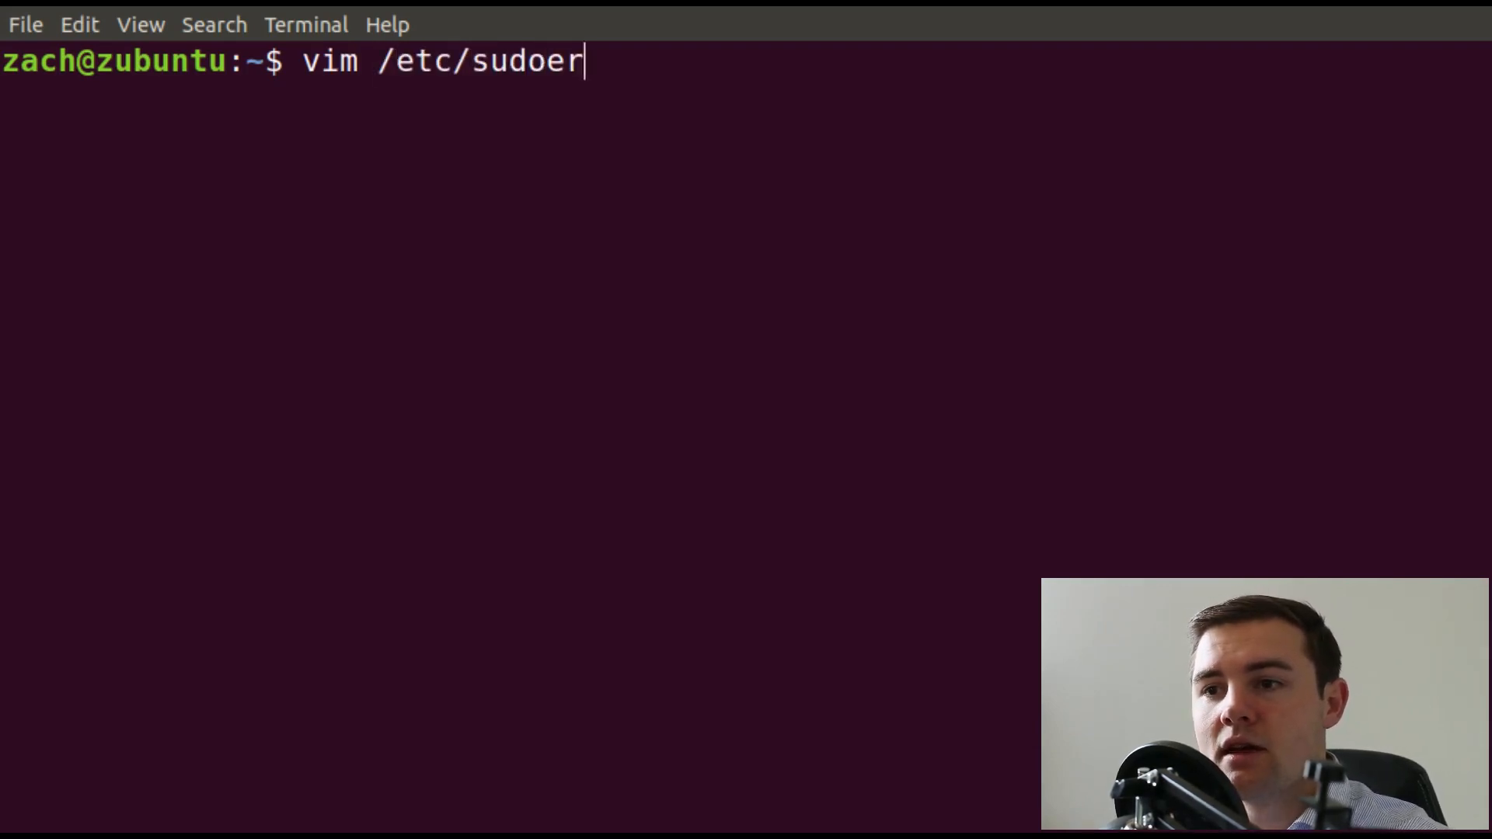
key("Return")
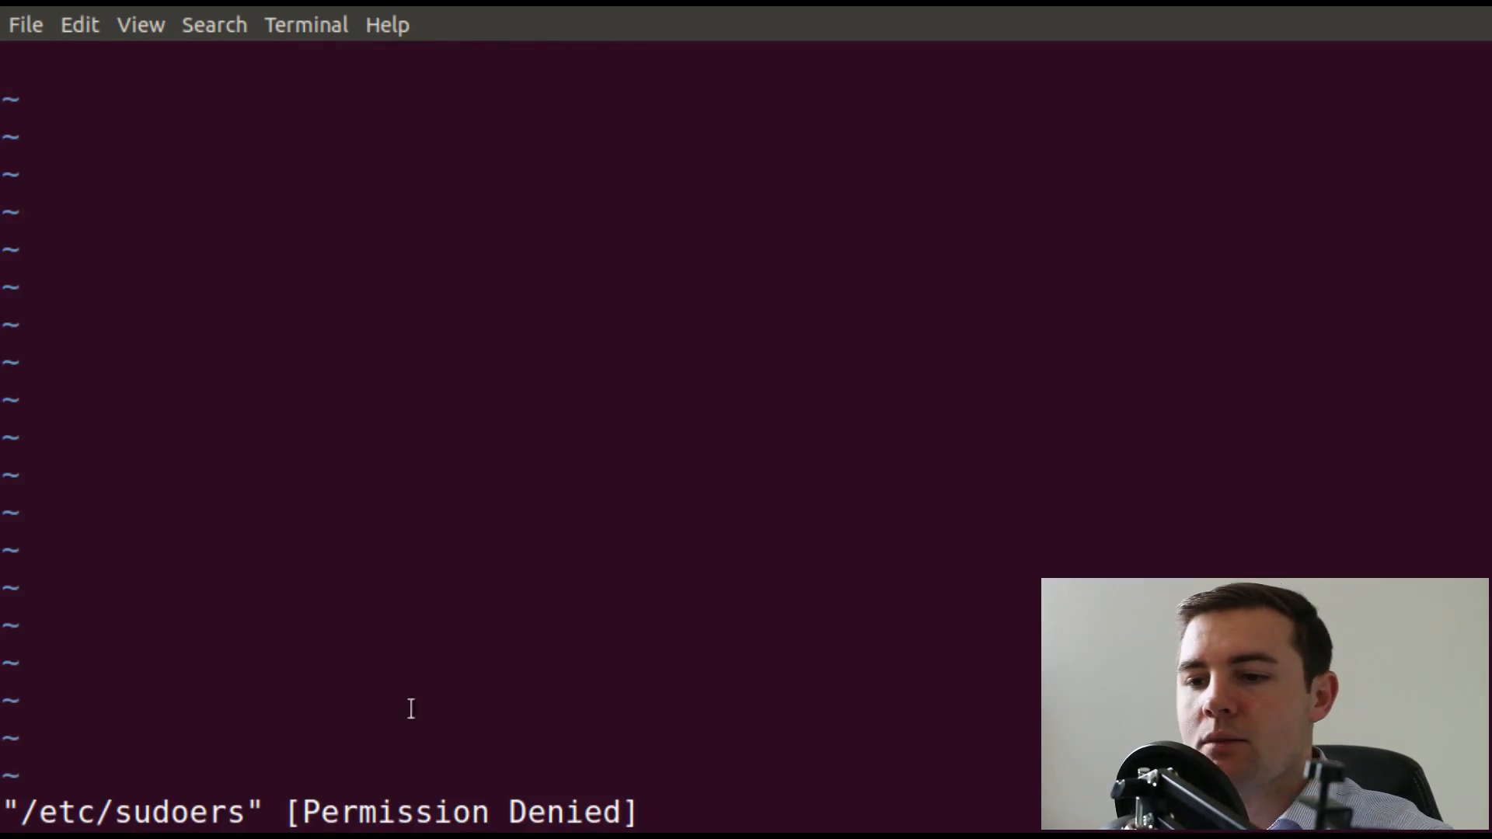
type(":q")
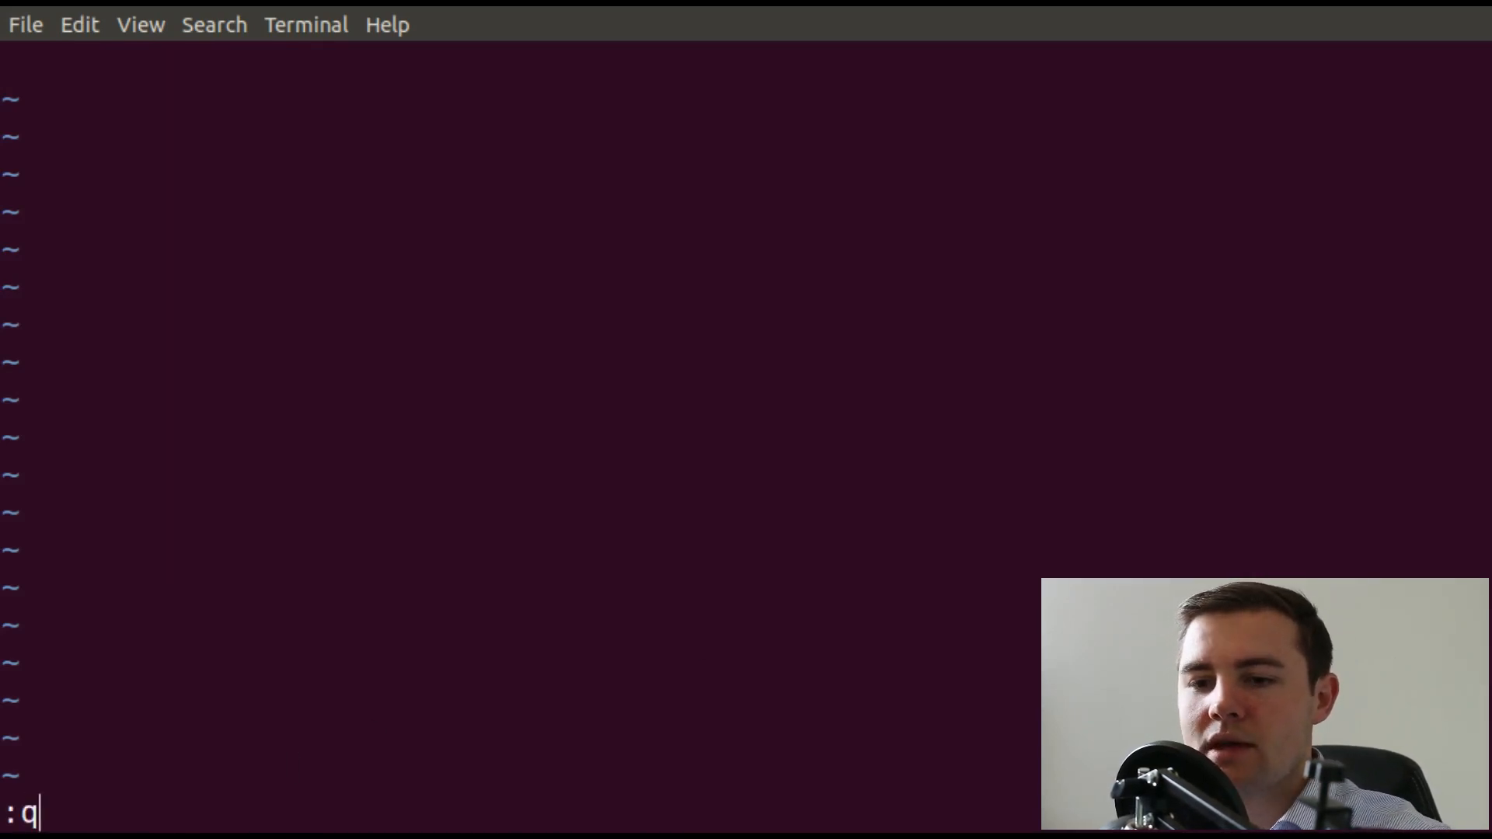
key("Return")
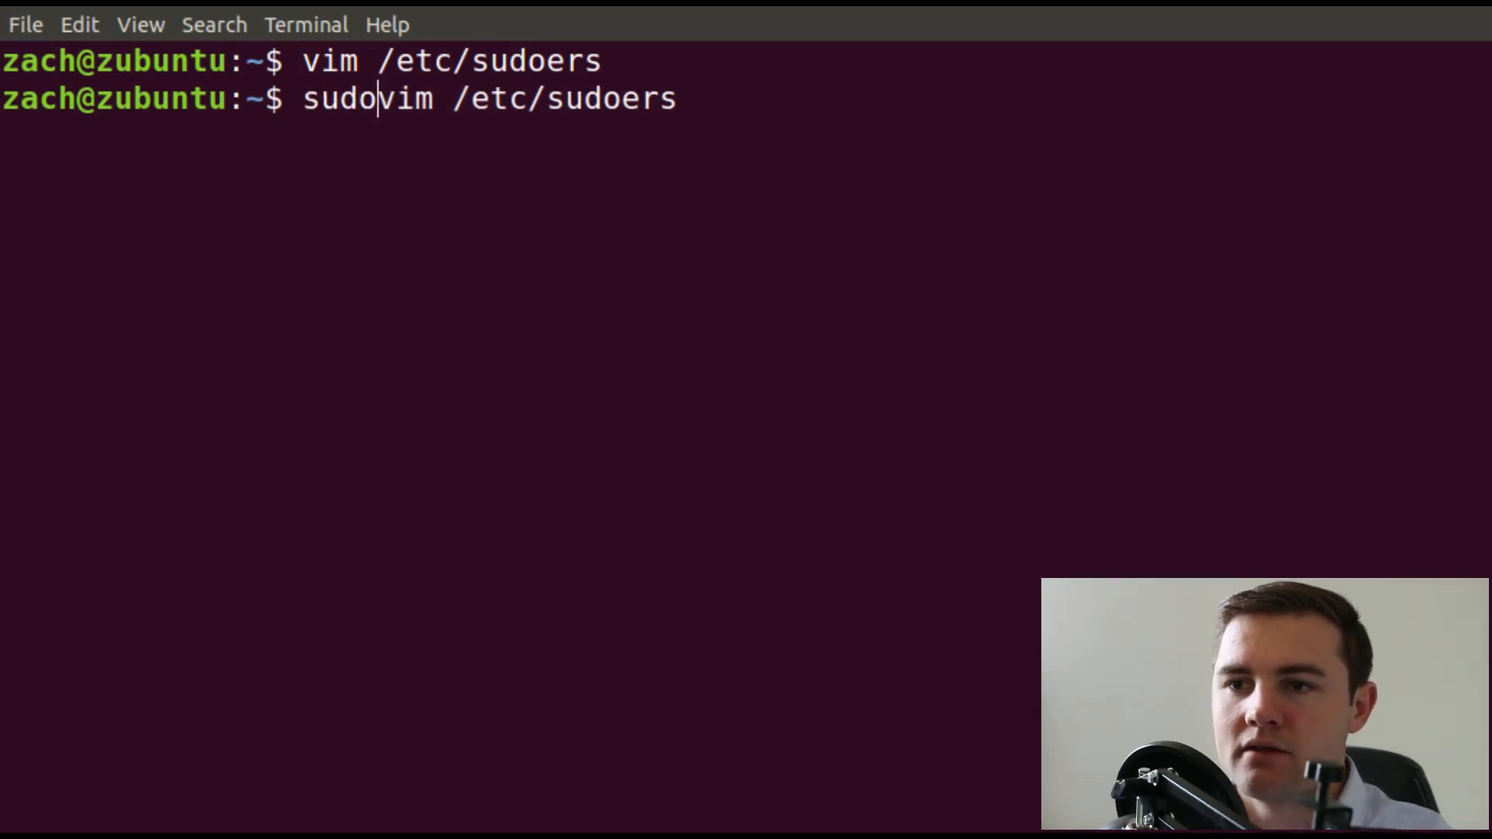
Open /etc/sudoers with sudo vim, read its contents, and quit Vim.
key("Return")
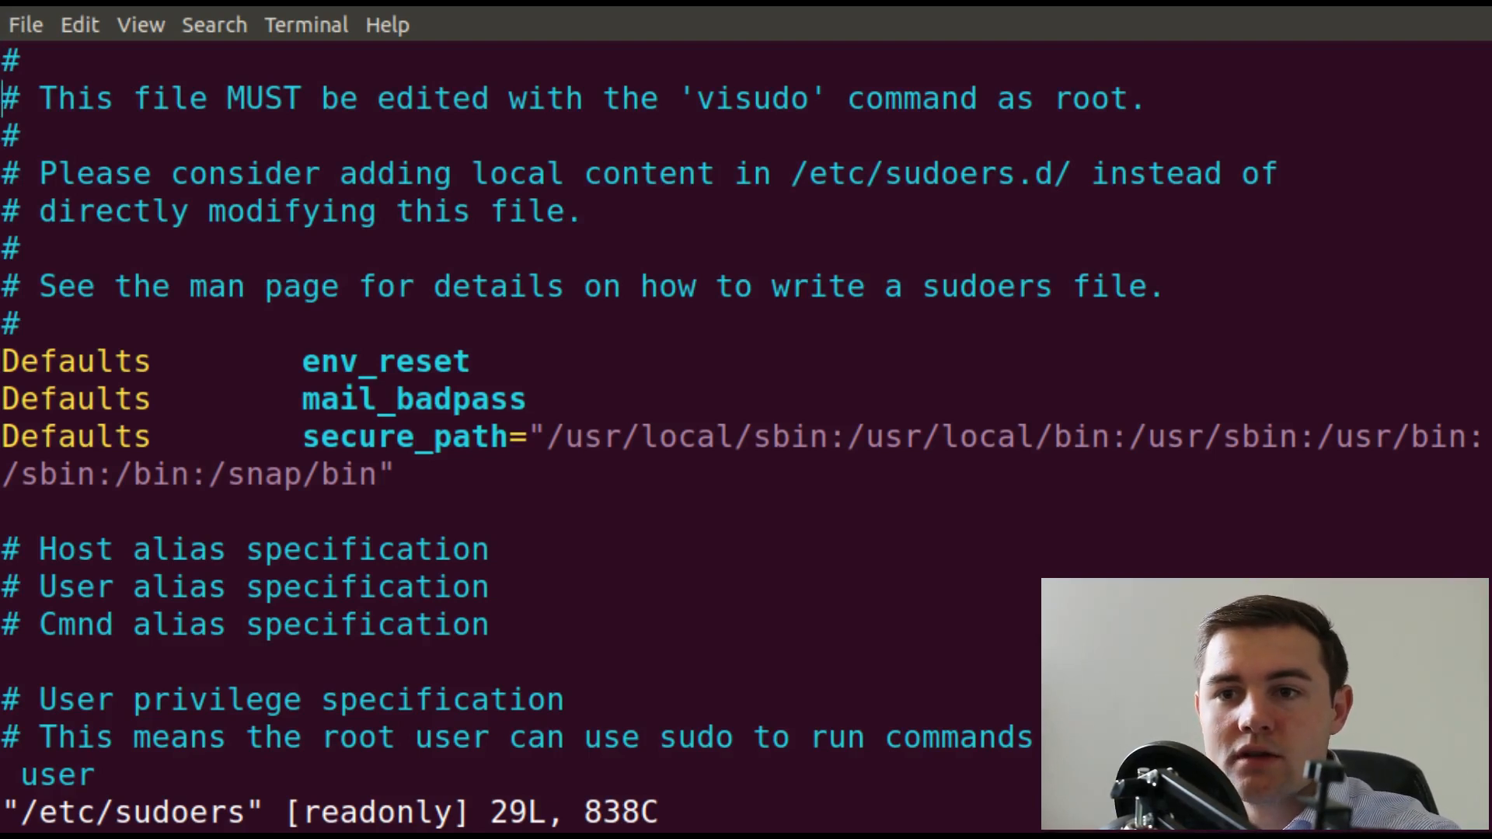
type(":fq")
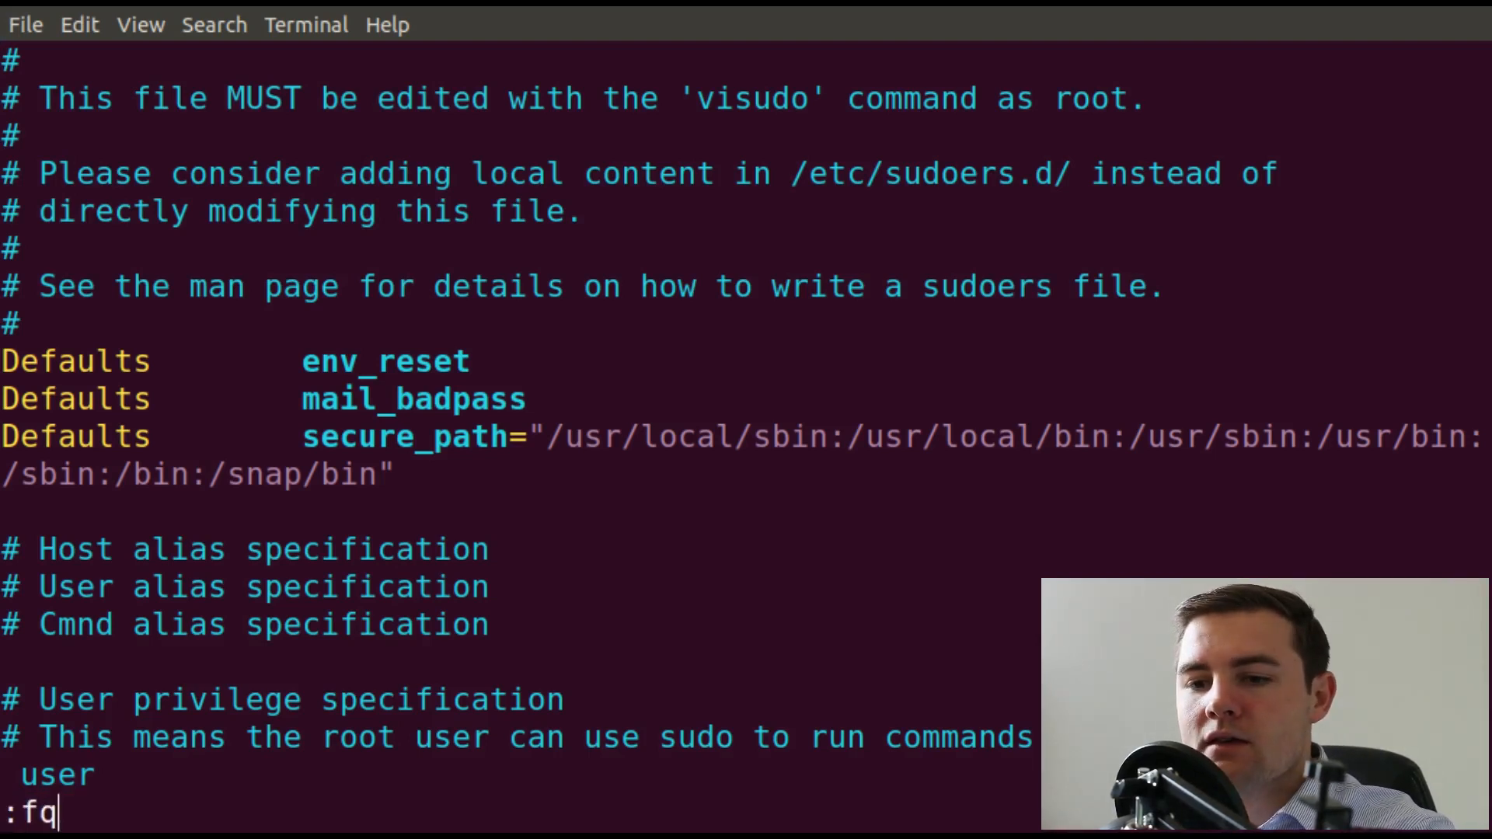
key("BackSpace")
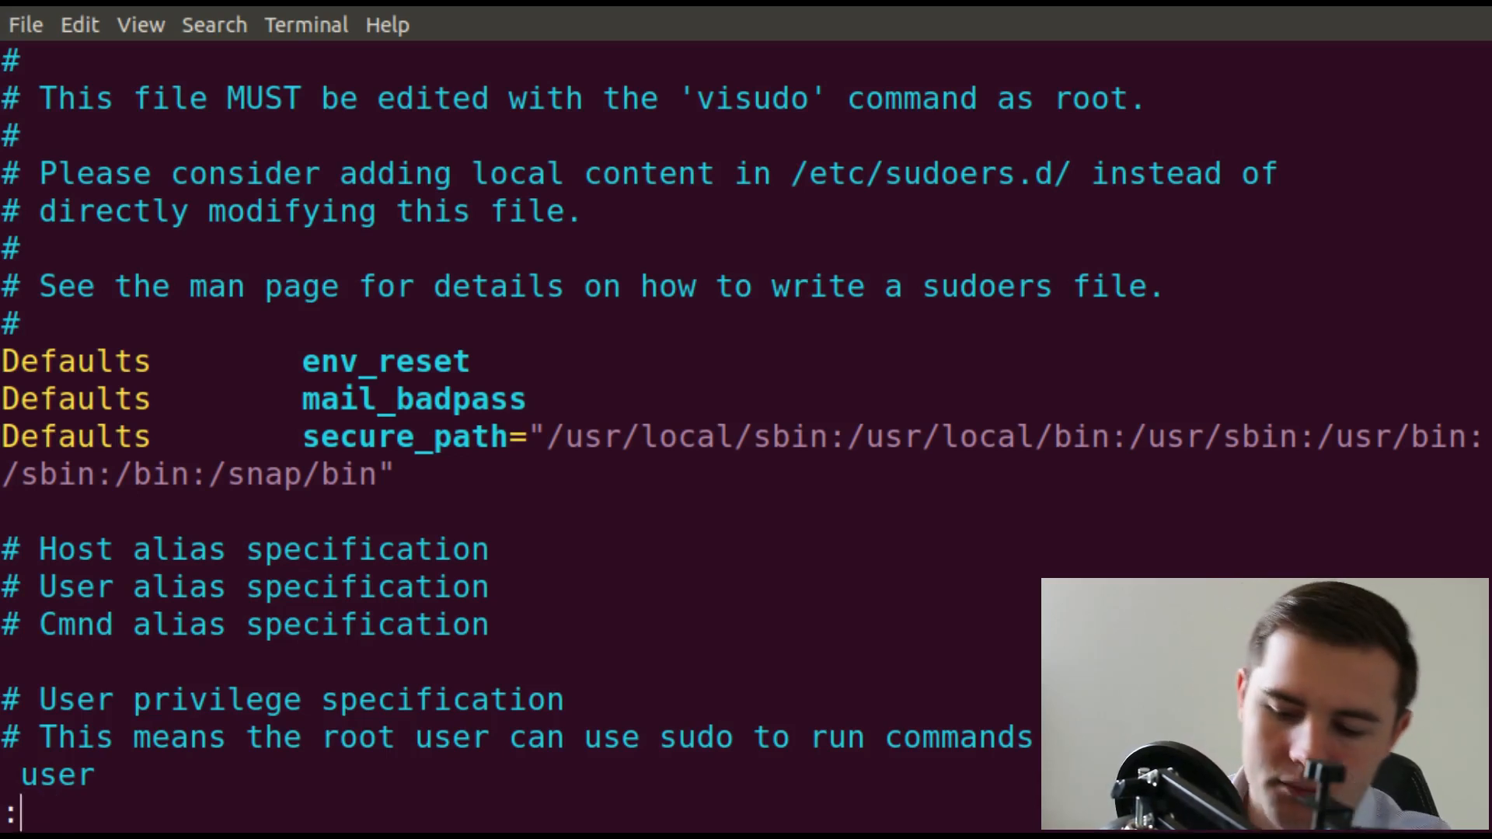
type("fq")
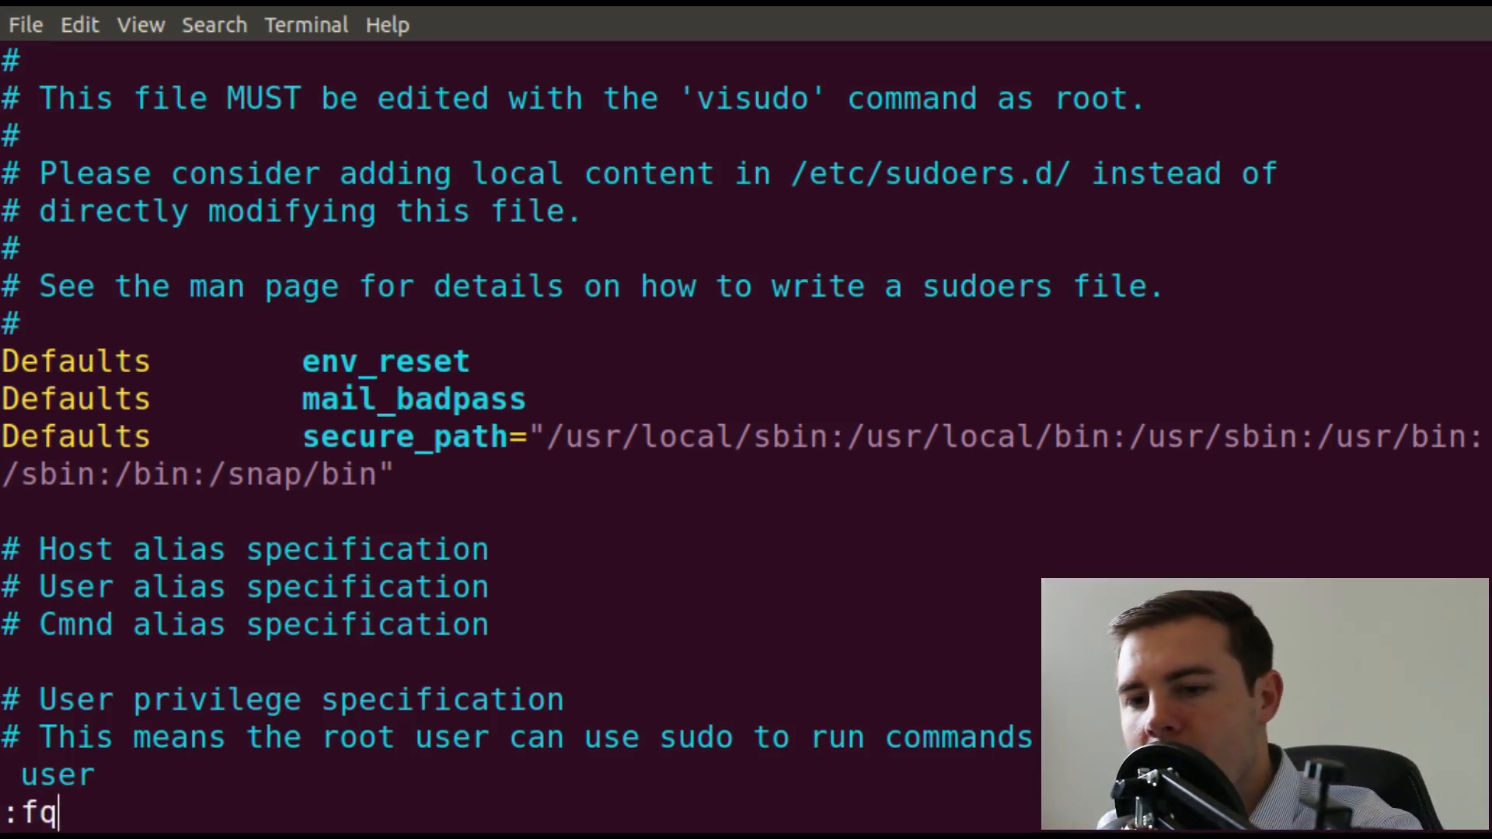
key("Return")
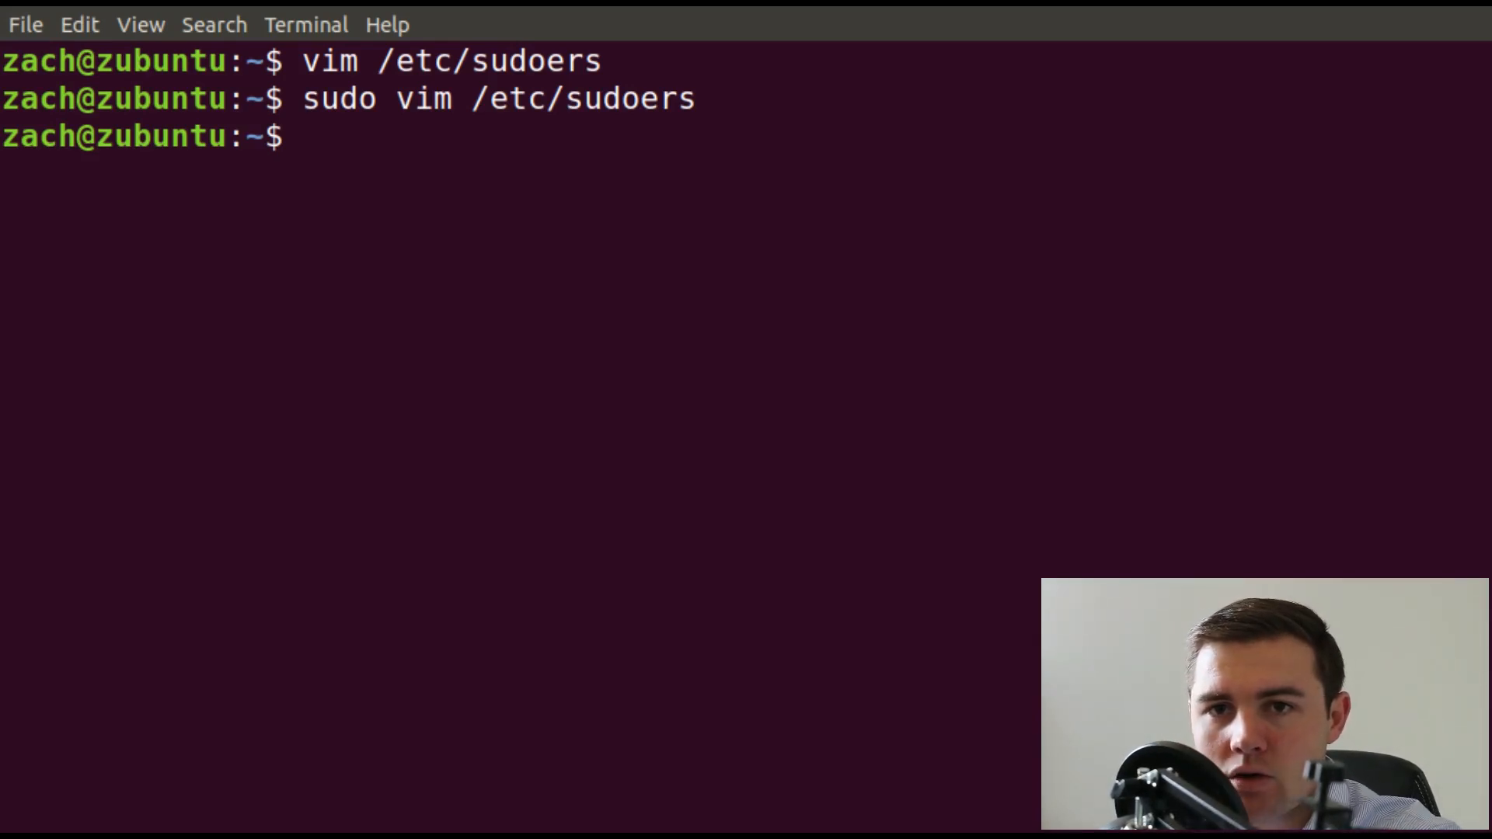
Type an example 'npm install -g package-name' command, discard it, and clear the screen.
type("npm iu")
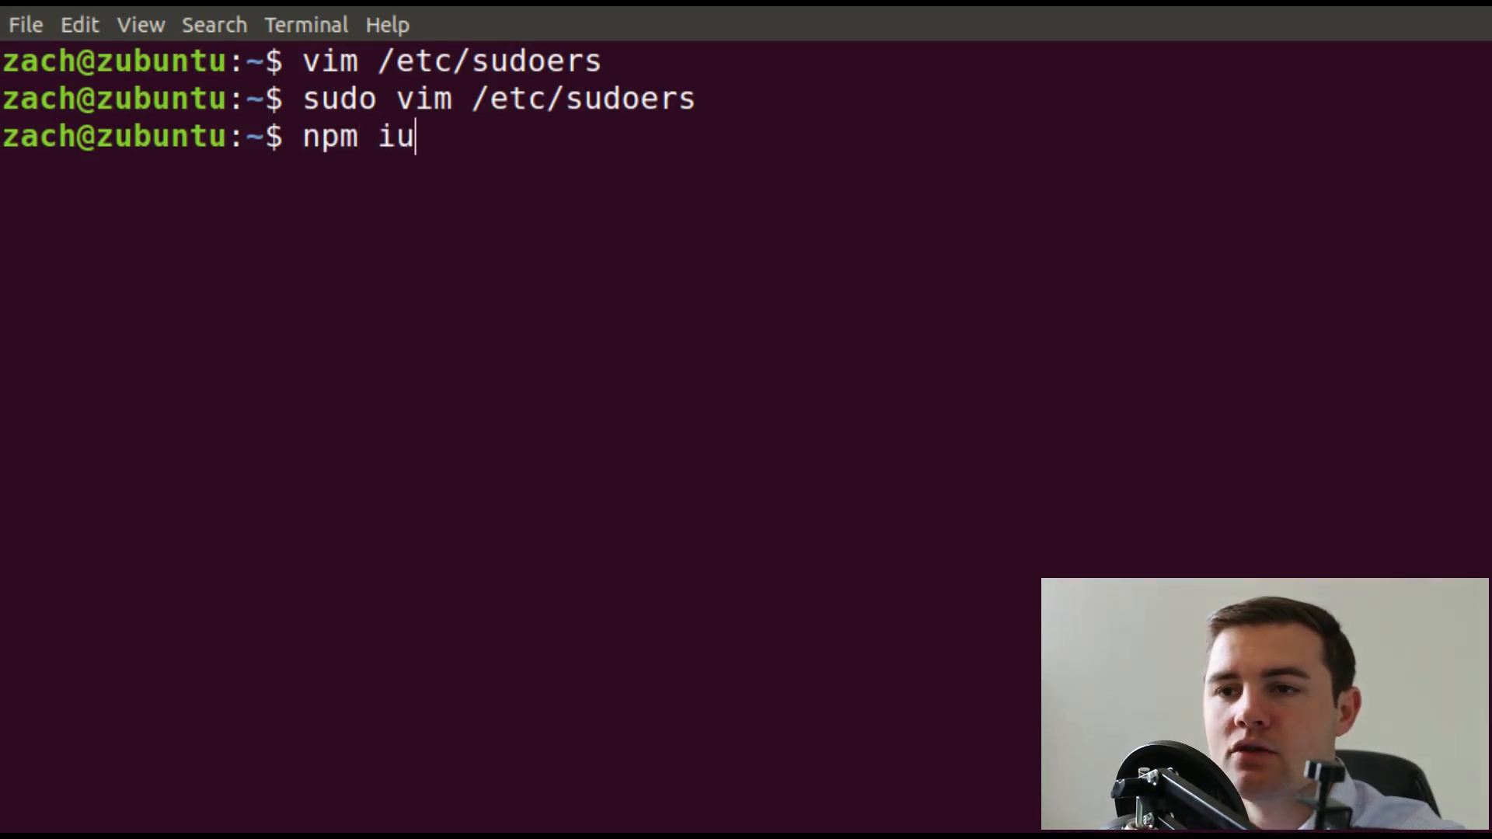
type("nstall -g")
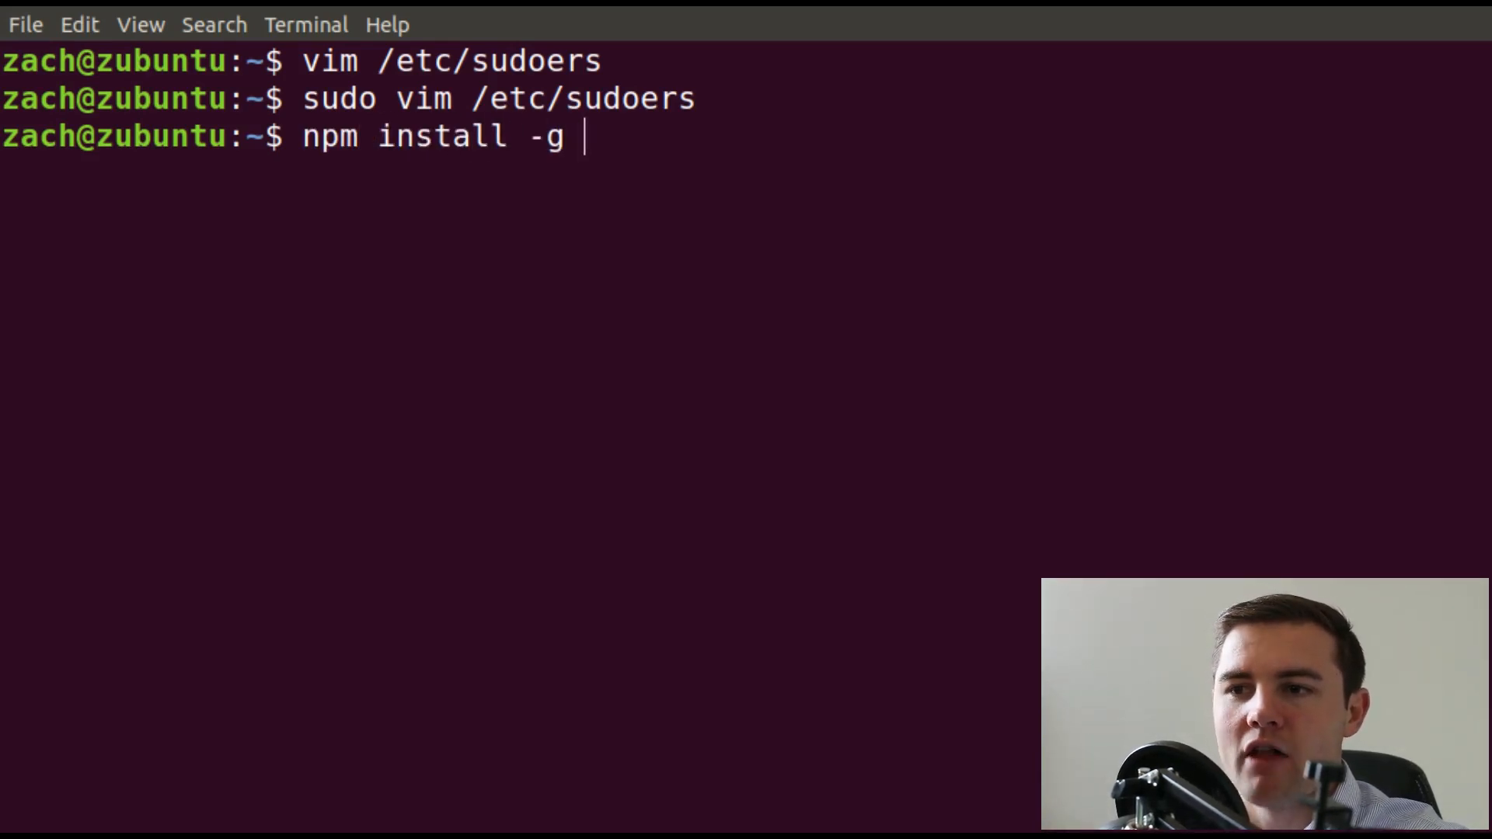
type("p")
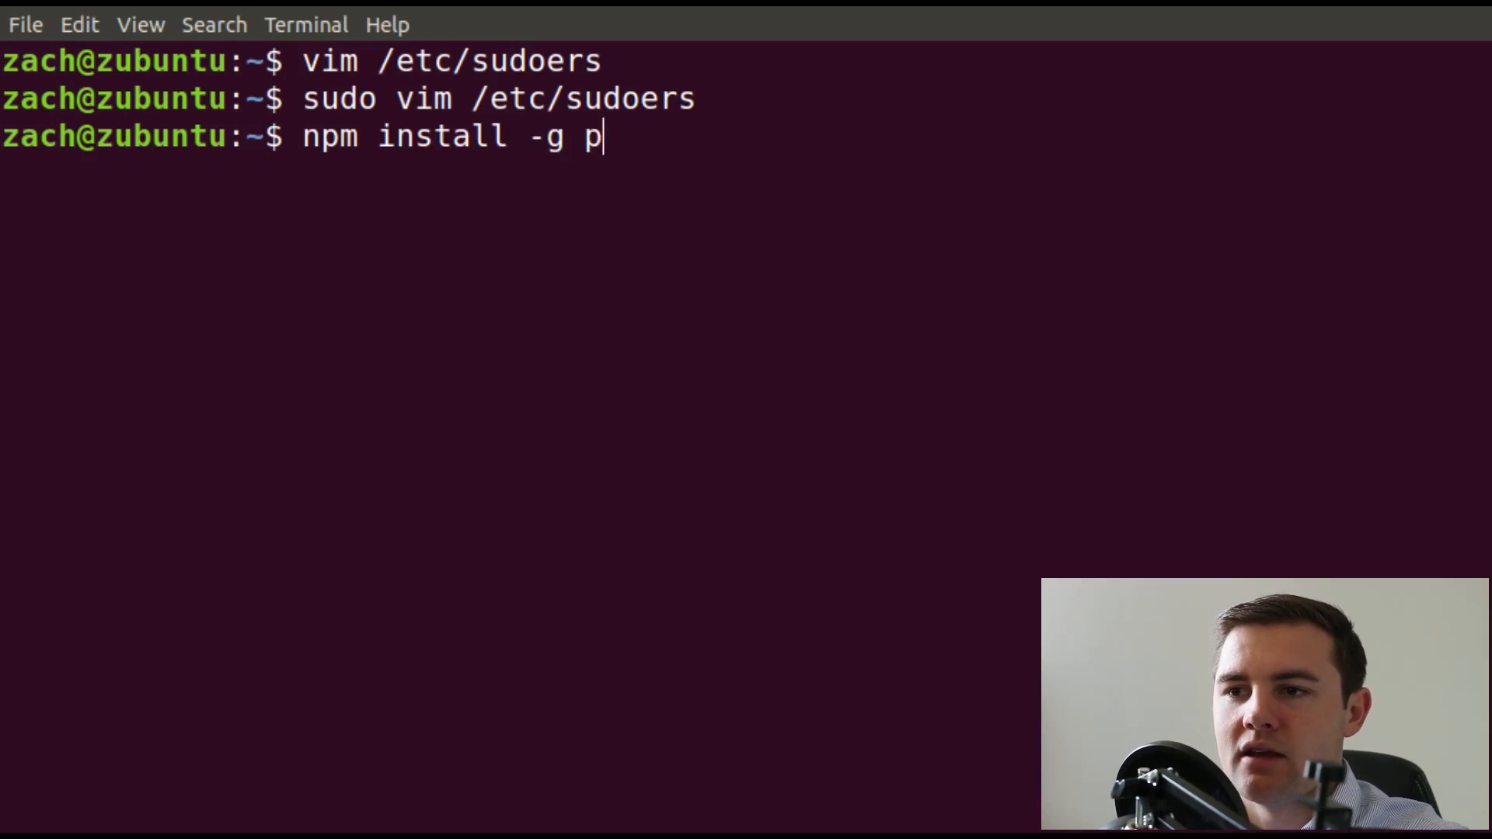
type("ackage-name")
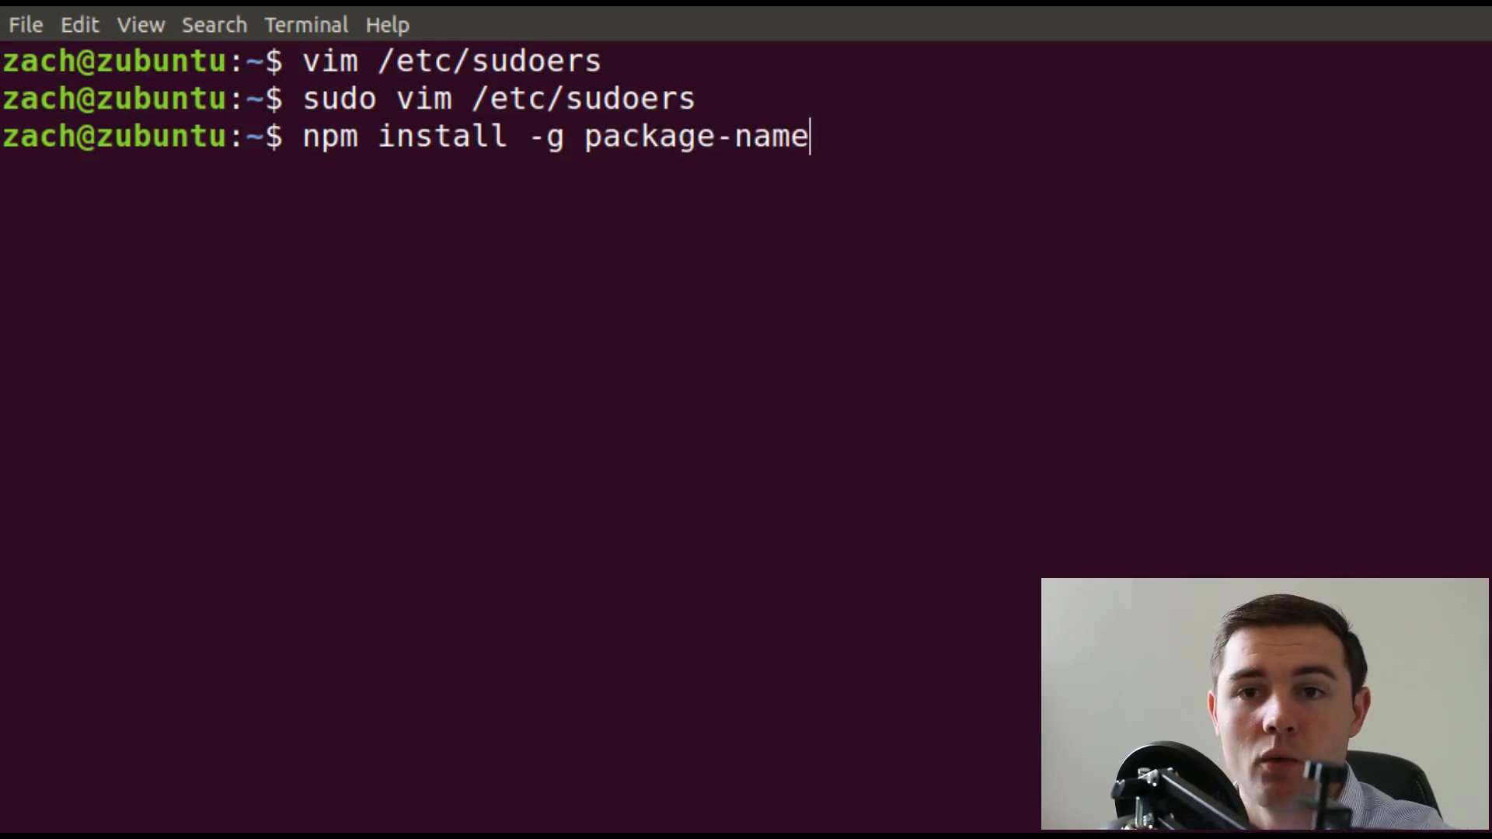
key("Backspace")
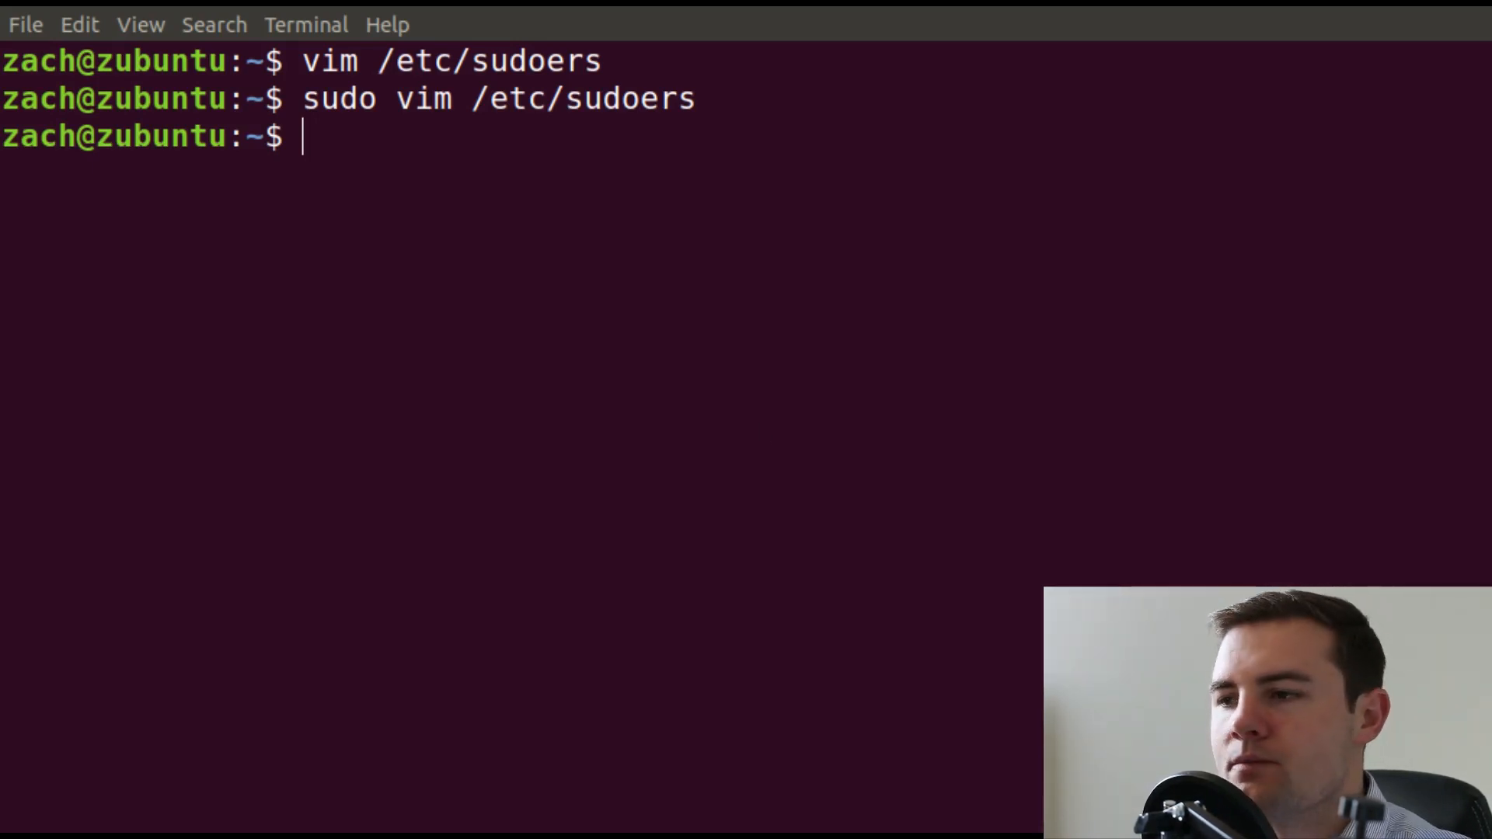
type("c")
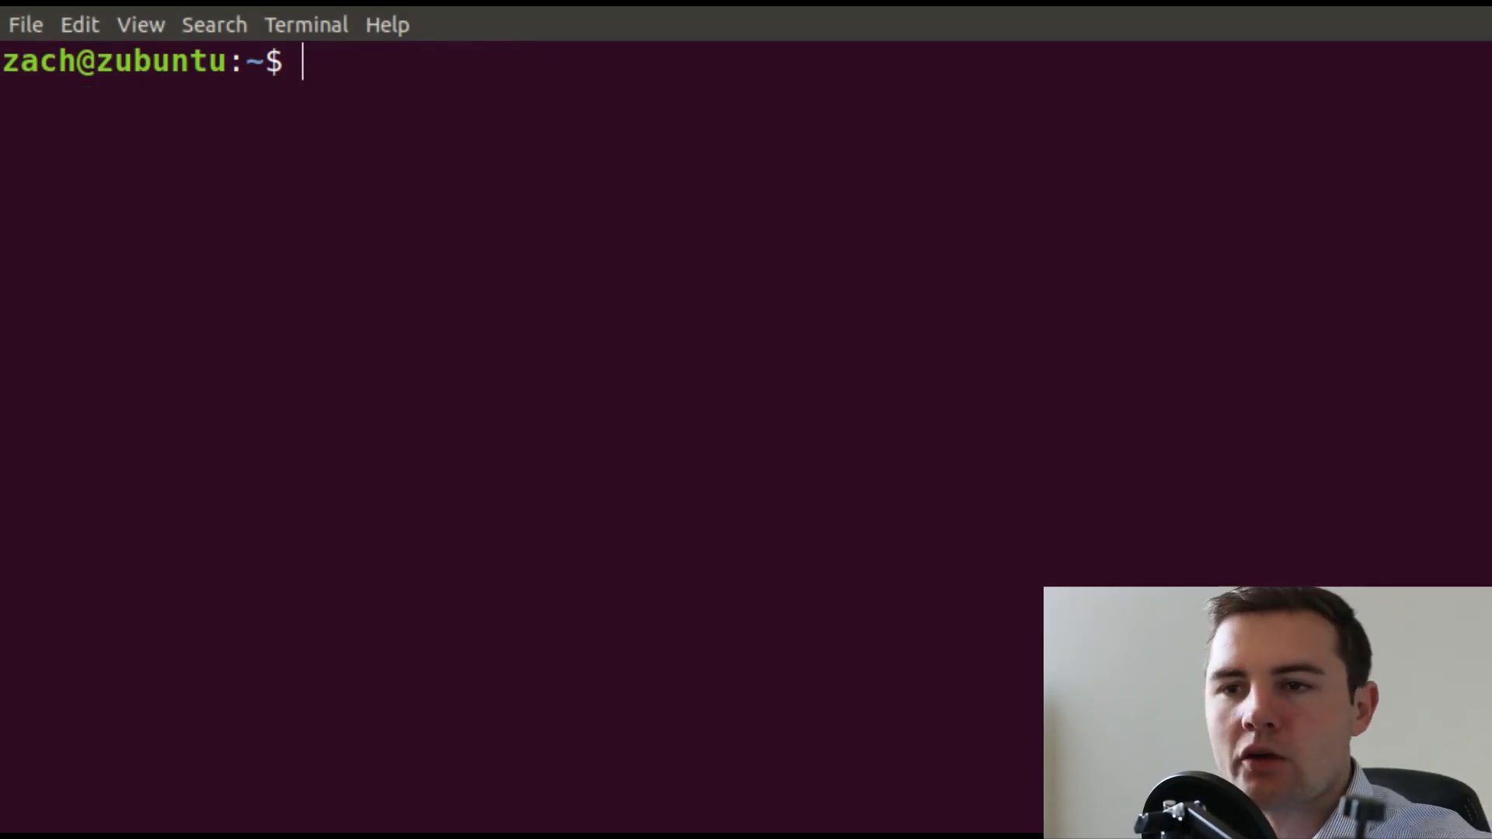
Run cut -d: -f1 /etc/passwd to list usernames, ending with zach, sshd and bob.
type("cut -d:")
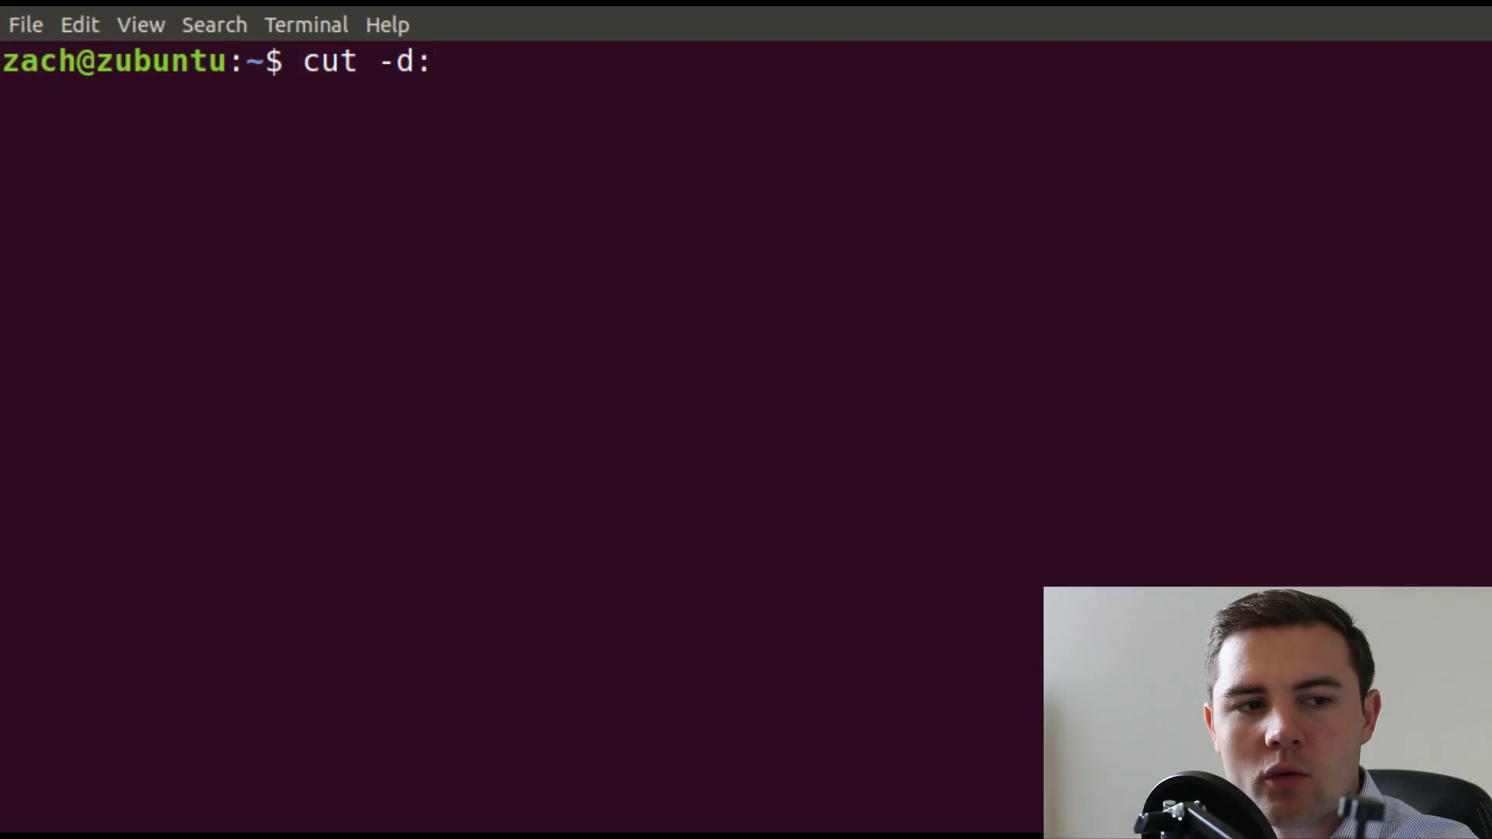
type("-f1")
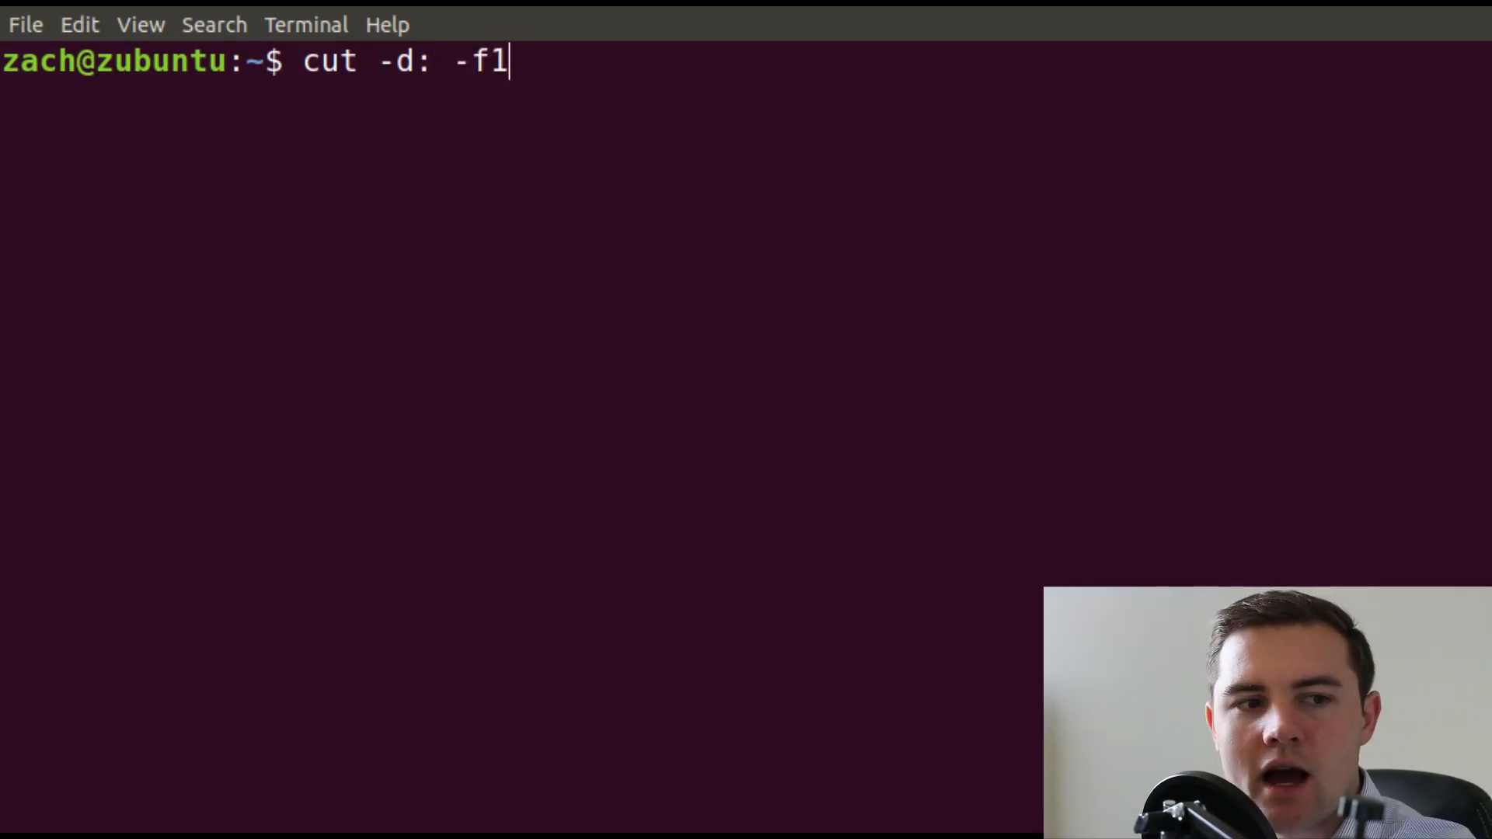
type("/etc/p")
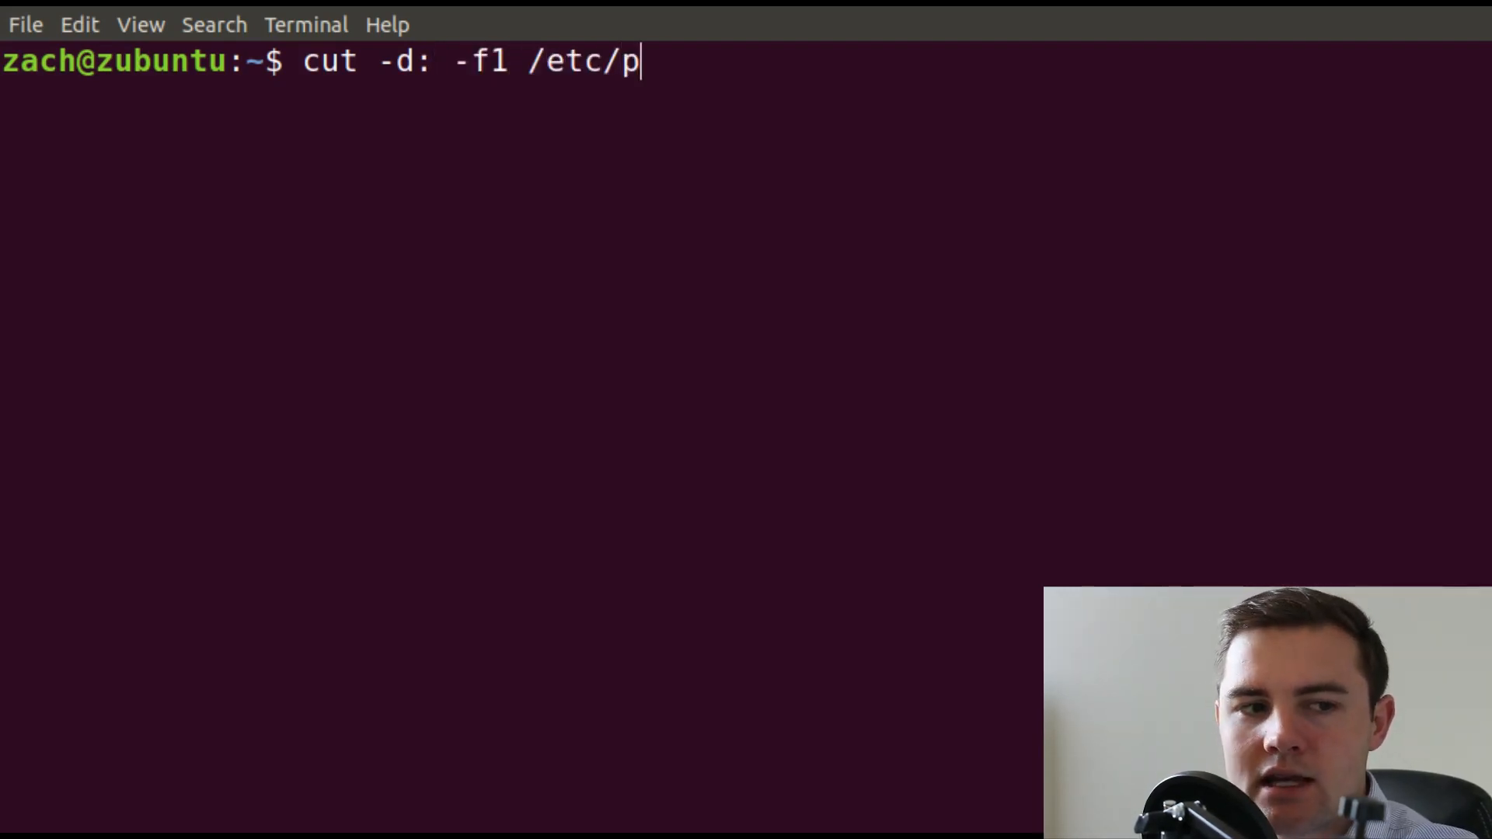
type("asswd")
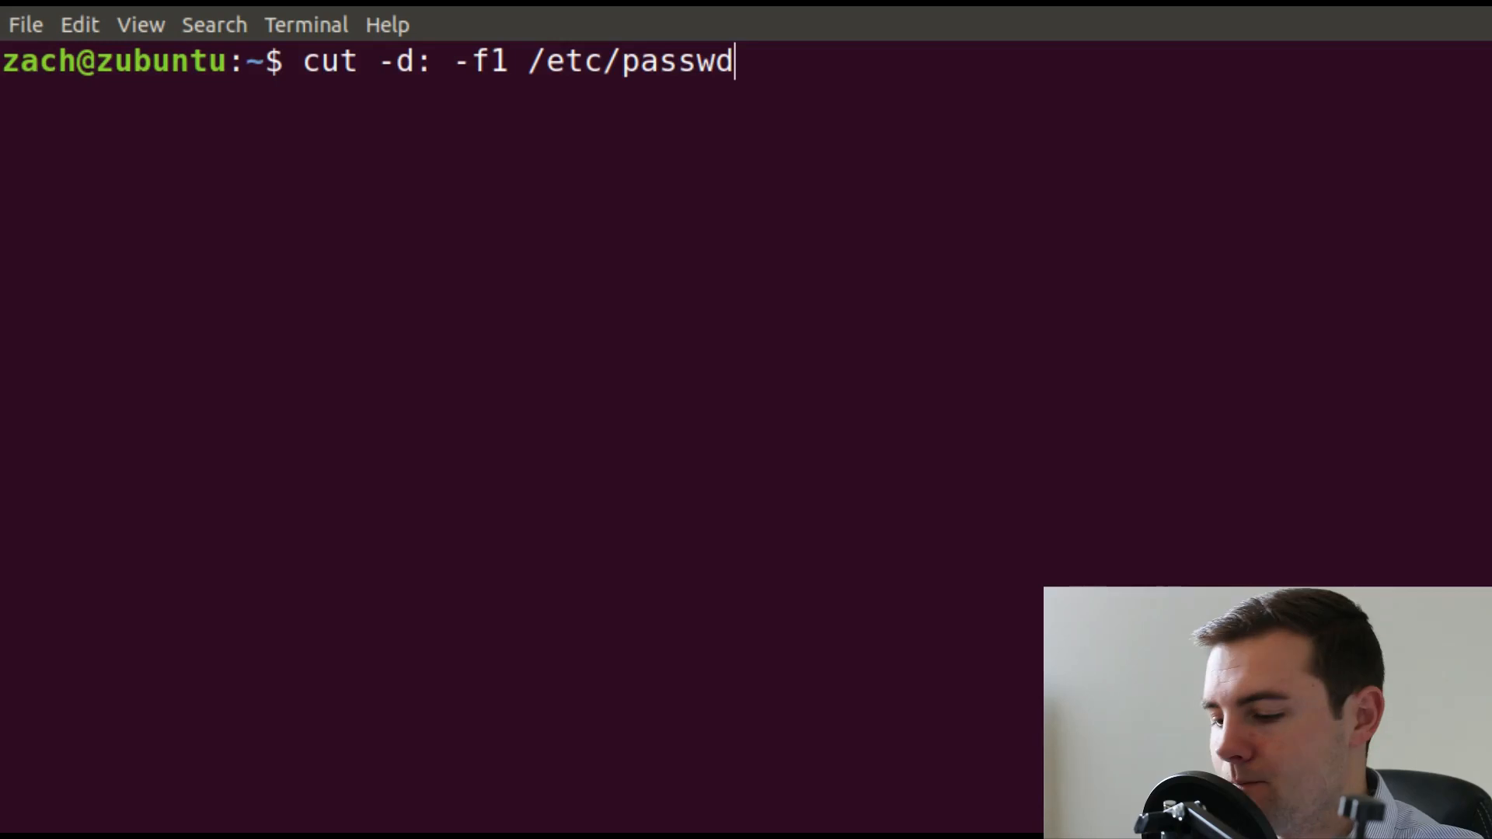
key("Return")
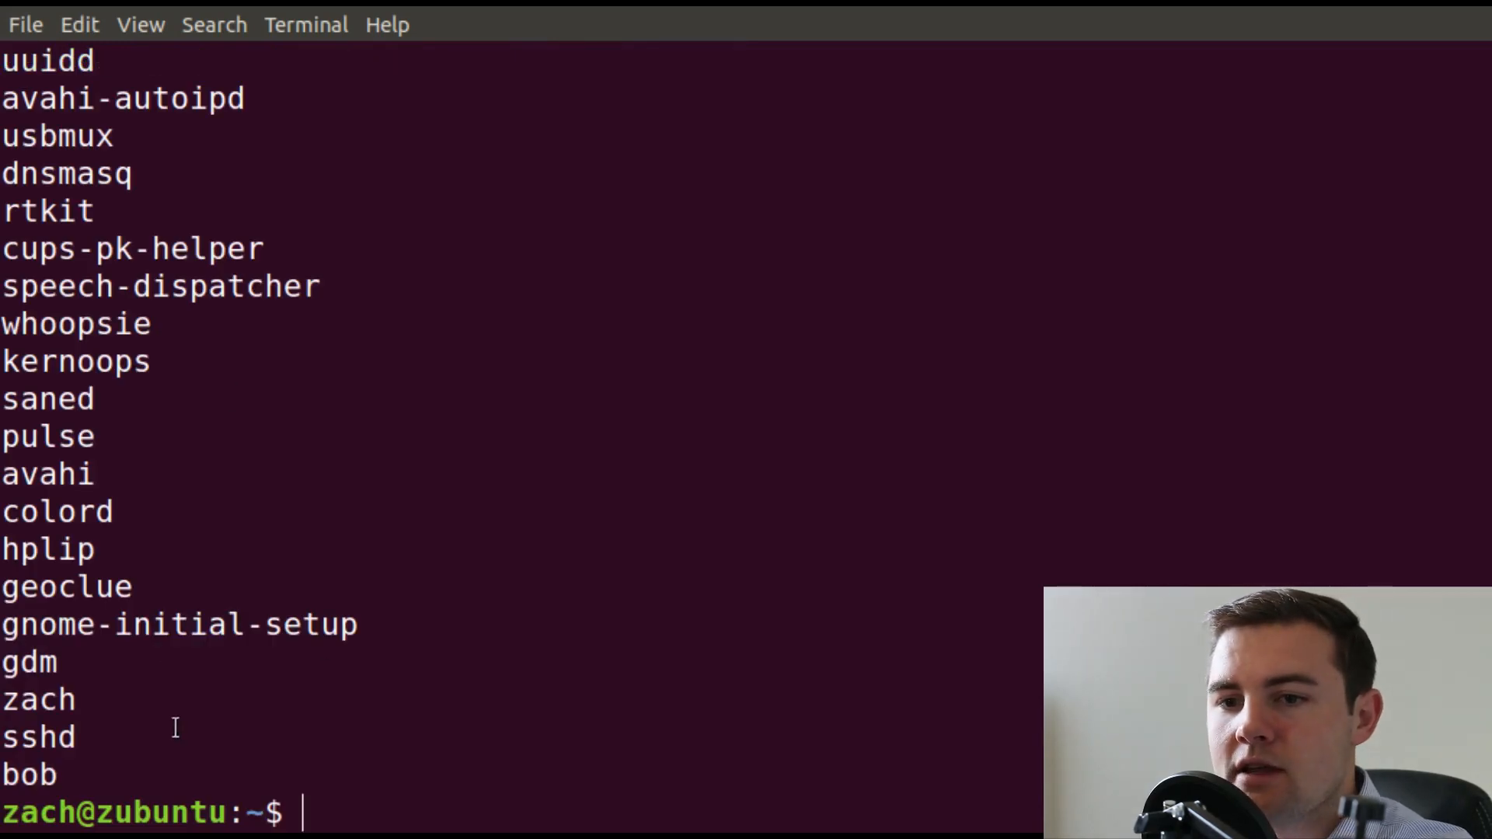
Highlight 'root' in the username listing and scroll through past www-data to bob.
scroll("up", 3)
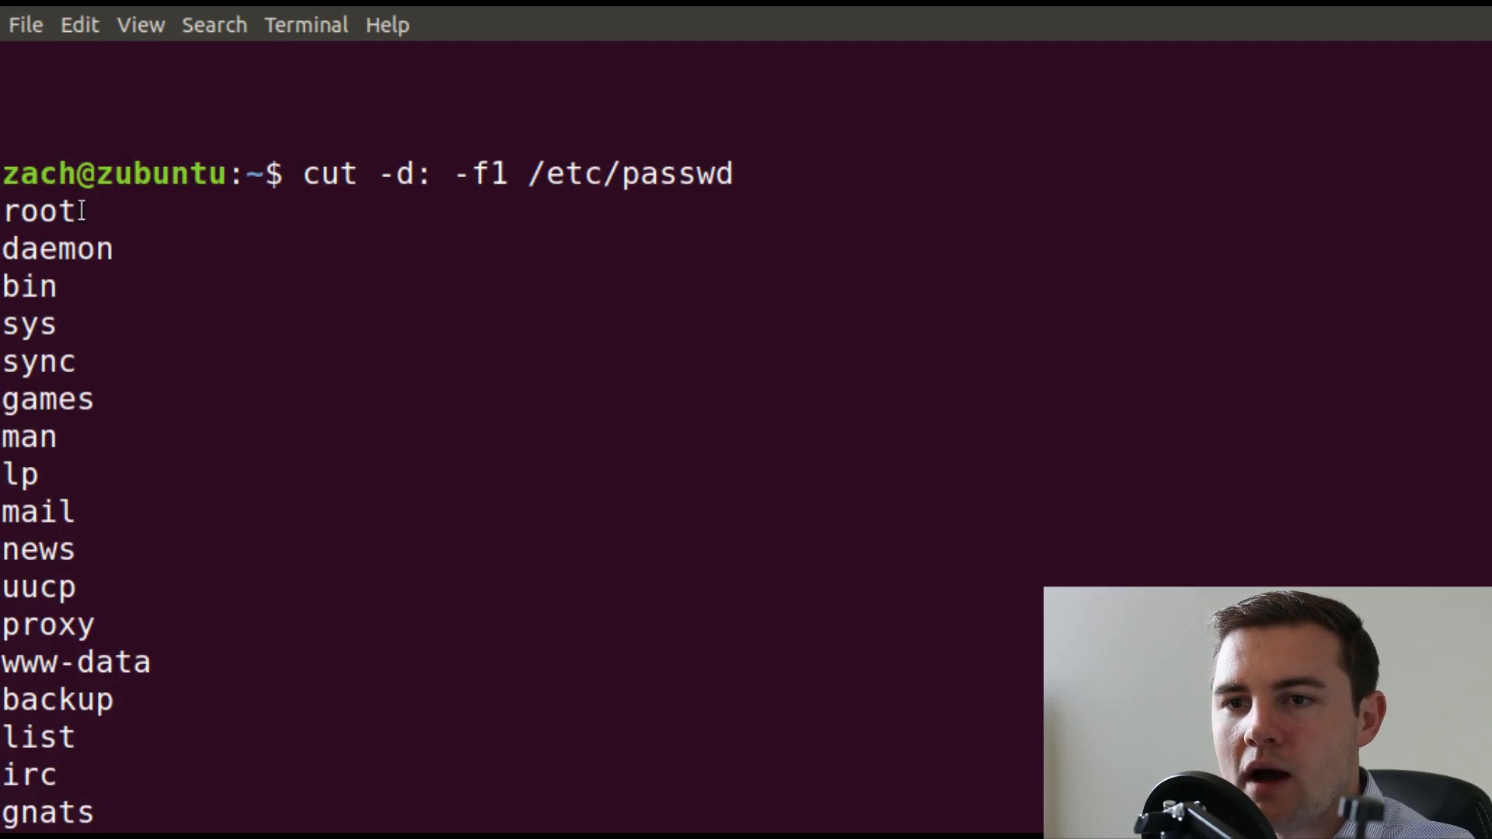
double_click(38, 211)
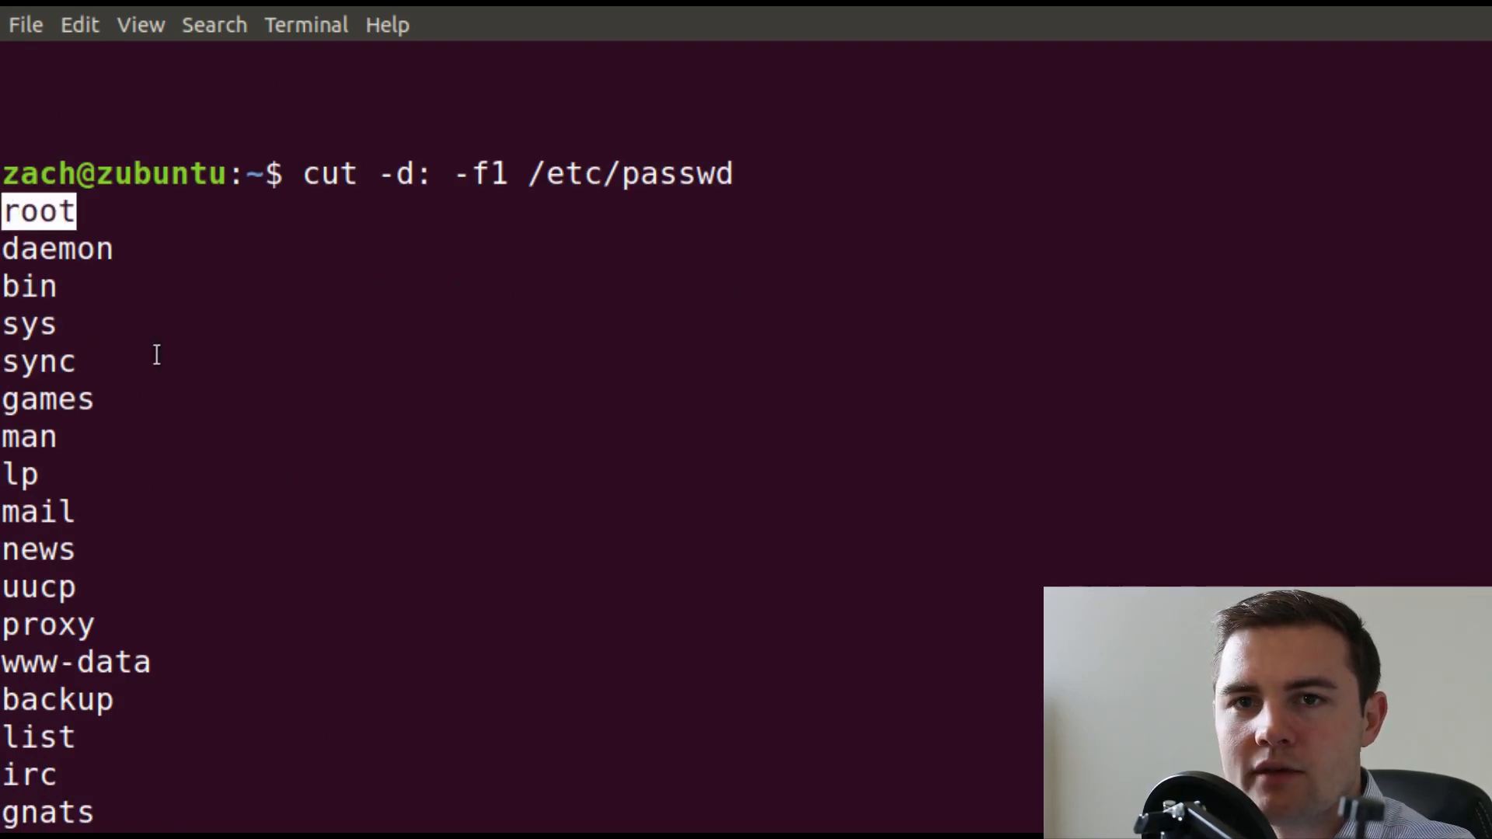
scroll("down", 3)
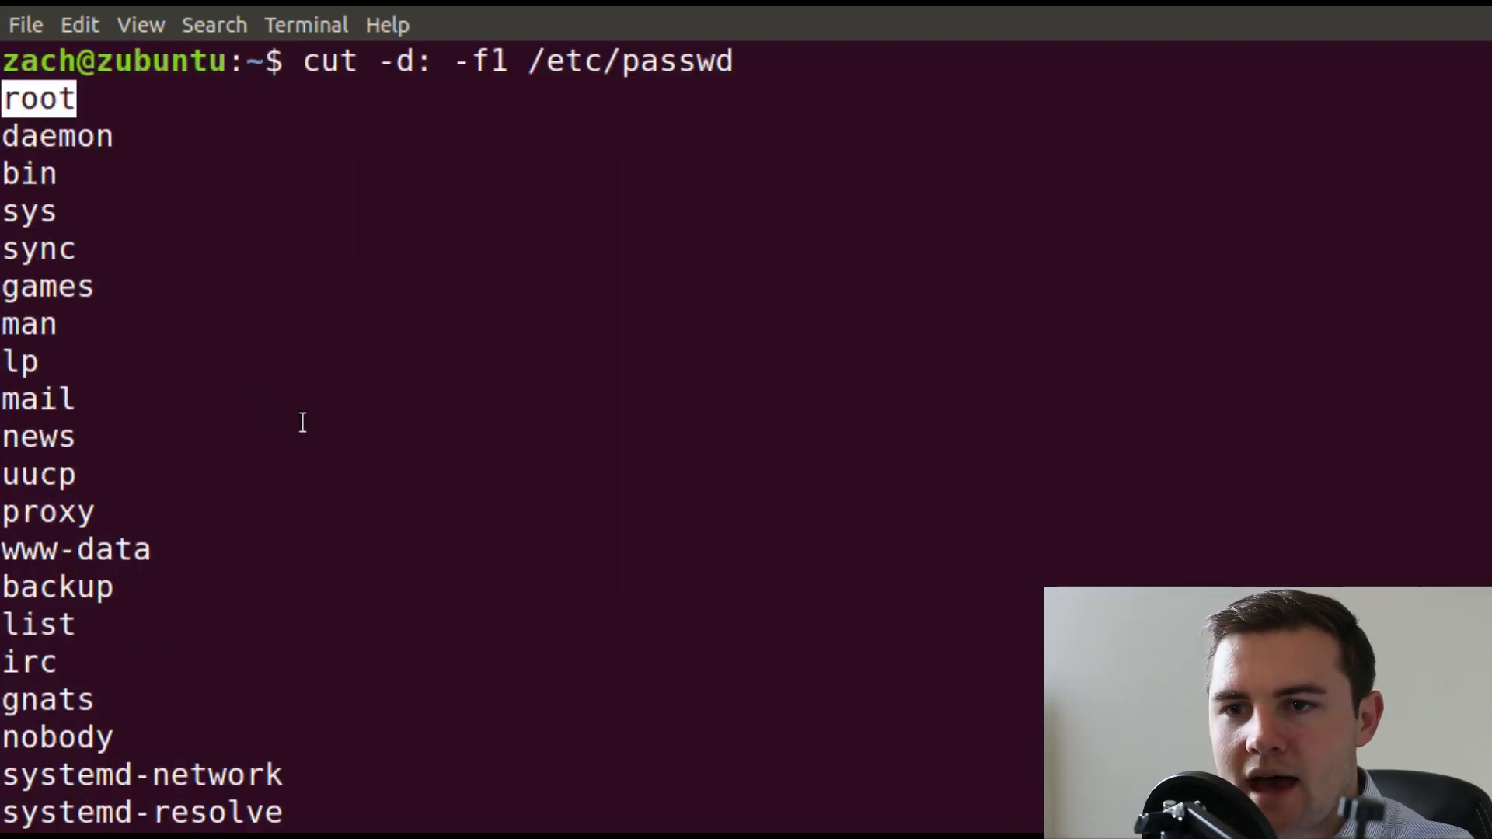
scroll("down", 3)
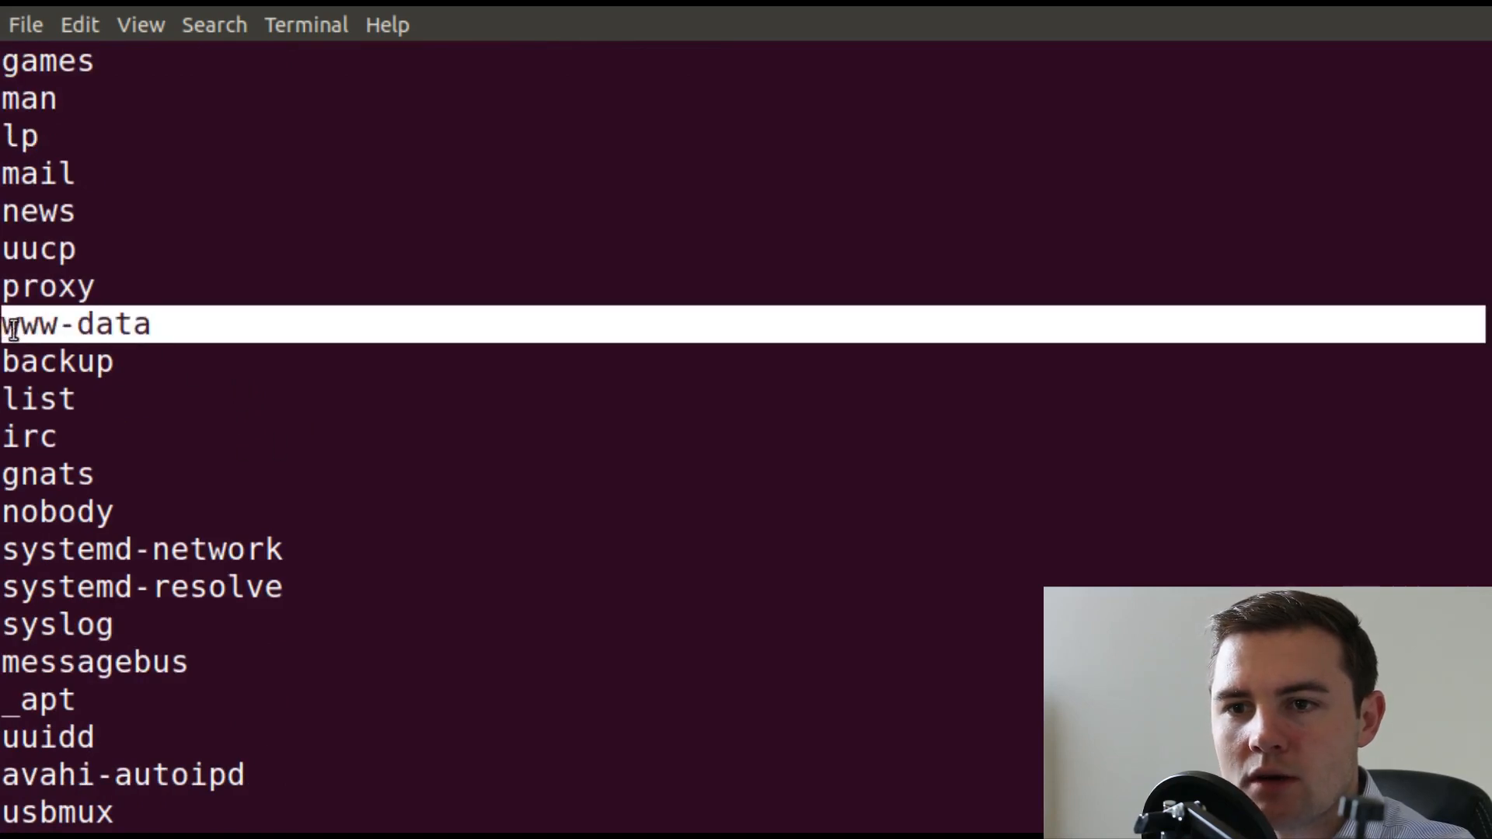
mouse_move(323, 496)
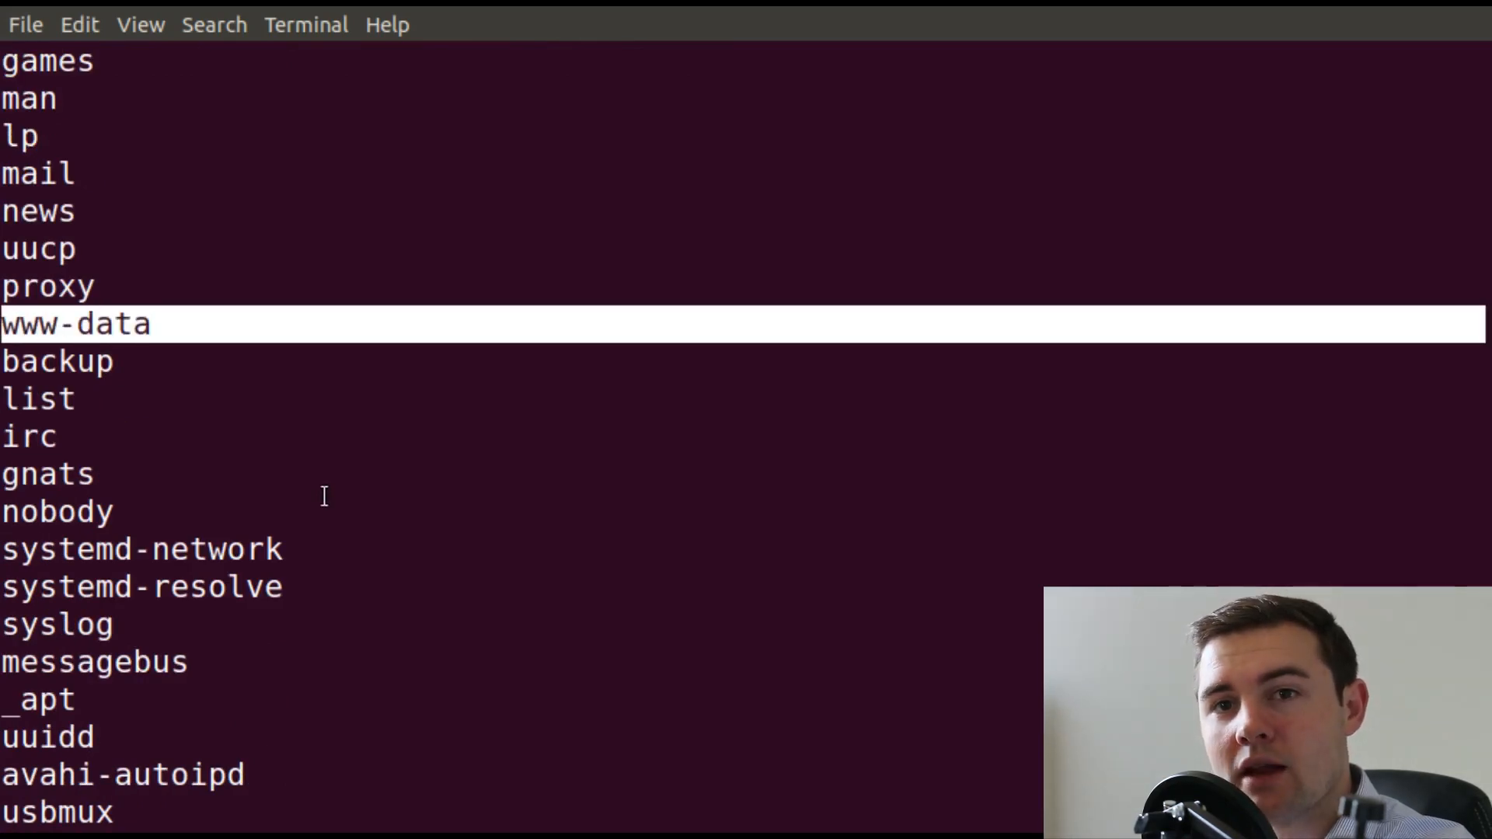
mouse_move(190, 465)
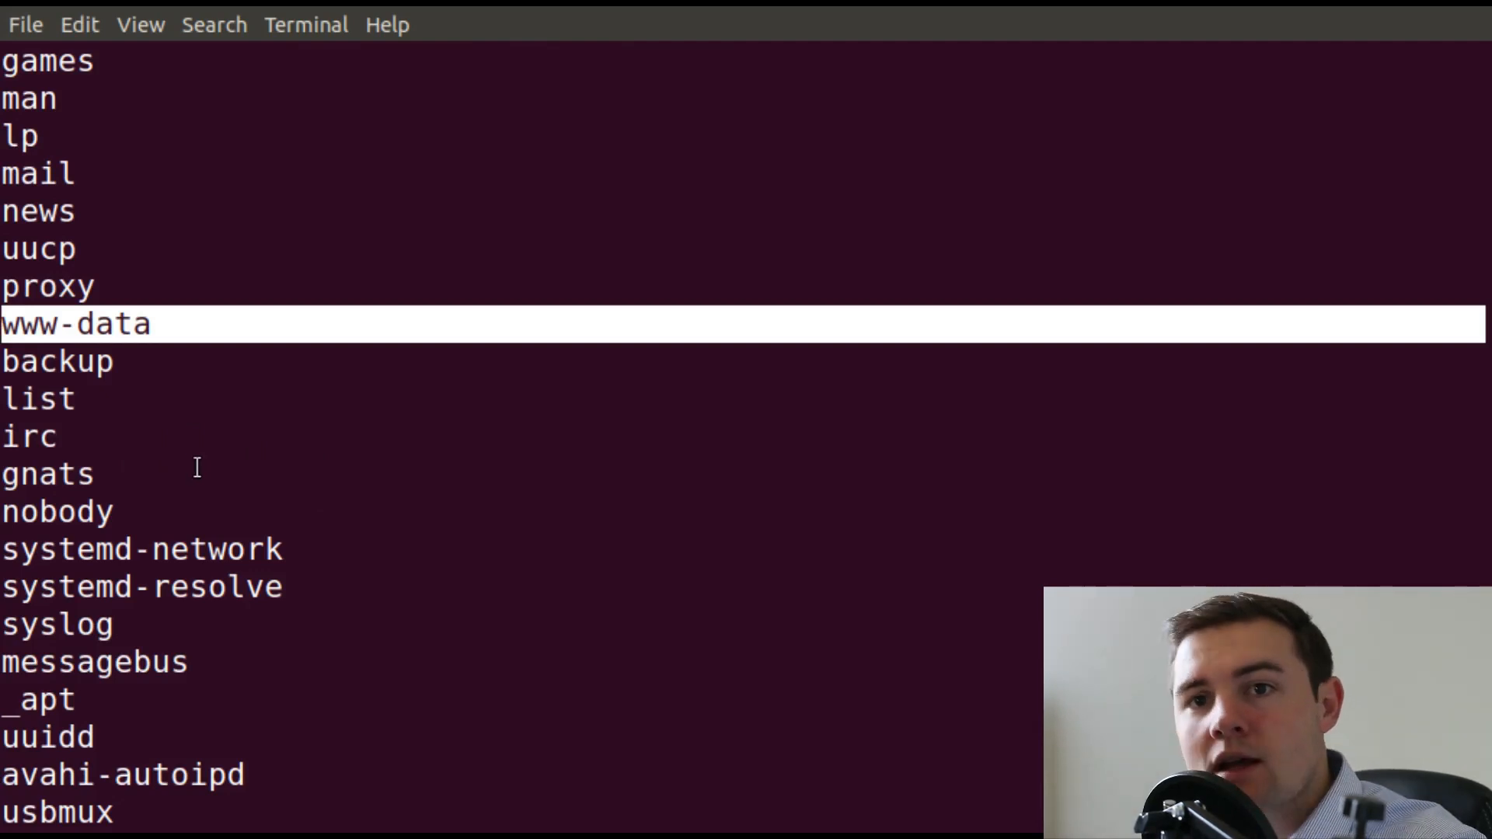
mouse_move(81, 325)
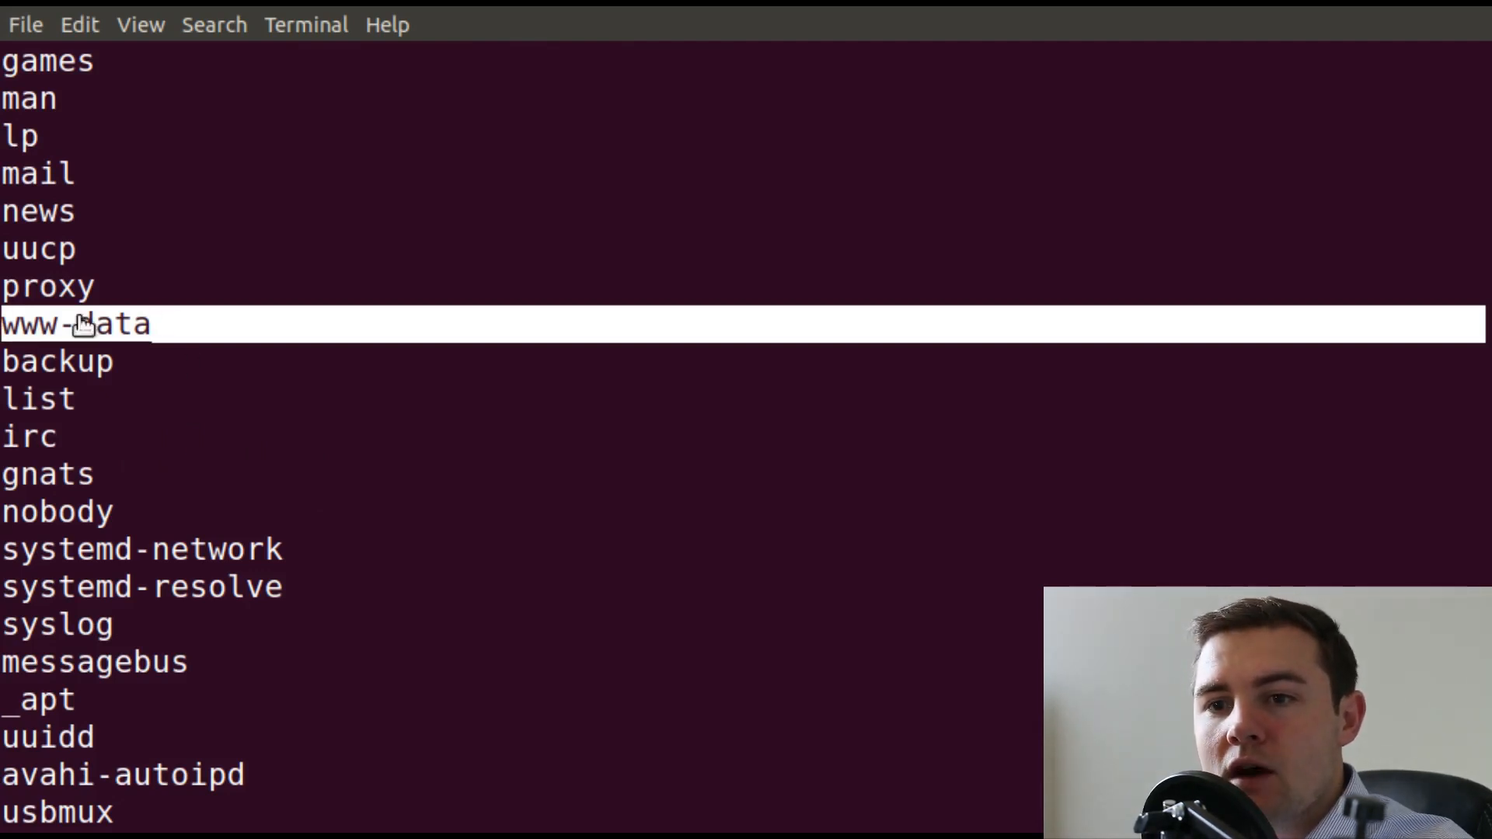
mouse_move(307, 321)
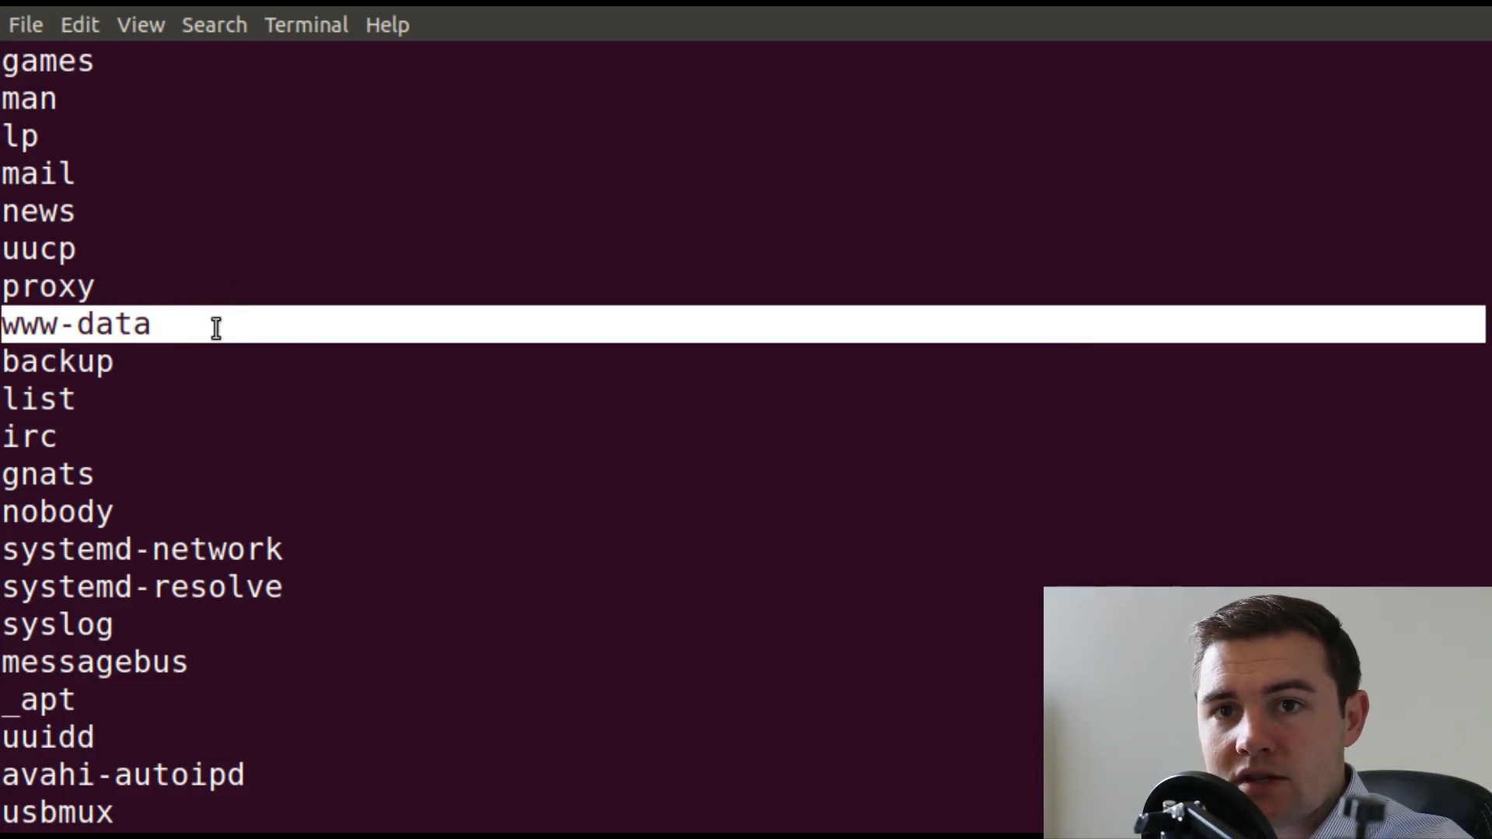
scroll("down", 3)
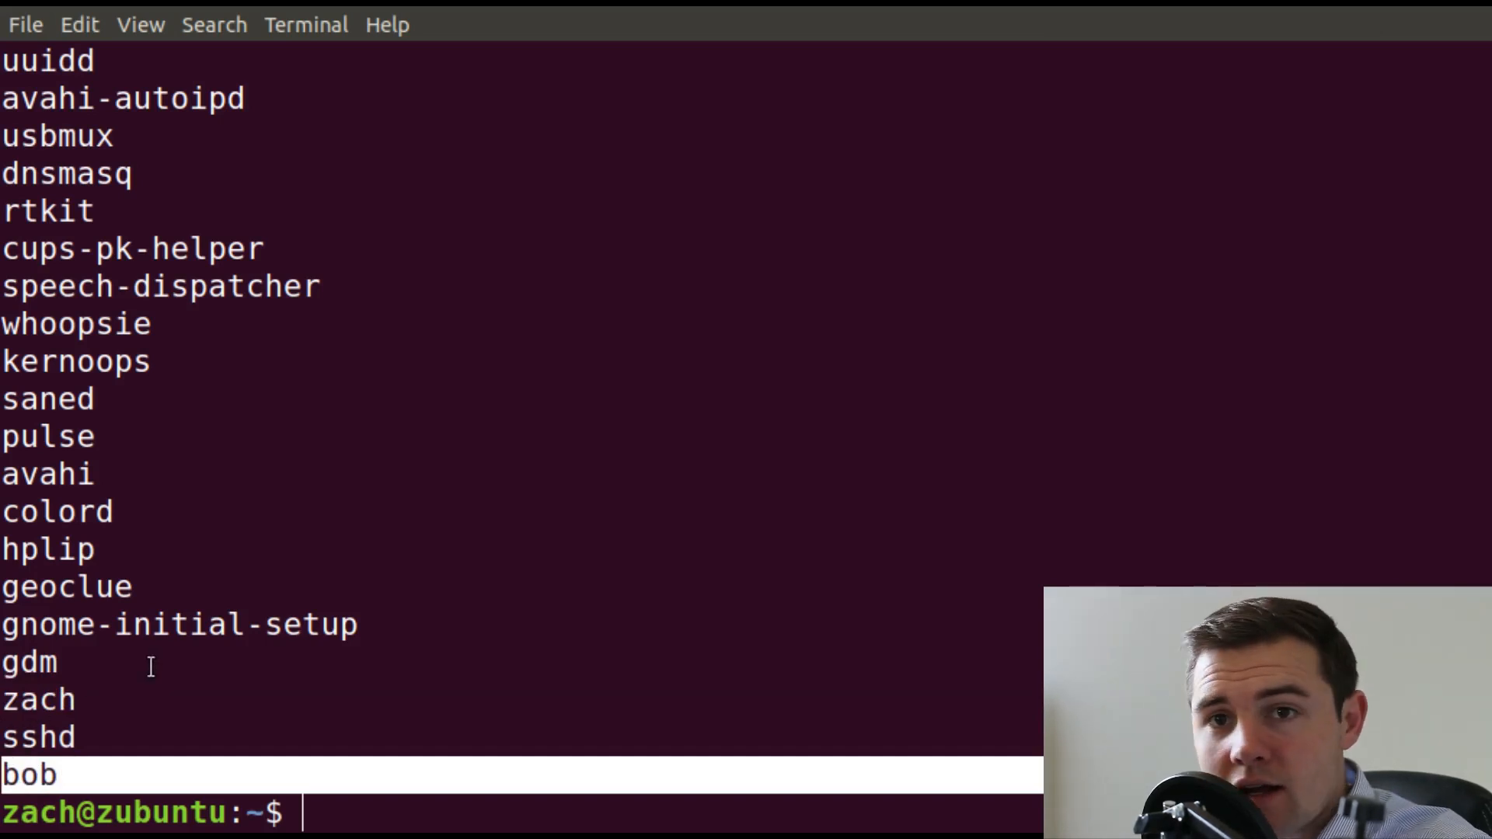
mouse_move(196, 645)
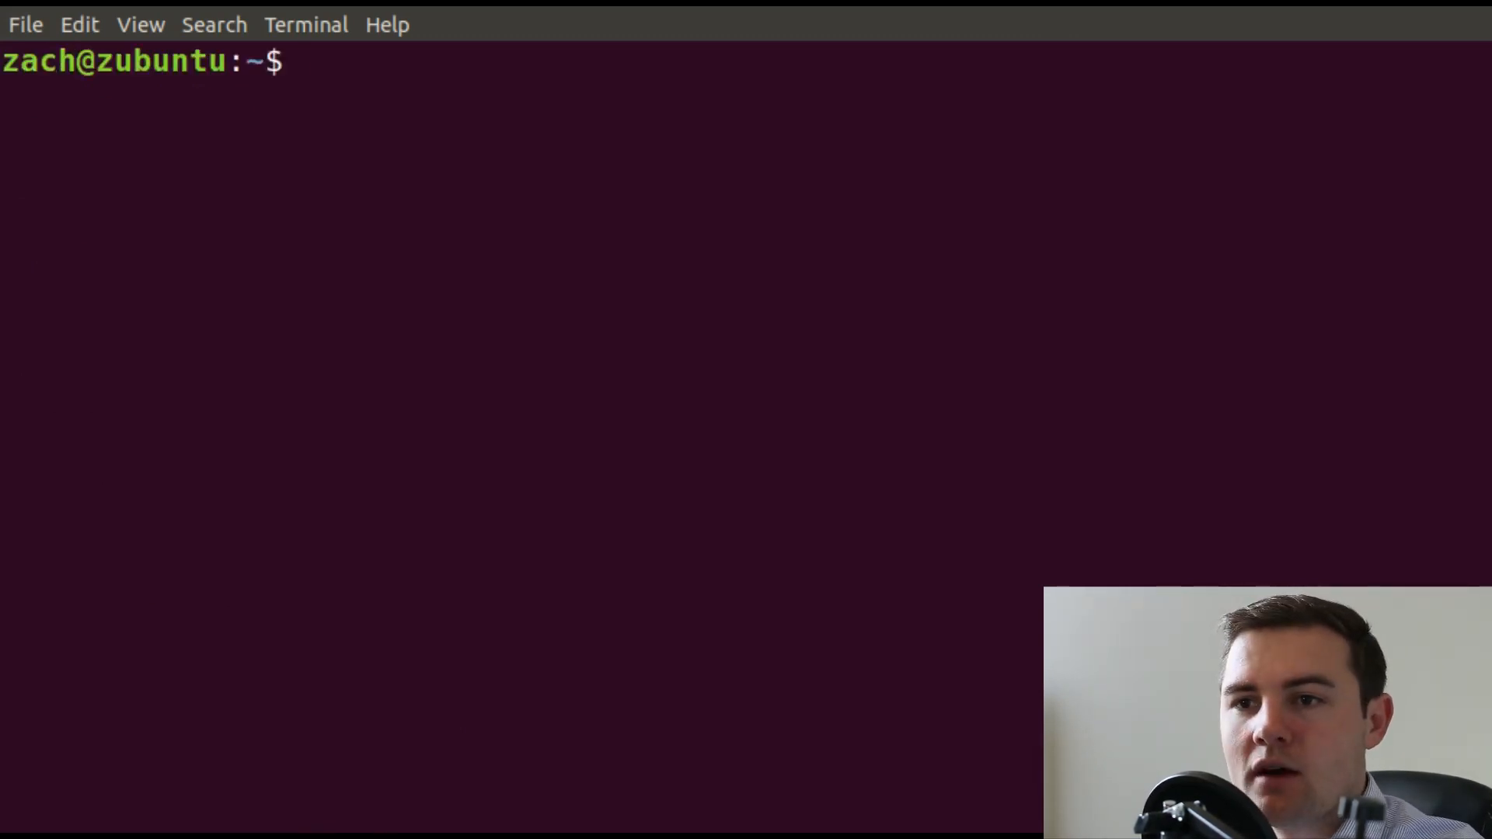
Run whoami to confirm the logged-in user is zach.
type("whoa")
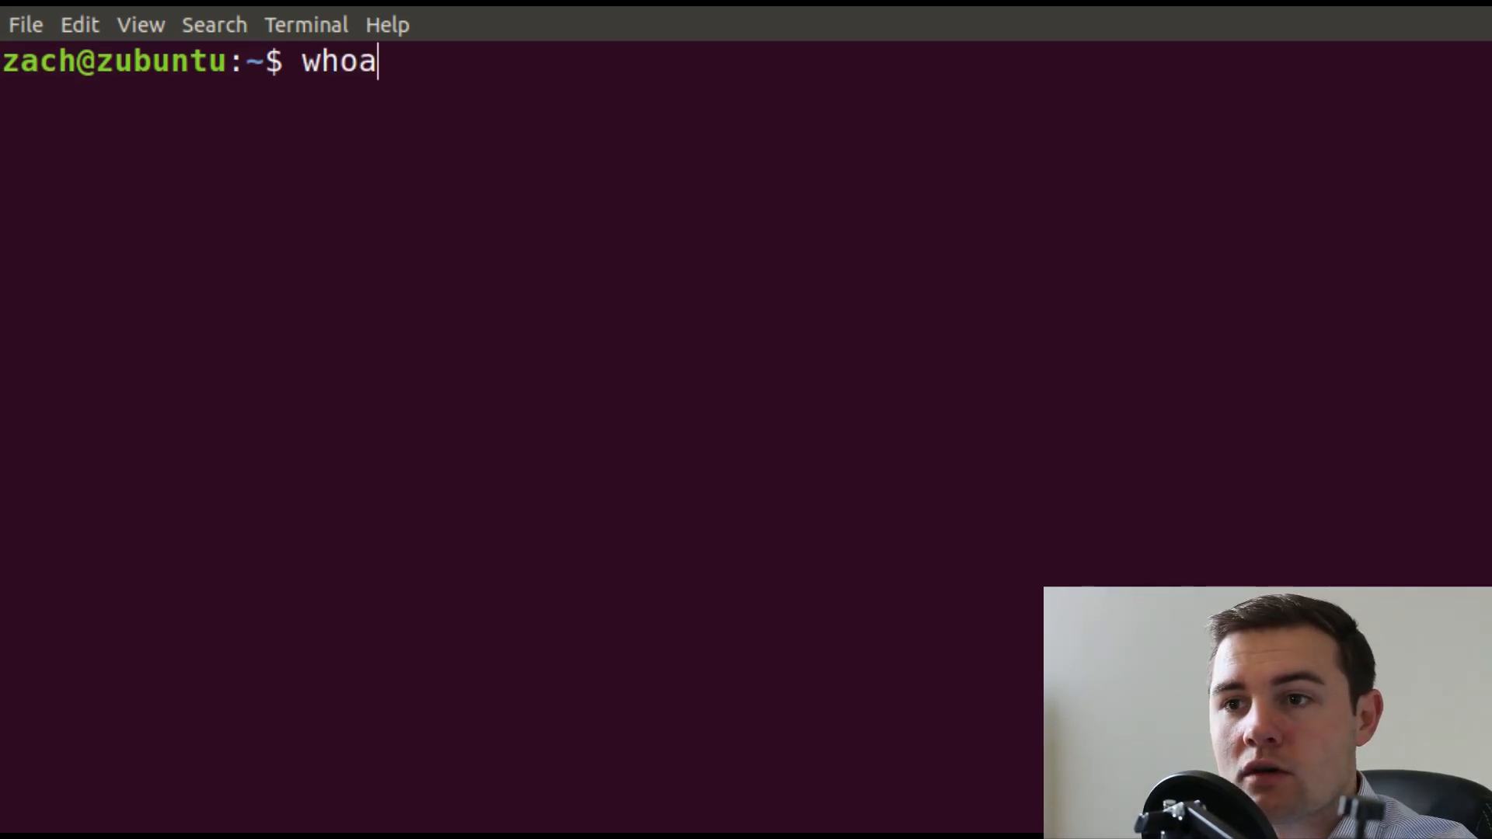
type("mi")
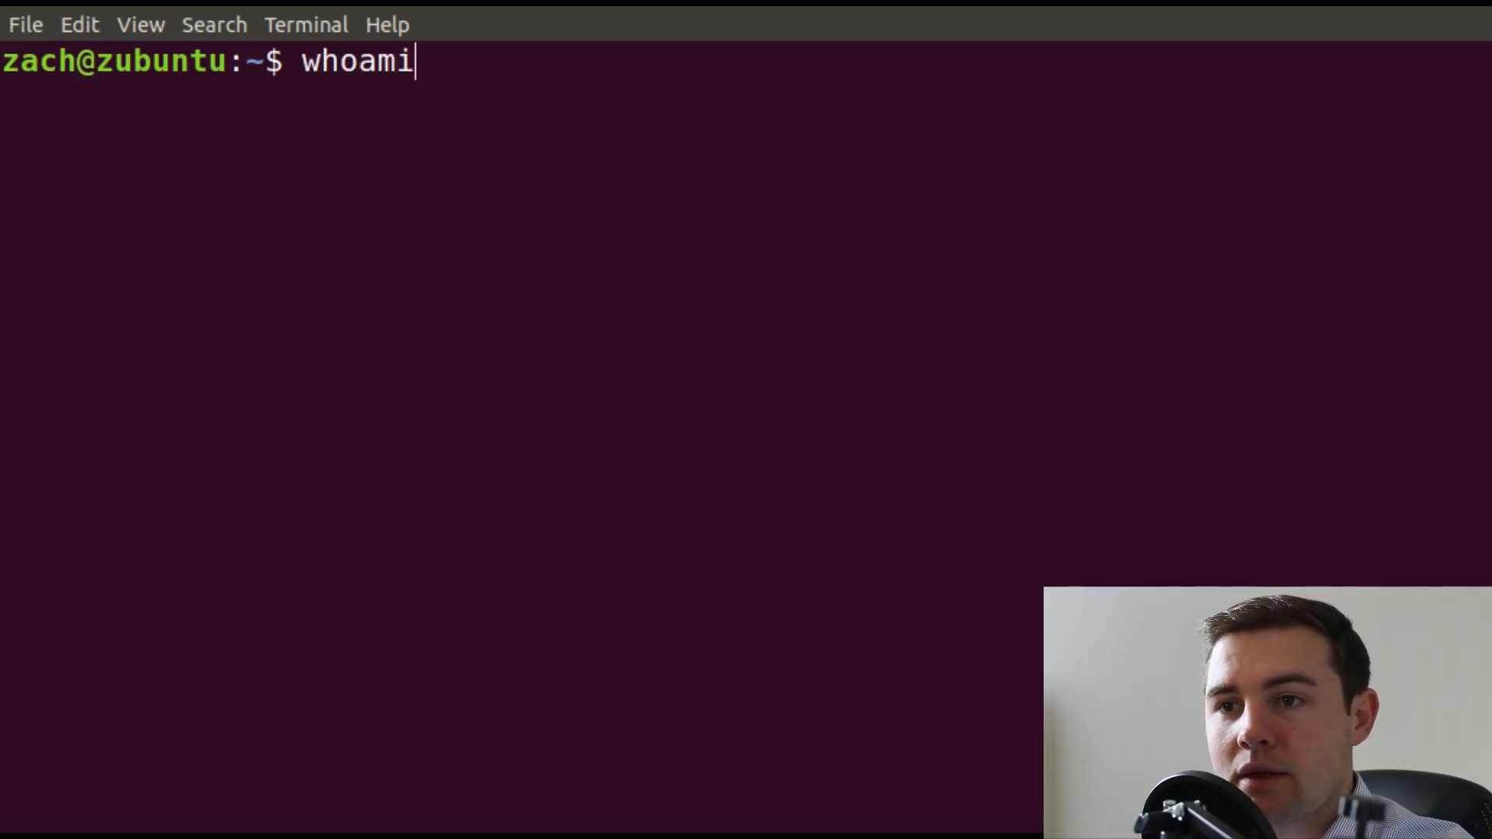
key("Return")
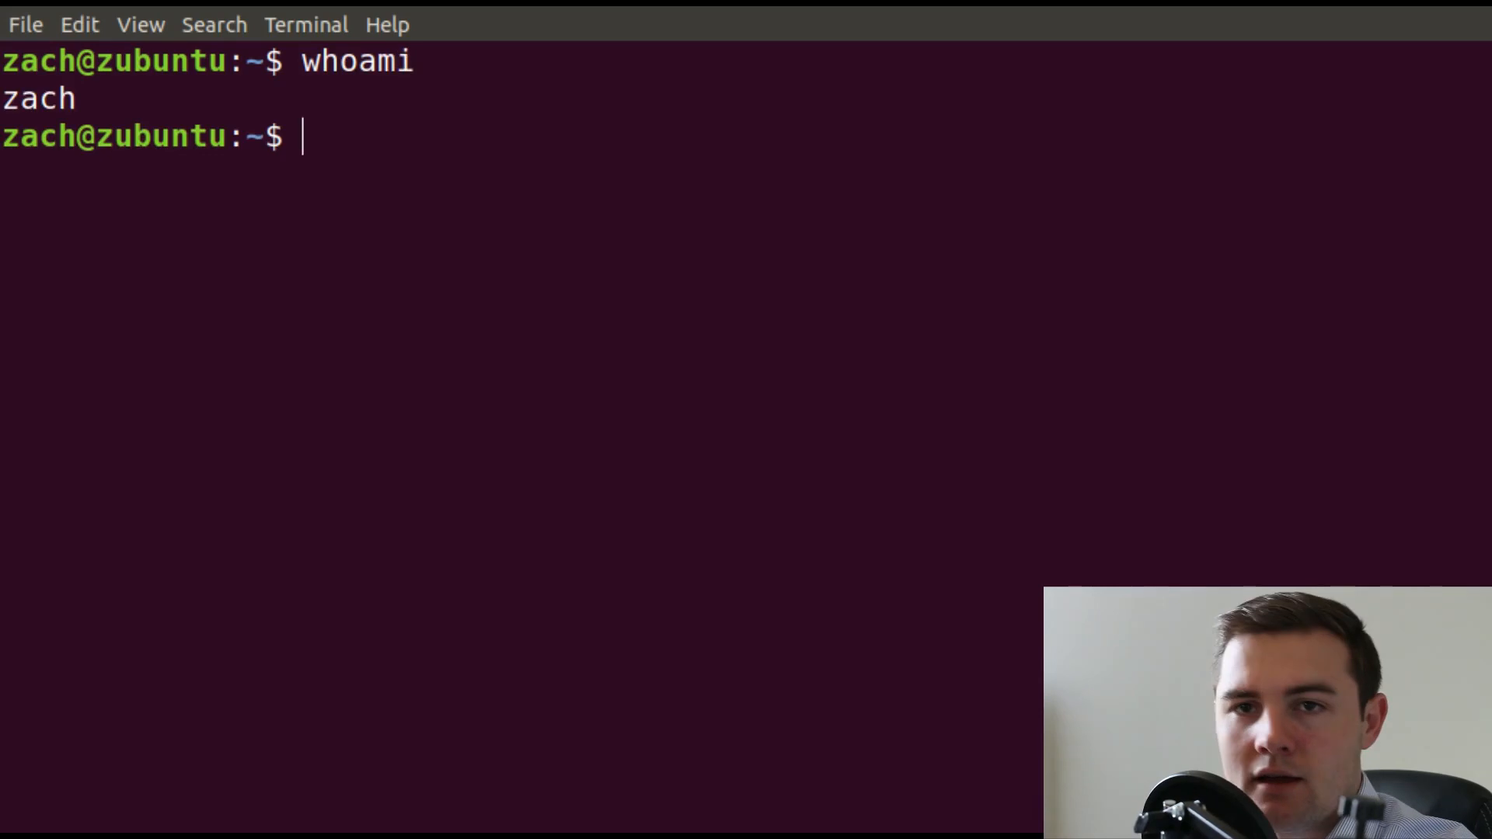
mouse_move(442, 733)
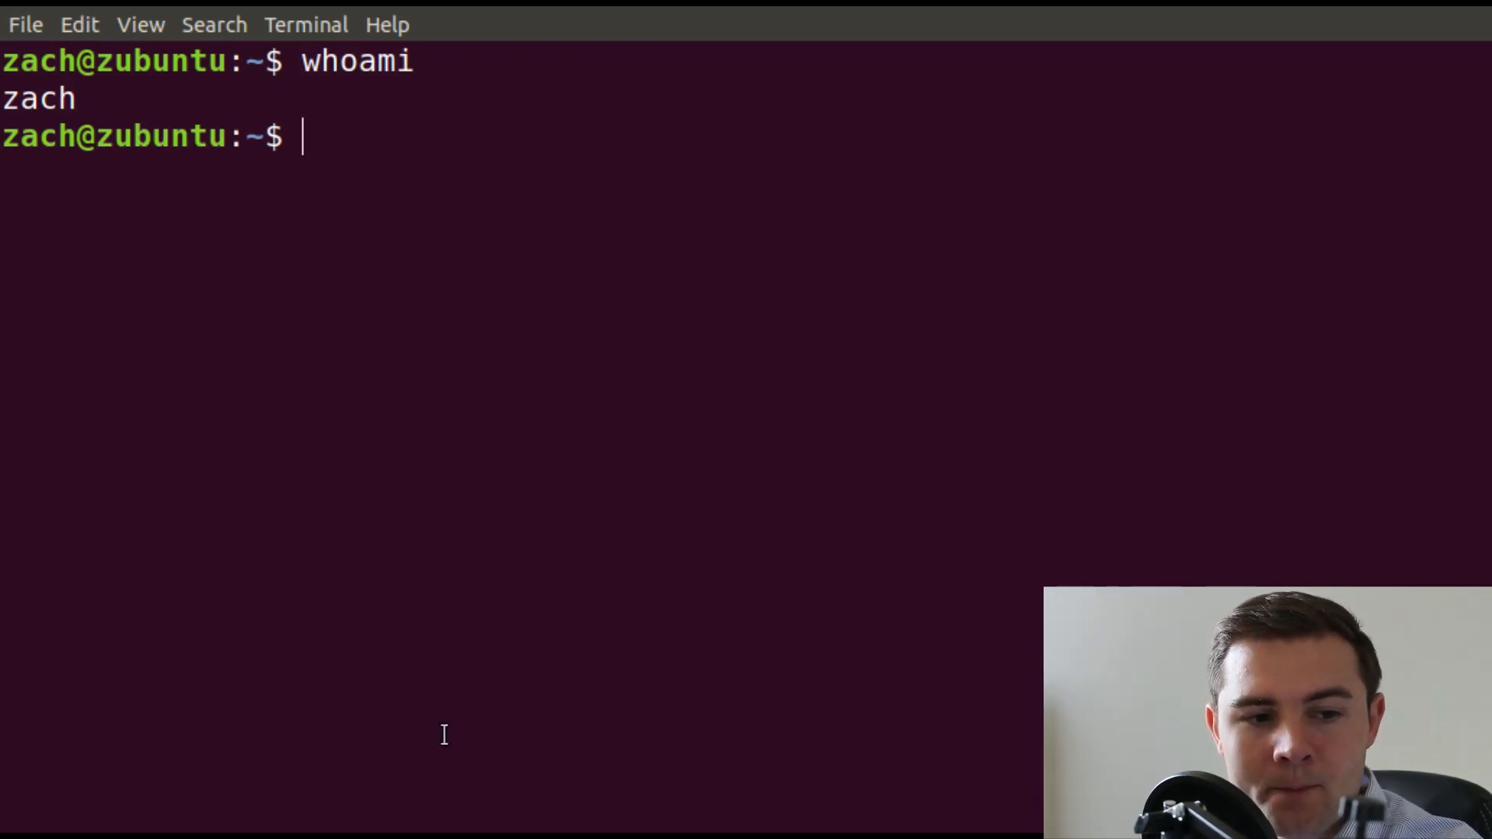
mouse_move(484, 200)
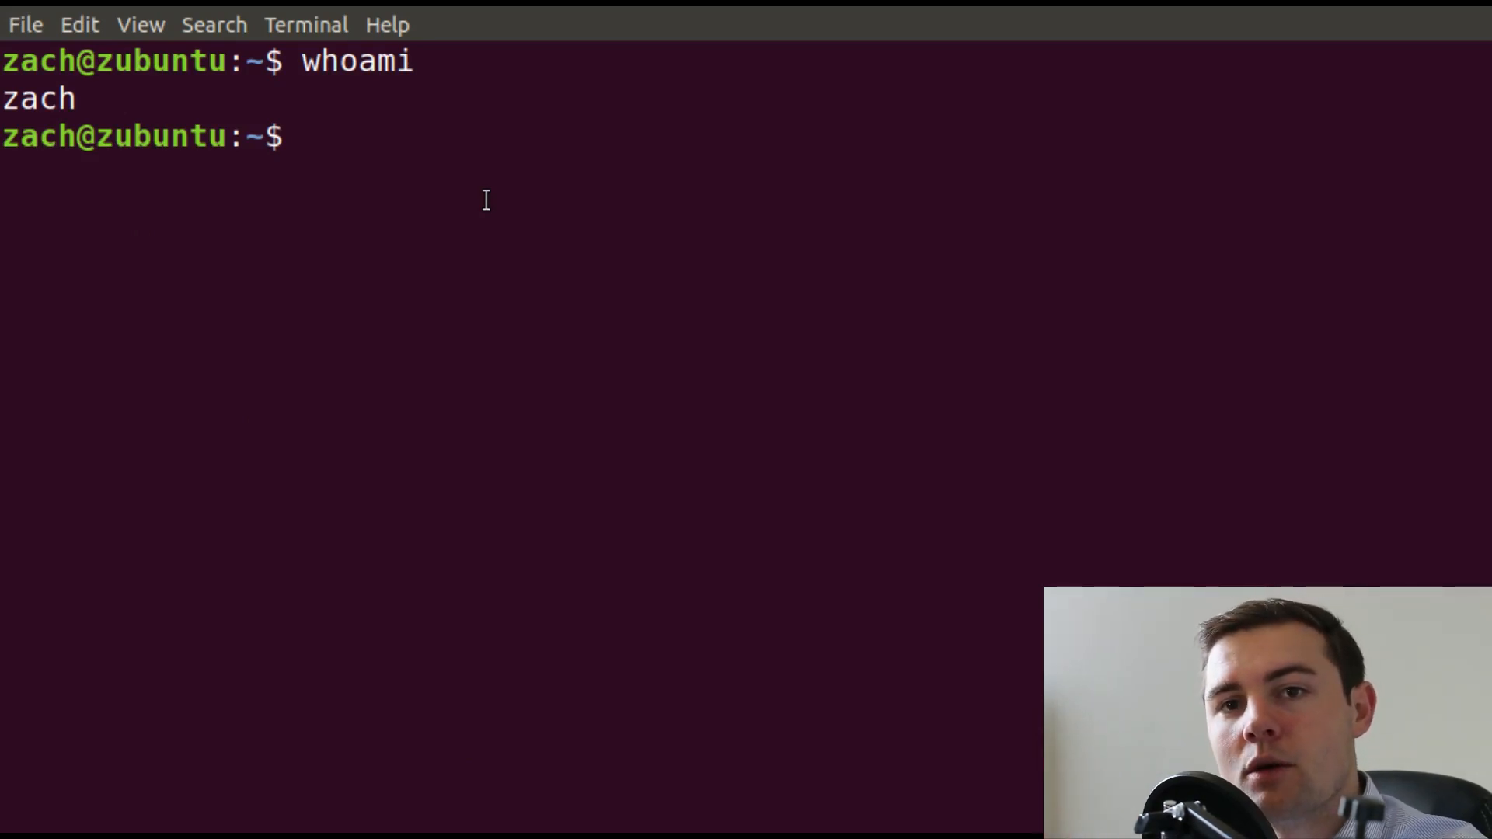
Run sudo cat /etc/passwd after removing a stray pipe, reaching the password prompt.
type("su")
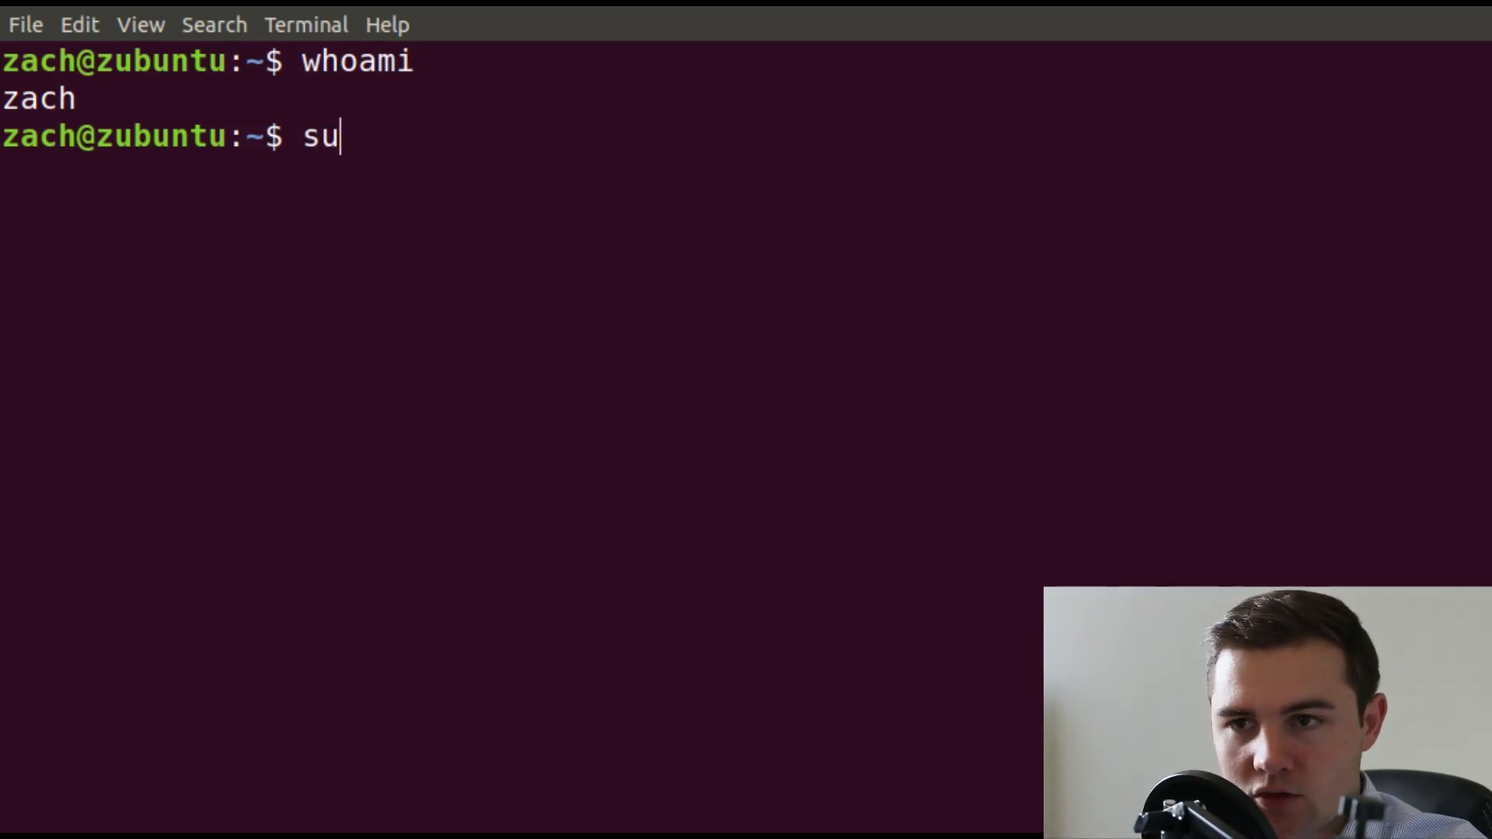
type("do cat /")
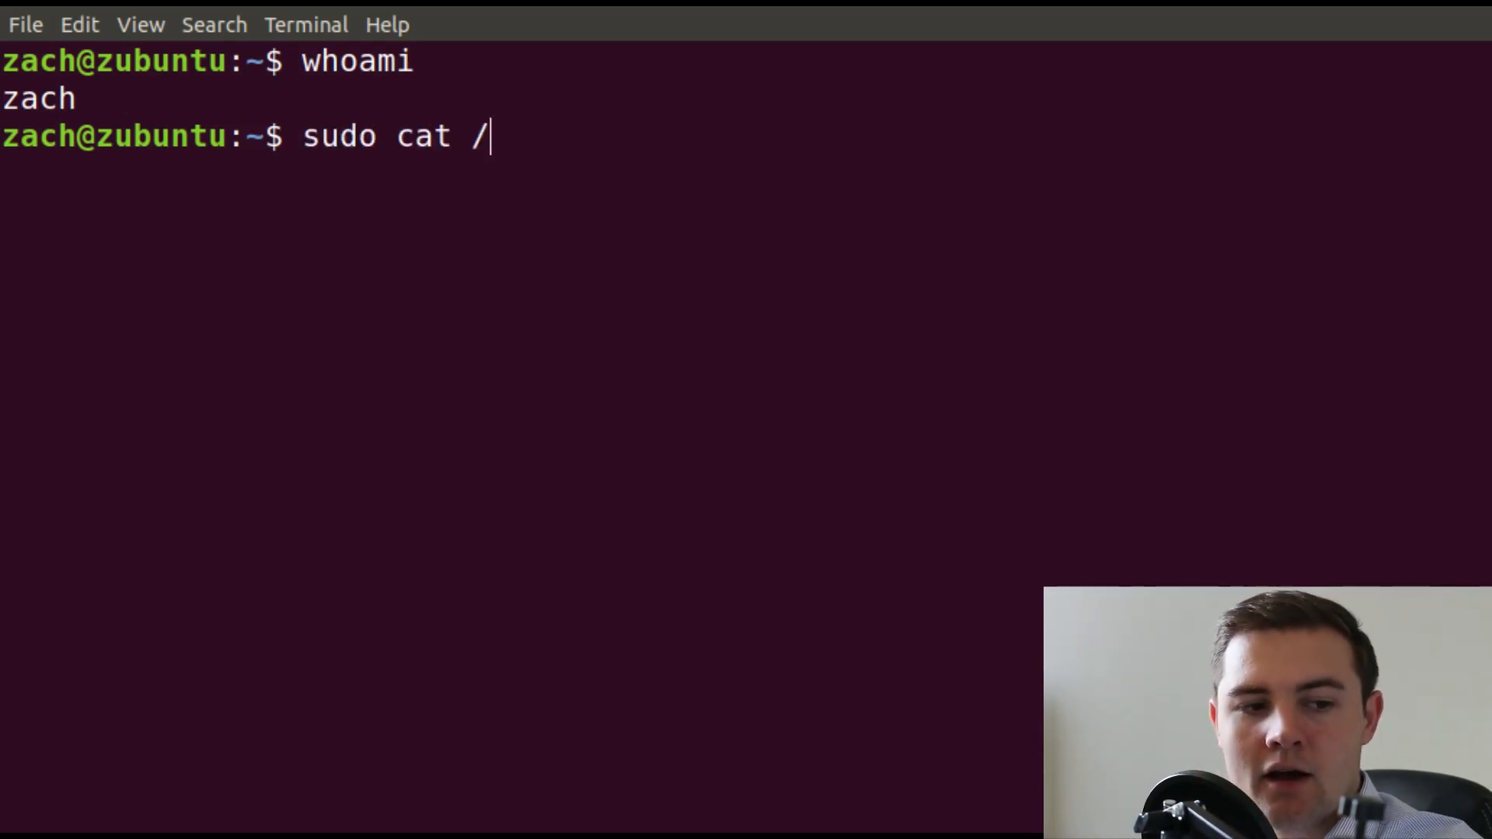
type("etc/passwd")
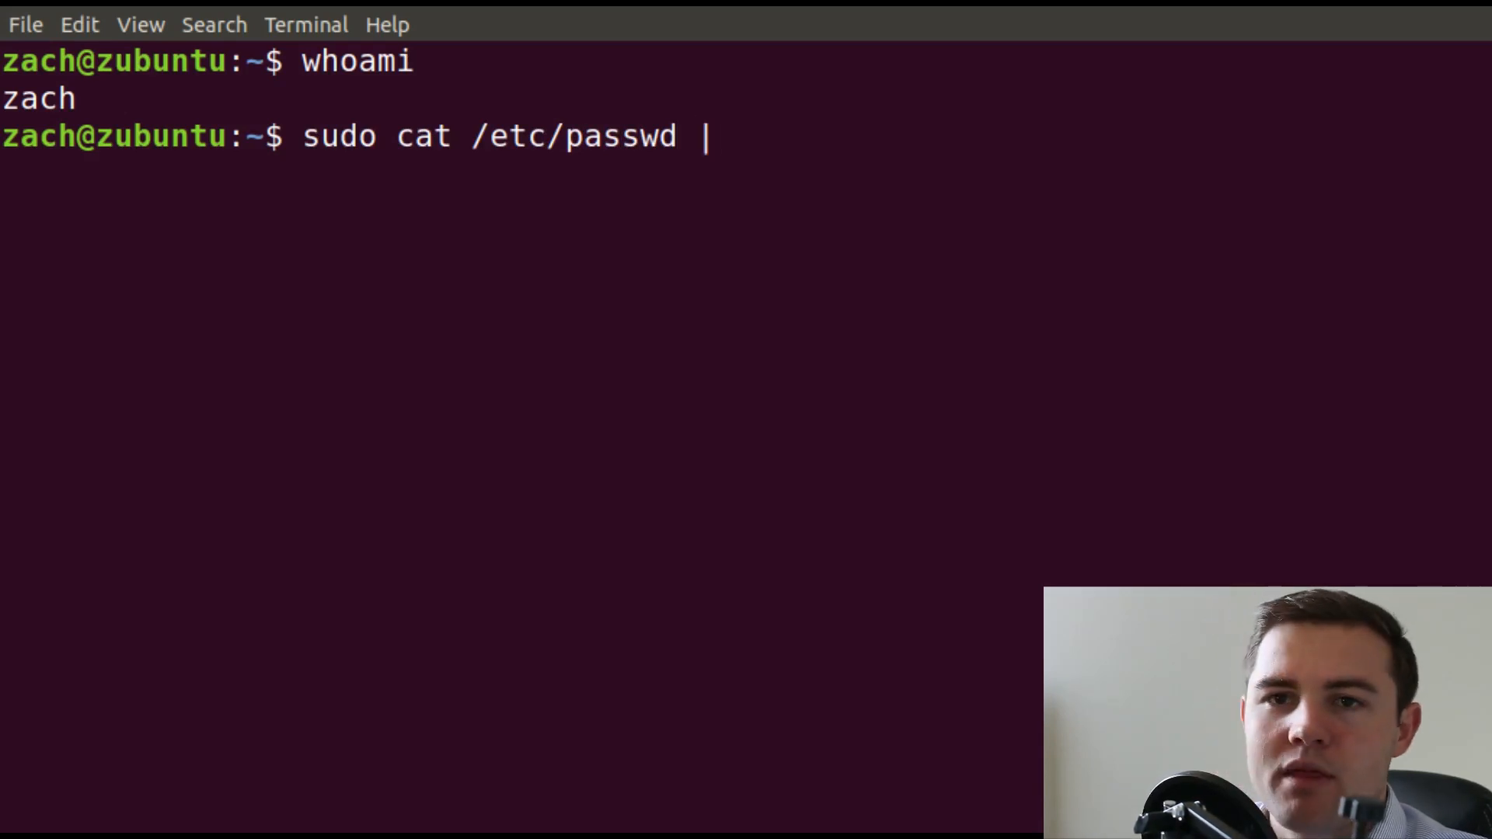
type("|")
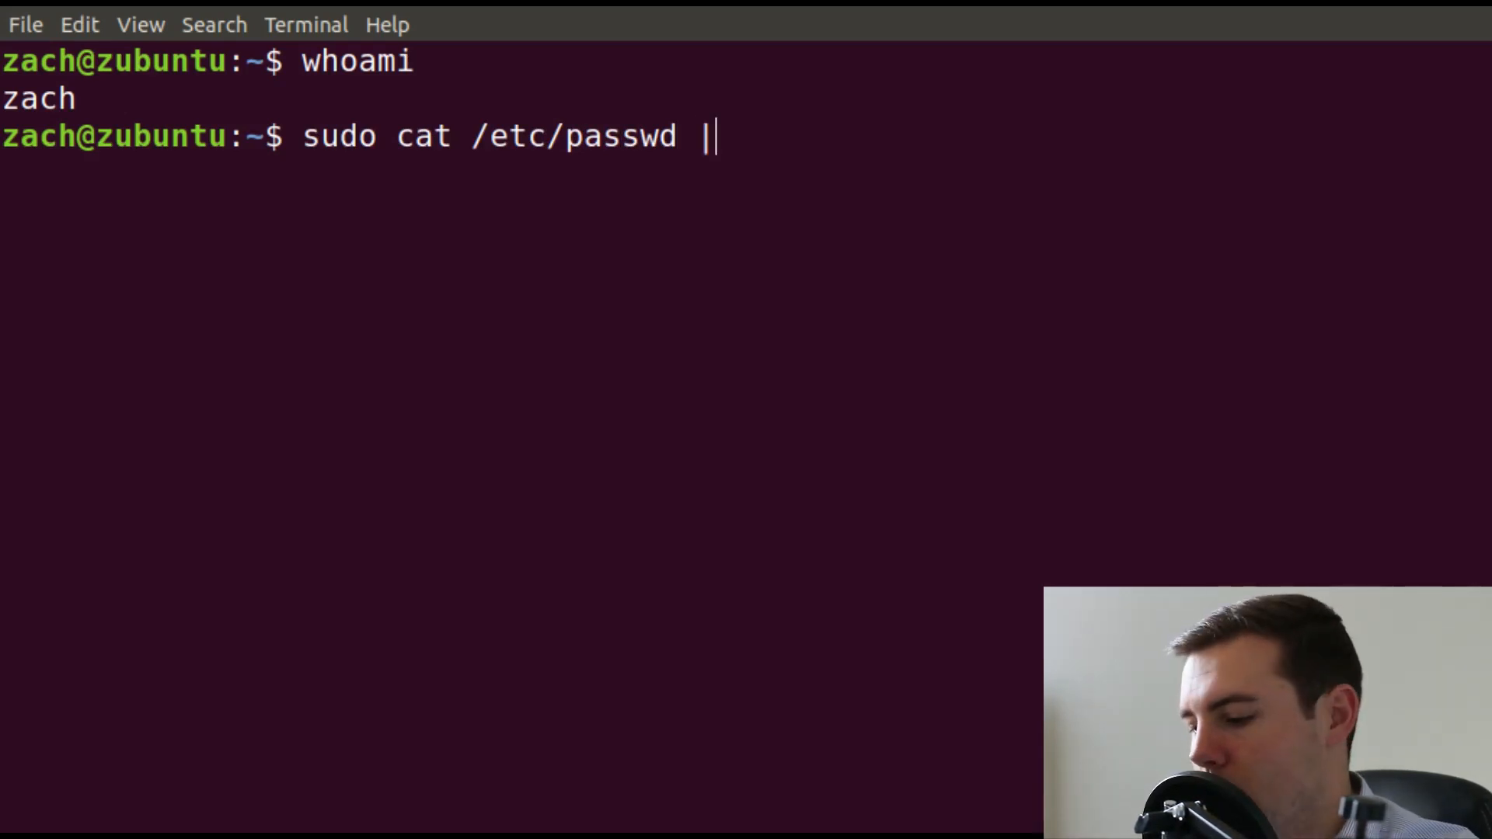
key("BackSpace")
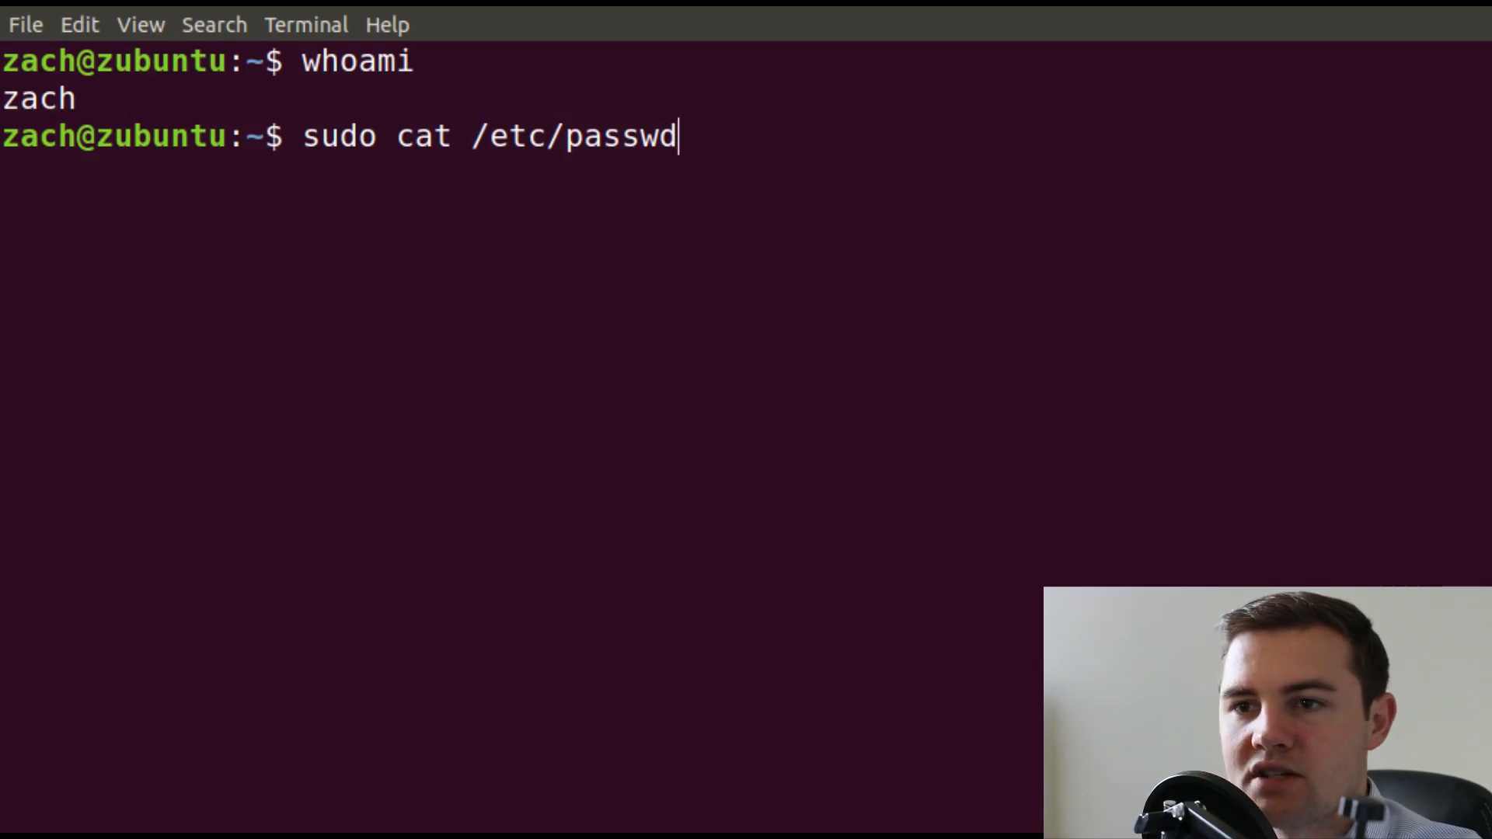
key("Return")
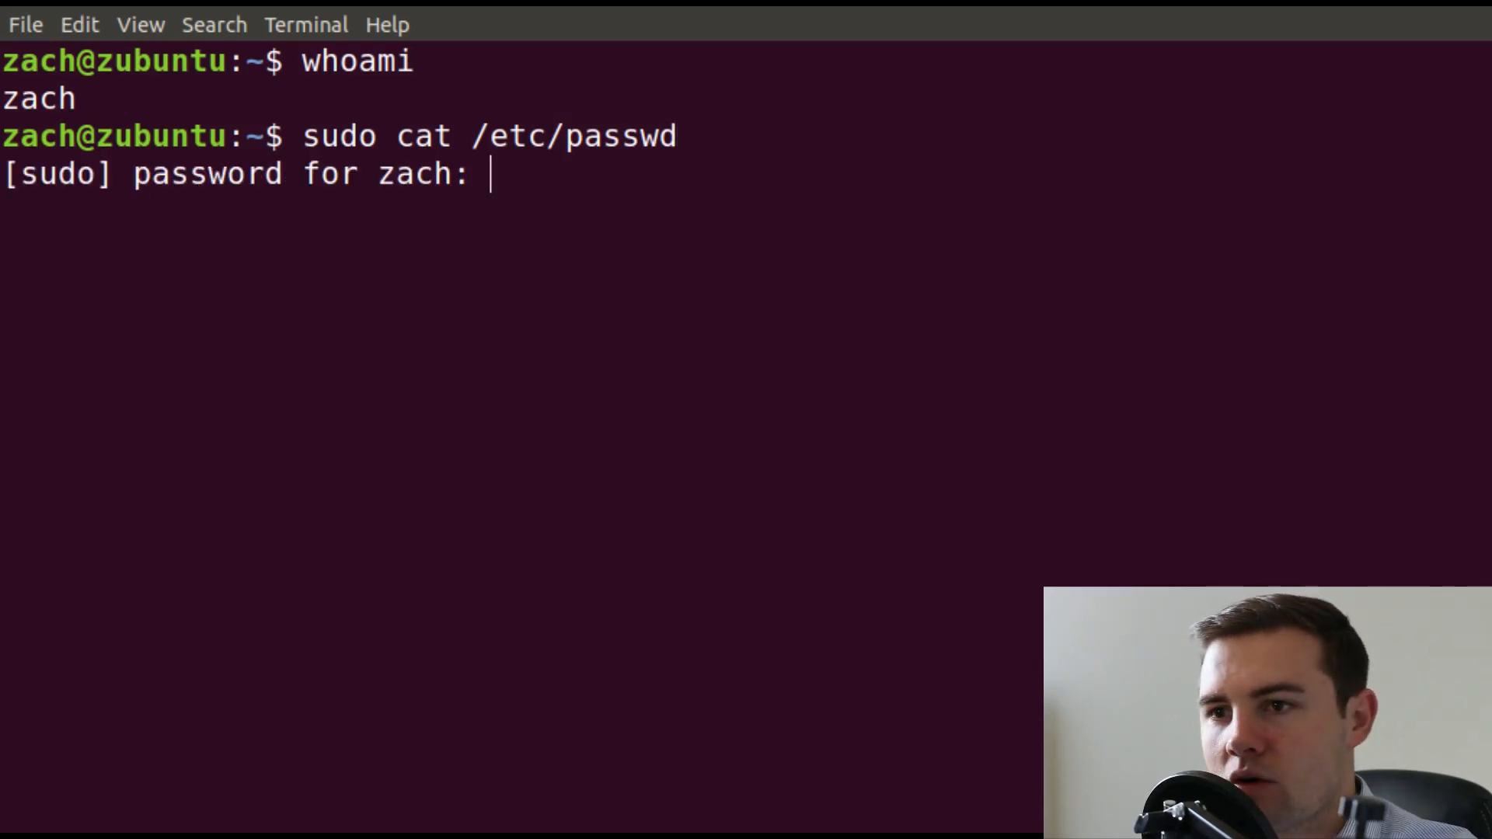
key("Return")
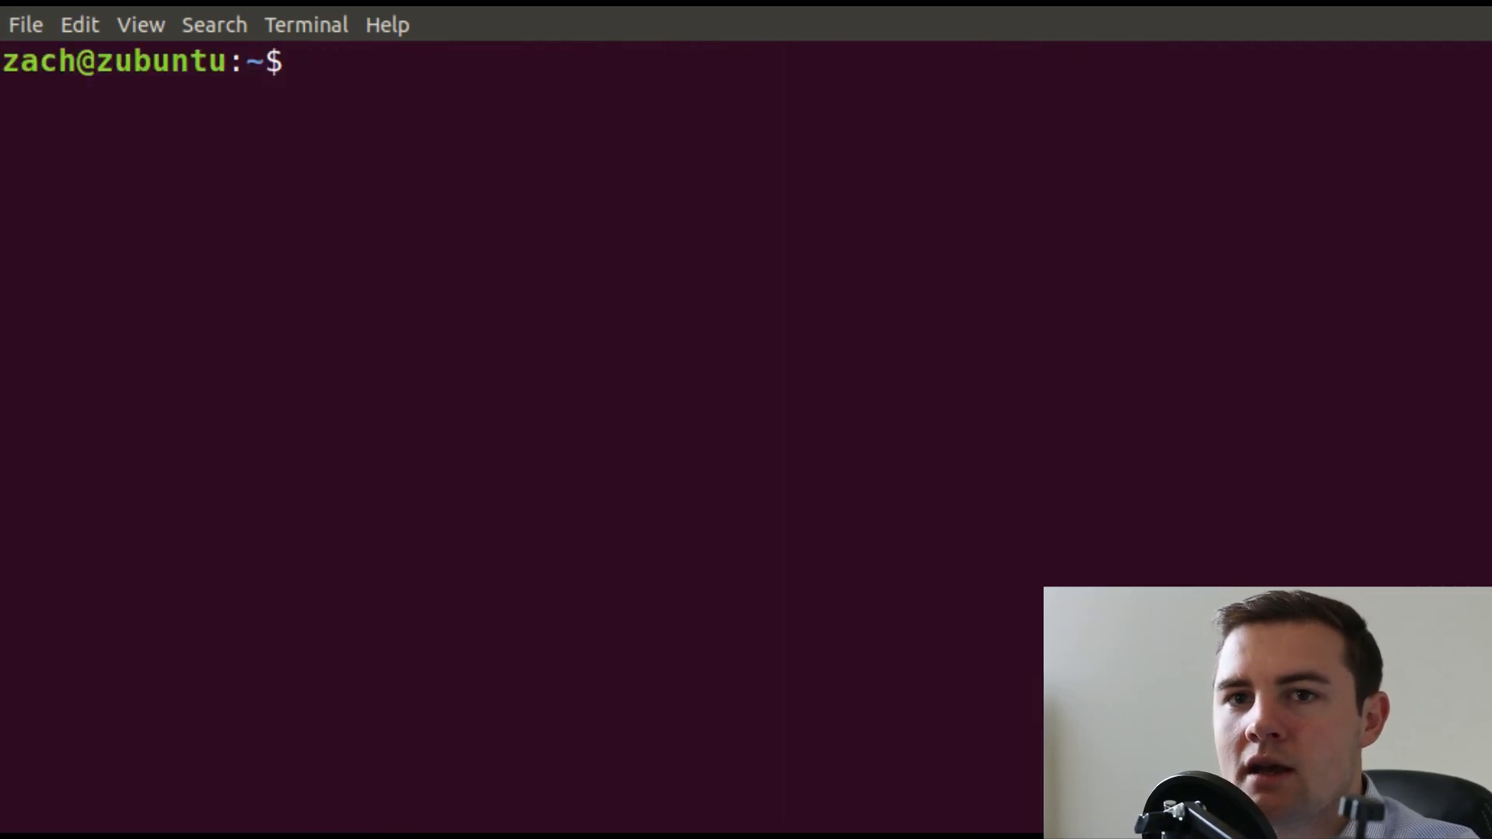
Filter sudo cat /etc/passwd through grep 'zach' to show only zach's entry.
type("sudo cat /etc/passwd")
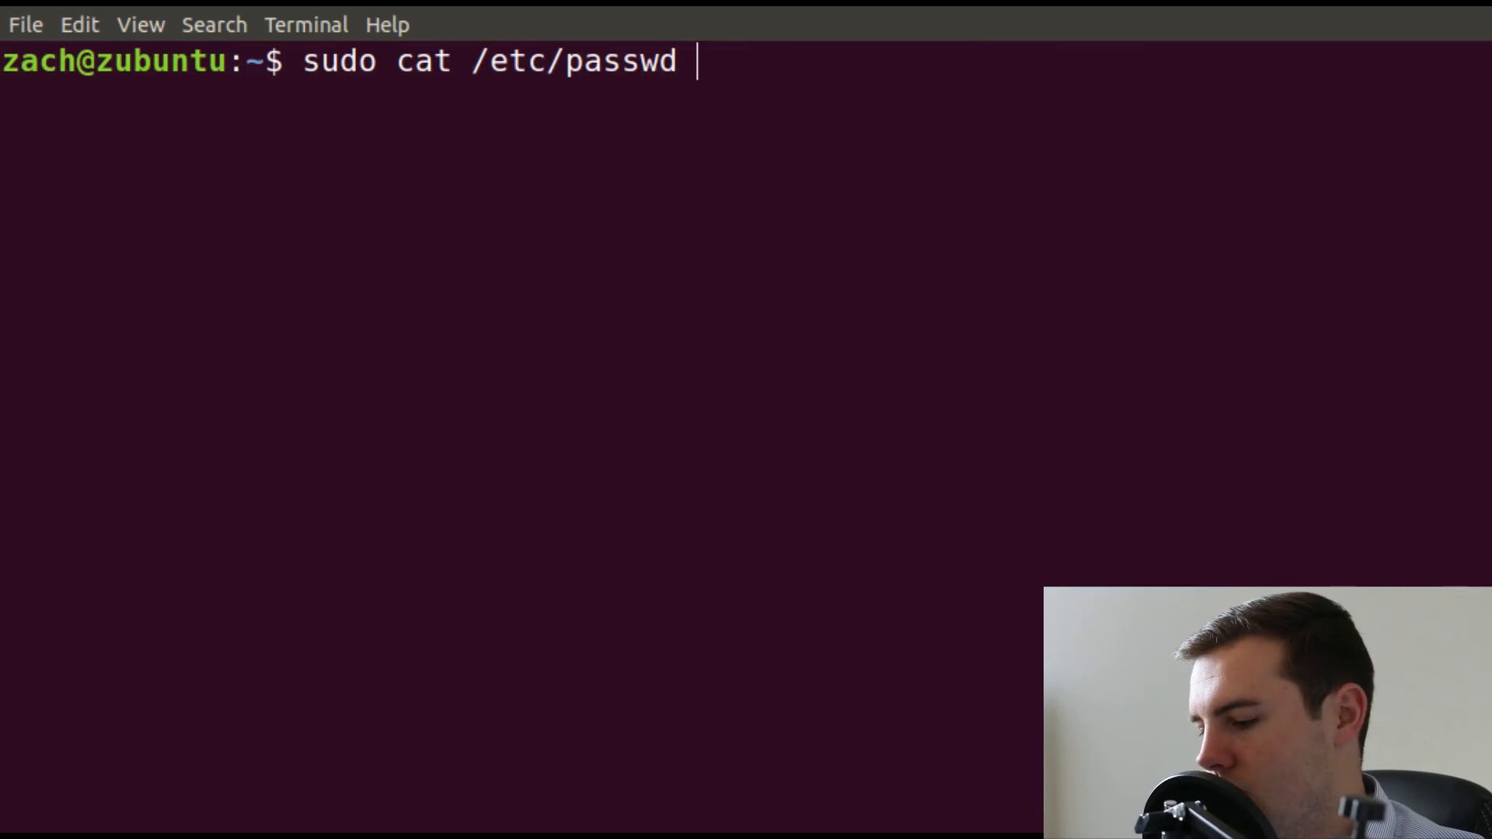
type("|")
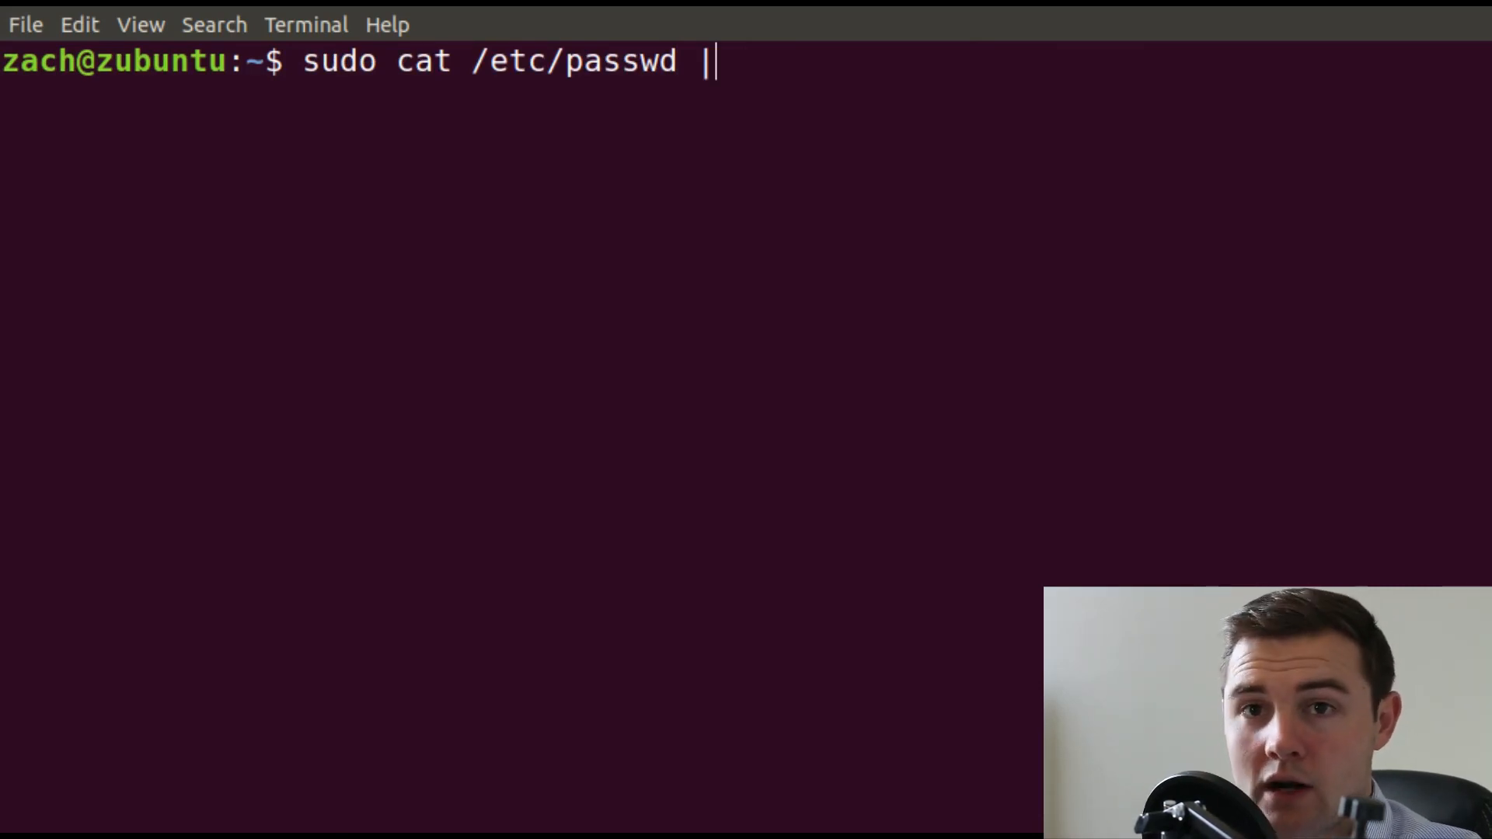
type("gre")
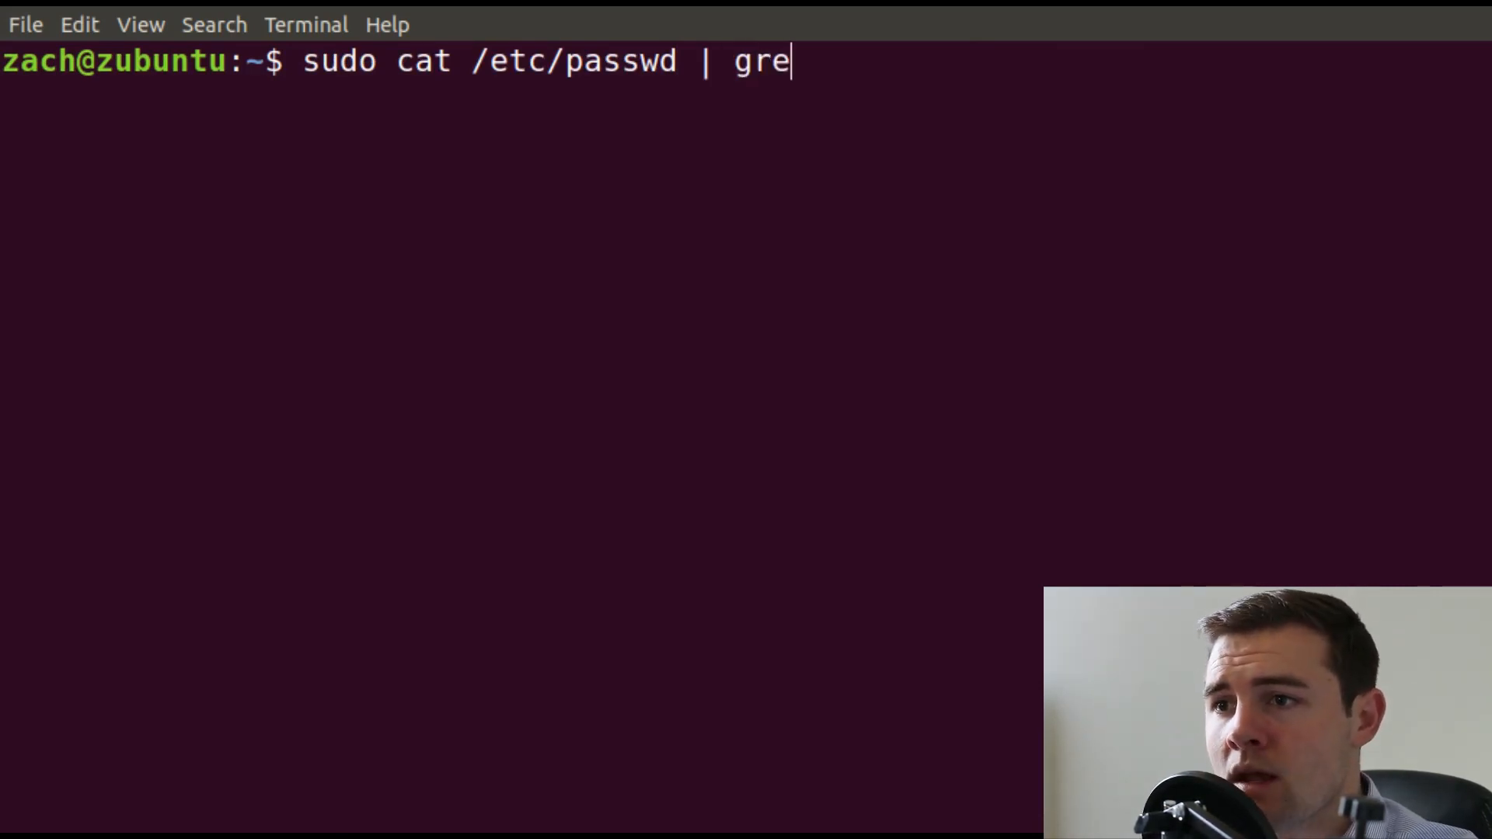
type("p 'zach")
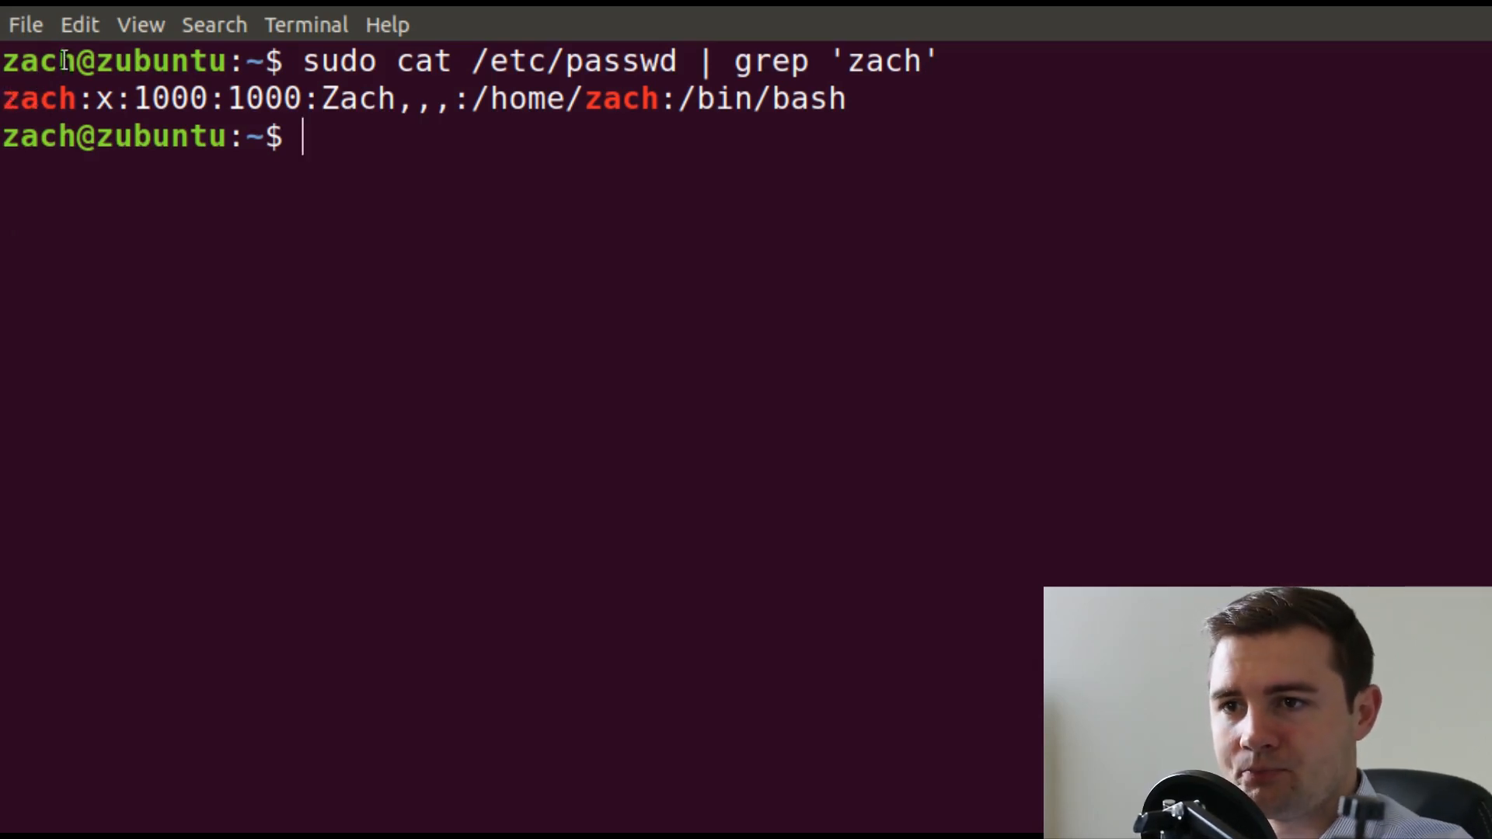
mouse_move(897, 110)
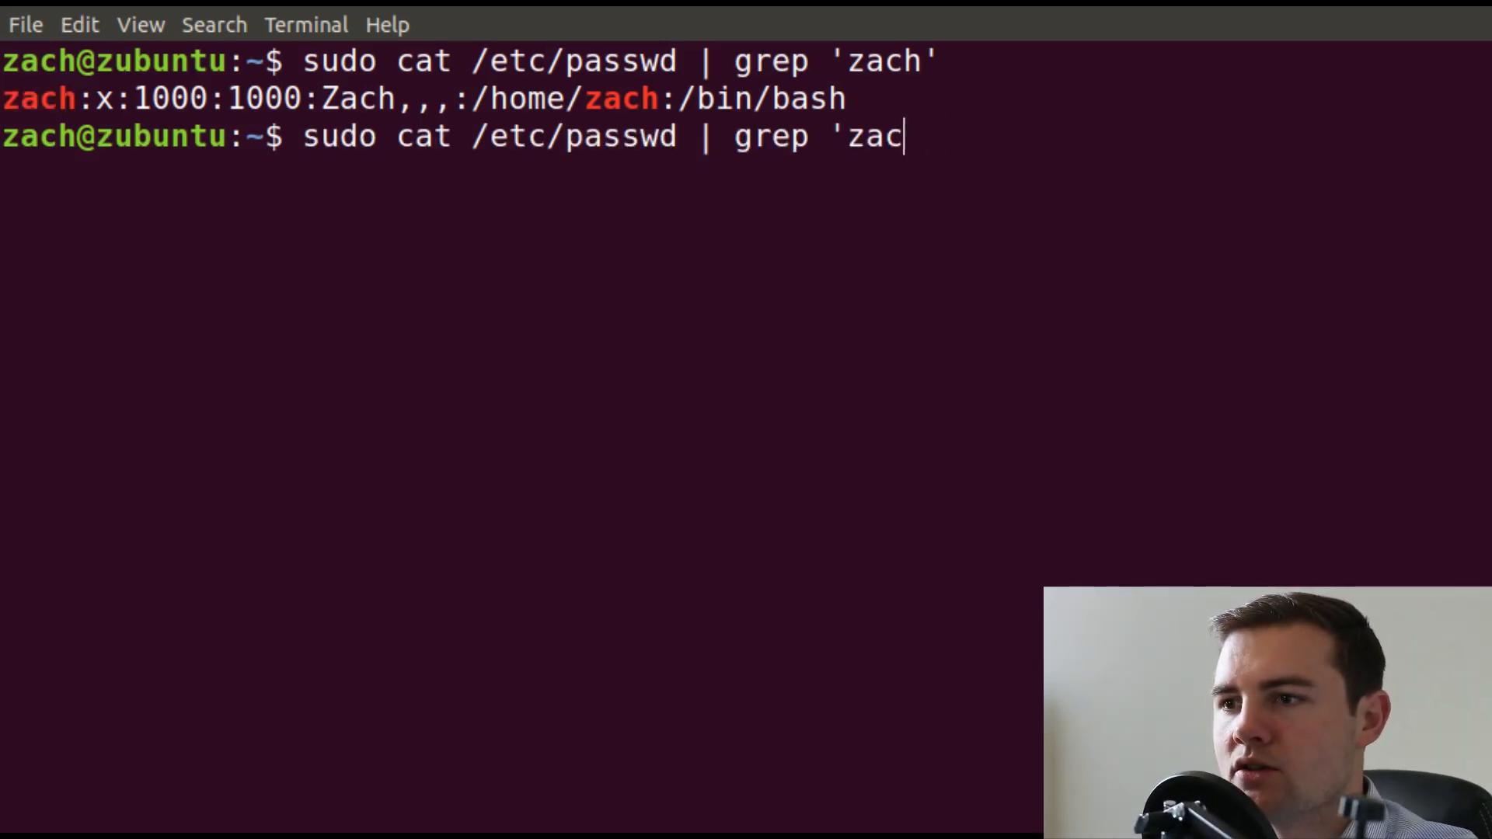
type("root'")
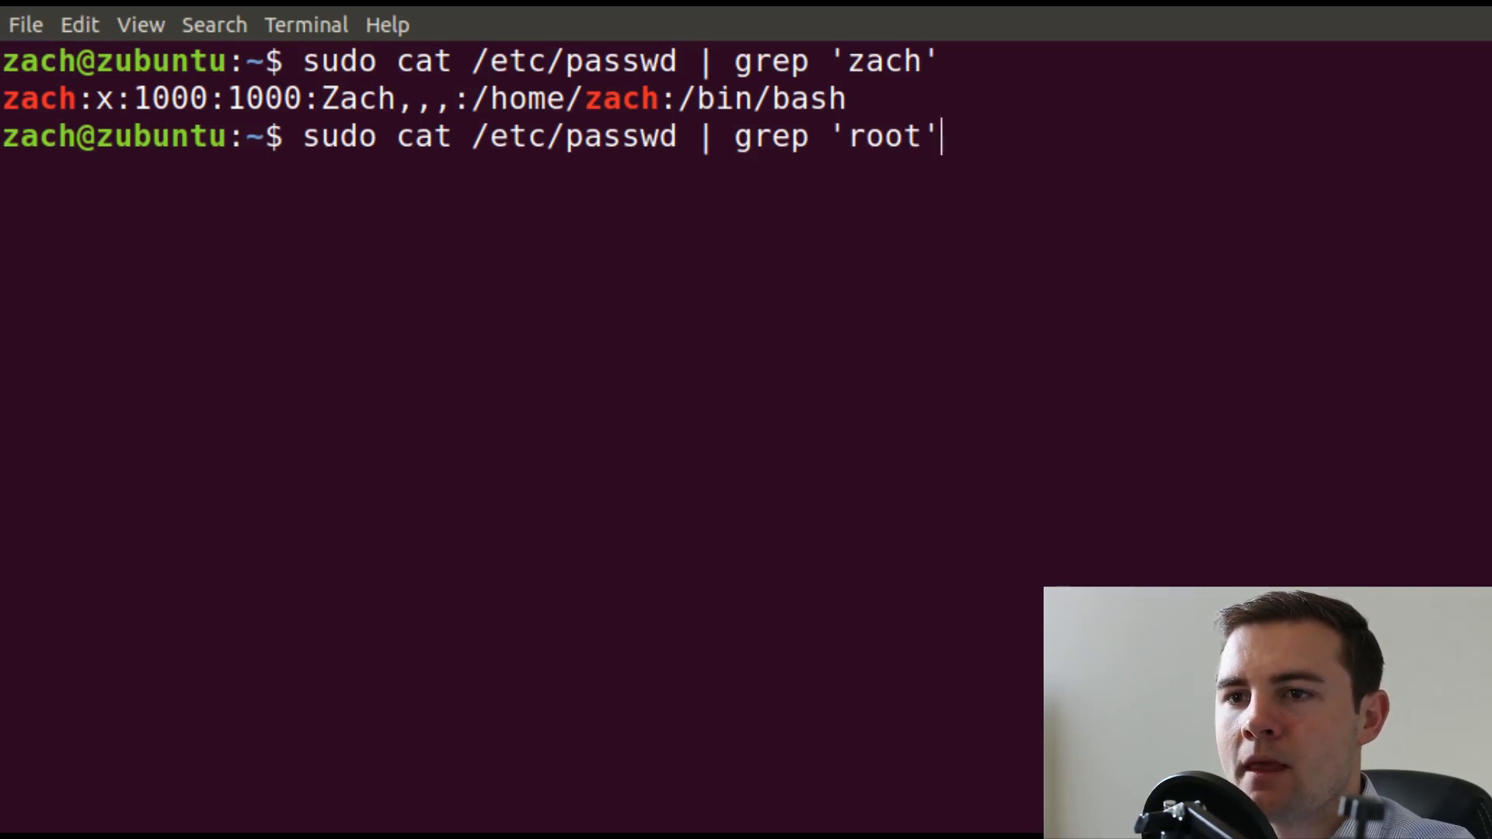
key("Return")
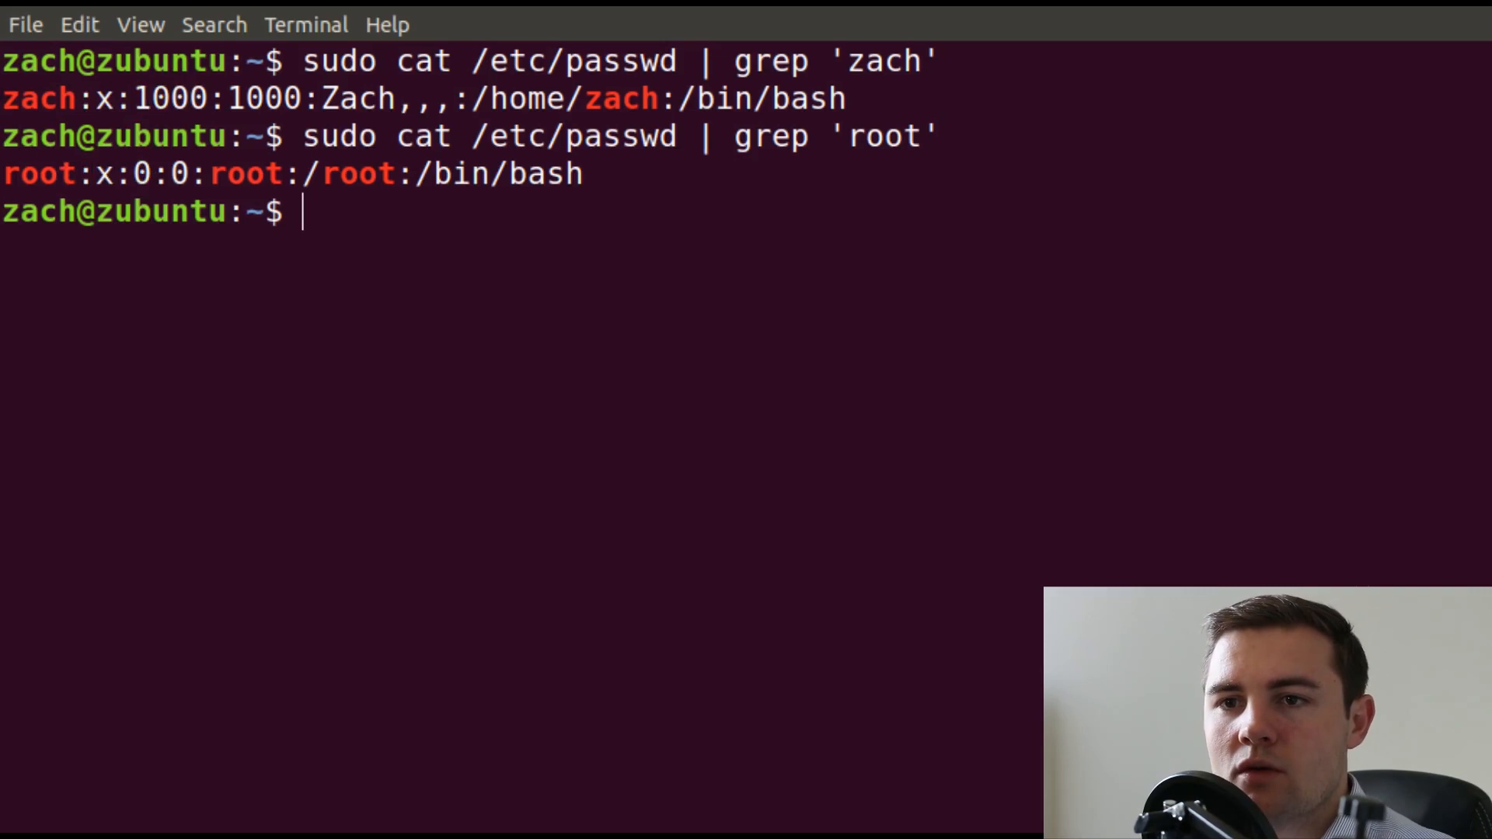
mouse_move(17, 97)
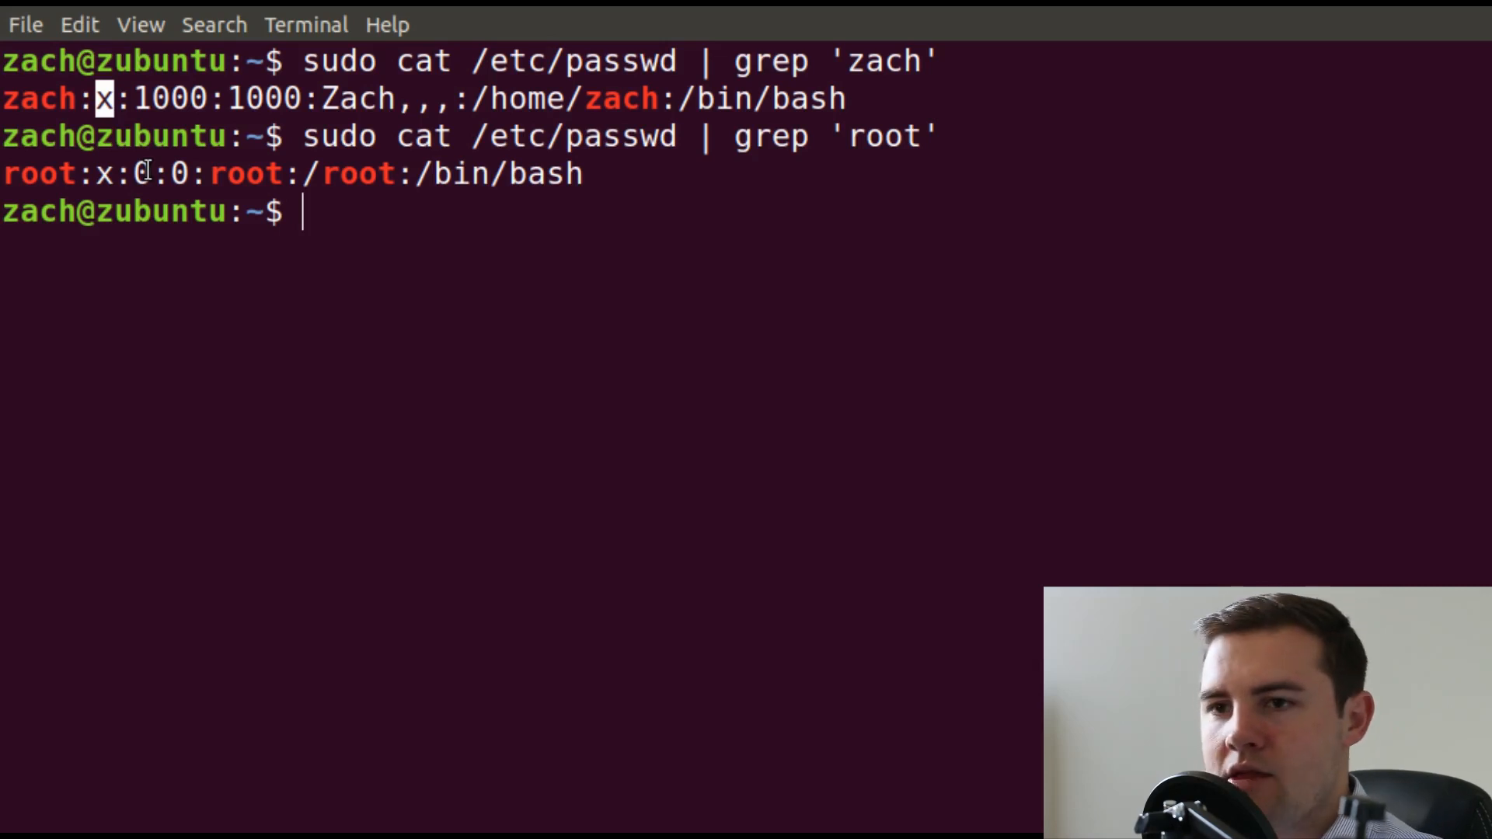
type("/etc/")
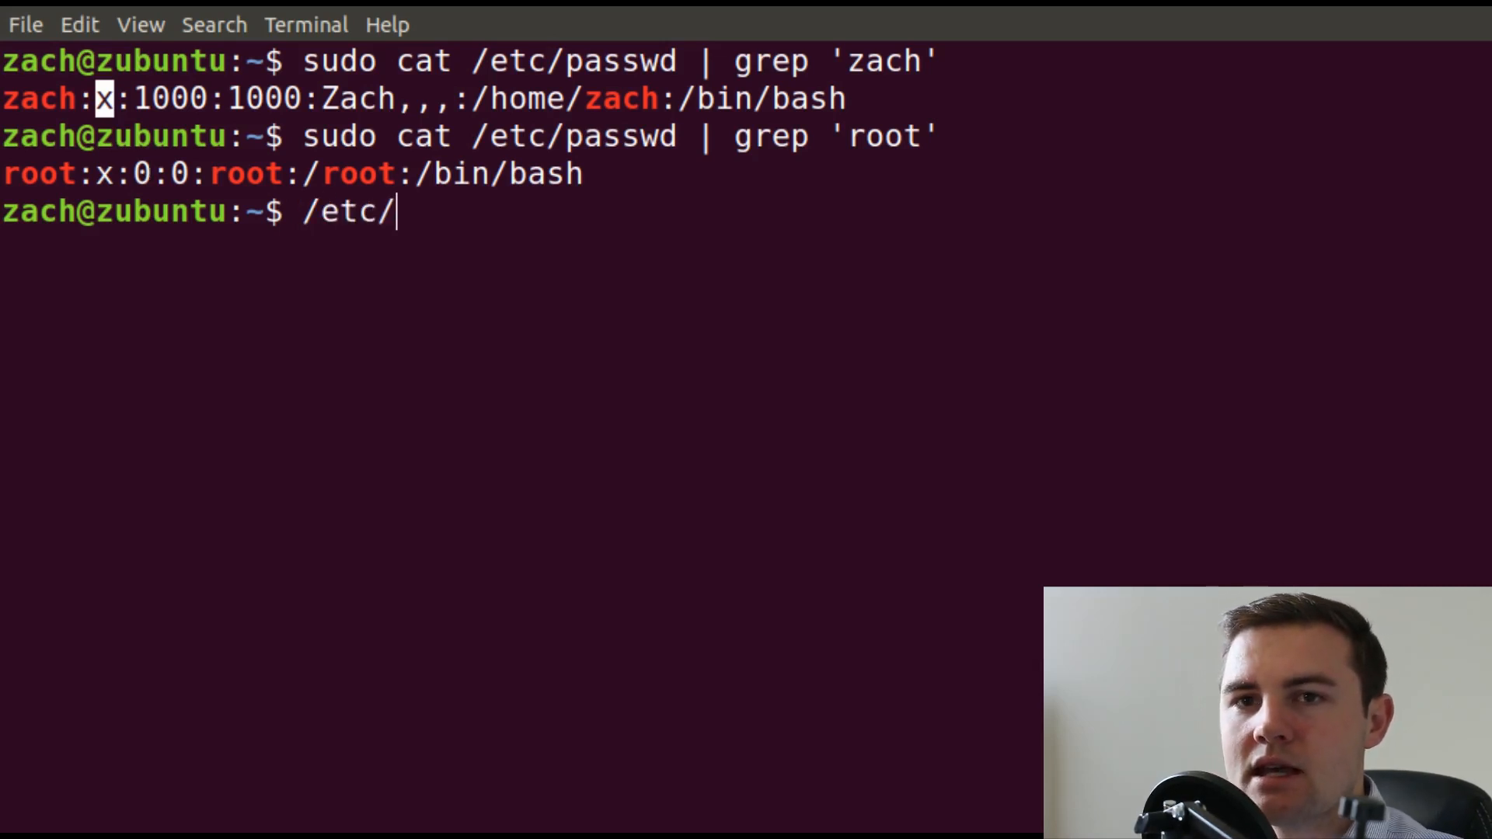
type("shadow")
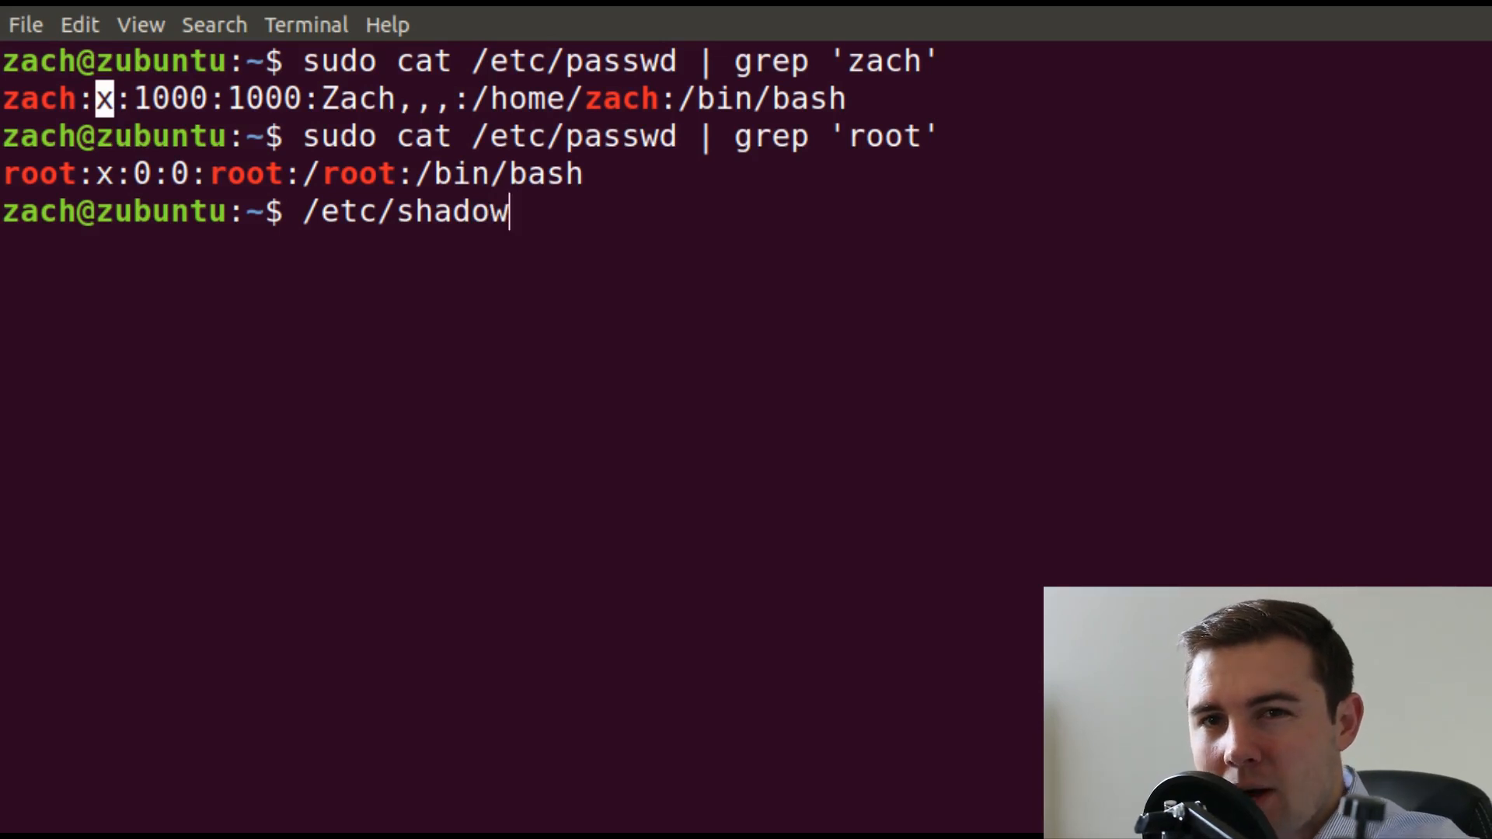
key("ctrl+u")
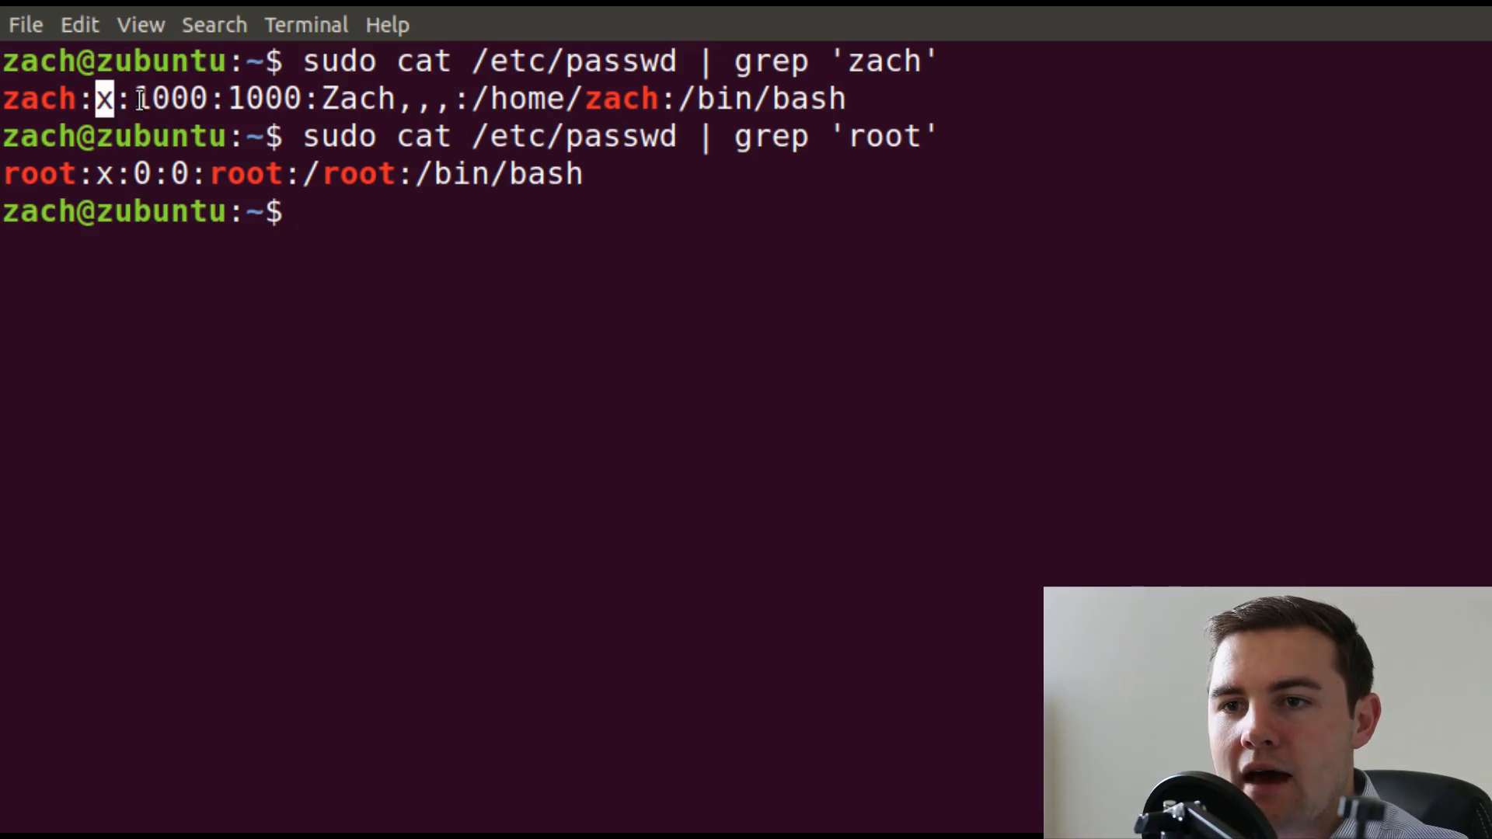
double_click(171, 98)
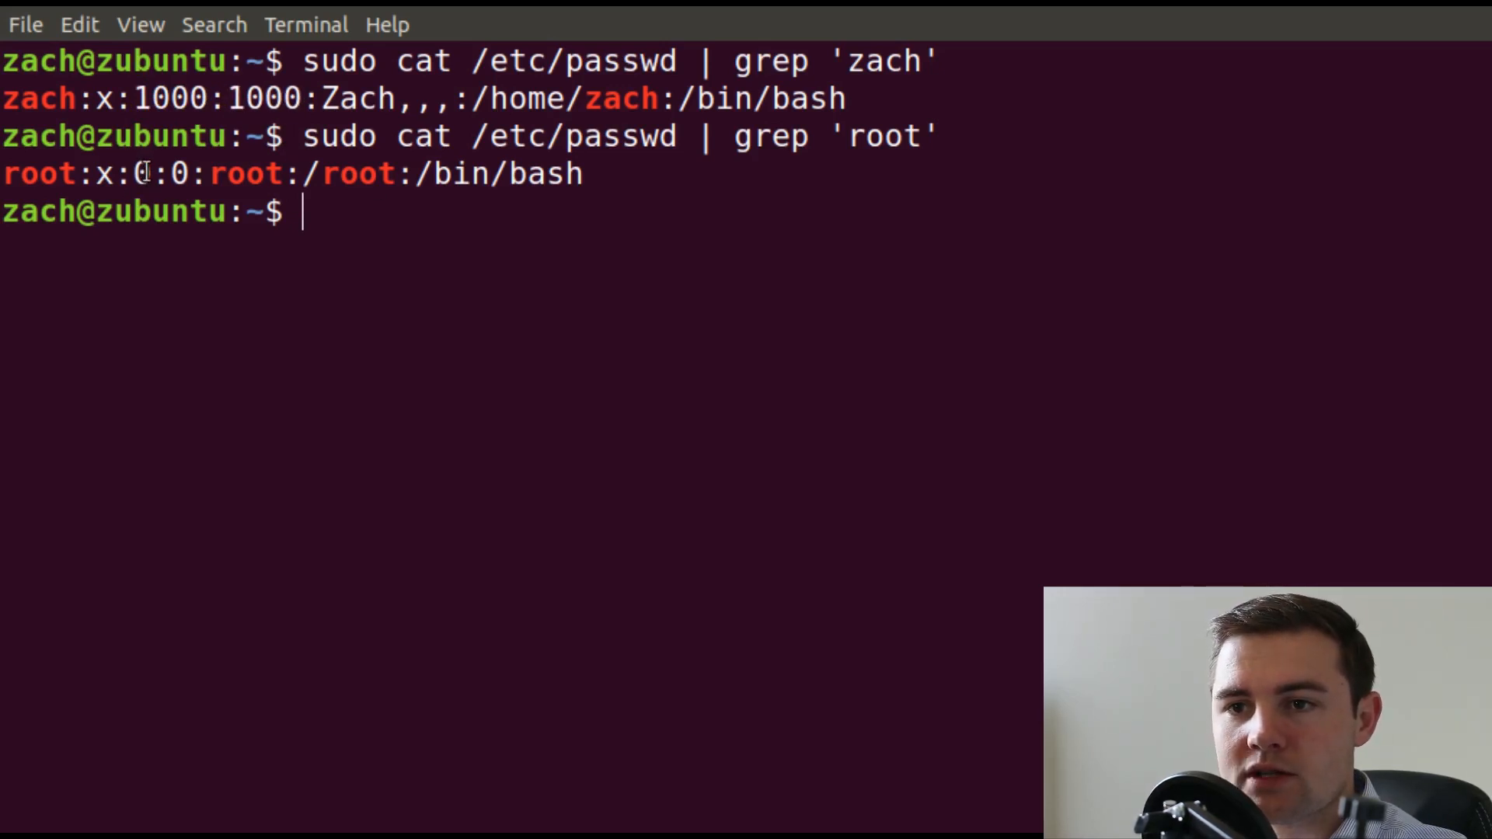
mouse_move(485, 215)
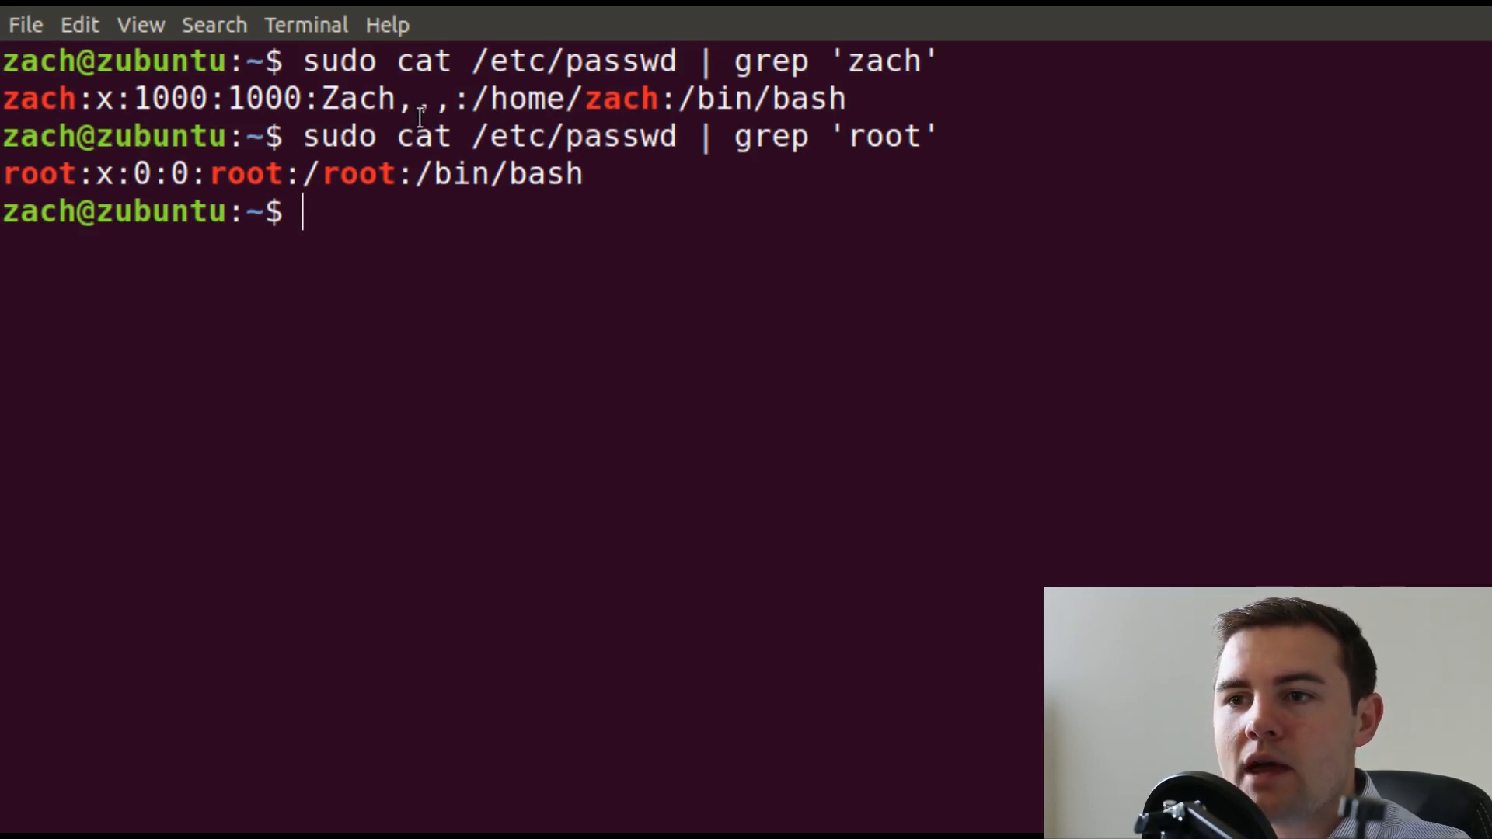
double_click(357, 98)
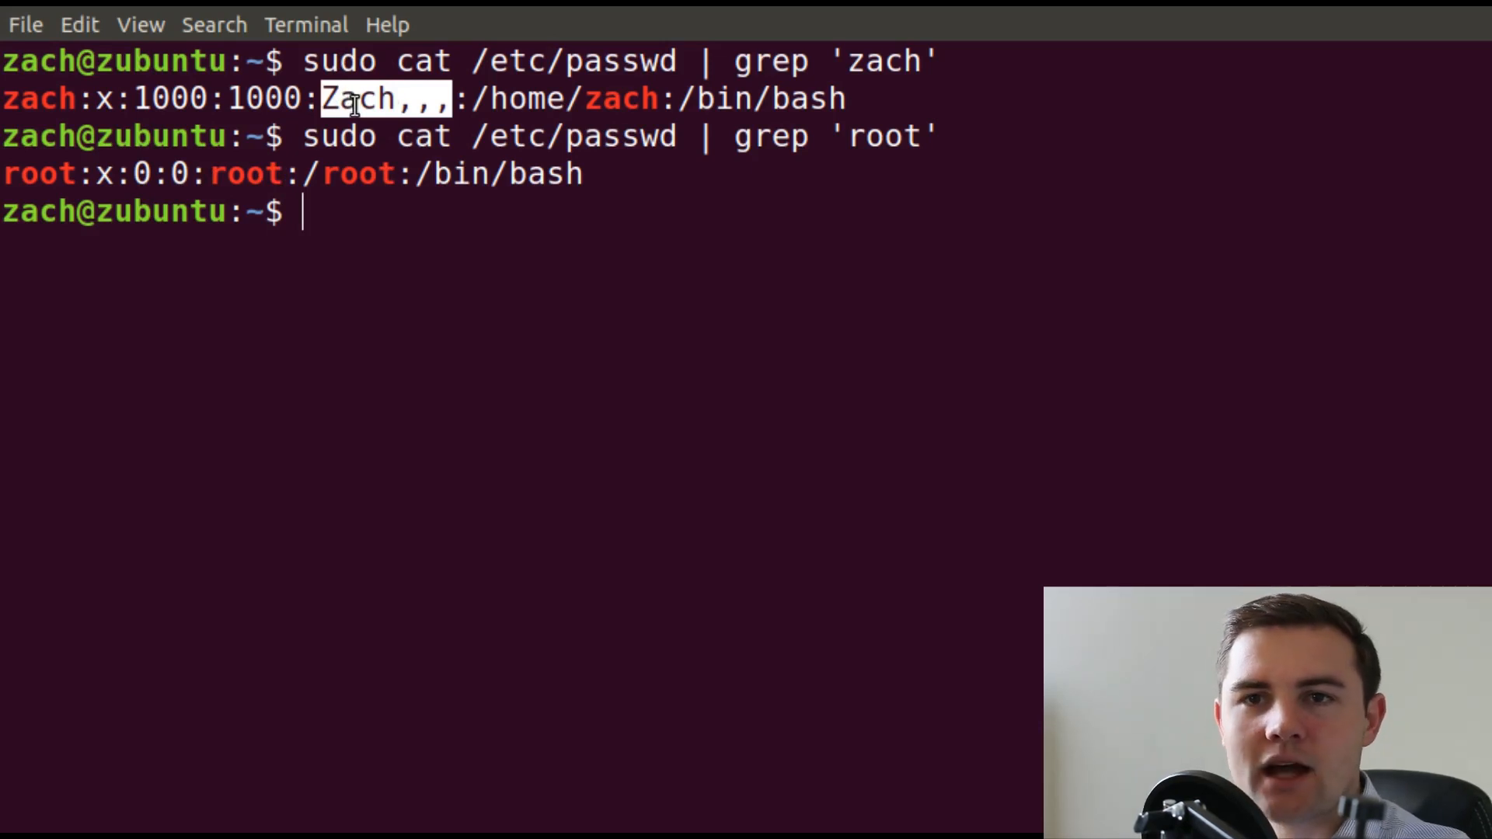
mouse_move(399, 212)
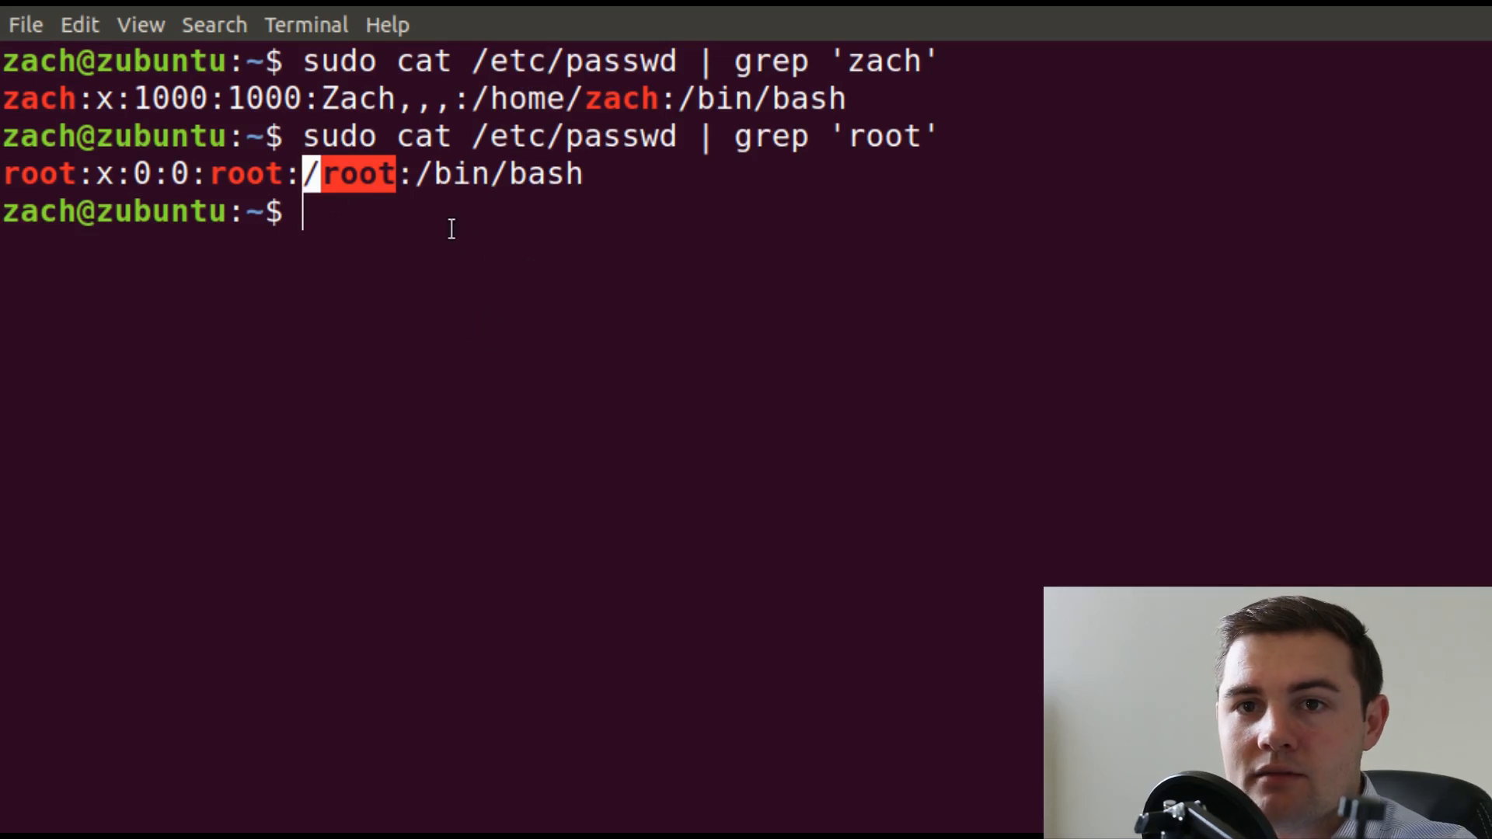
mouse_move(477, 85)
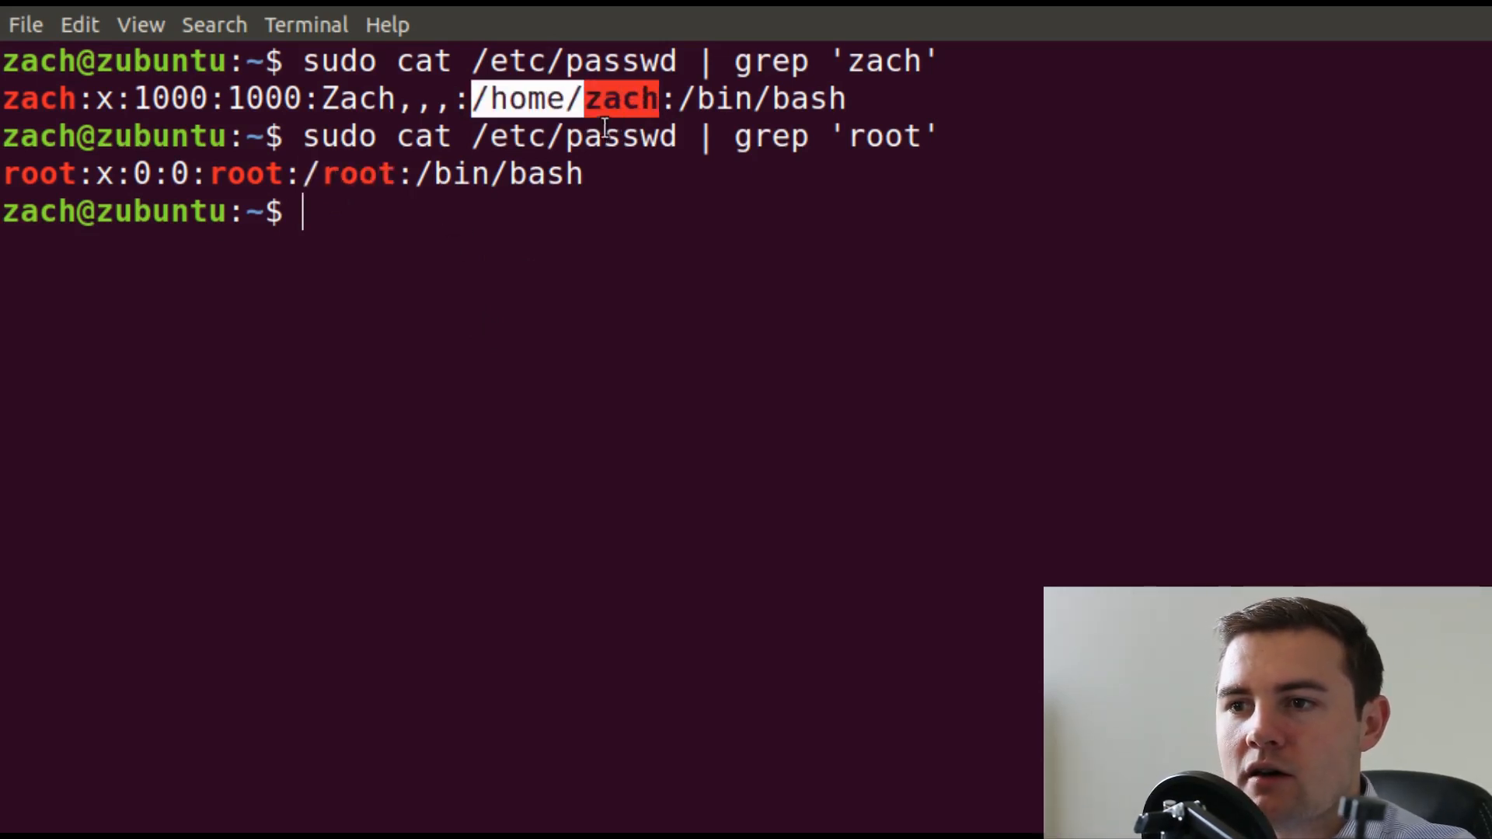
Go home with cd, clear the screen, and type the groups command.
type("cd")
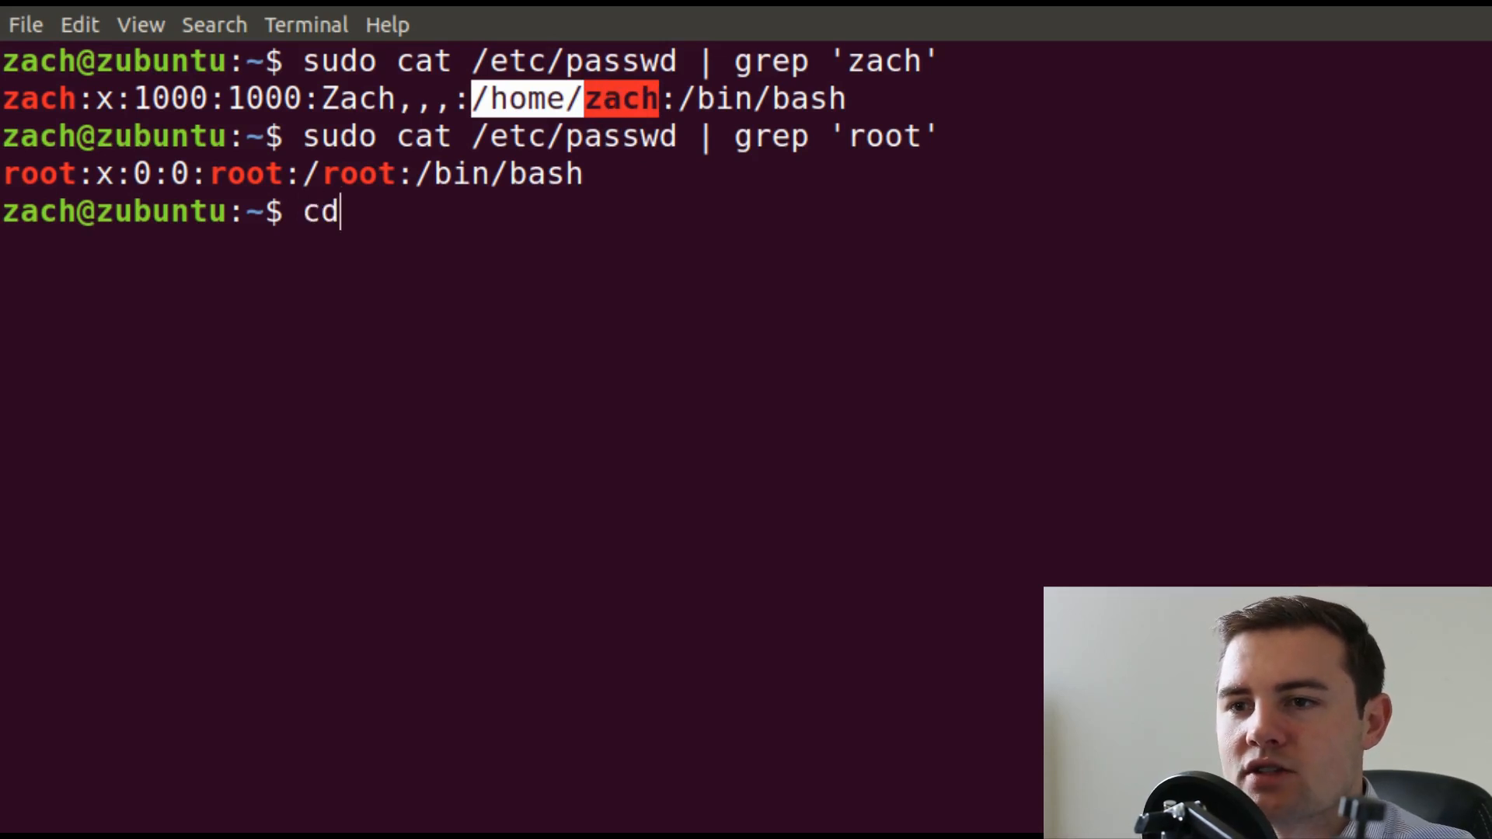
key("Return")
type("pwd")
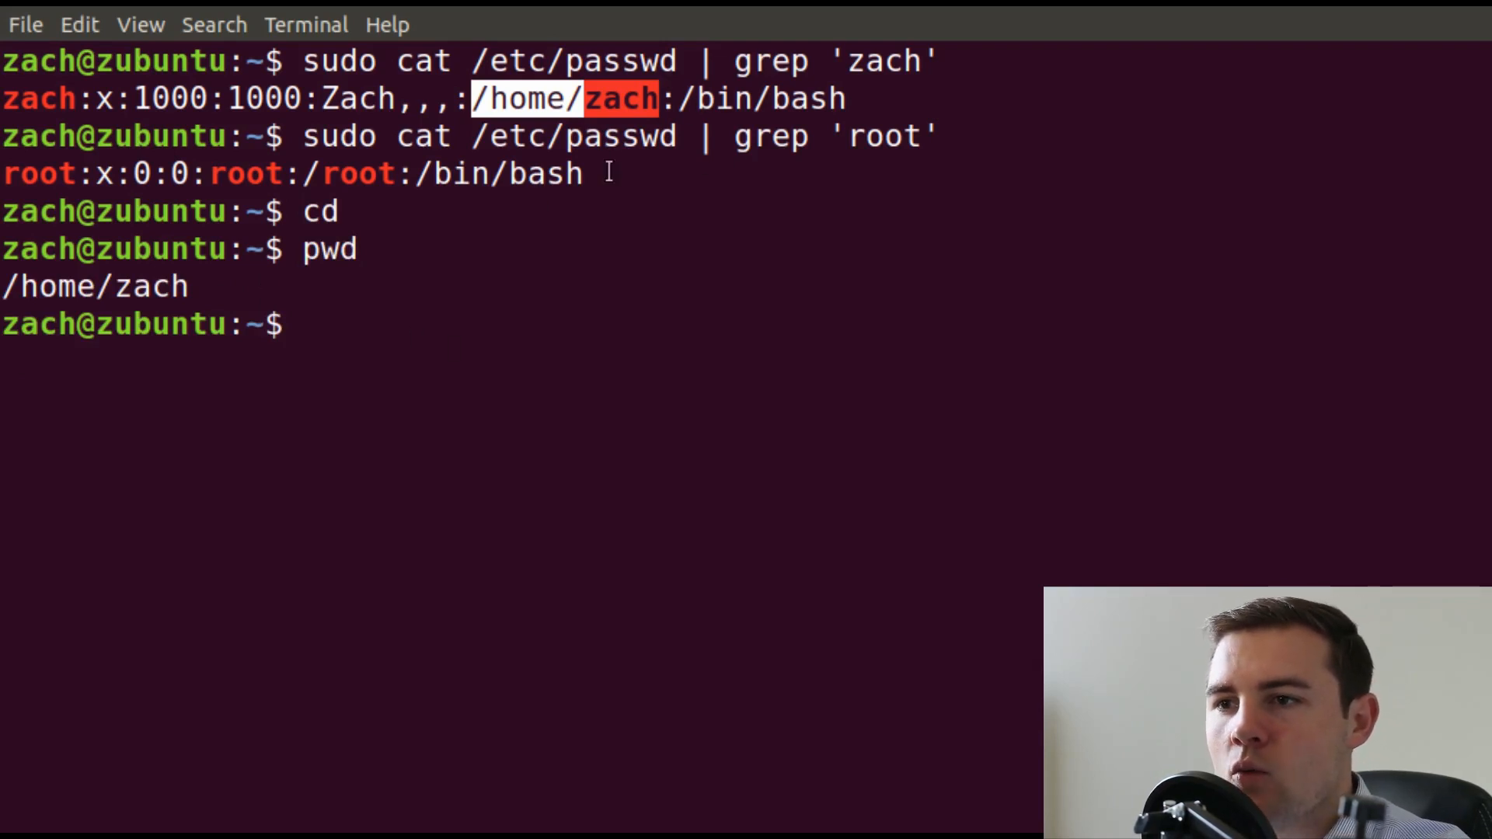
mouse_move(708, 99)
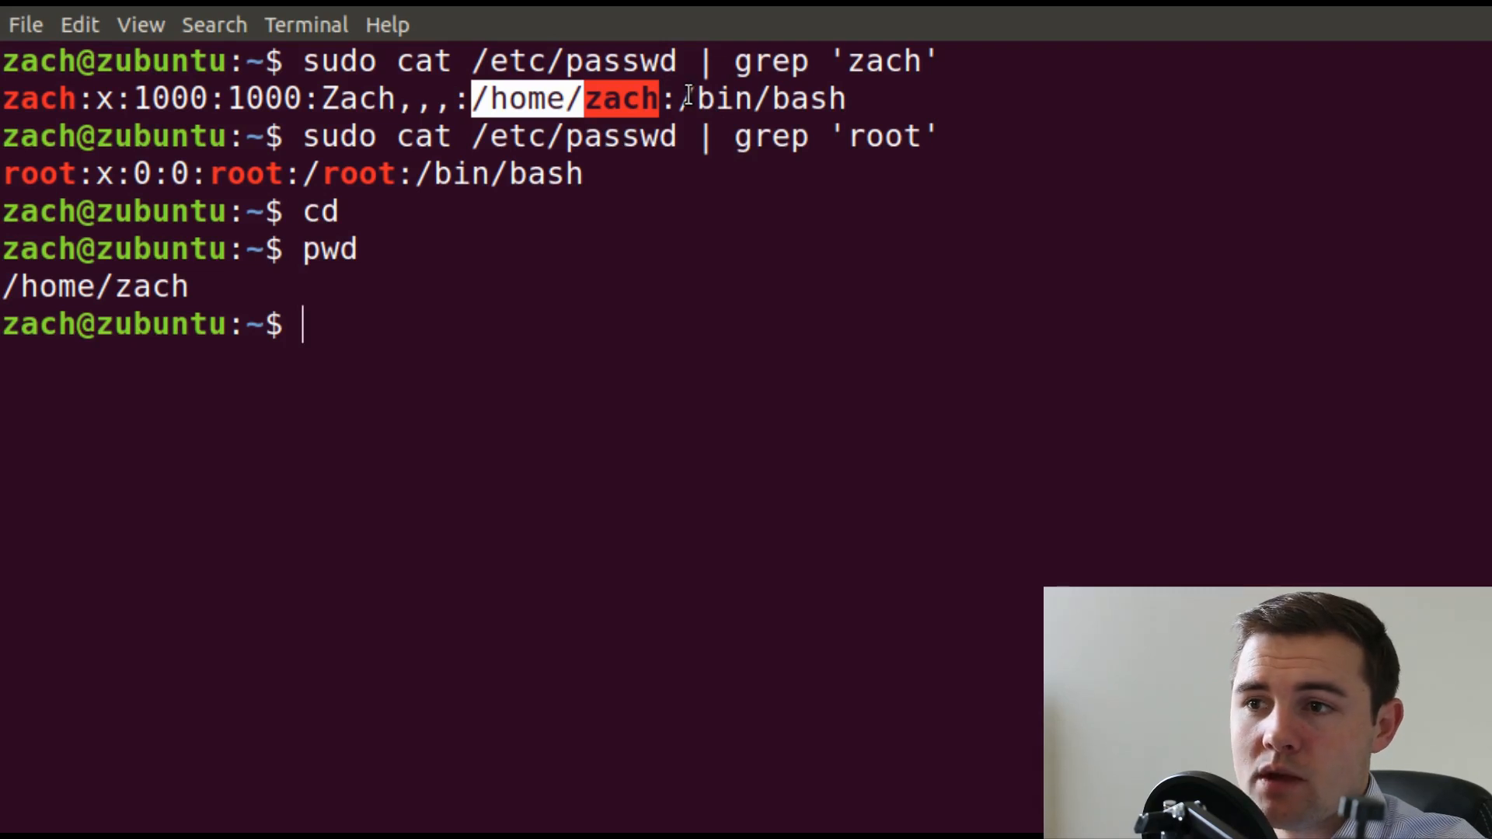
mouse_move(877, 103)
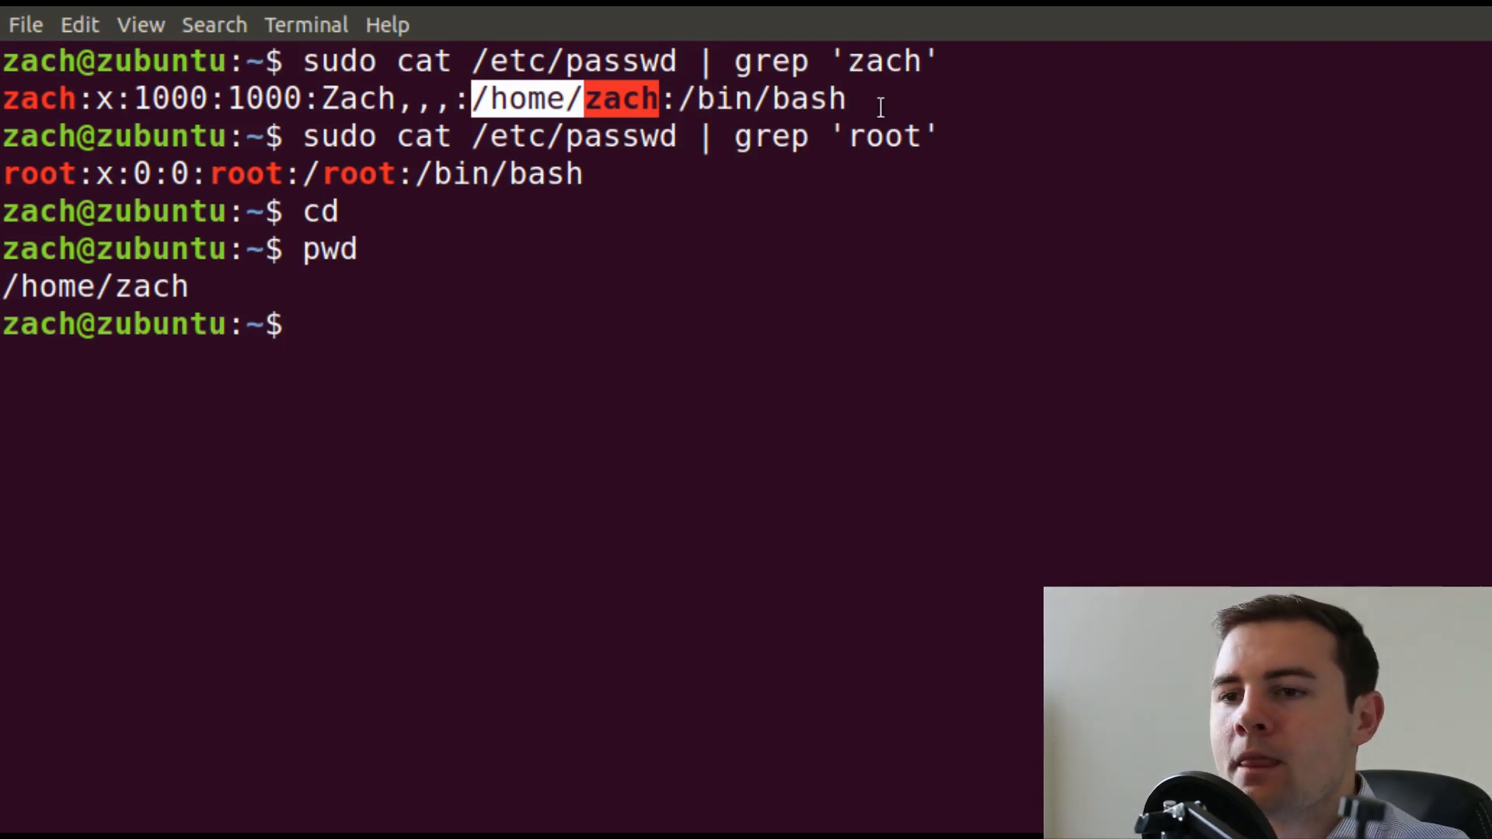
type("clear")
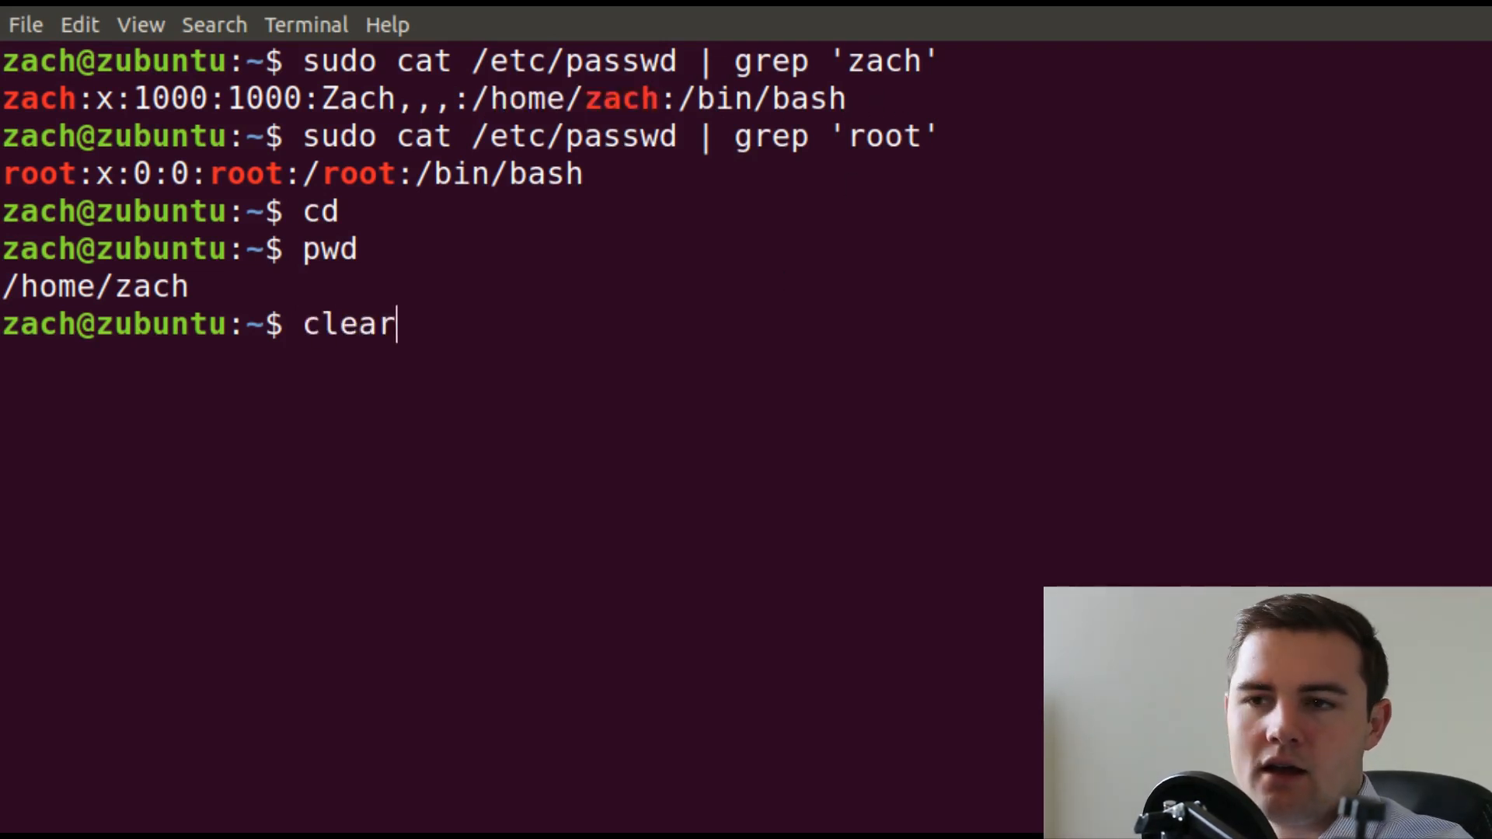
key("Return")
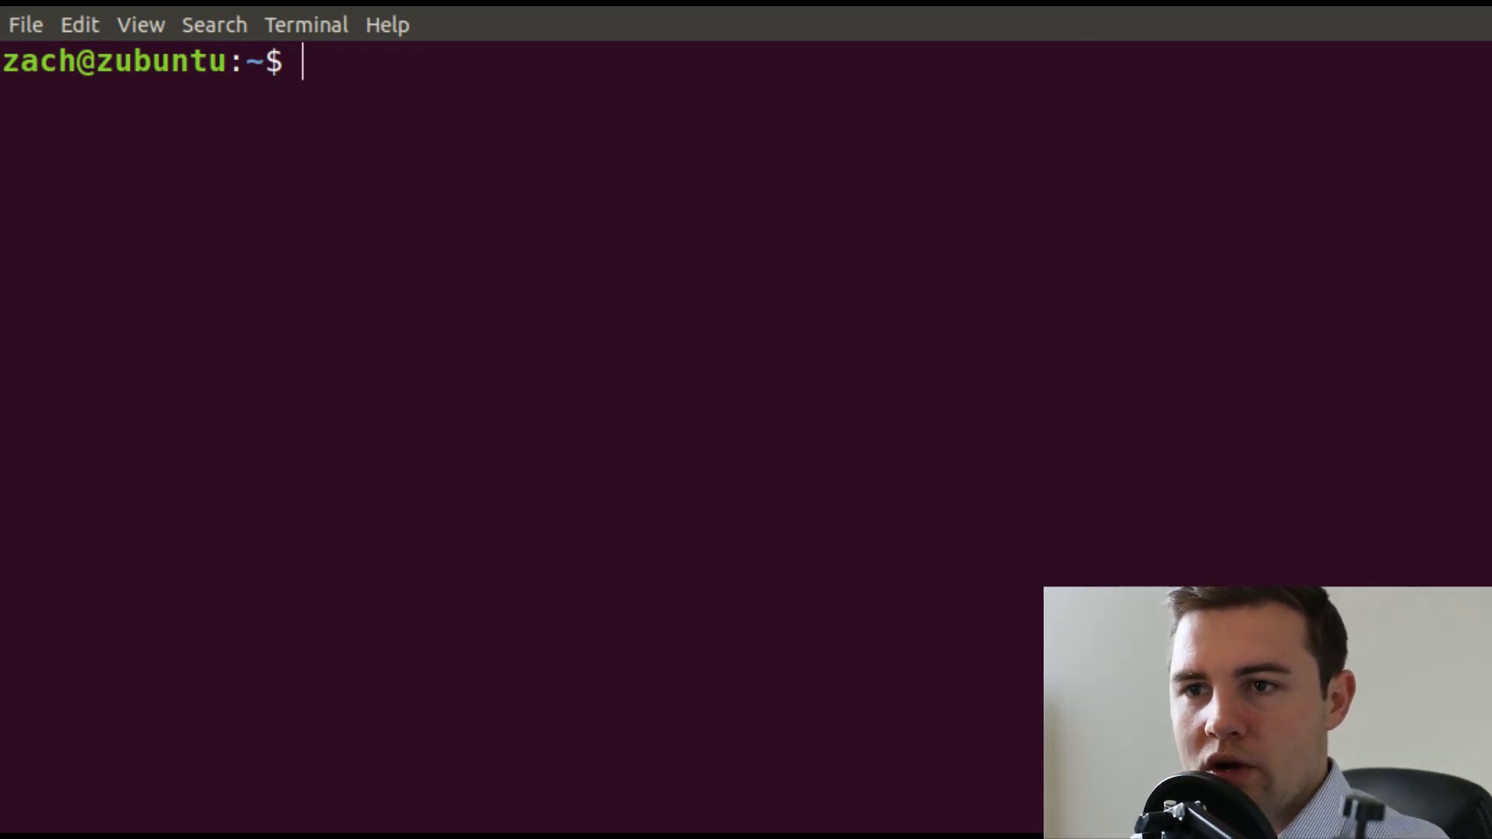
type("groups")
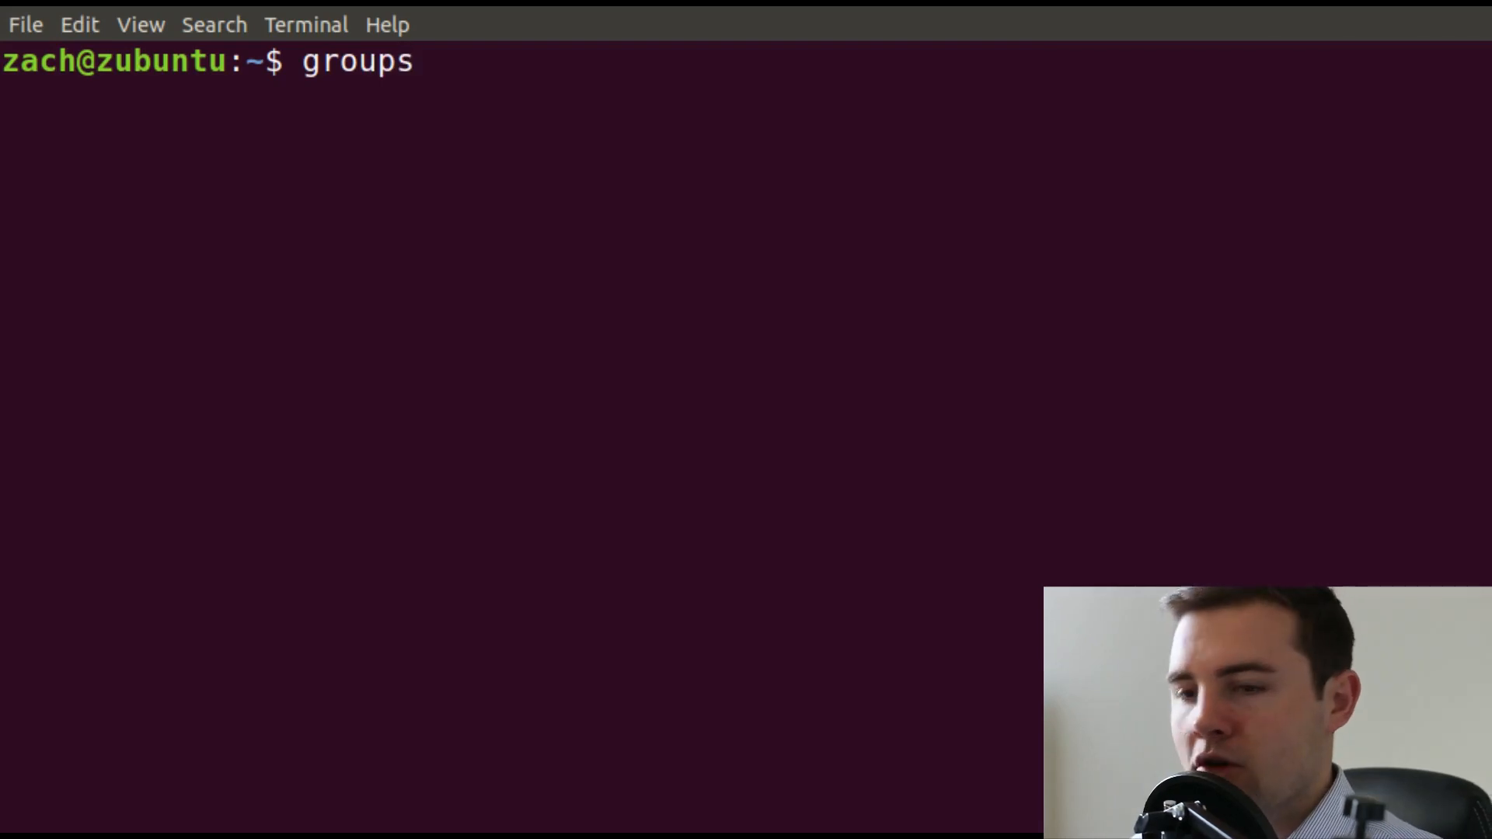
Run groups to show zach's memberships: adm, cdrom, sudo, dip, plugdev, lpadmin, sambashare.
key("Return")
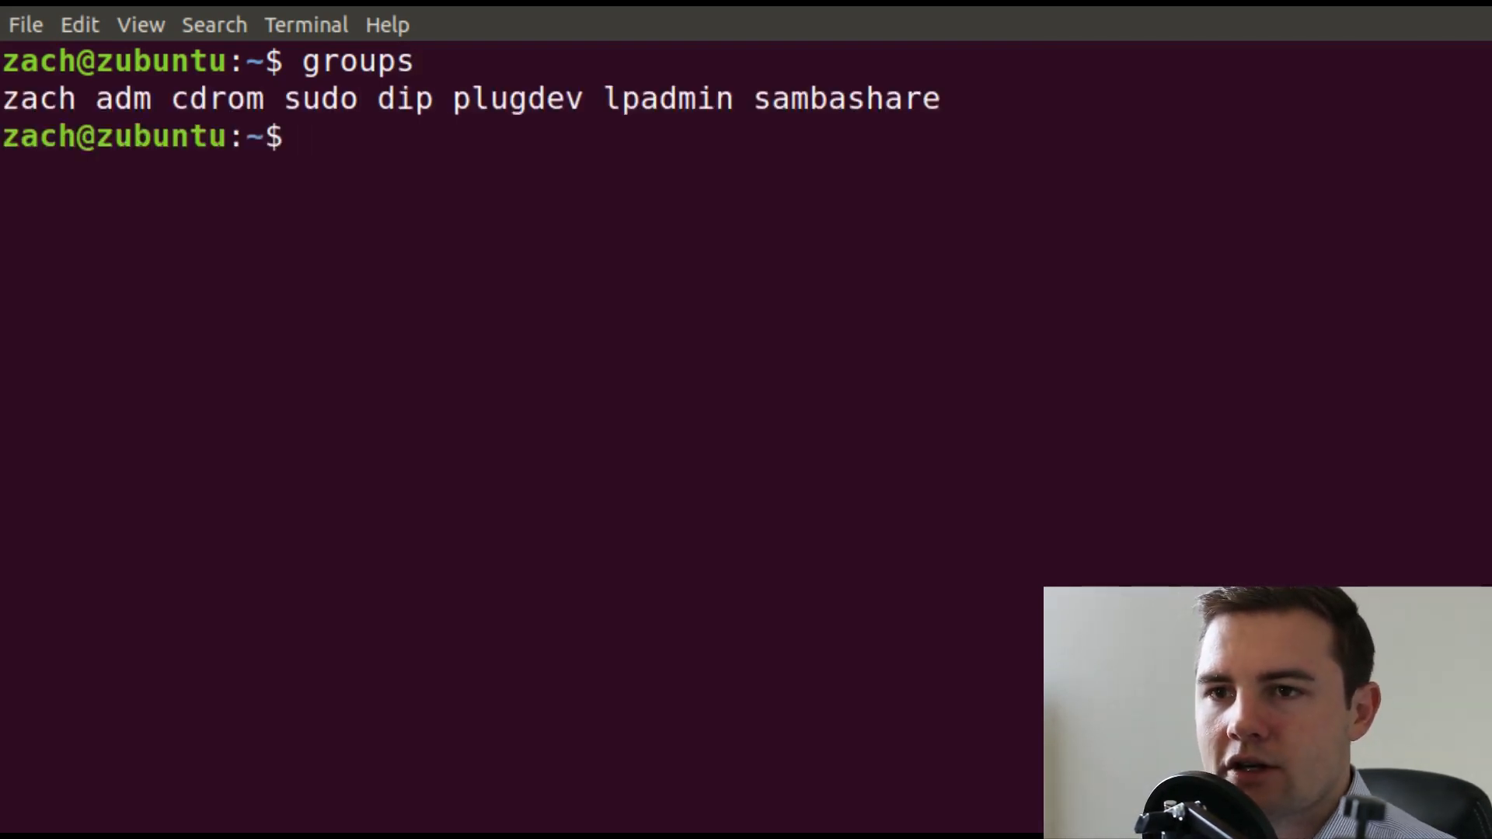
mouse_move(704, 186)
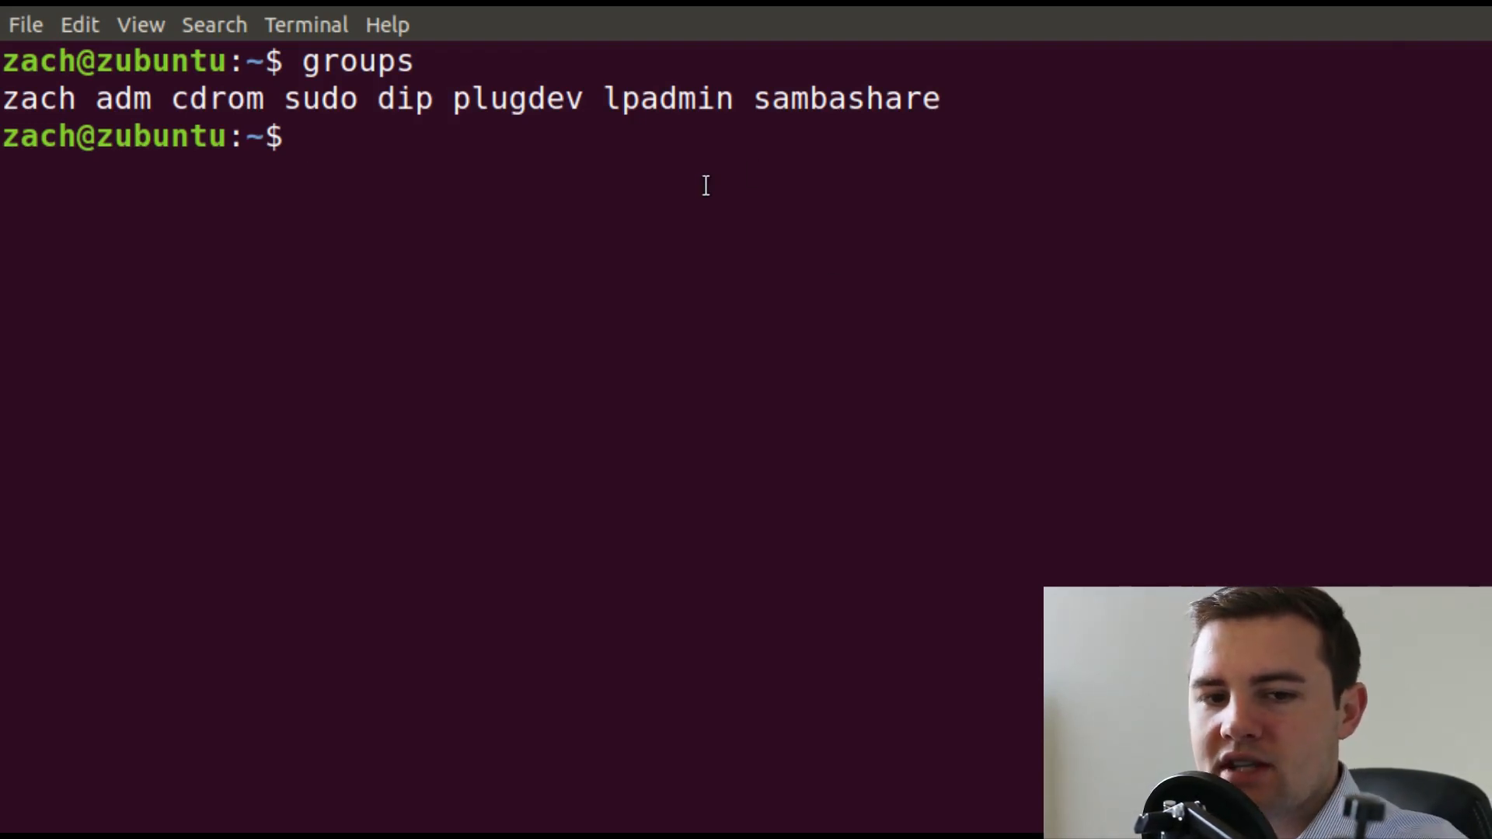
Print /etc/group with sudo cat and scroll through entries ending in allemployees and allemps.
type("sudo")
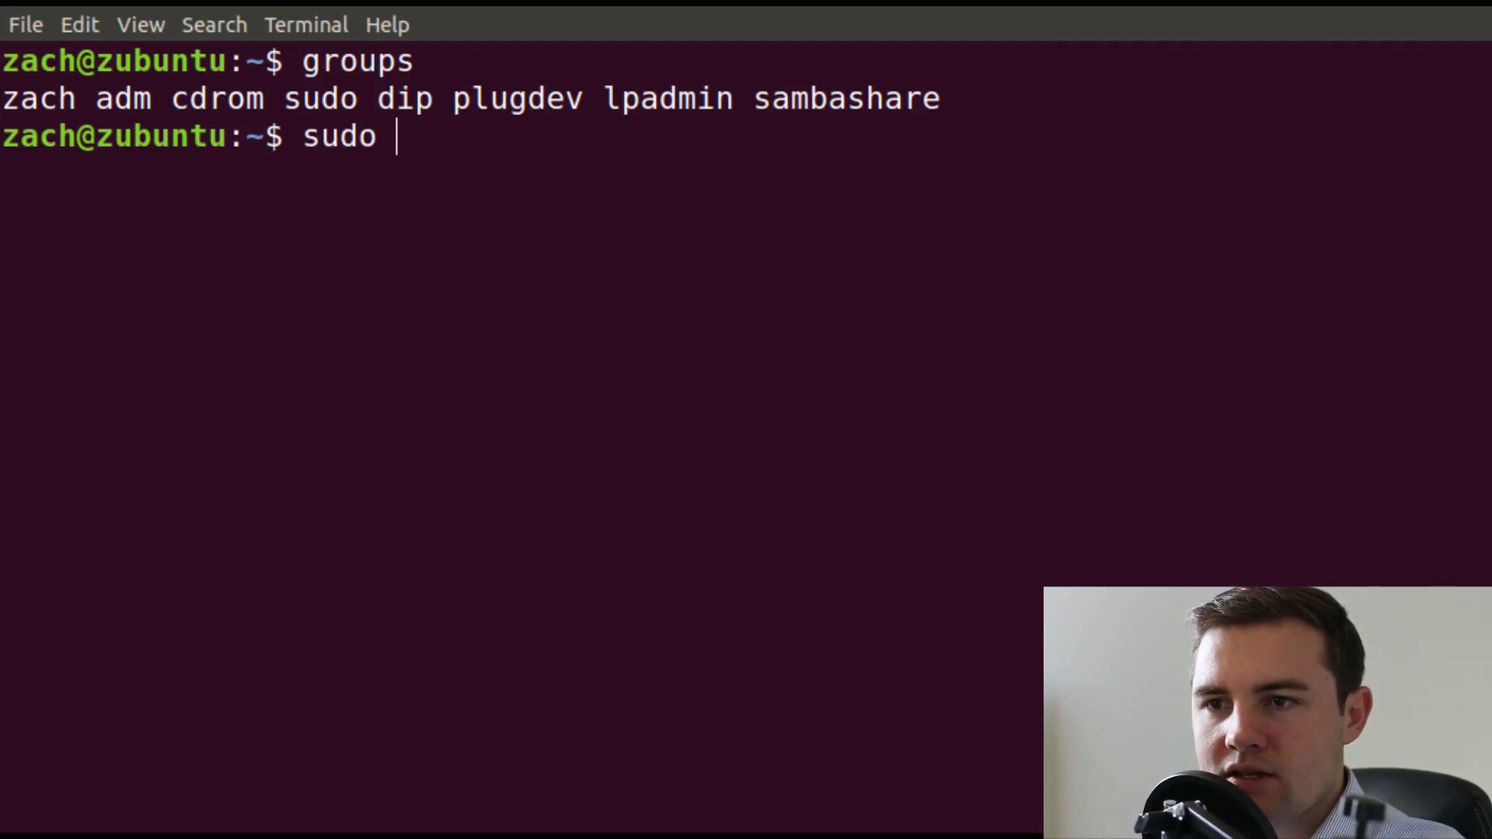
type("cat /etc/")
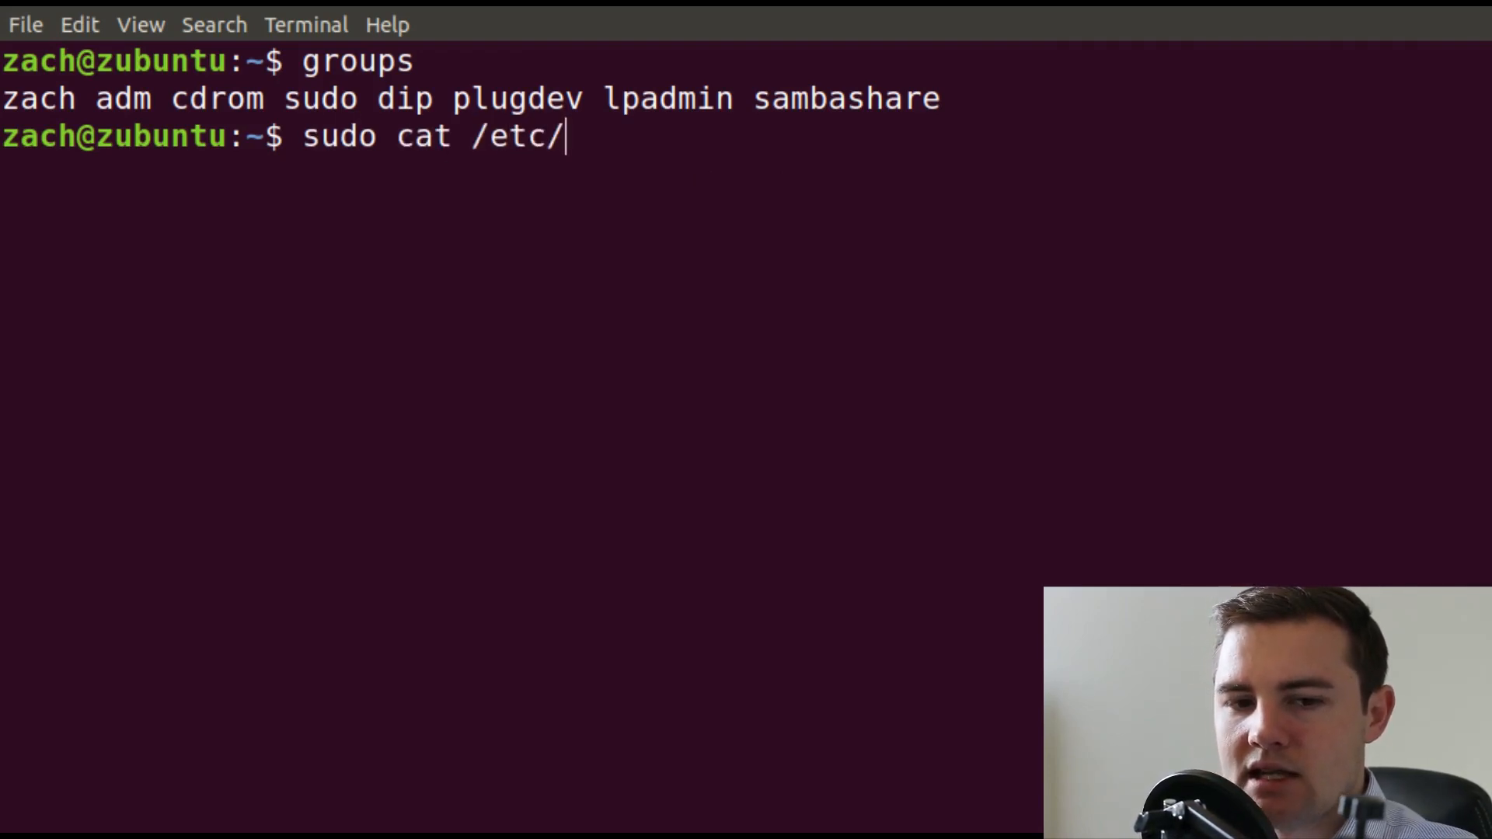
type("group")
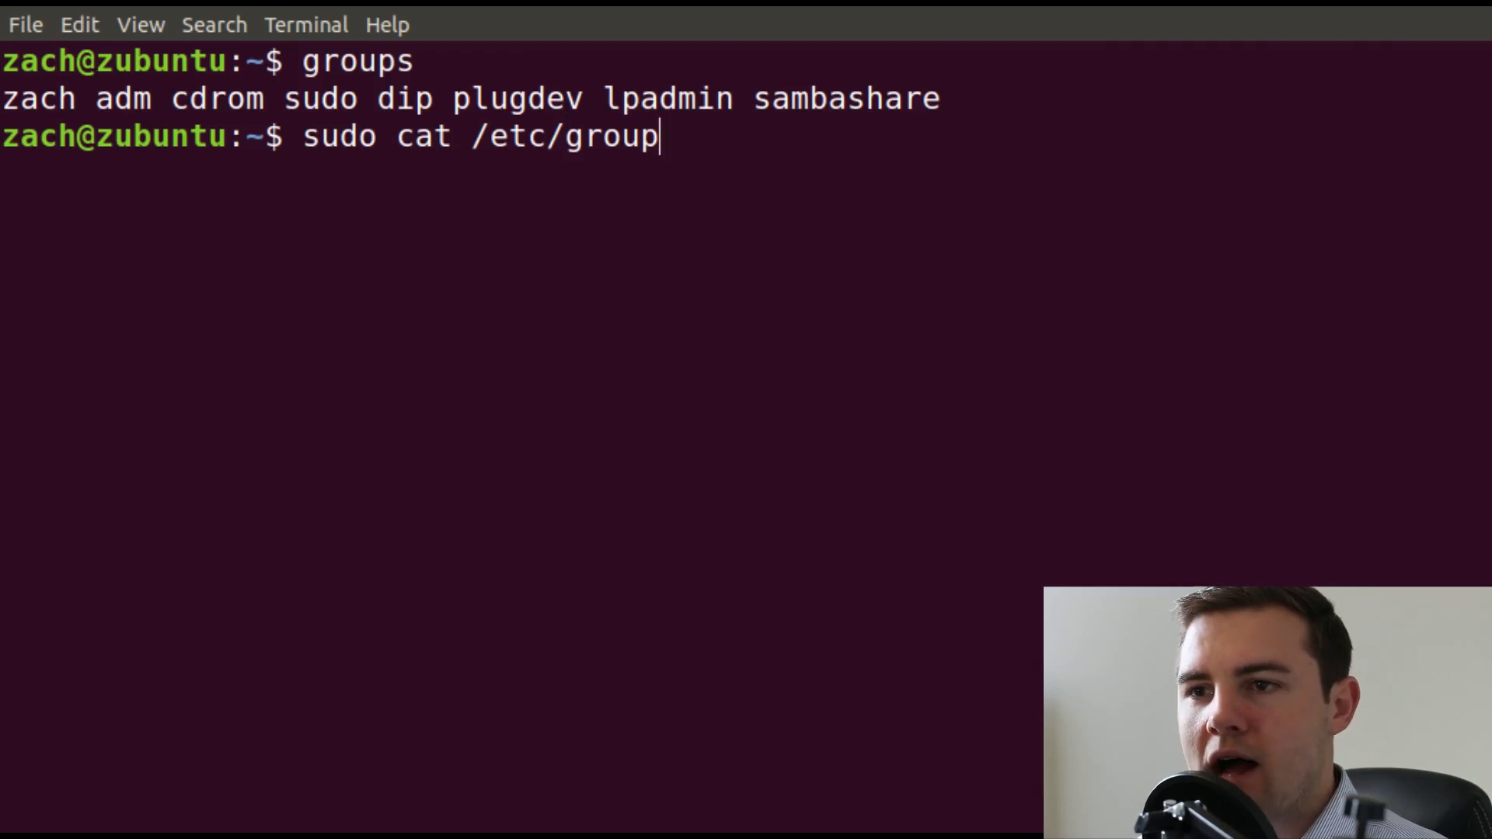
key("Return")
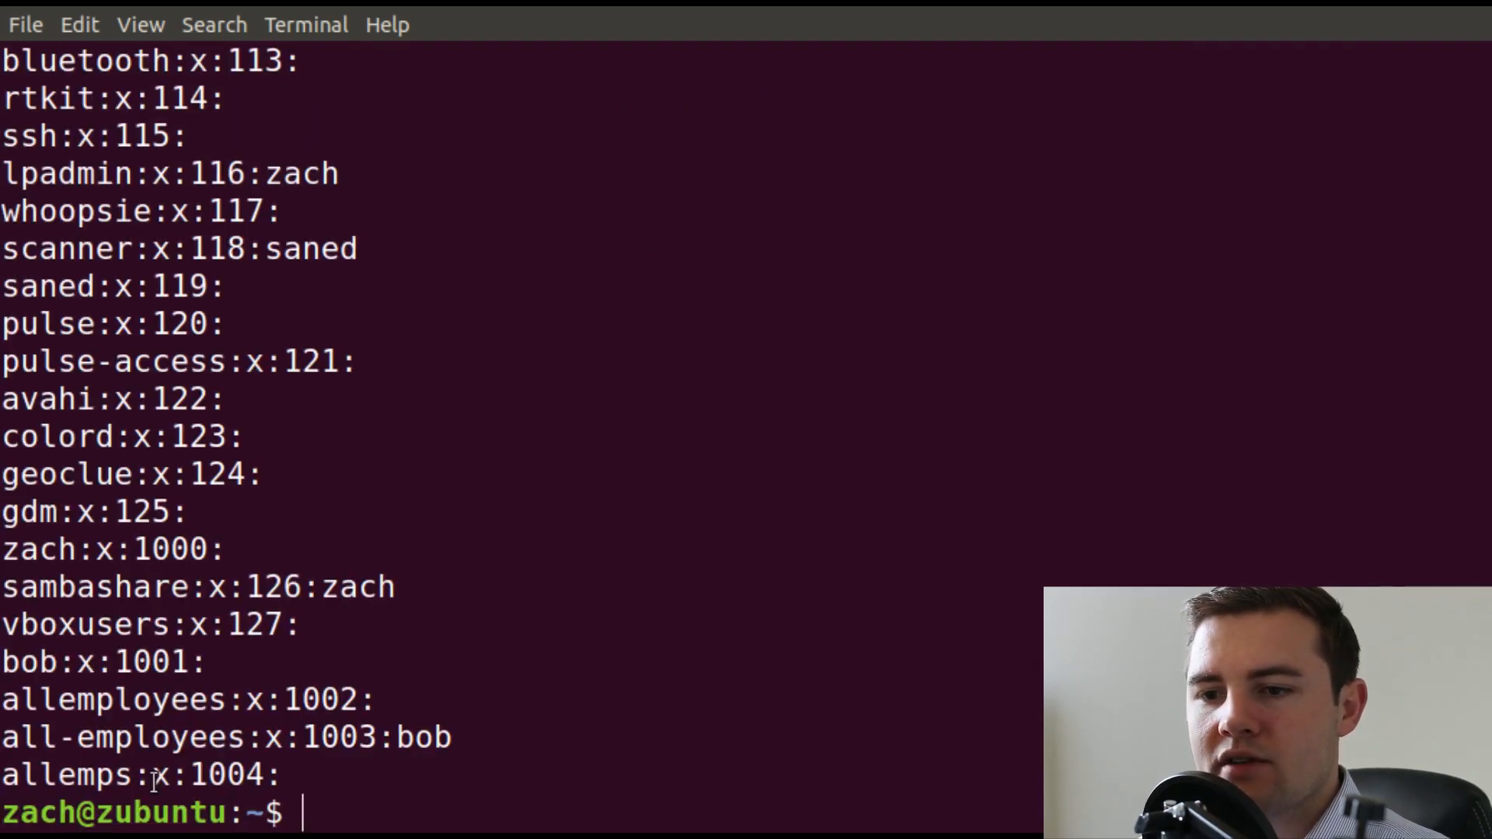
scroll("up", 3)
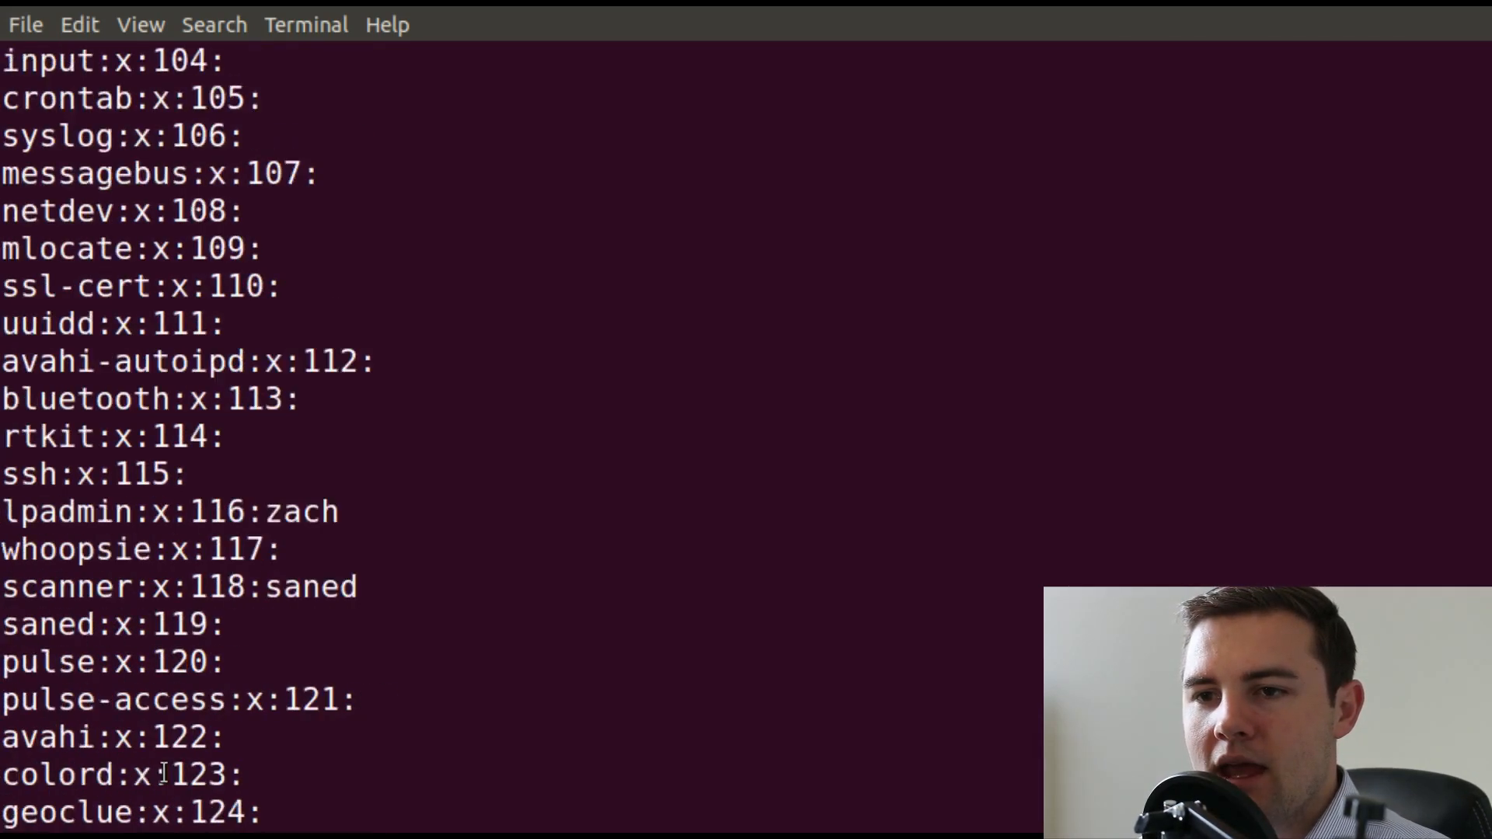
scroll("up", 3)
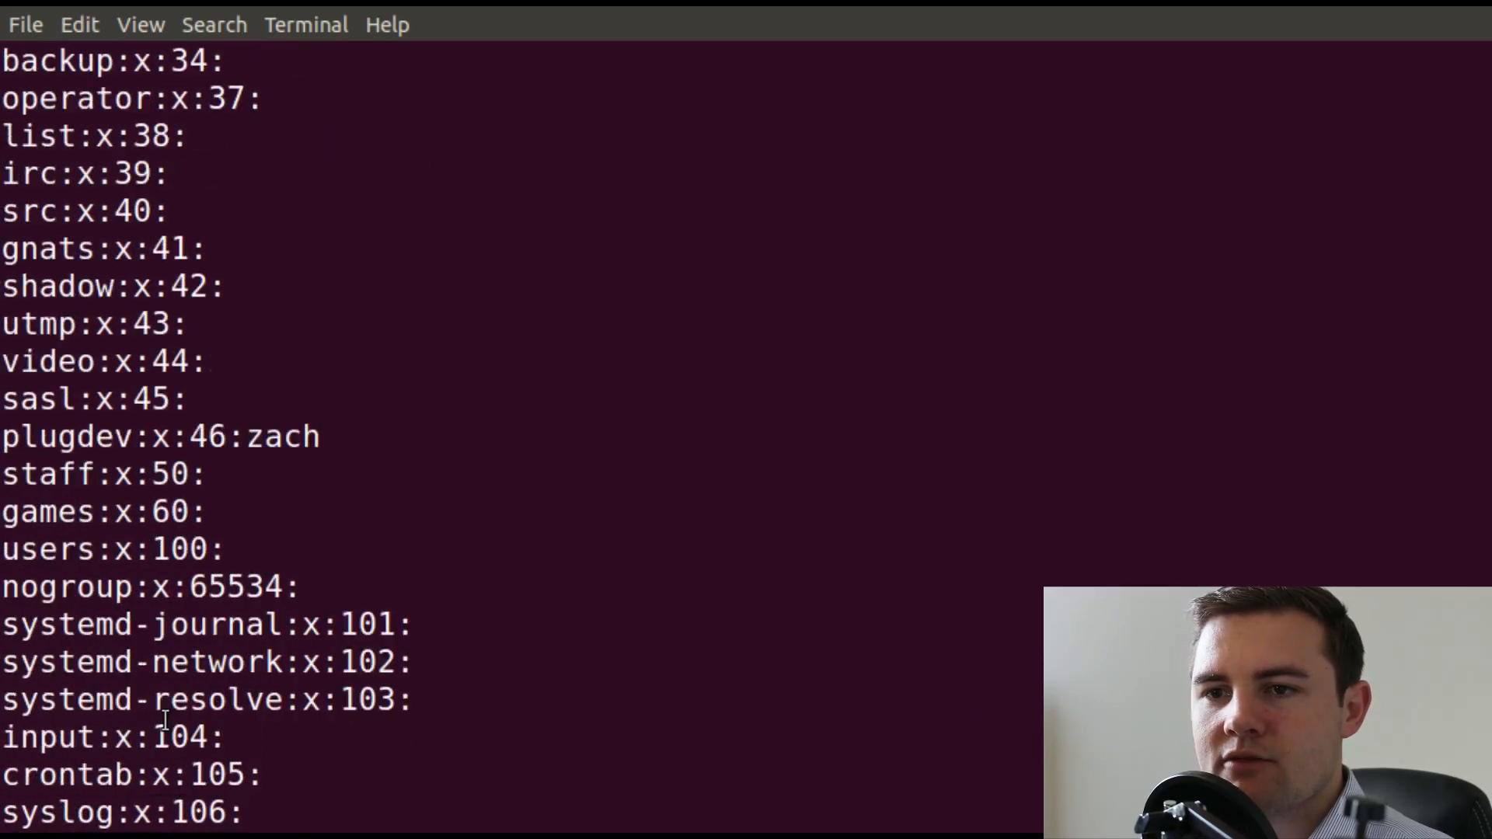
scroll("down", 3)
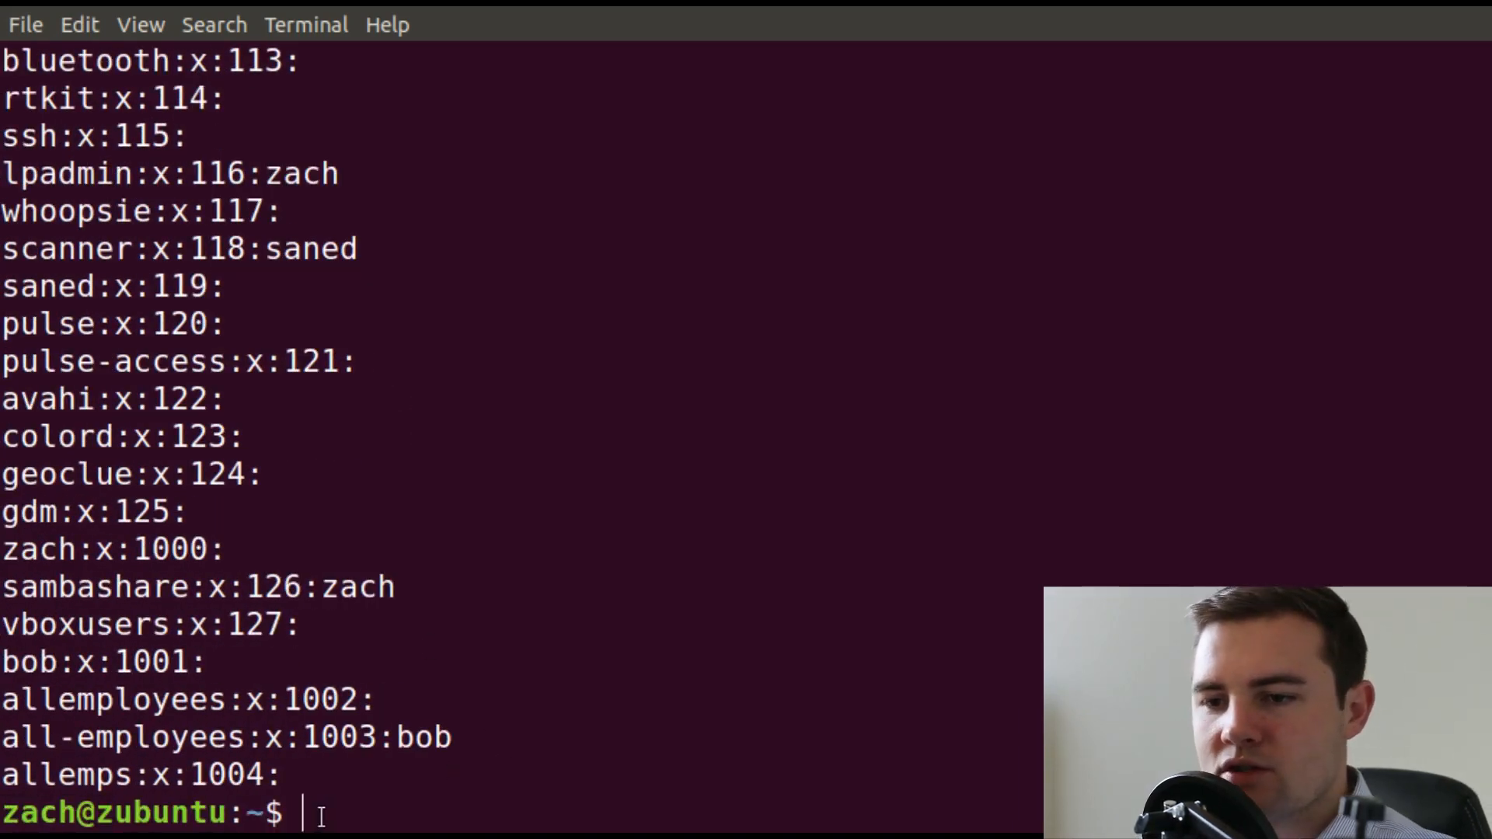
Filter /etc/group through grep 'zach' and inspect the matching group entries.
type("sudo cat /etc/group")
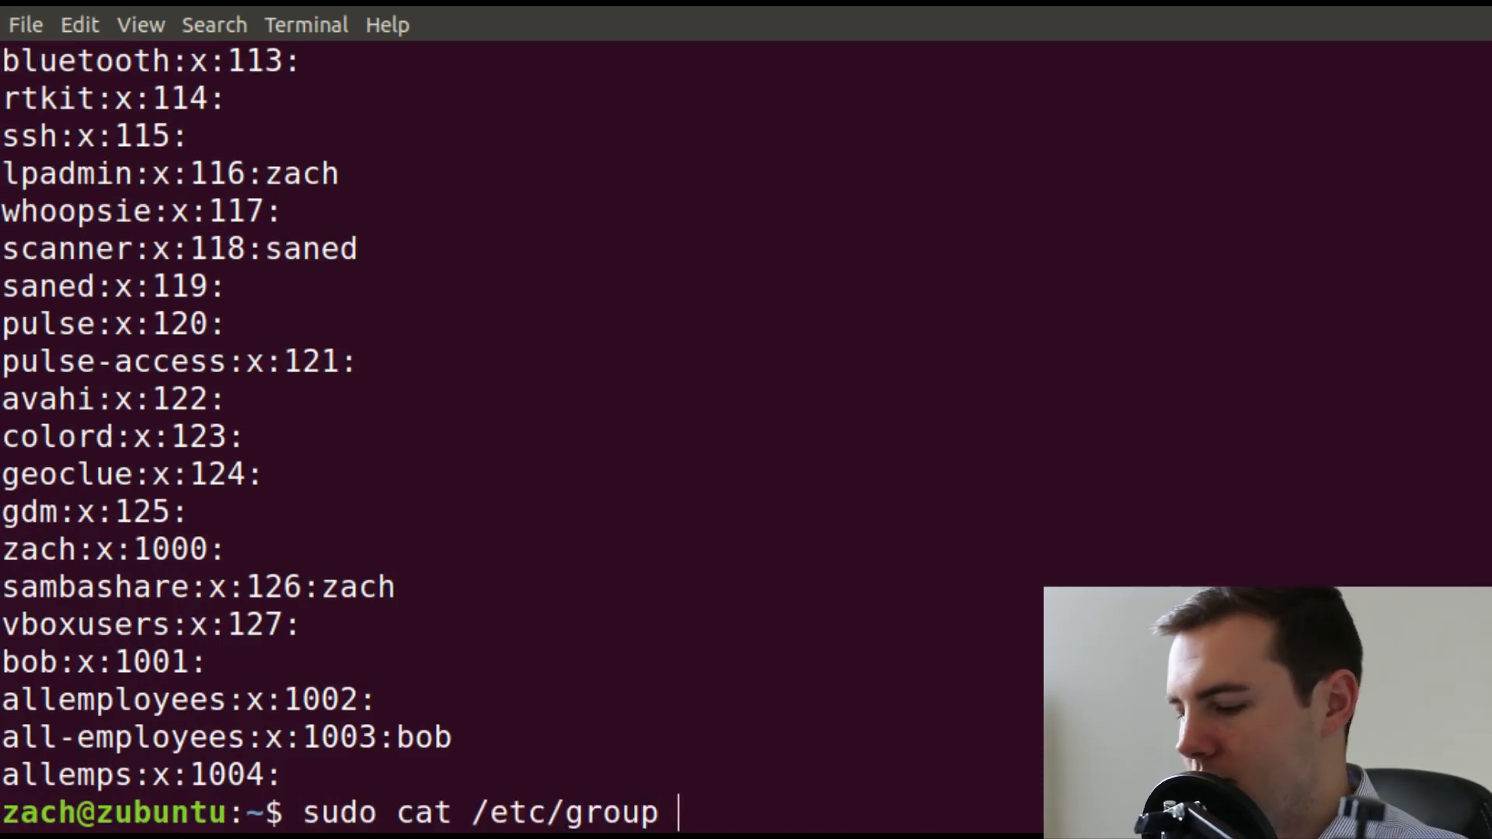
type("| grep")
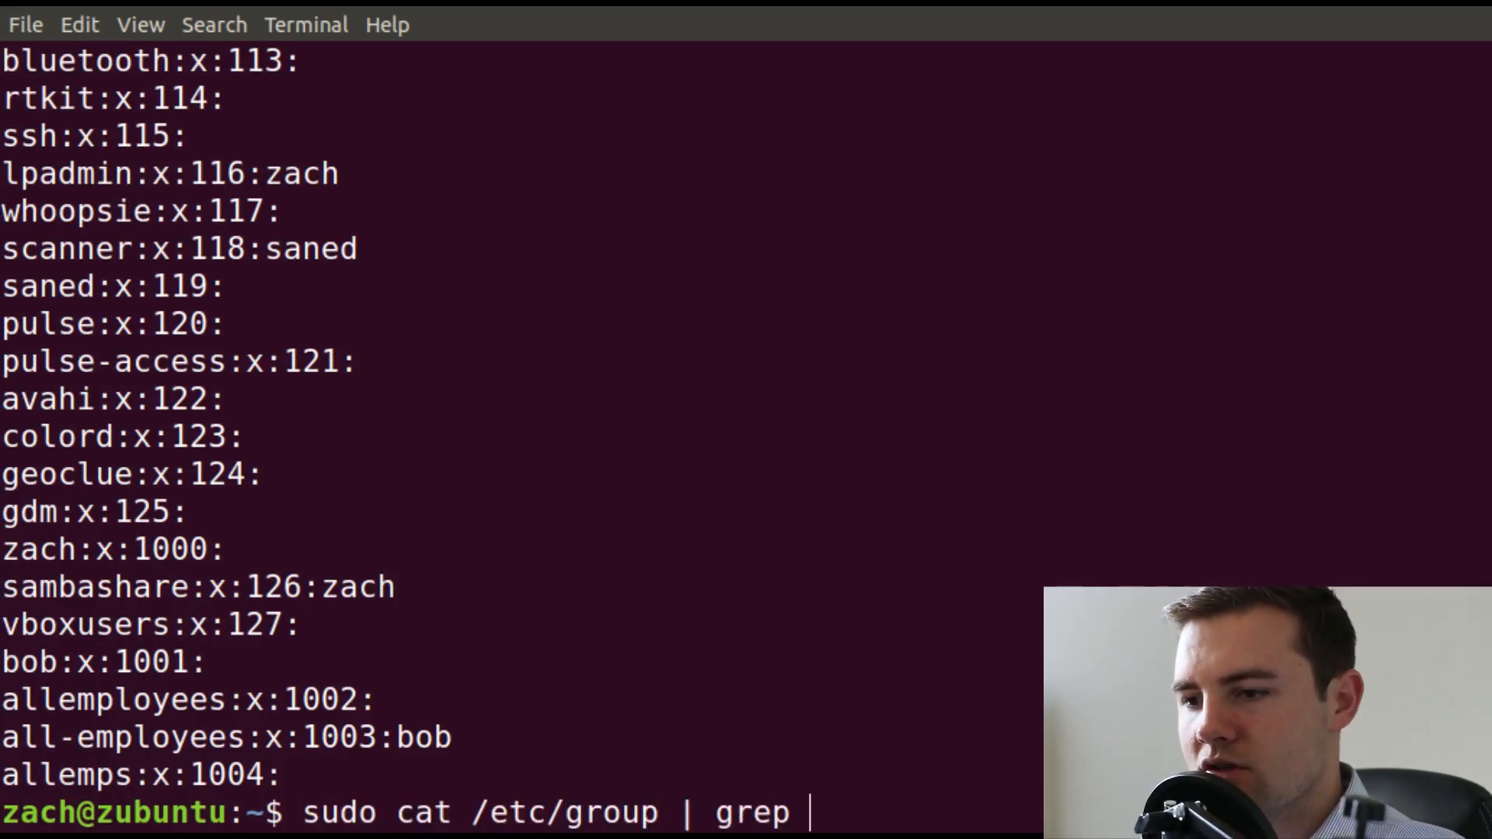
type("'zach'")
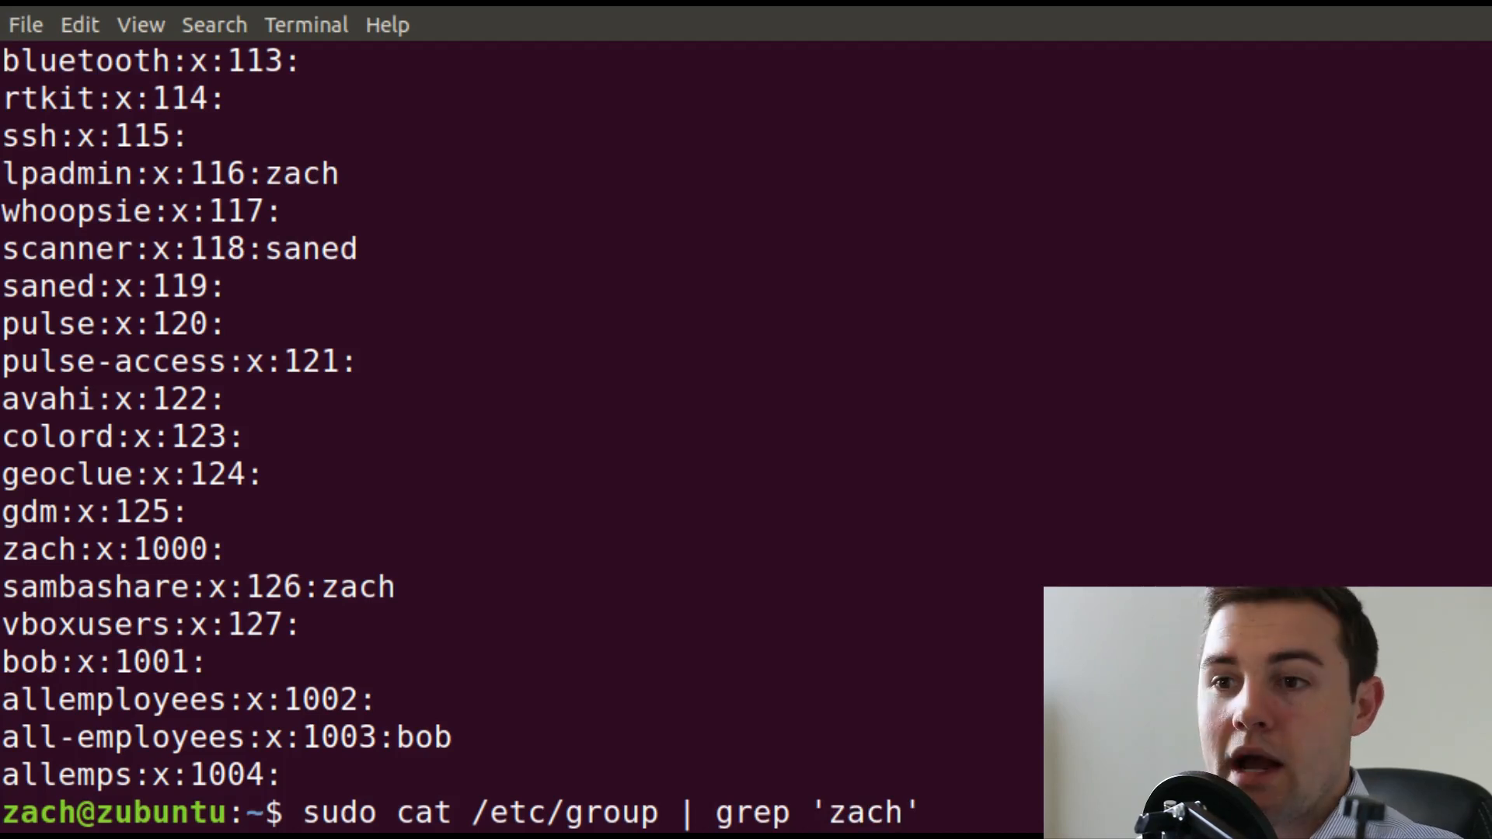
key("Return")
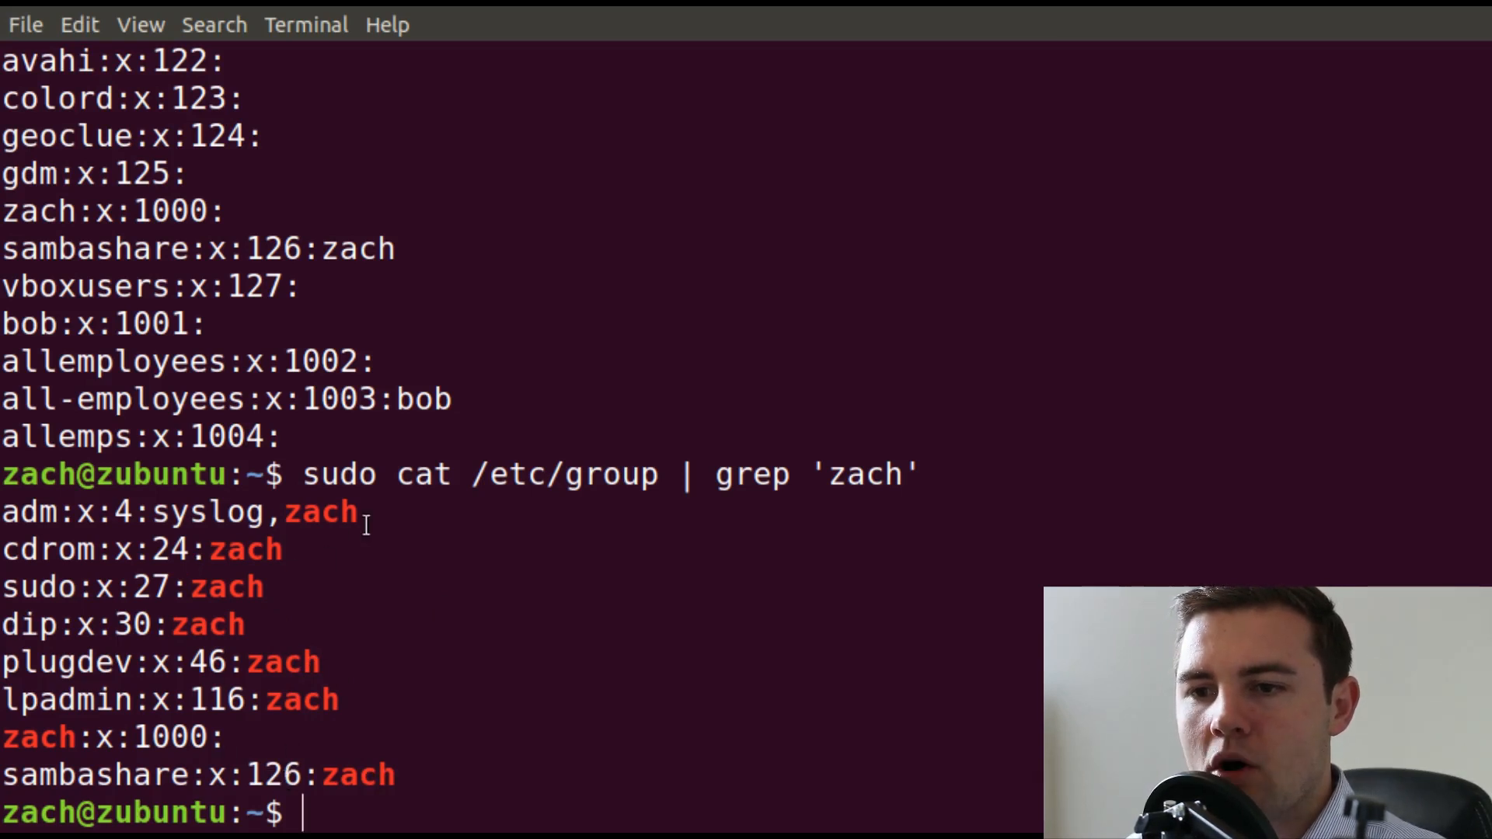
mouse_move(286, 699)
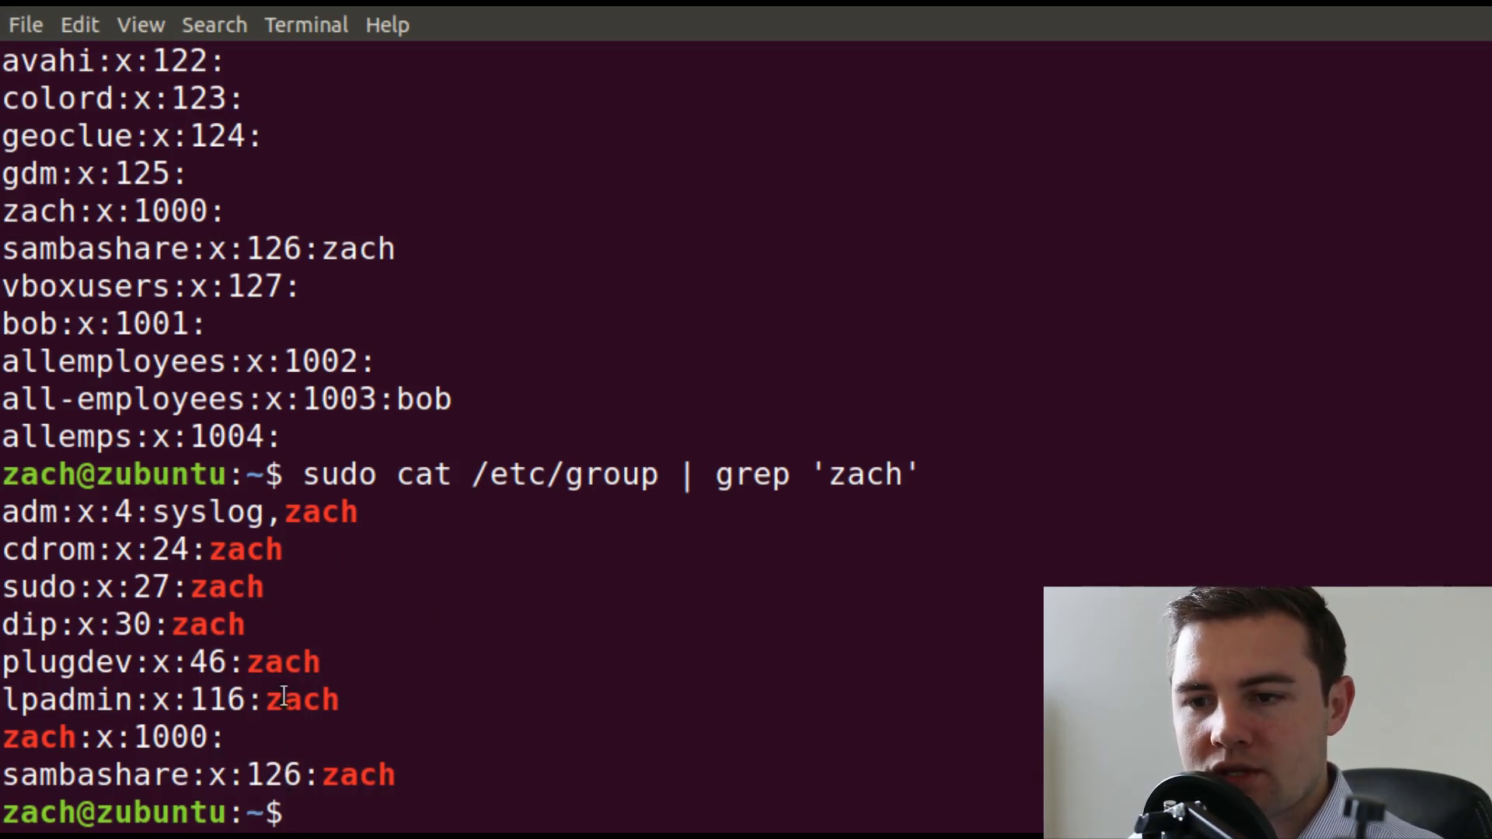
double_click(301, 699)
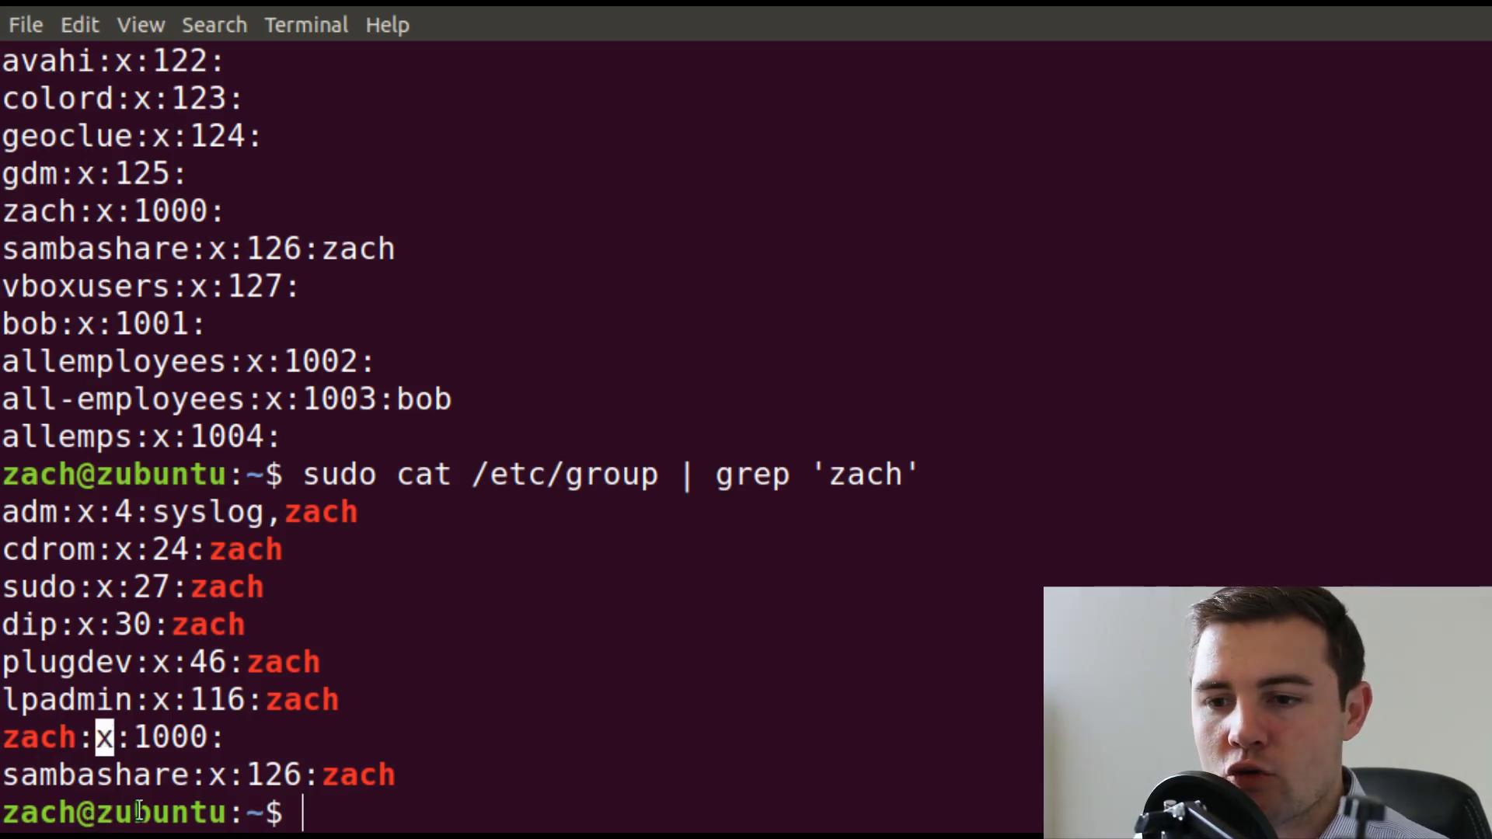
double_click(171, 737)
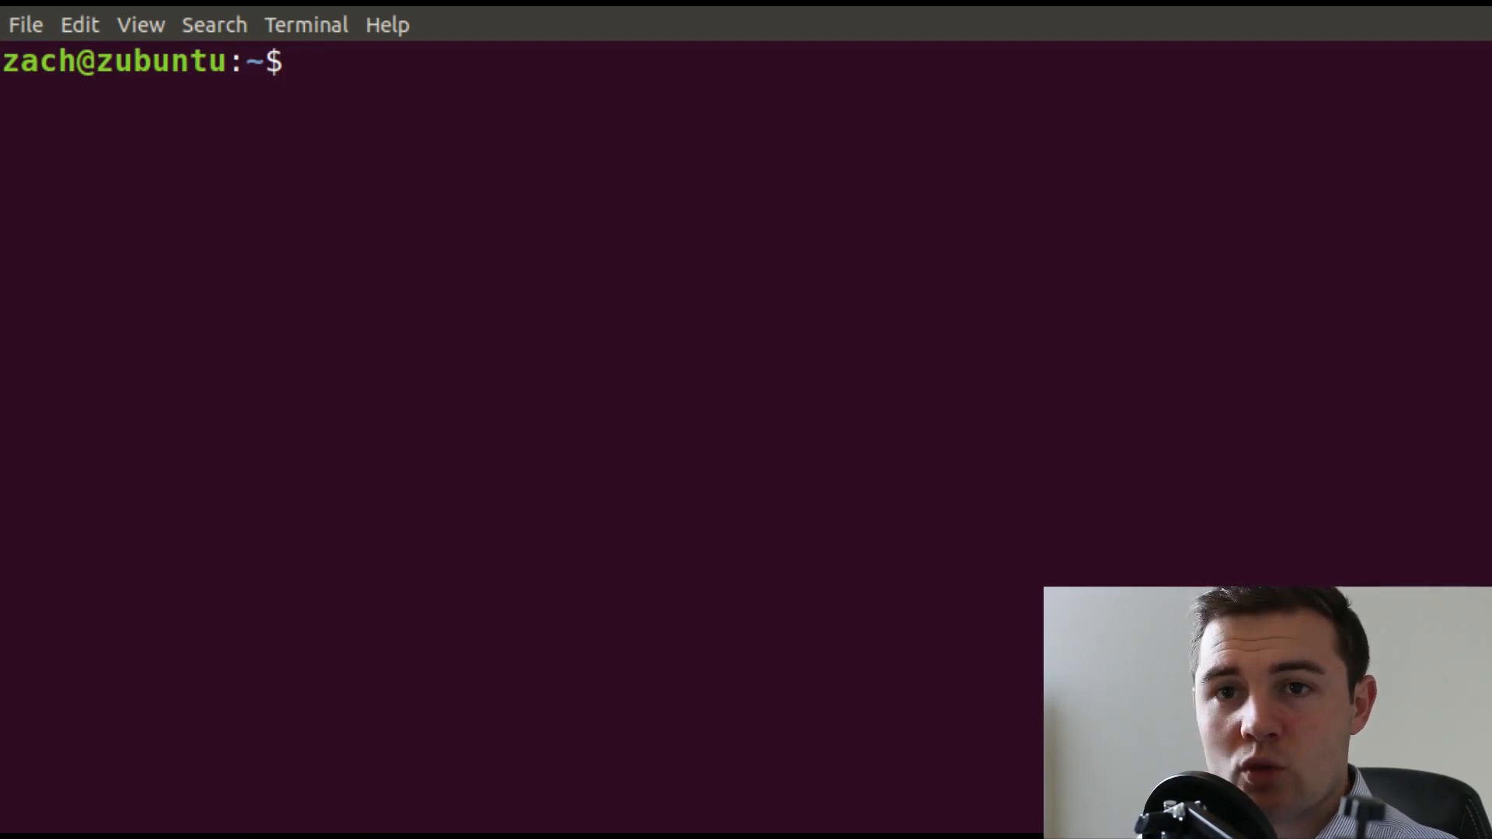
type("/et")
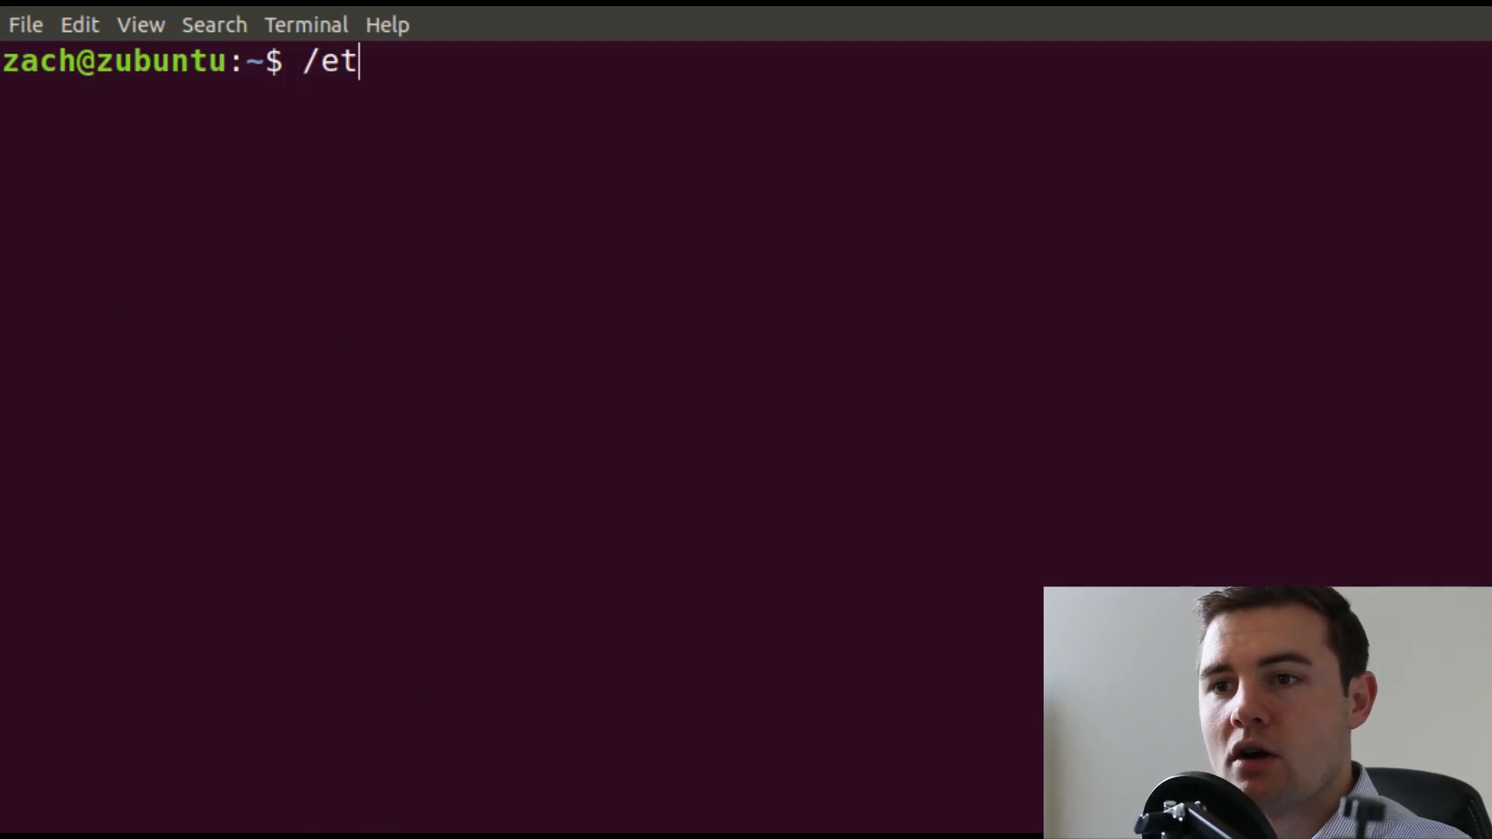
type("c/group")
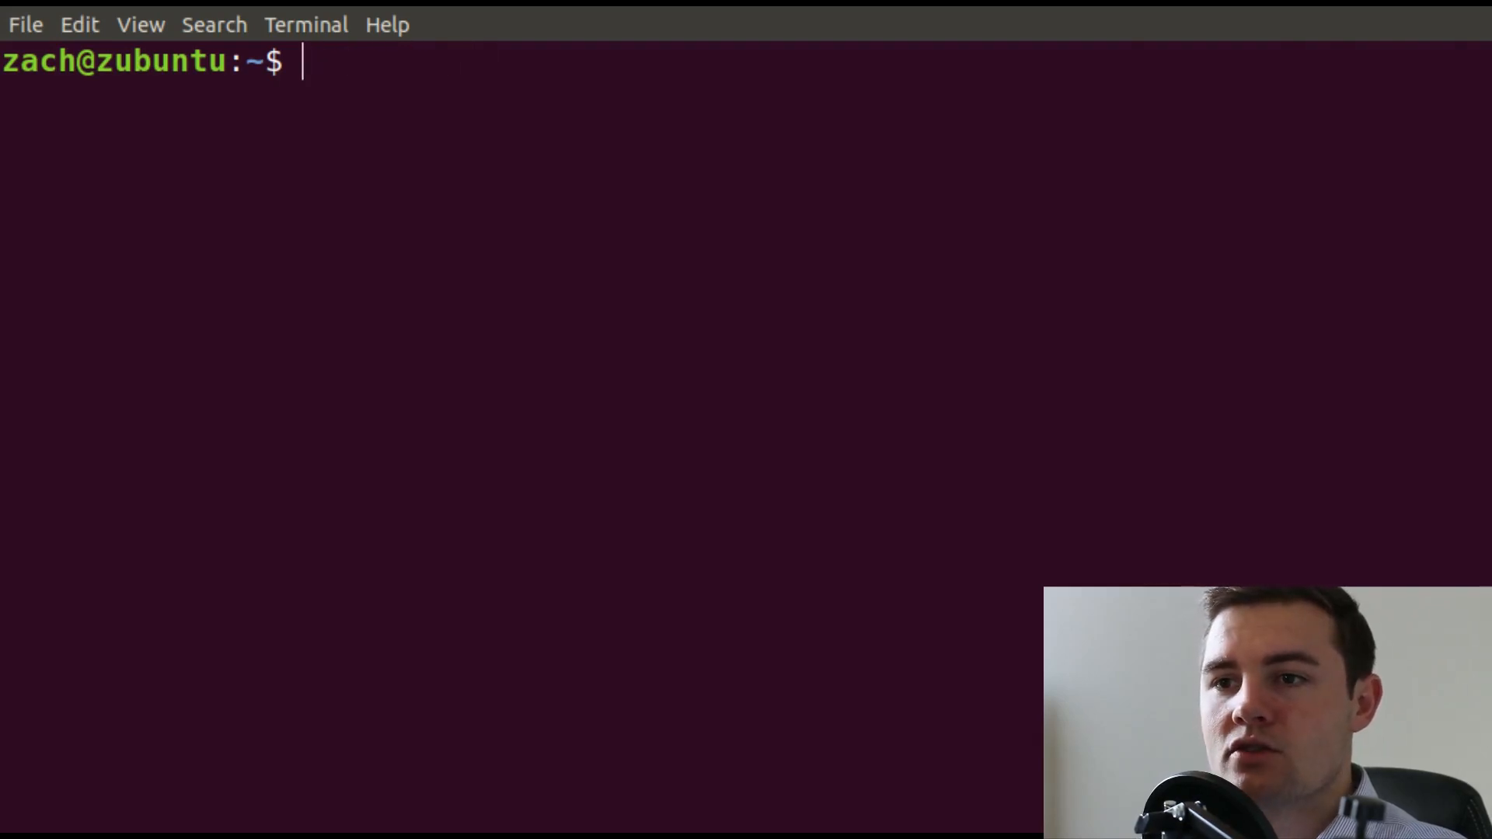
type("/etc/passw")
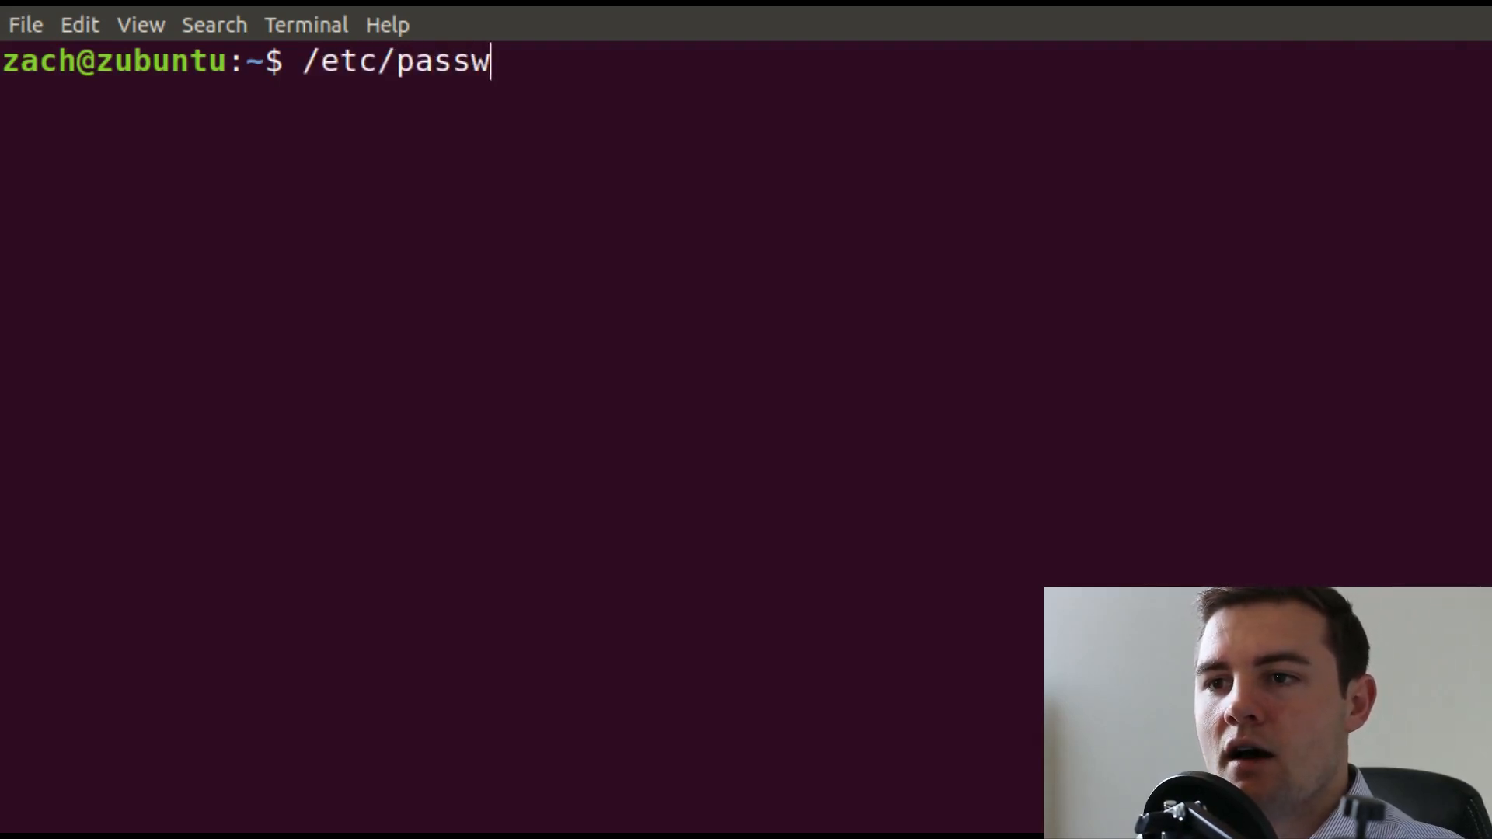
type("d")
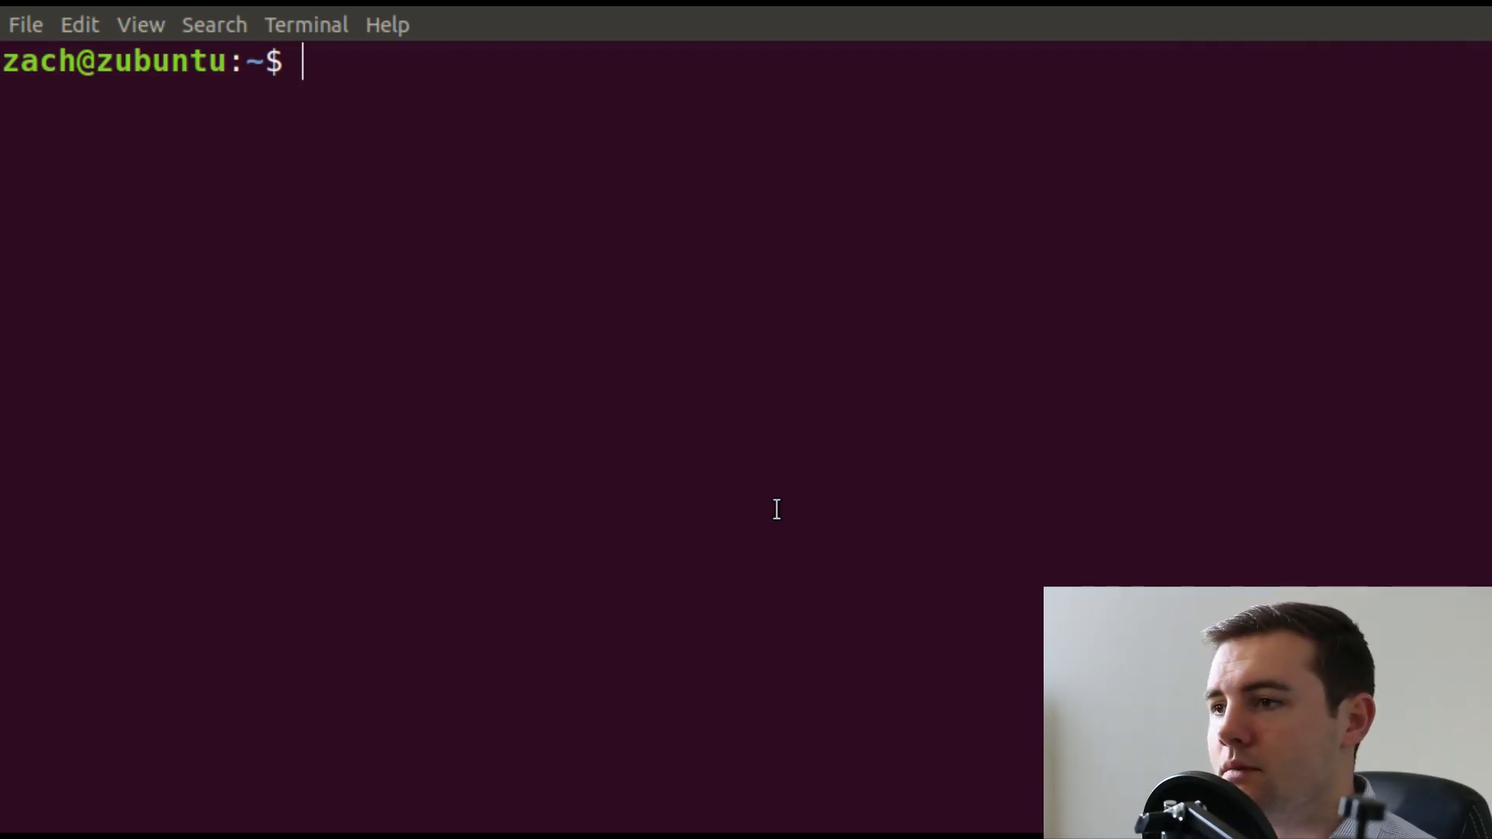
mouse_move(815, 471)
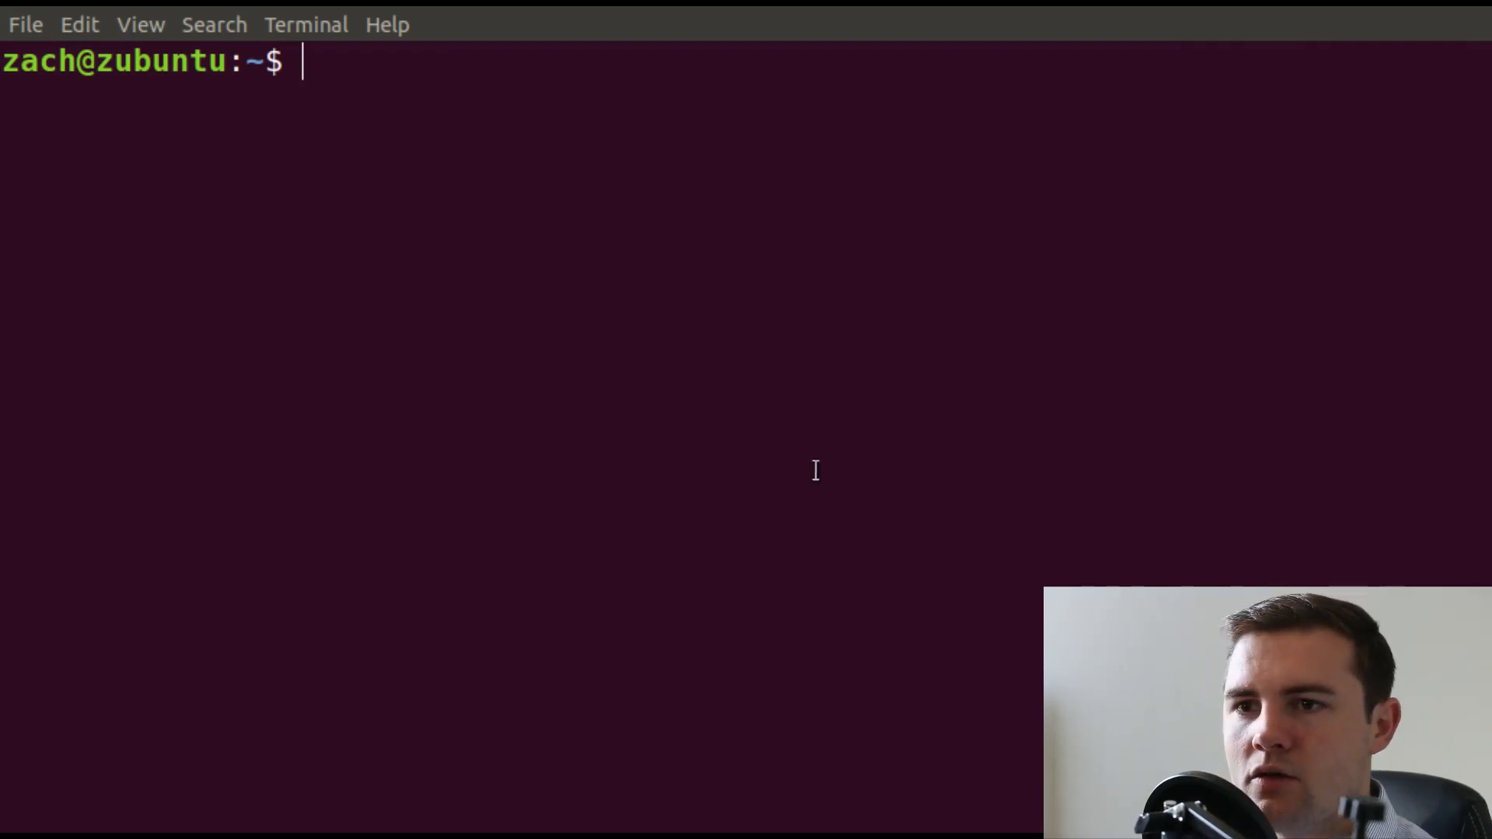
mouse_move(733, 403)
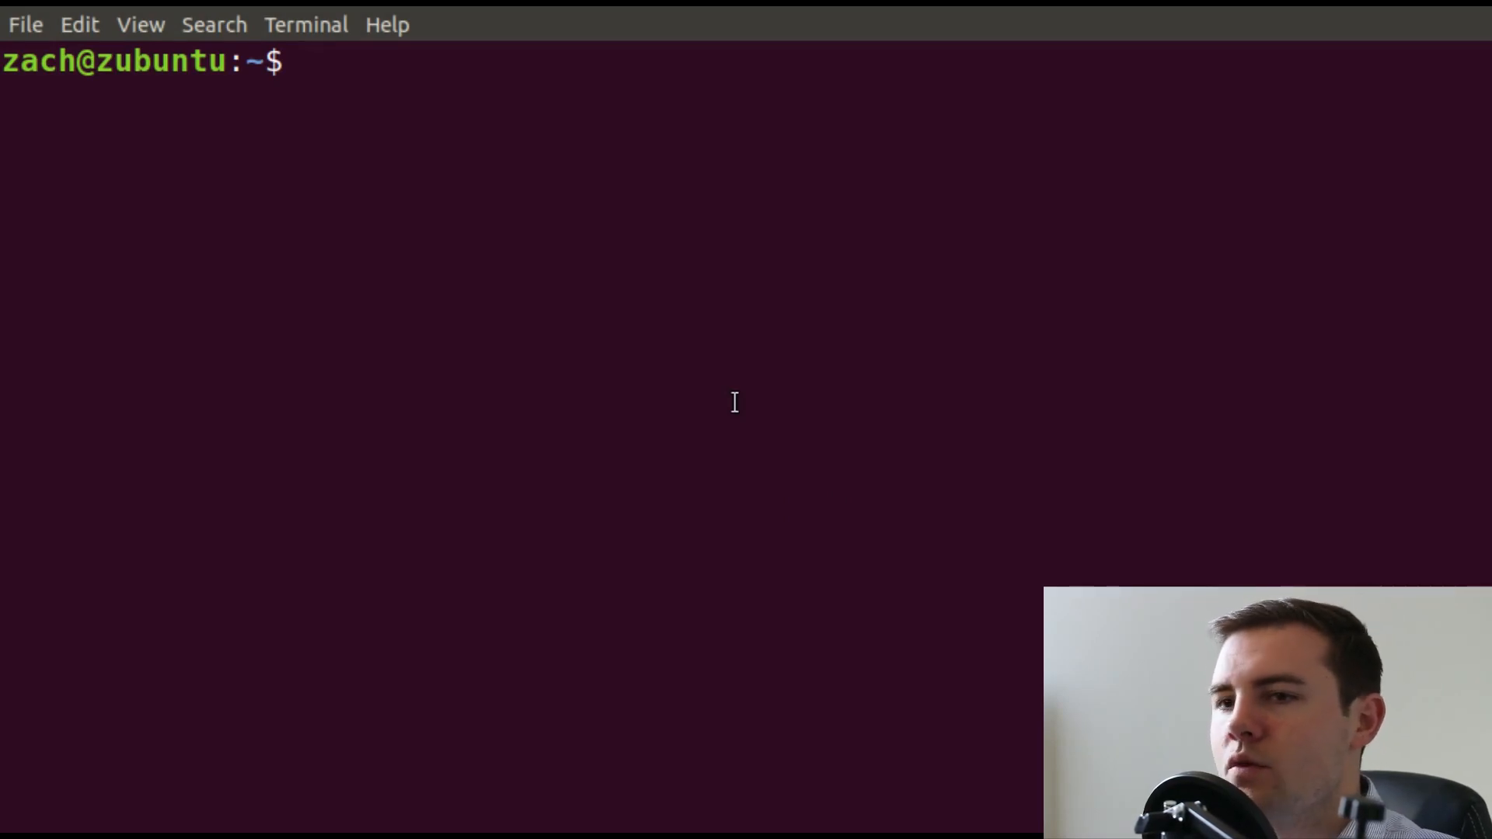
Create user alice with sudo adduser, setting her password and full name, leaving other fields blank.
type("sudo")
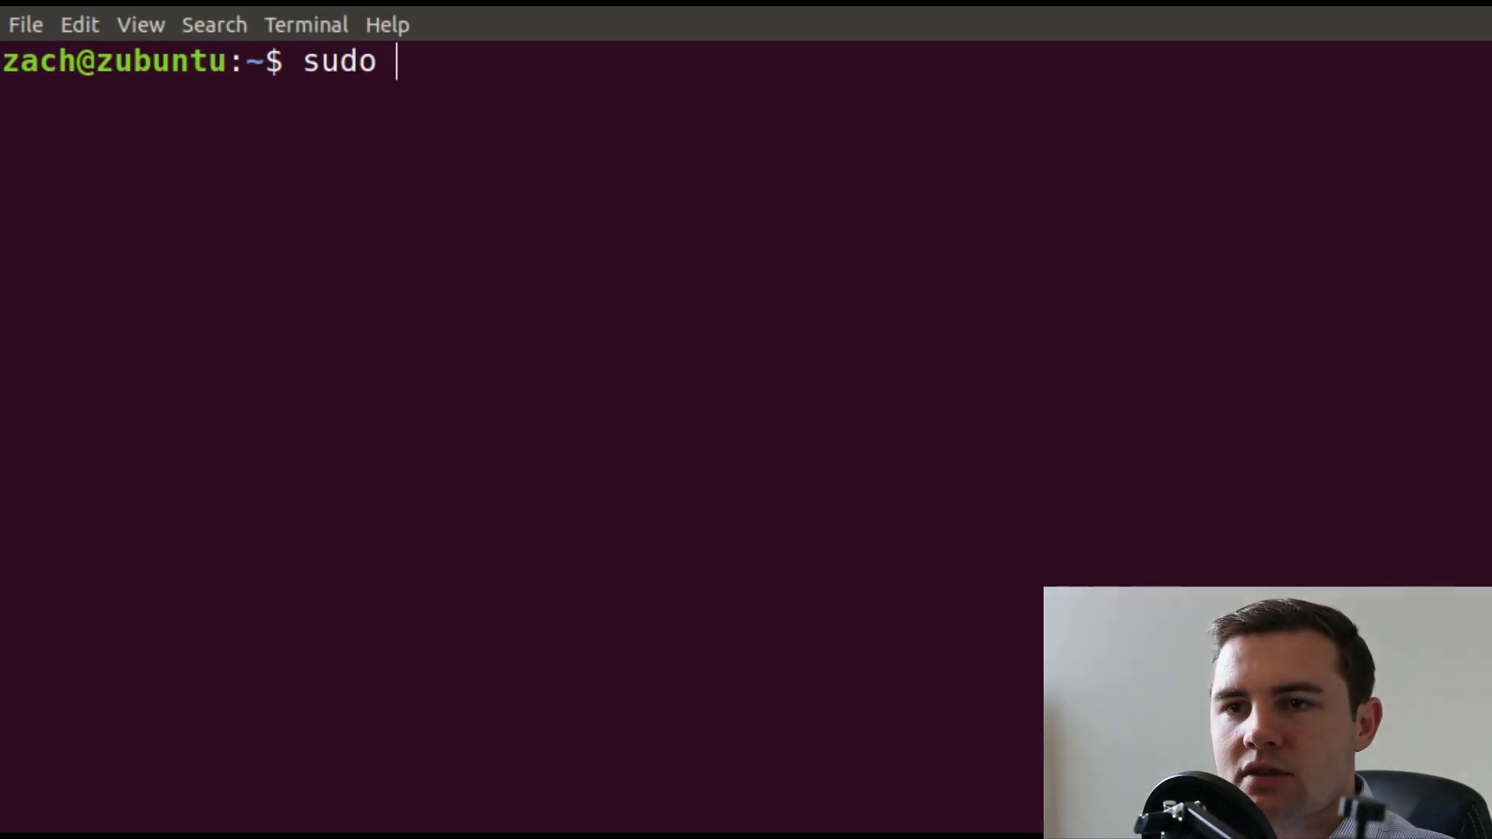
type("adduser")
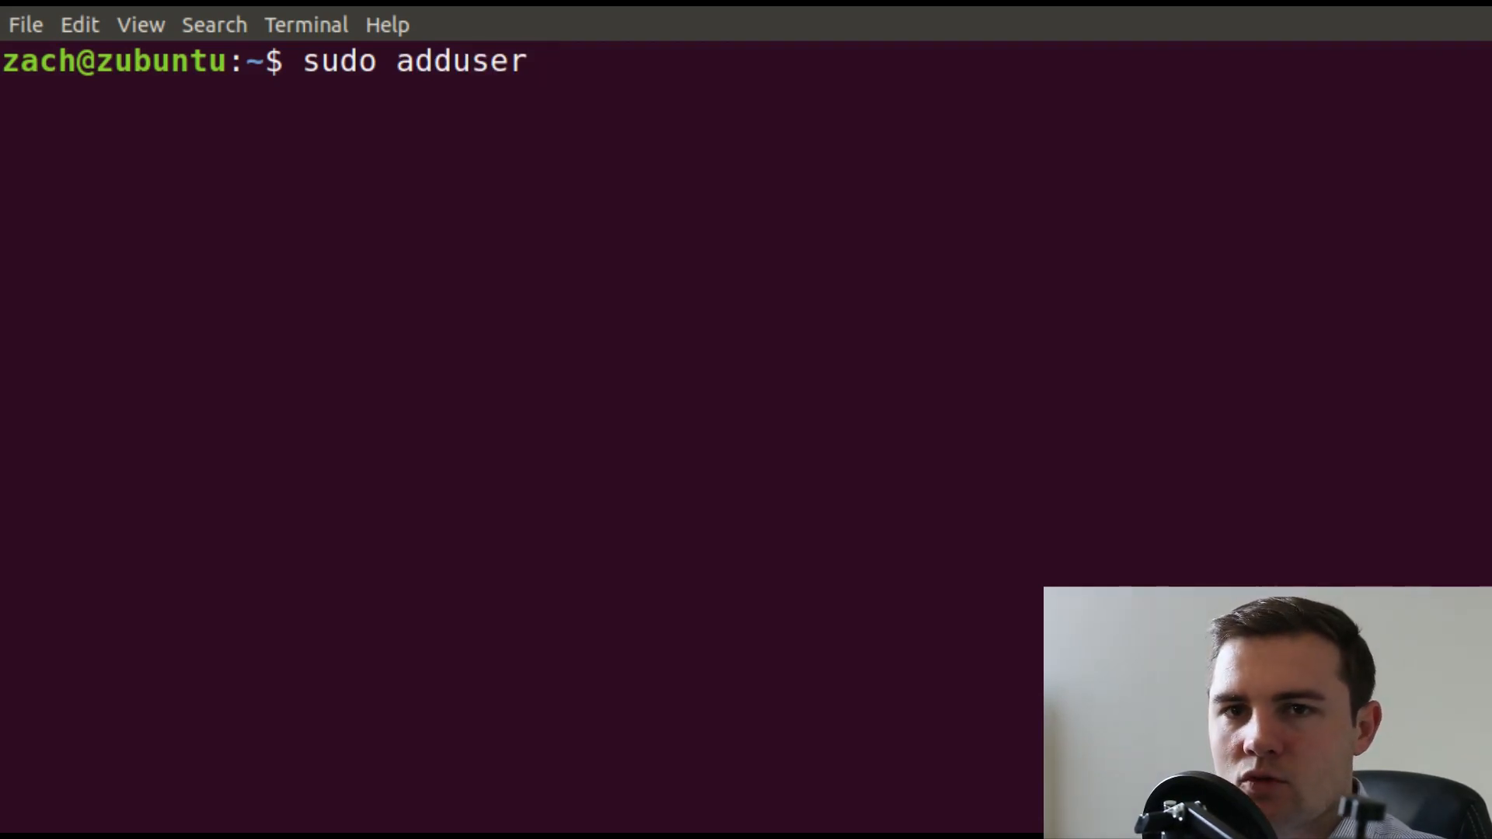
type("alice")
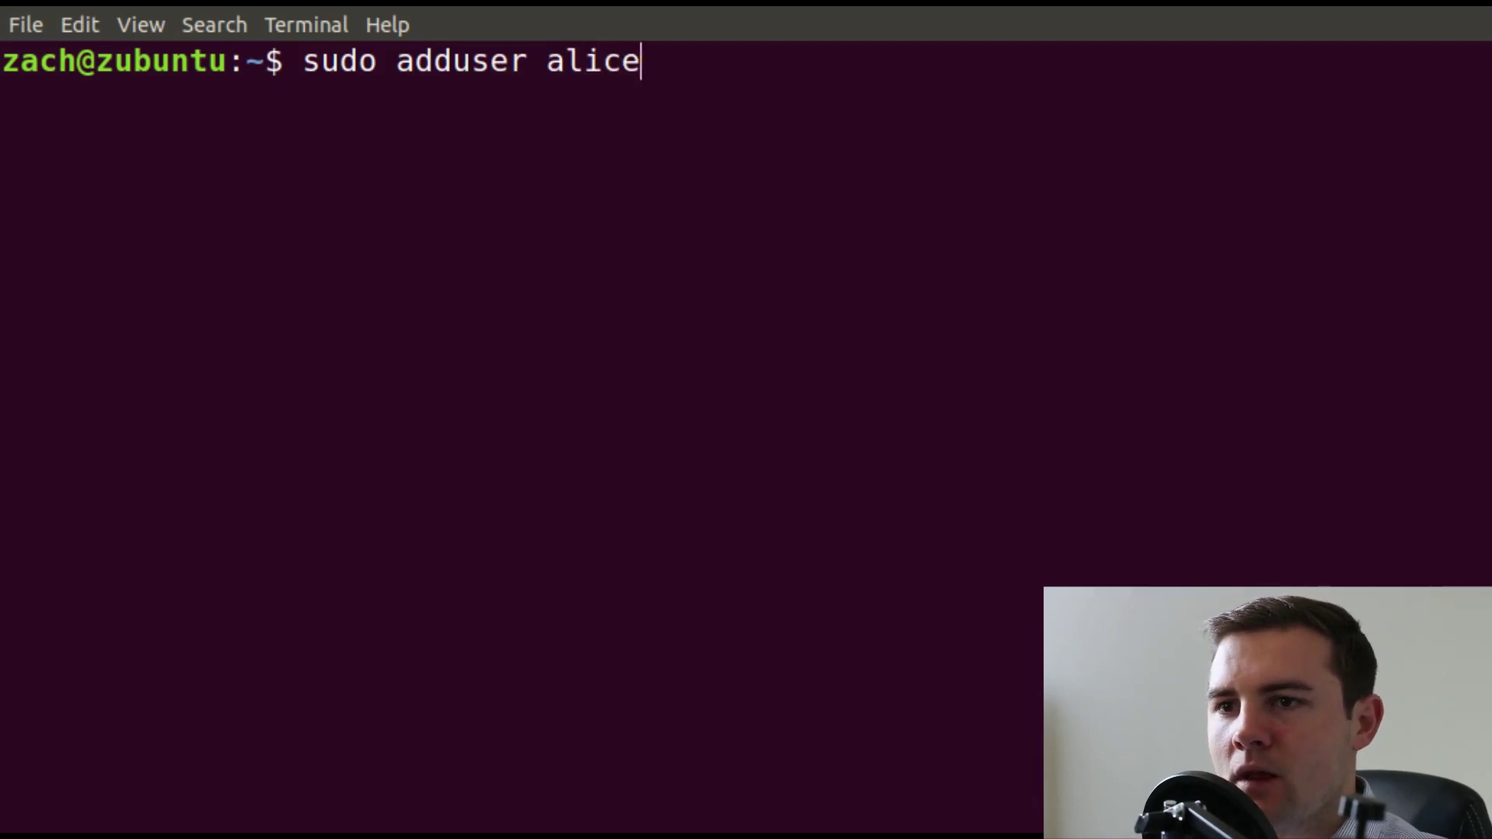
key("Return")
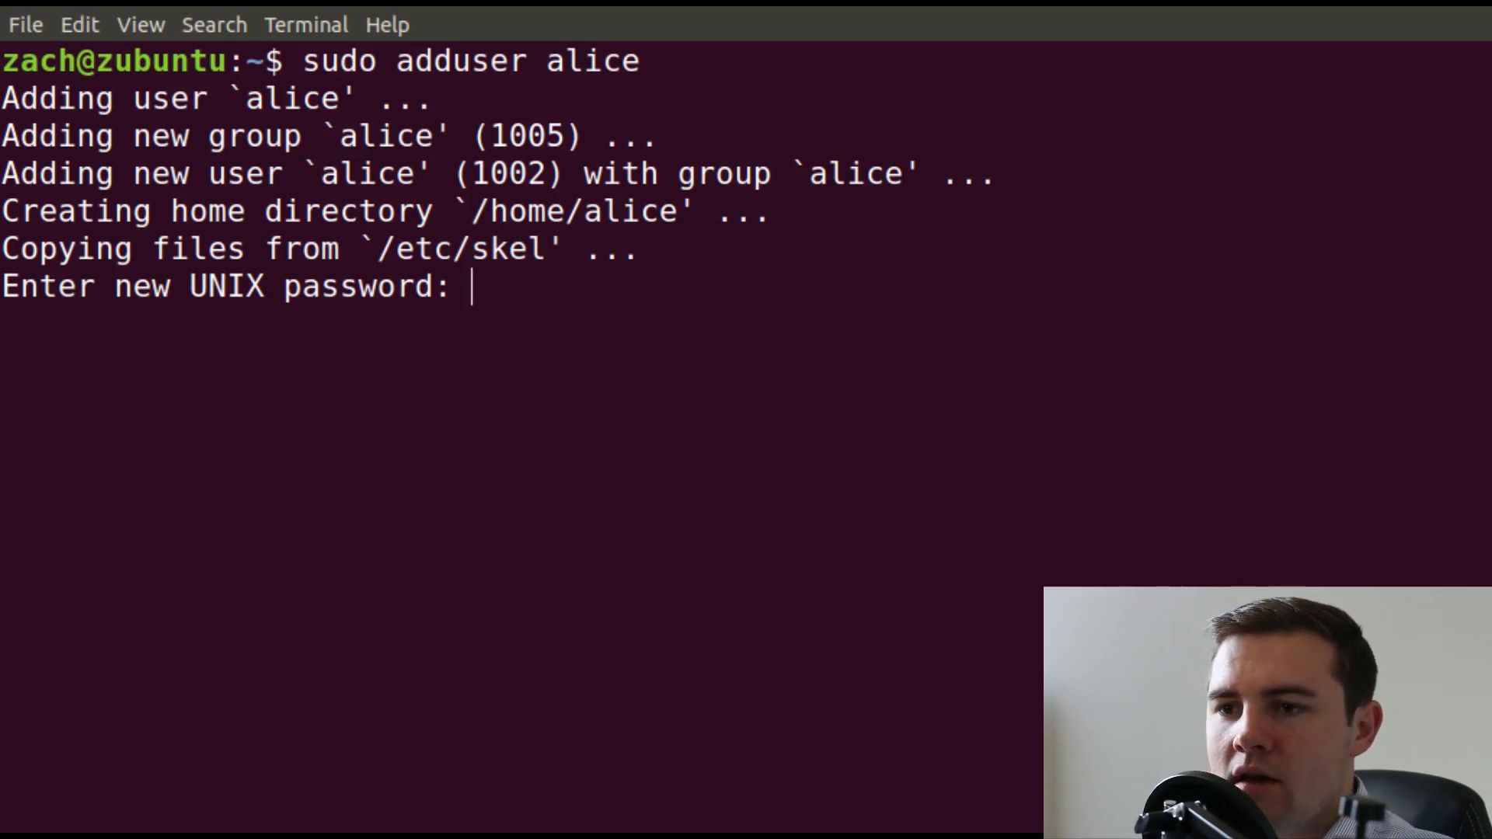
key("Return")
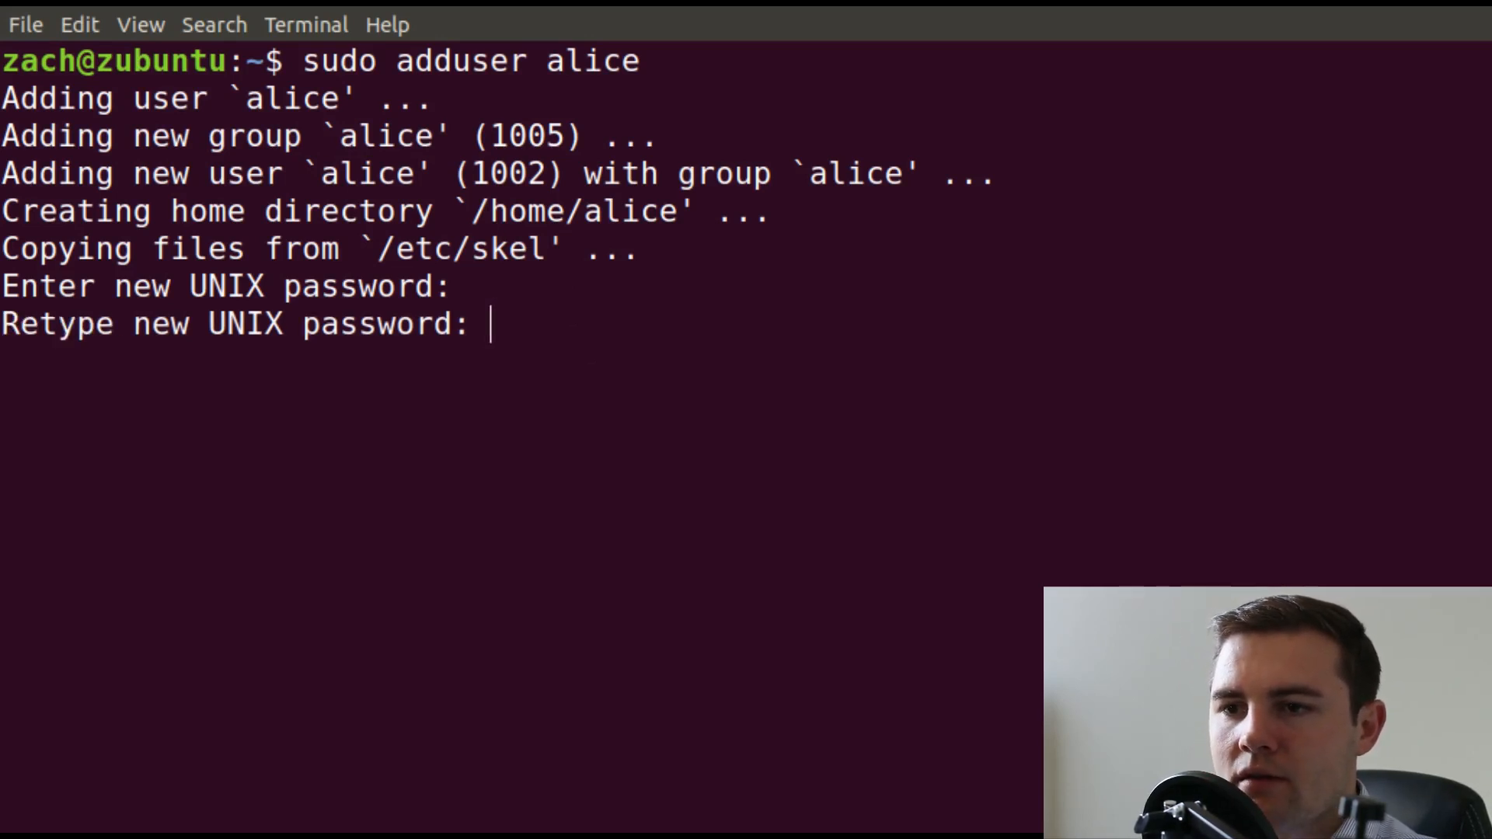
key("Return")
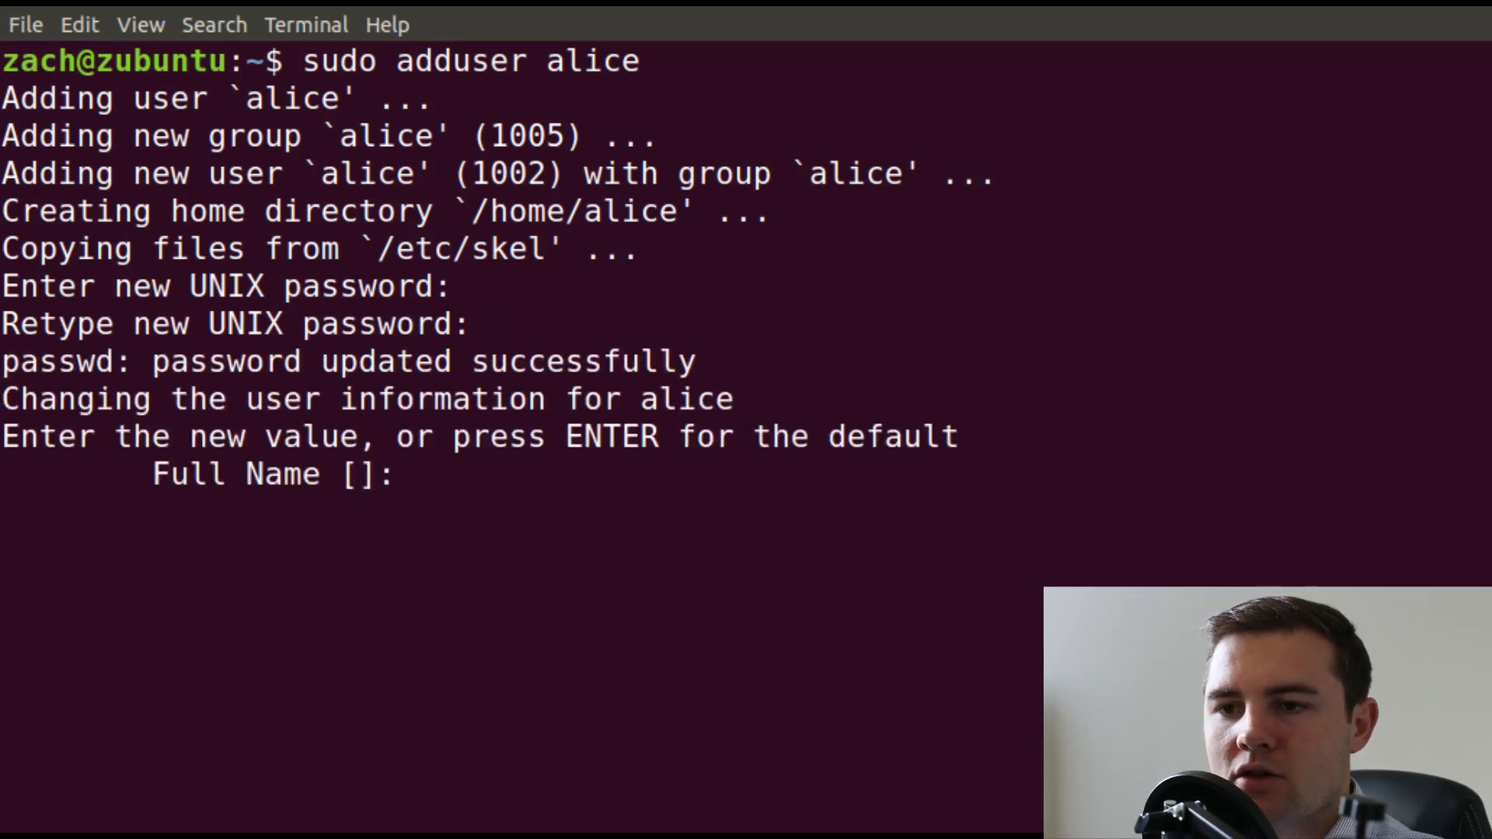
type("Alice Smith")
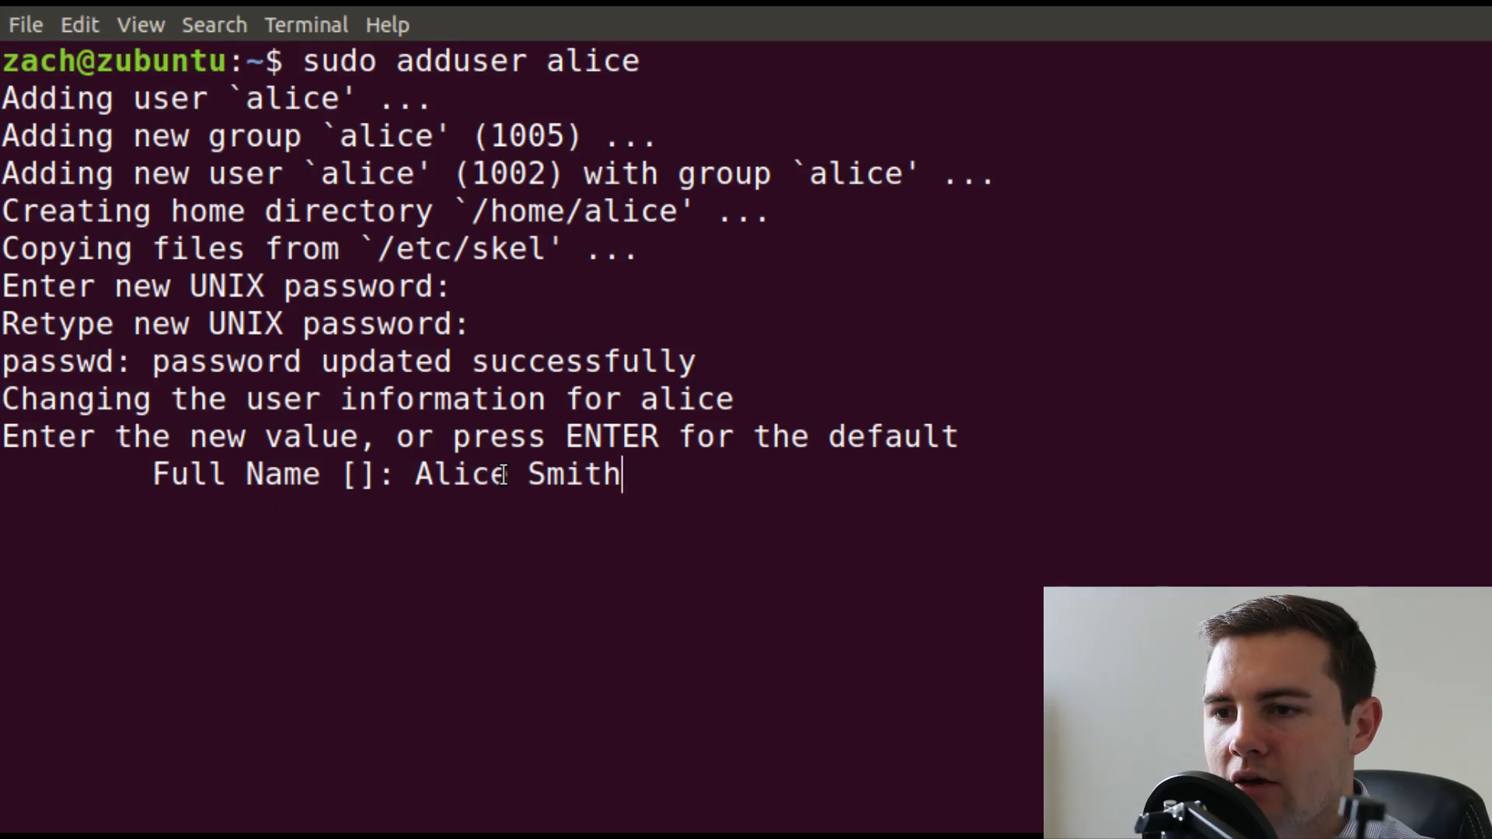
key("Return")
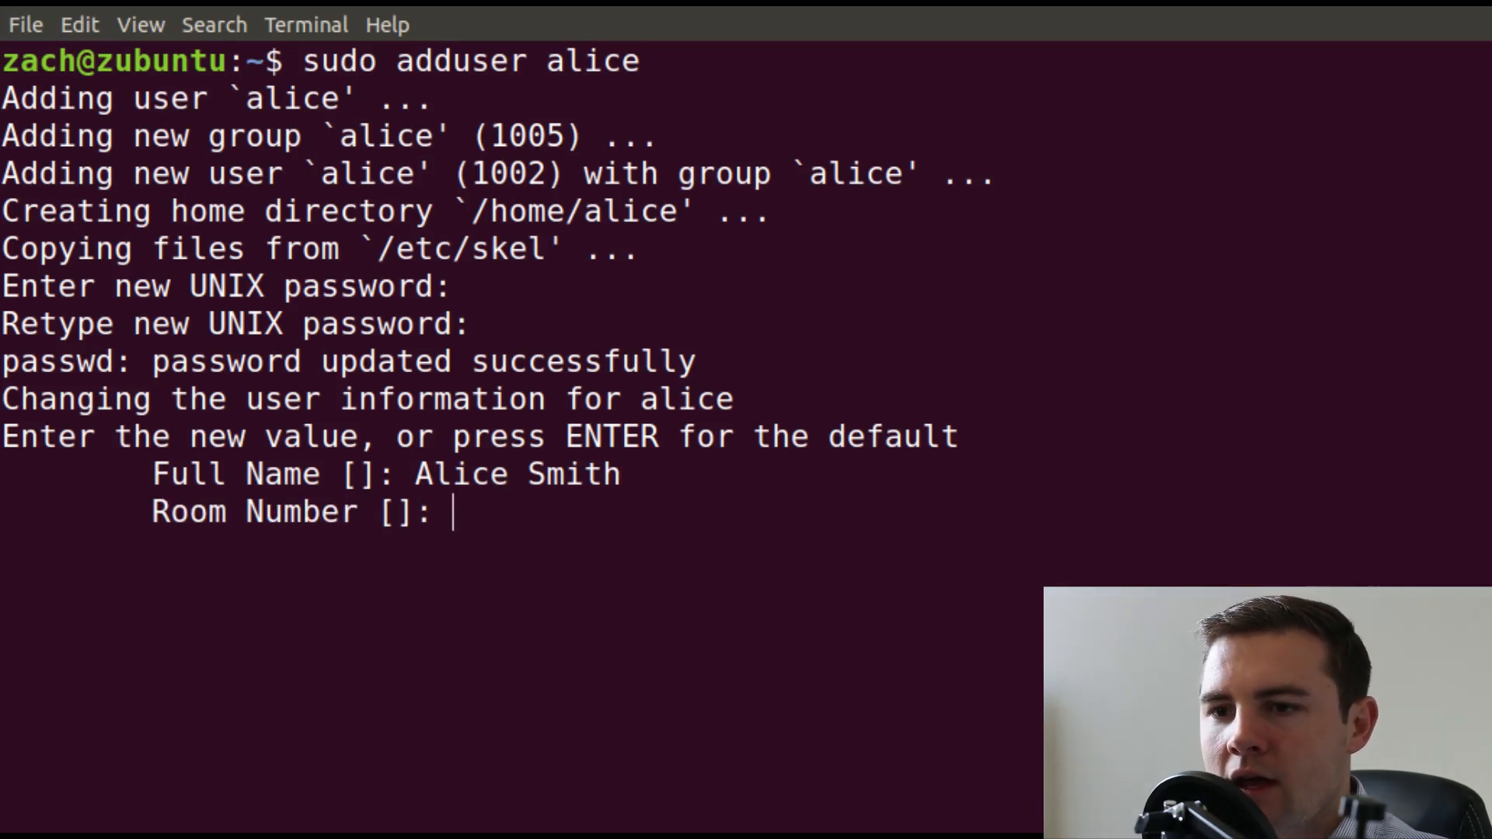
key("Return")
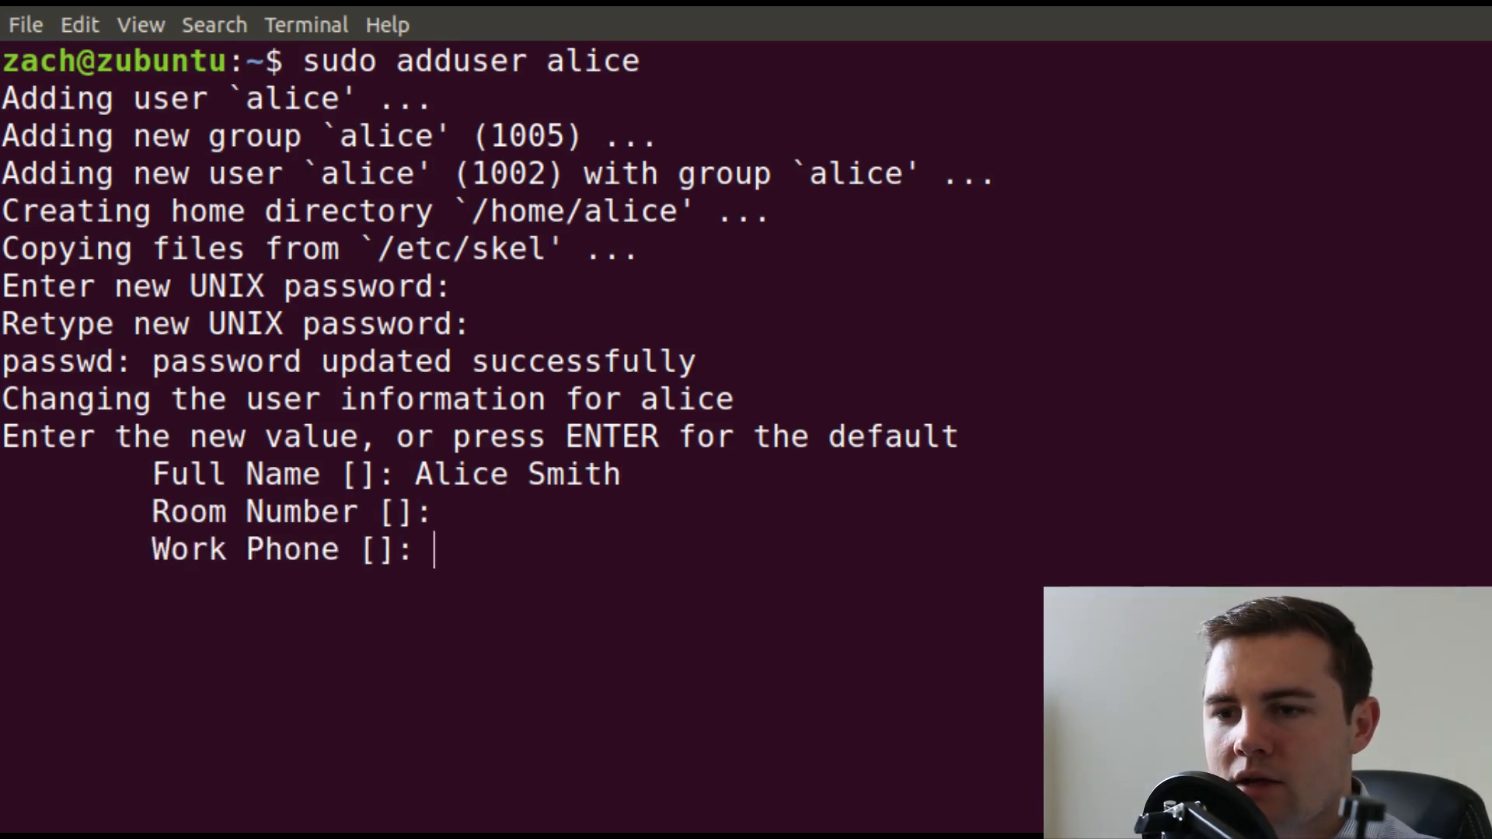
key("Return")
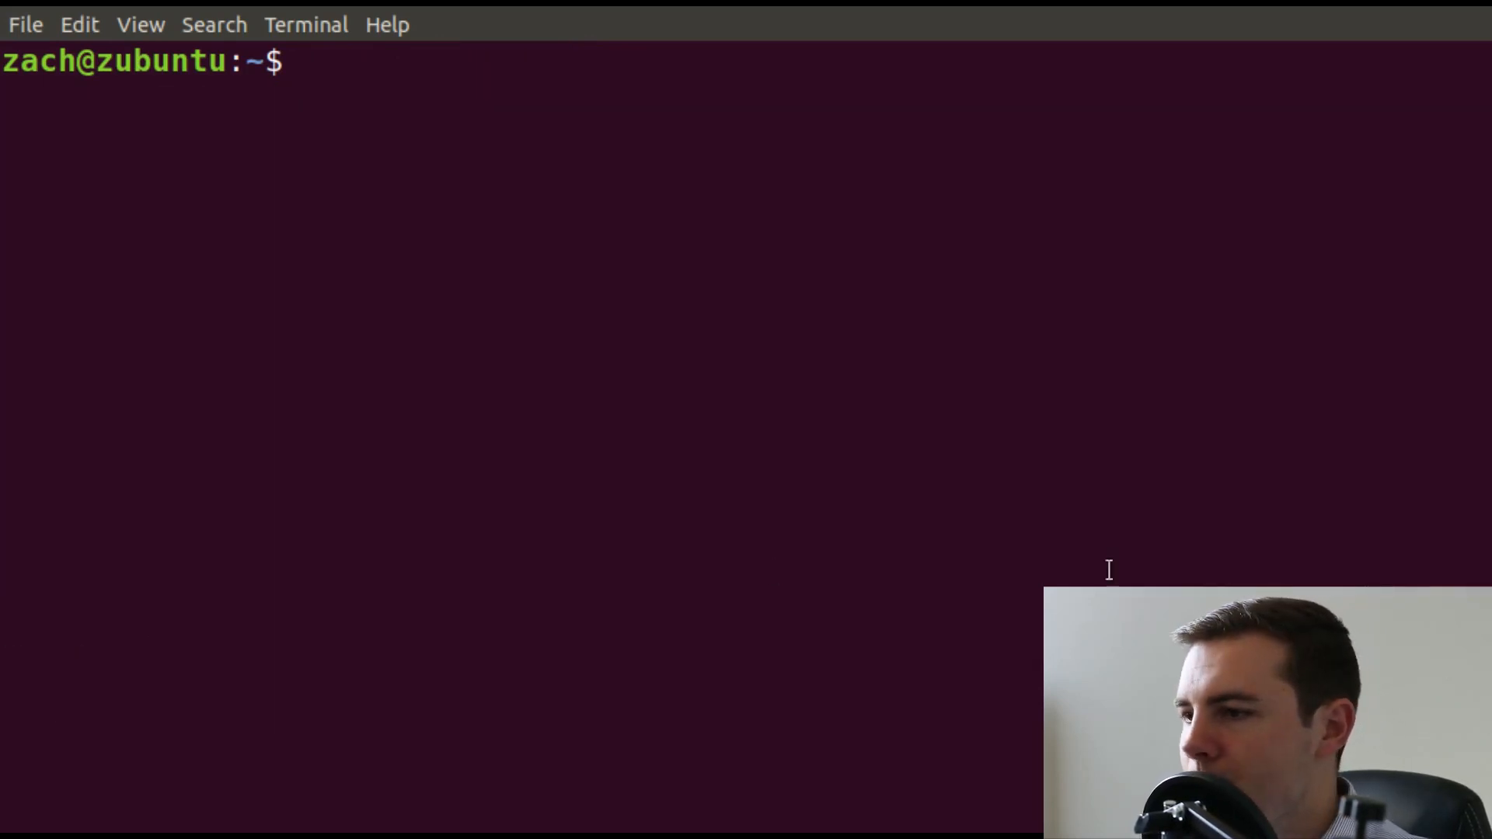
mouse_move(654, 313)
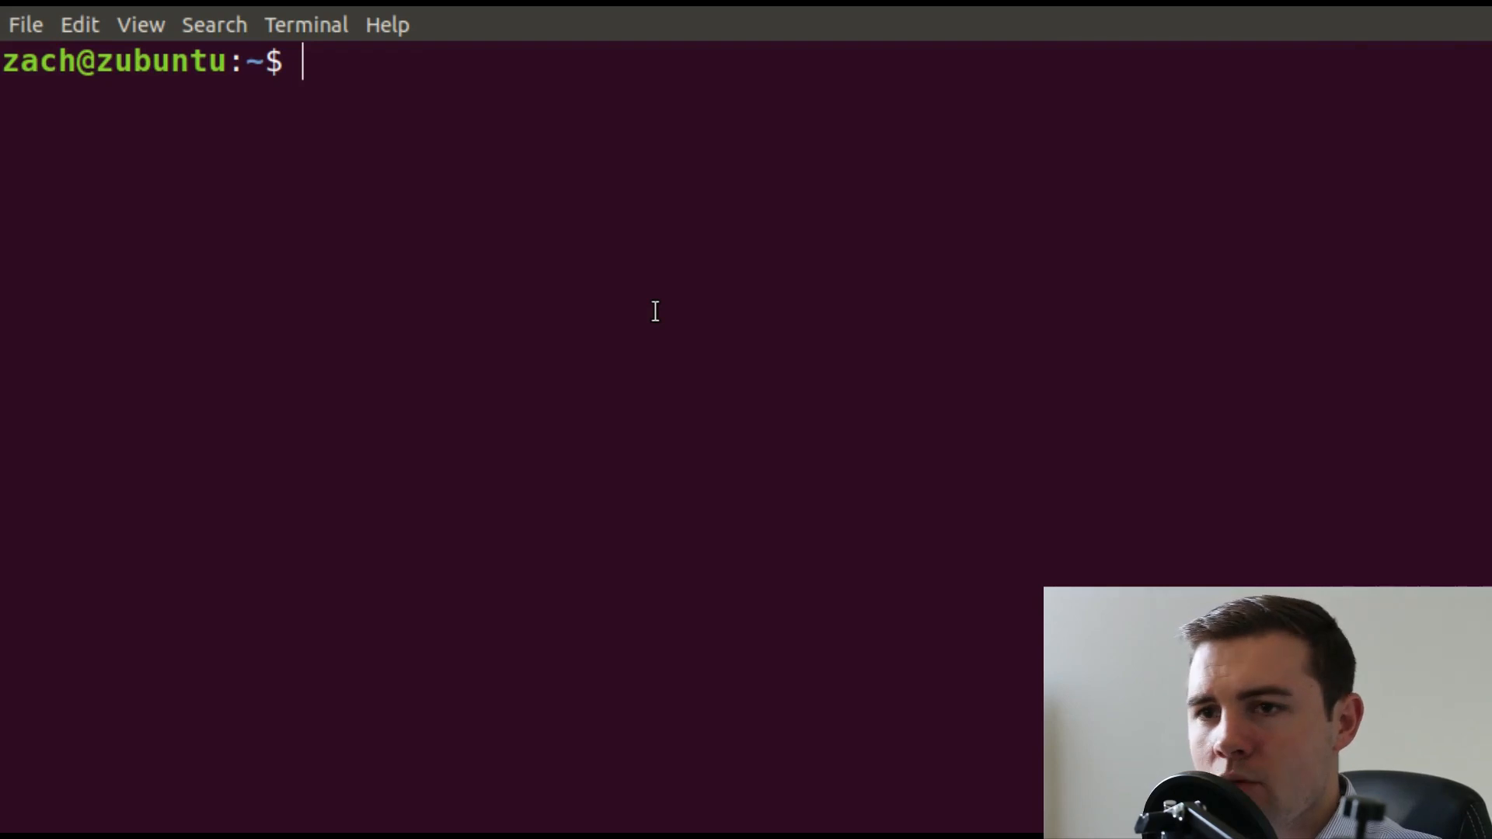
Run sudo addgroup employees, creating the employees group with GID 1006.
type("sudo add")
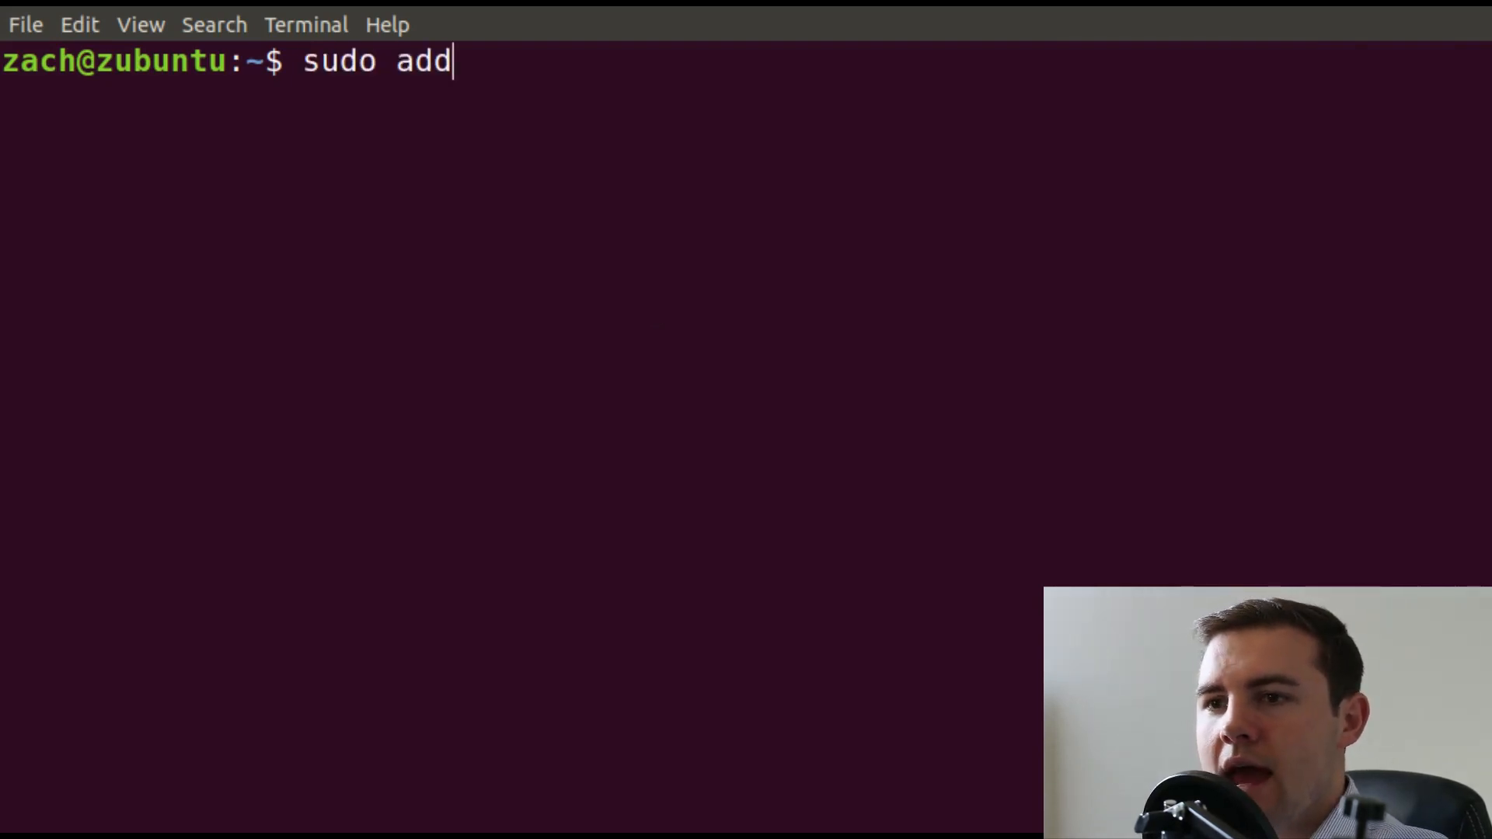
type("group cemp")
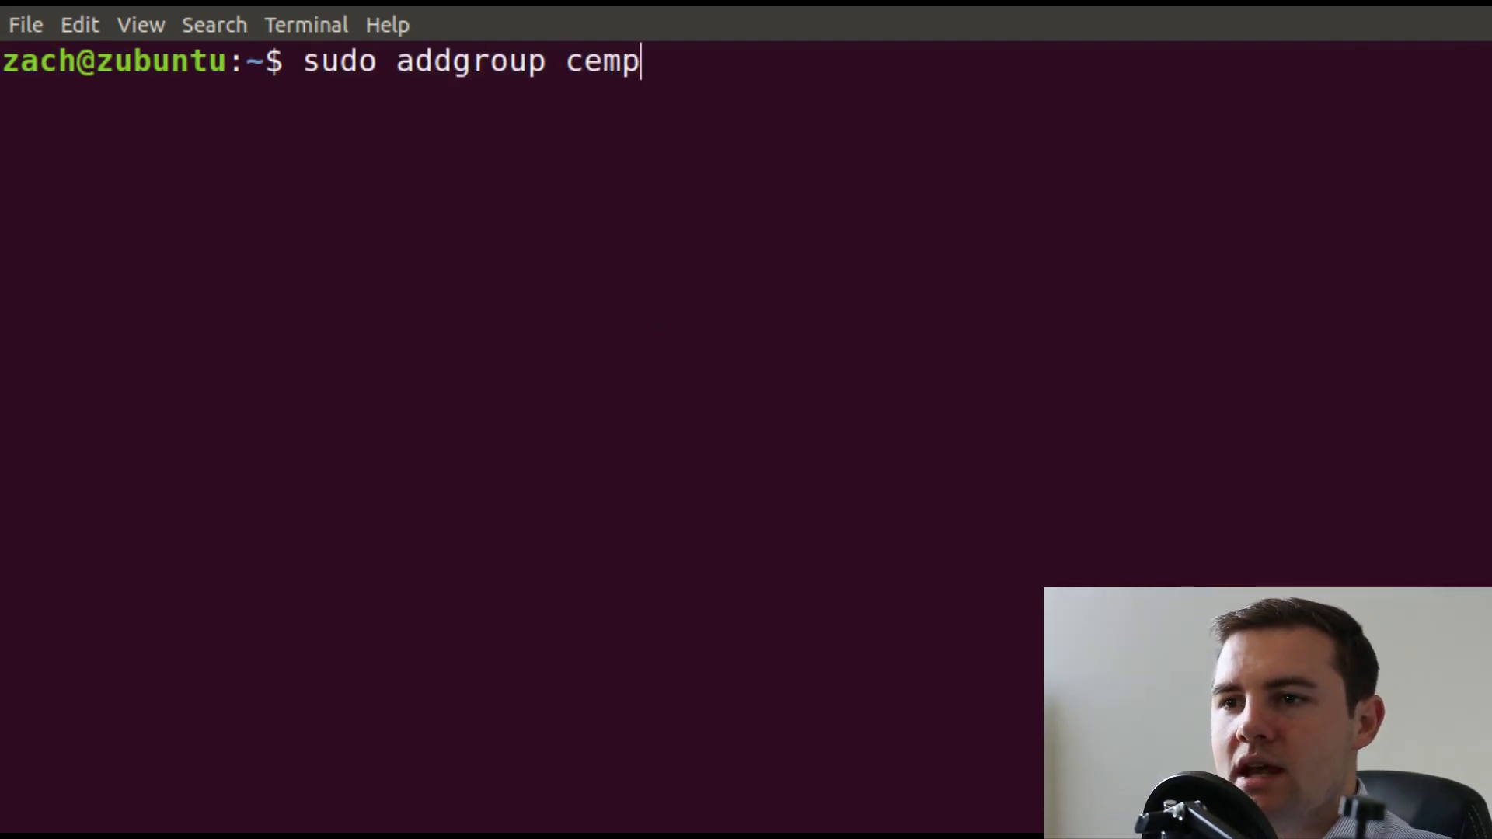
type("employees")
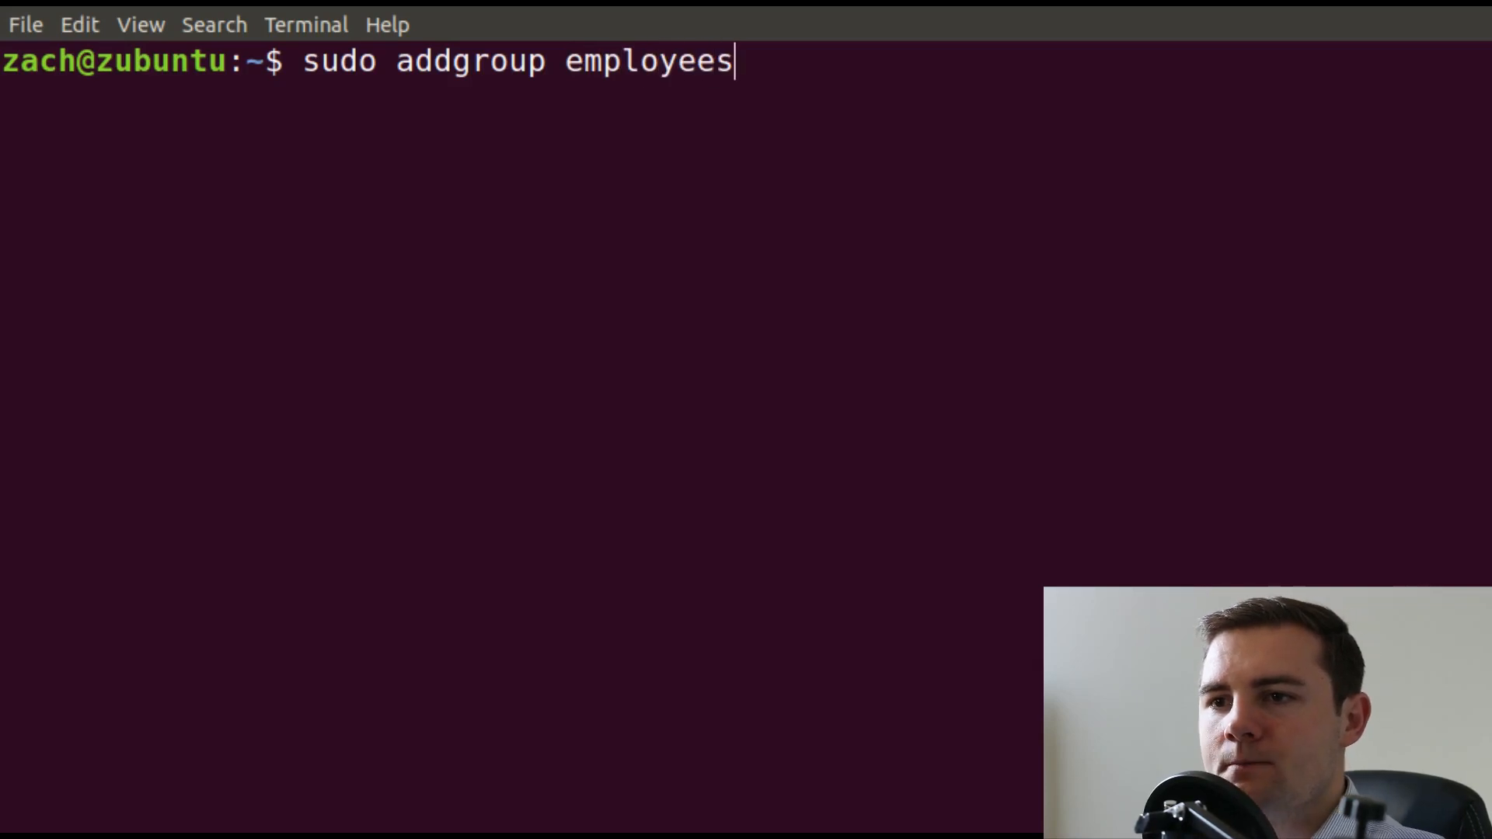
key("Return")
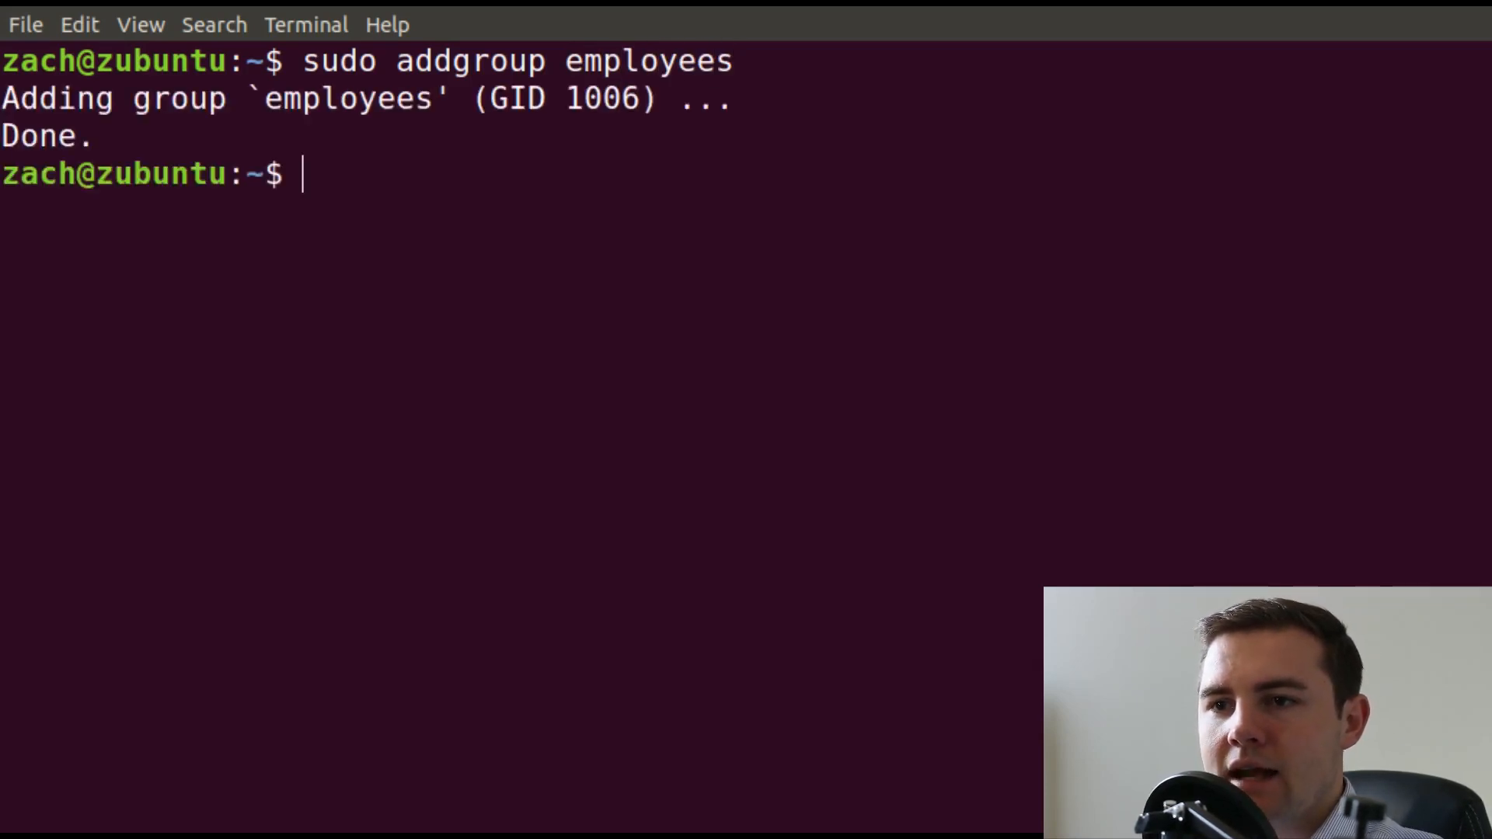
double_click(601, 98)
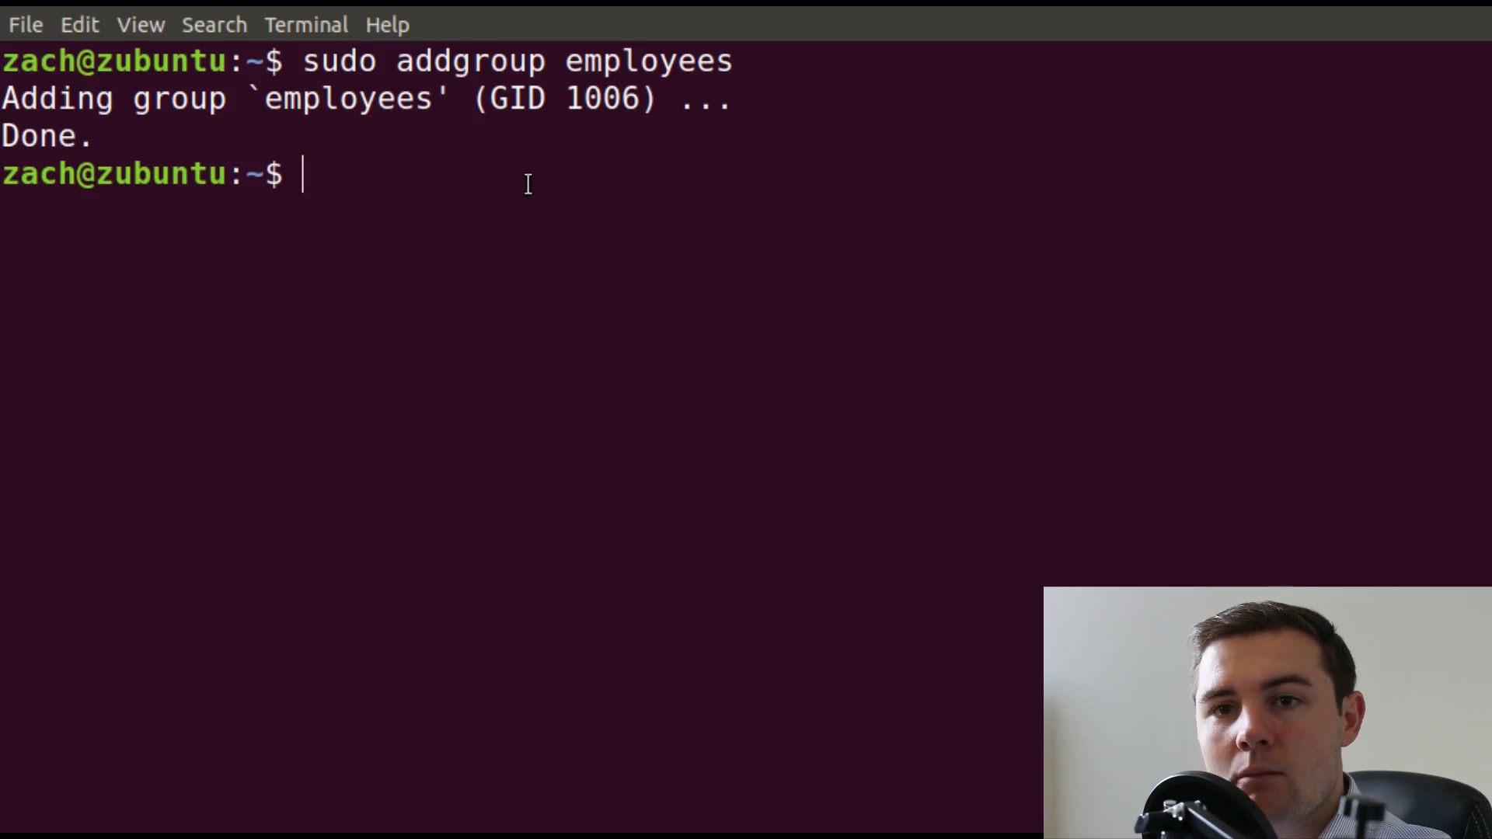
Run sudo usermod -a -G employees alice to append alice to employees.
type("sudo")
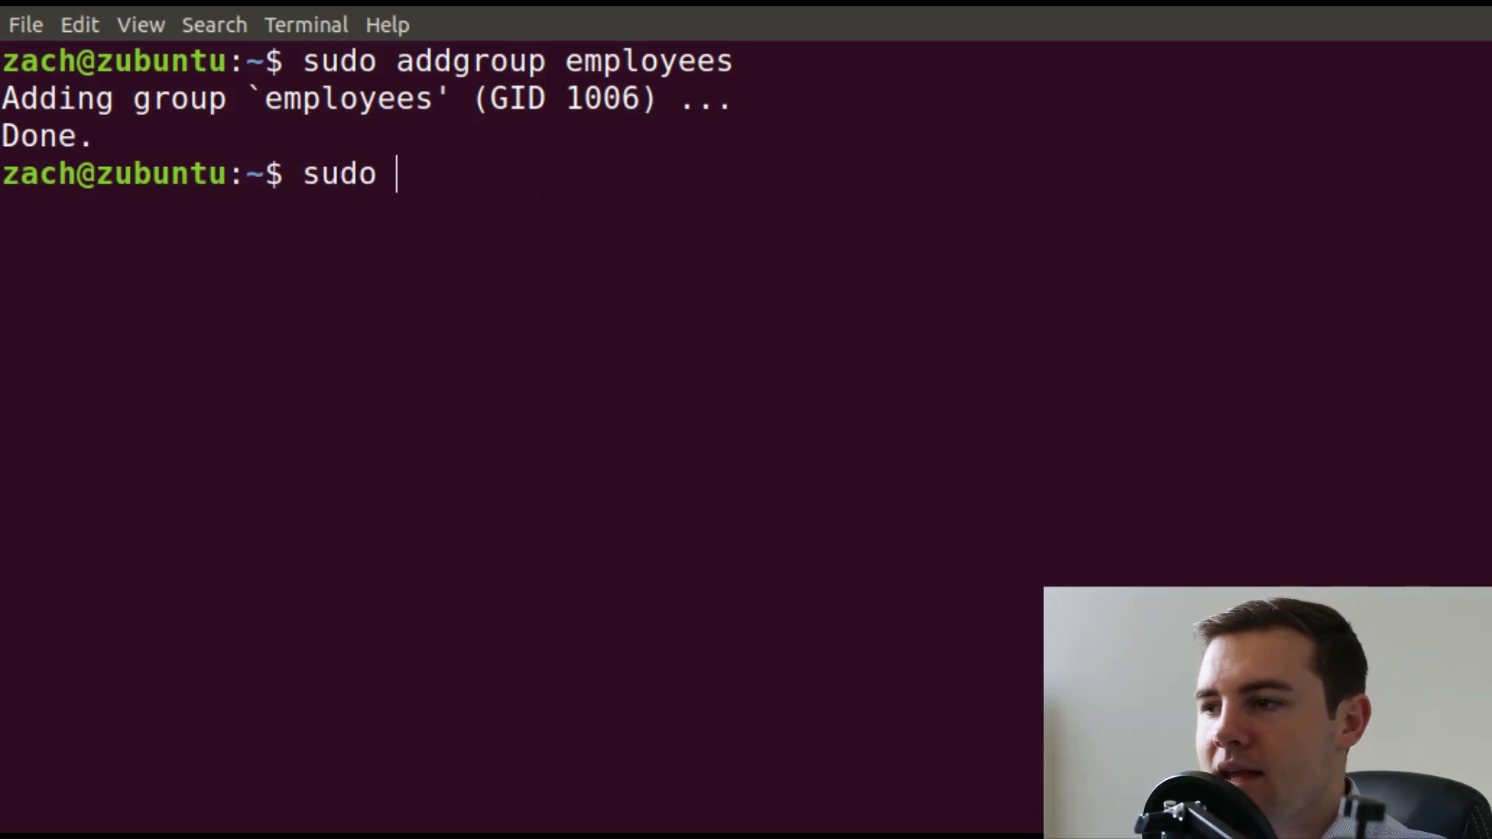
type("userm")
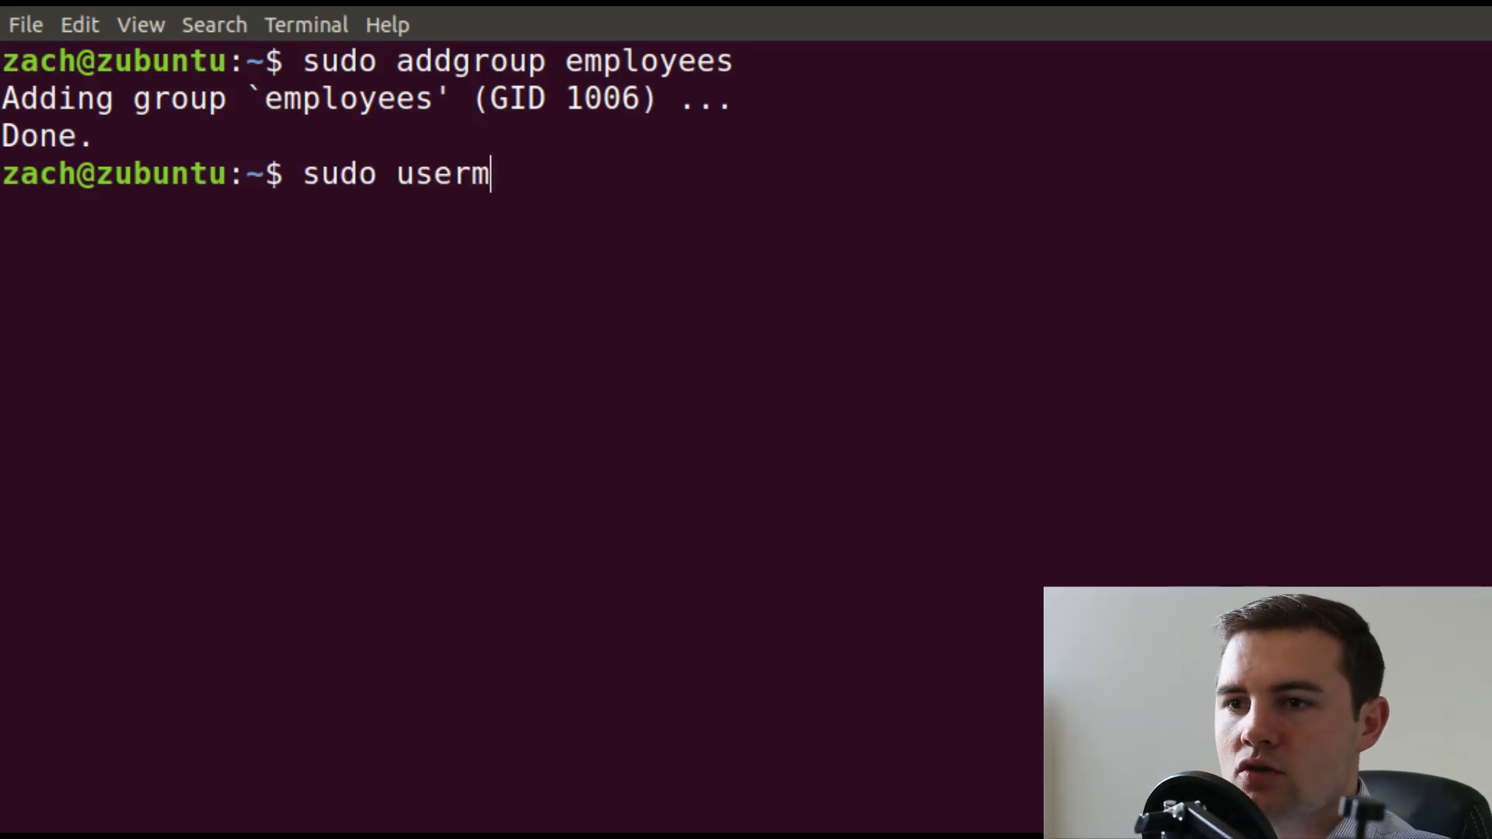
type("od -a")
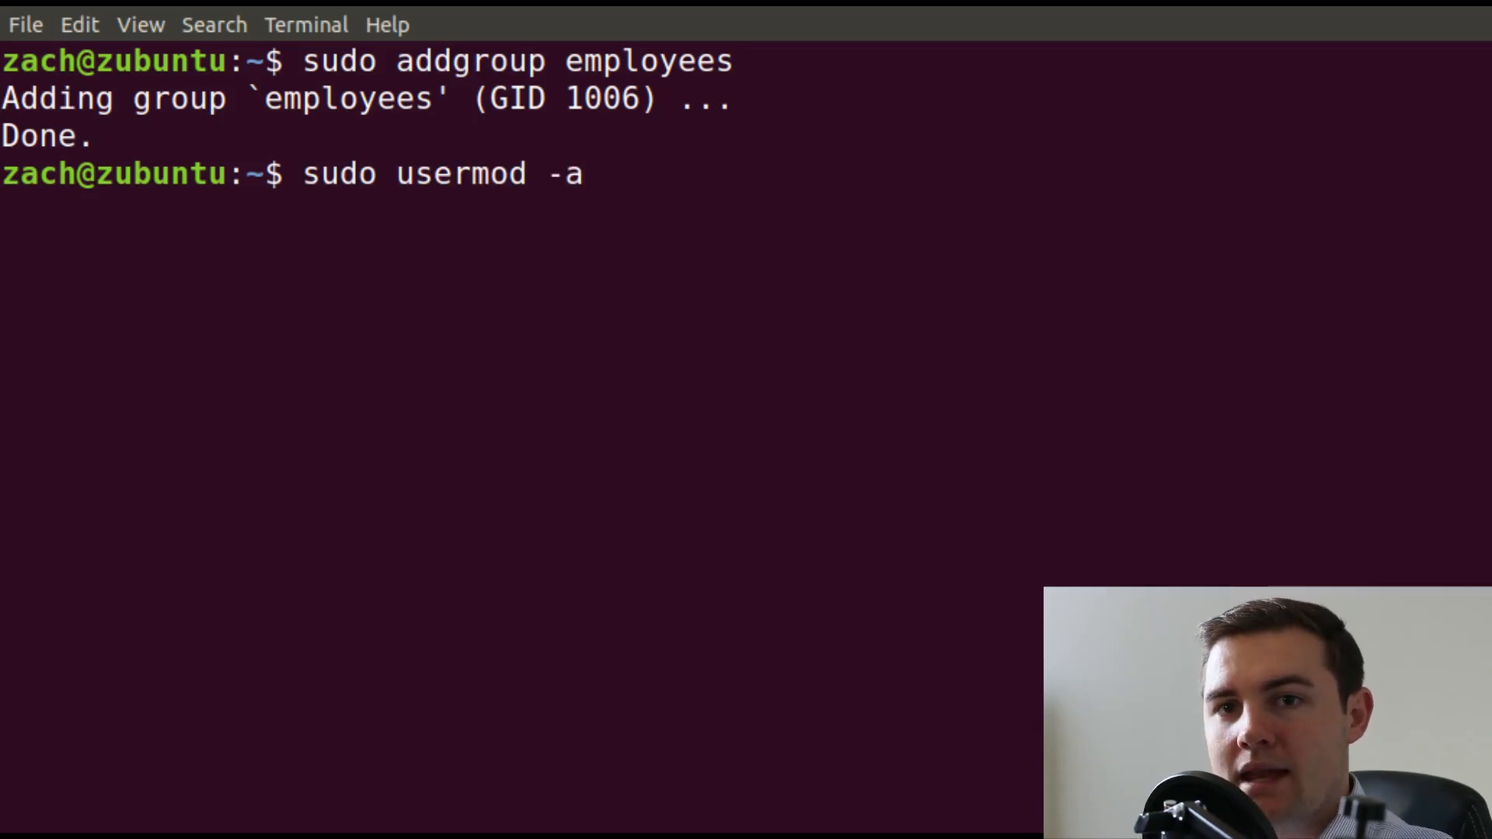
type("-G")
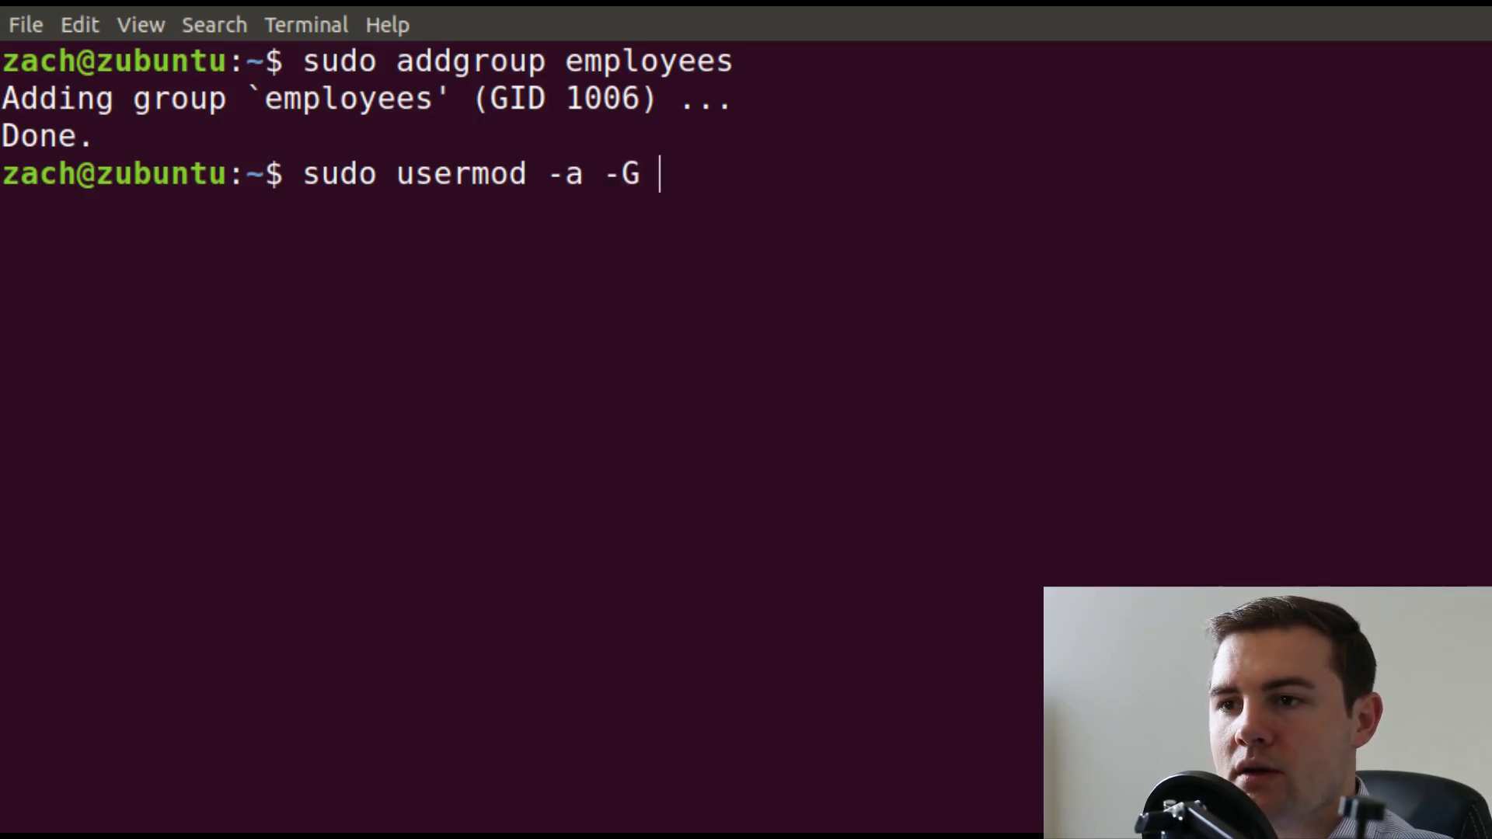
type("employees")
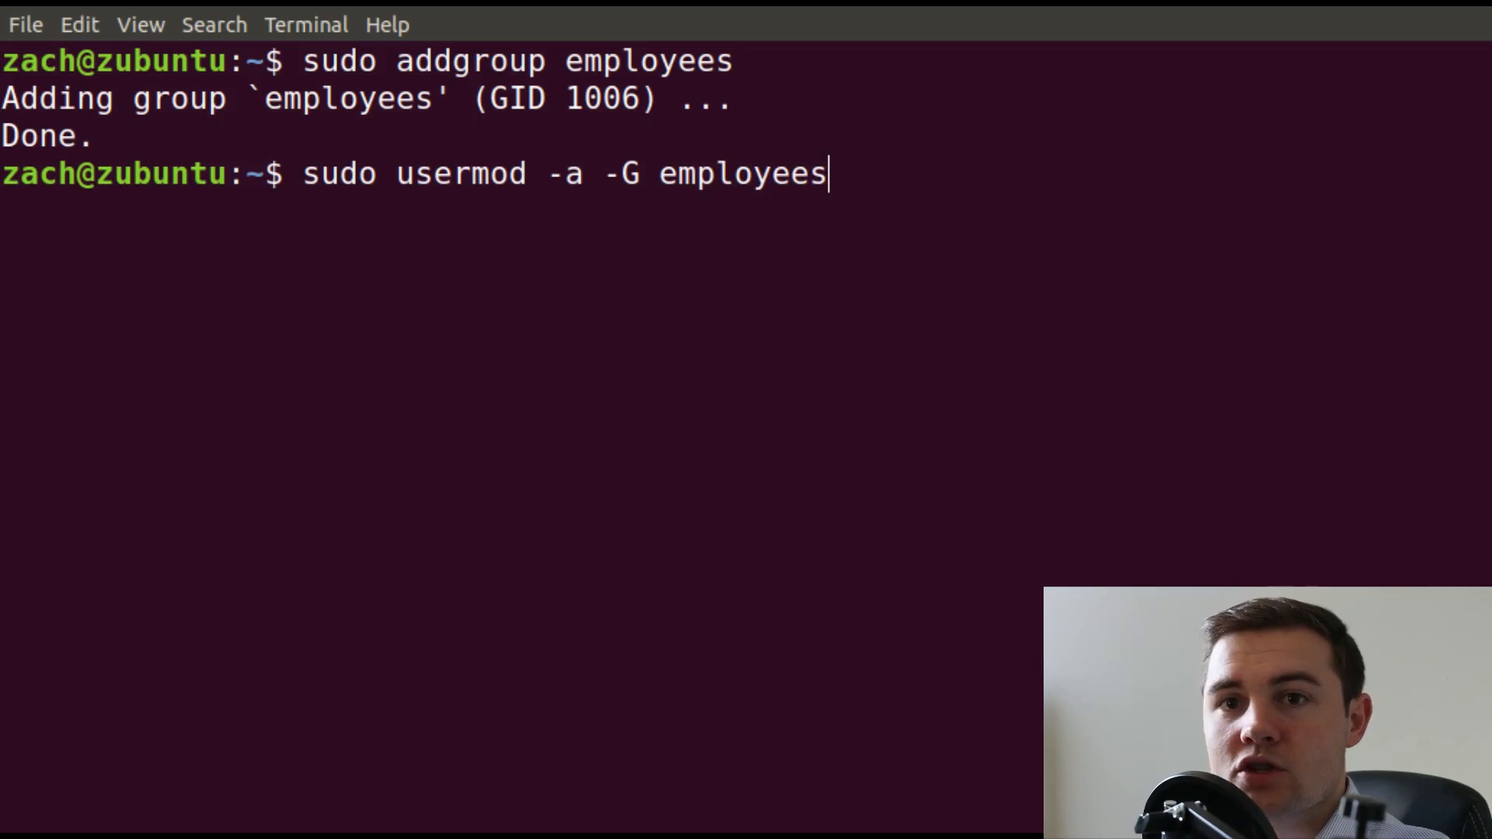
type("alice")
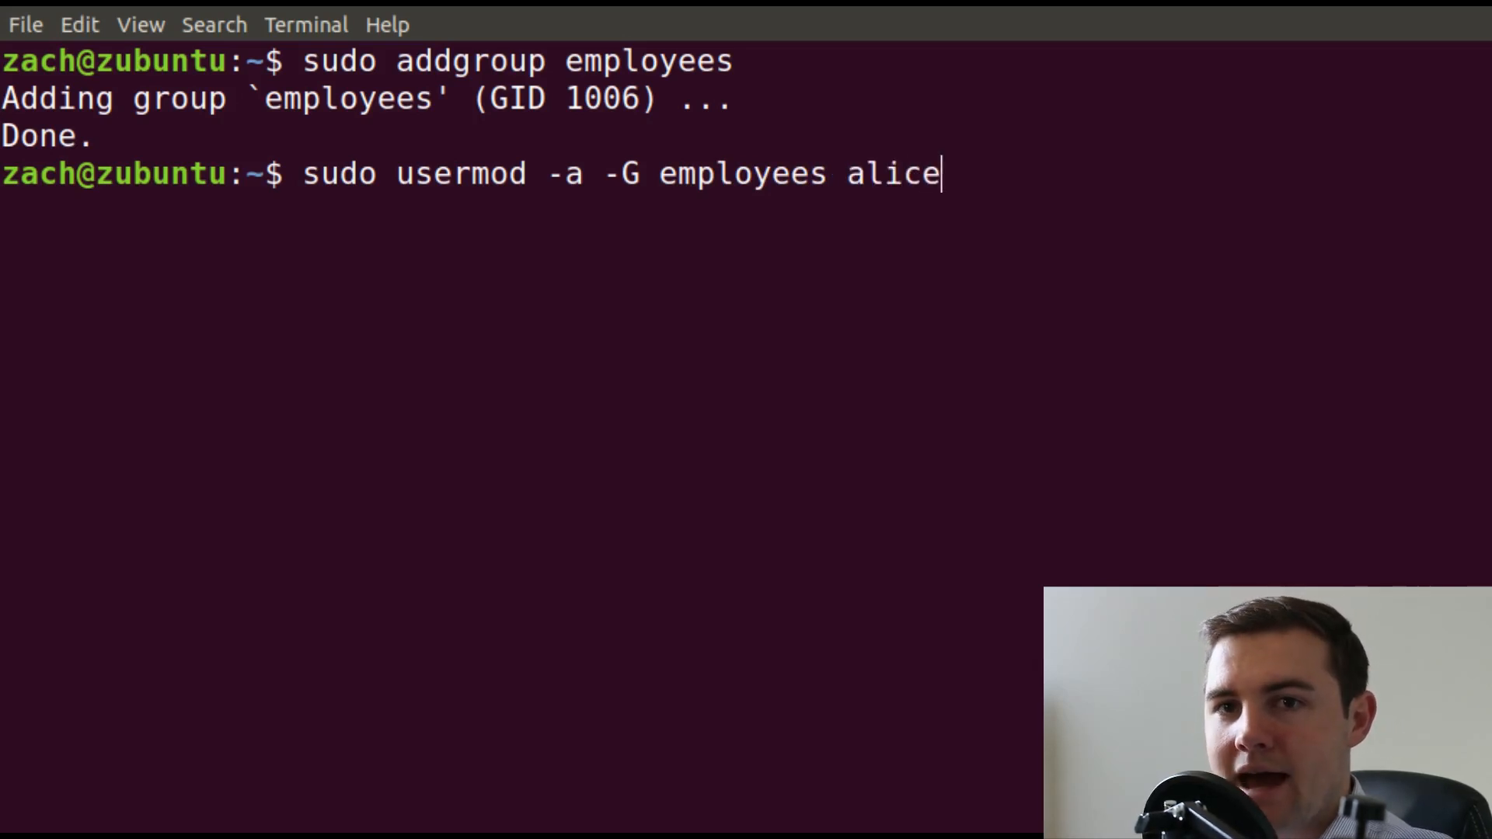
key("Return")
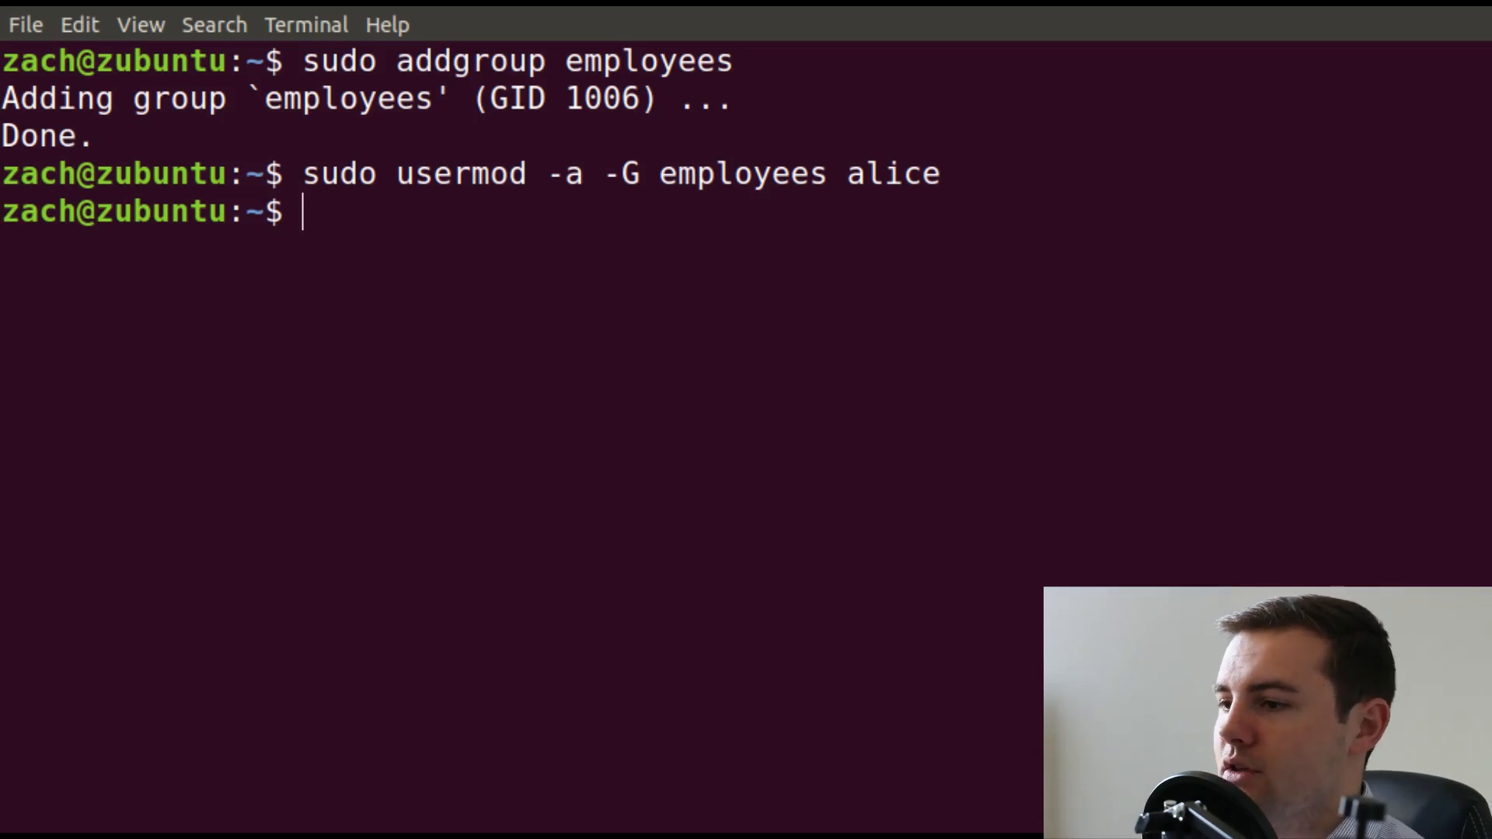
mouse_move(864, 350)
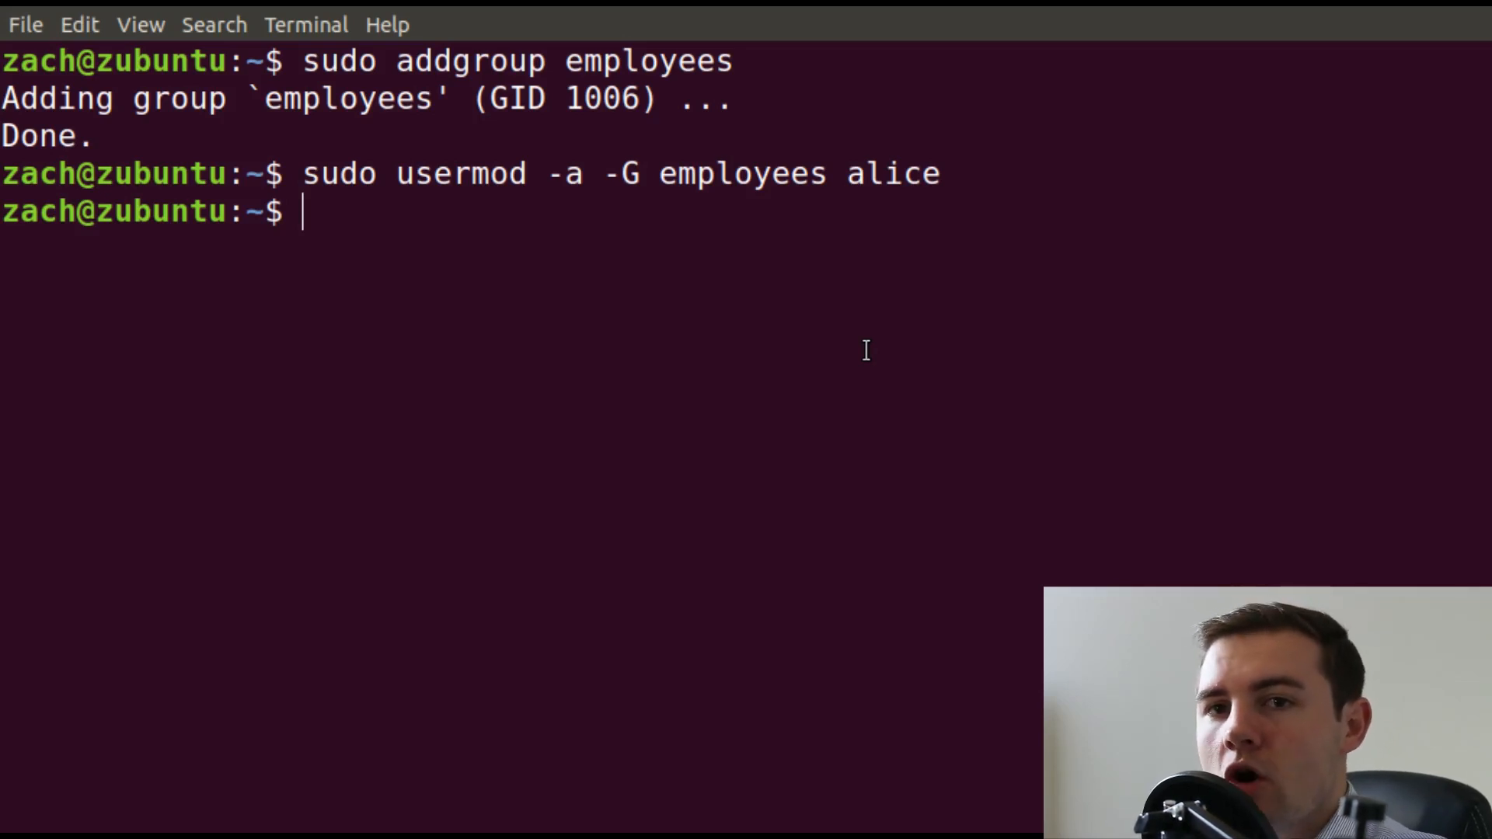
Log in as alice with su alice --login, entering her password.
type("s")
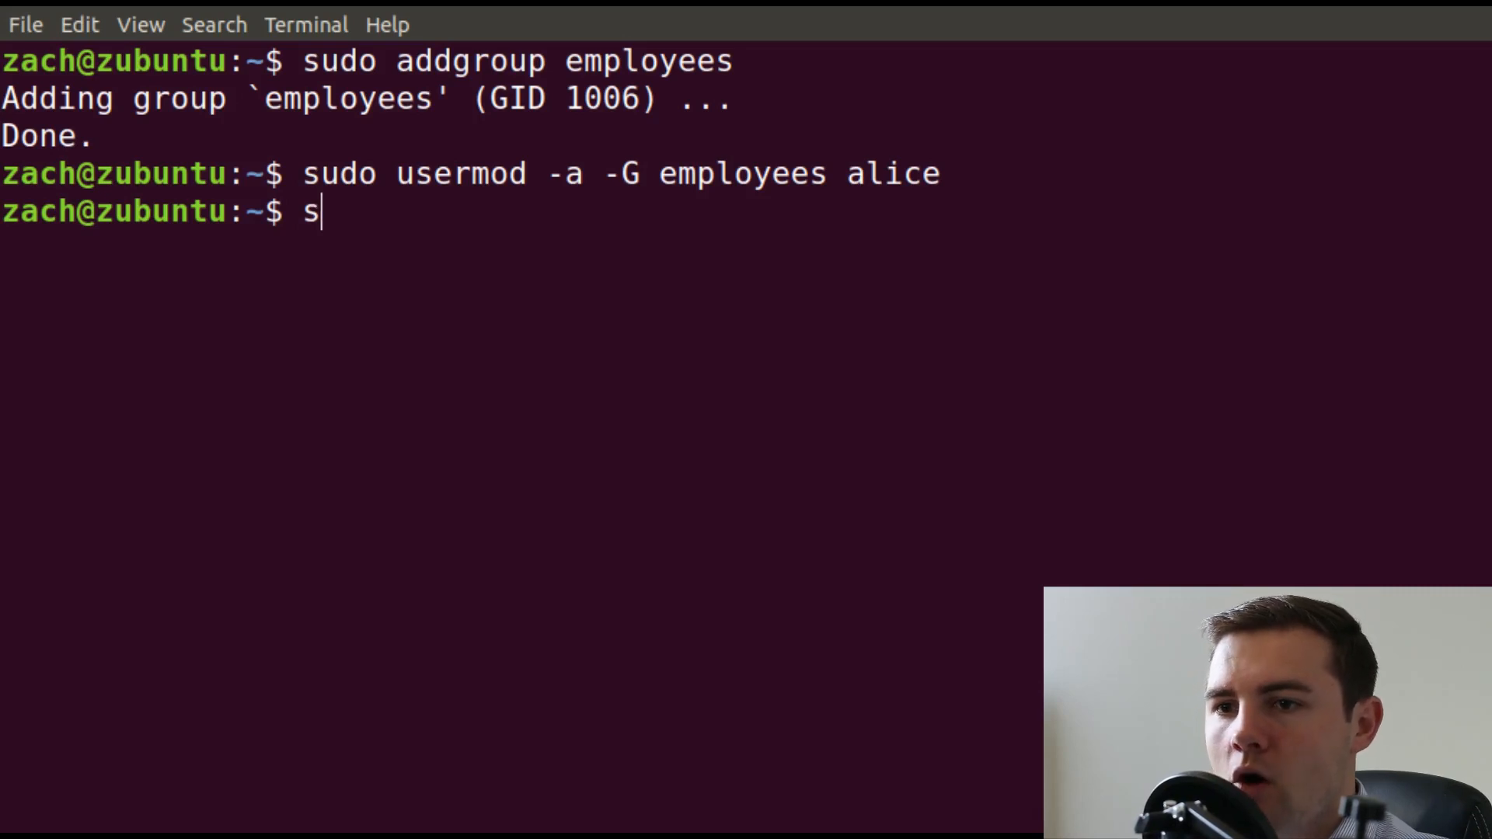
type("u")
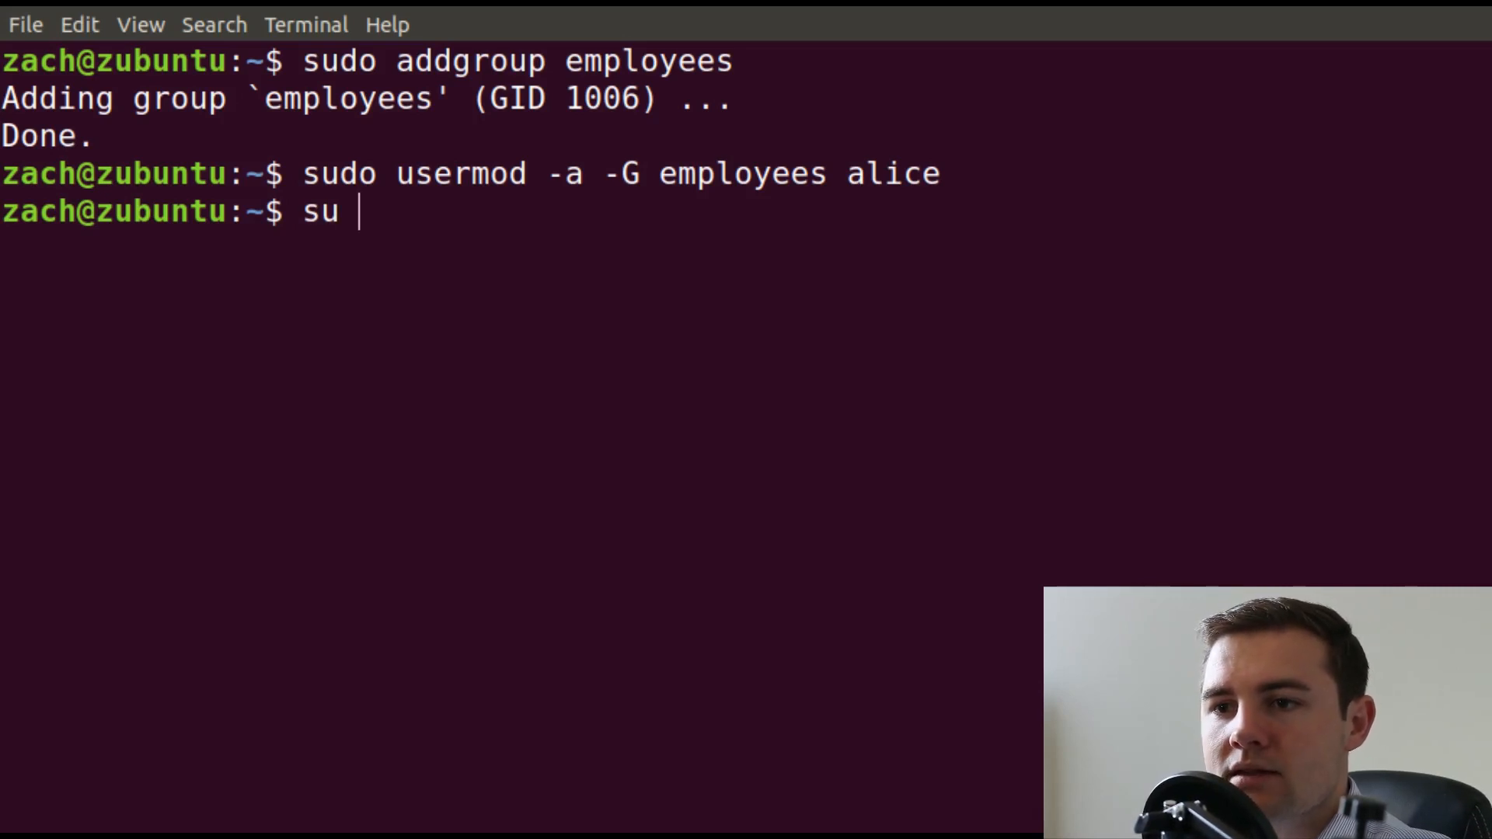
type("al")
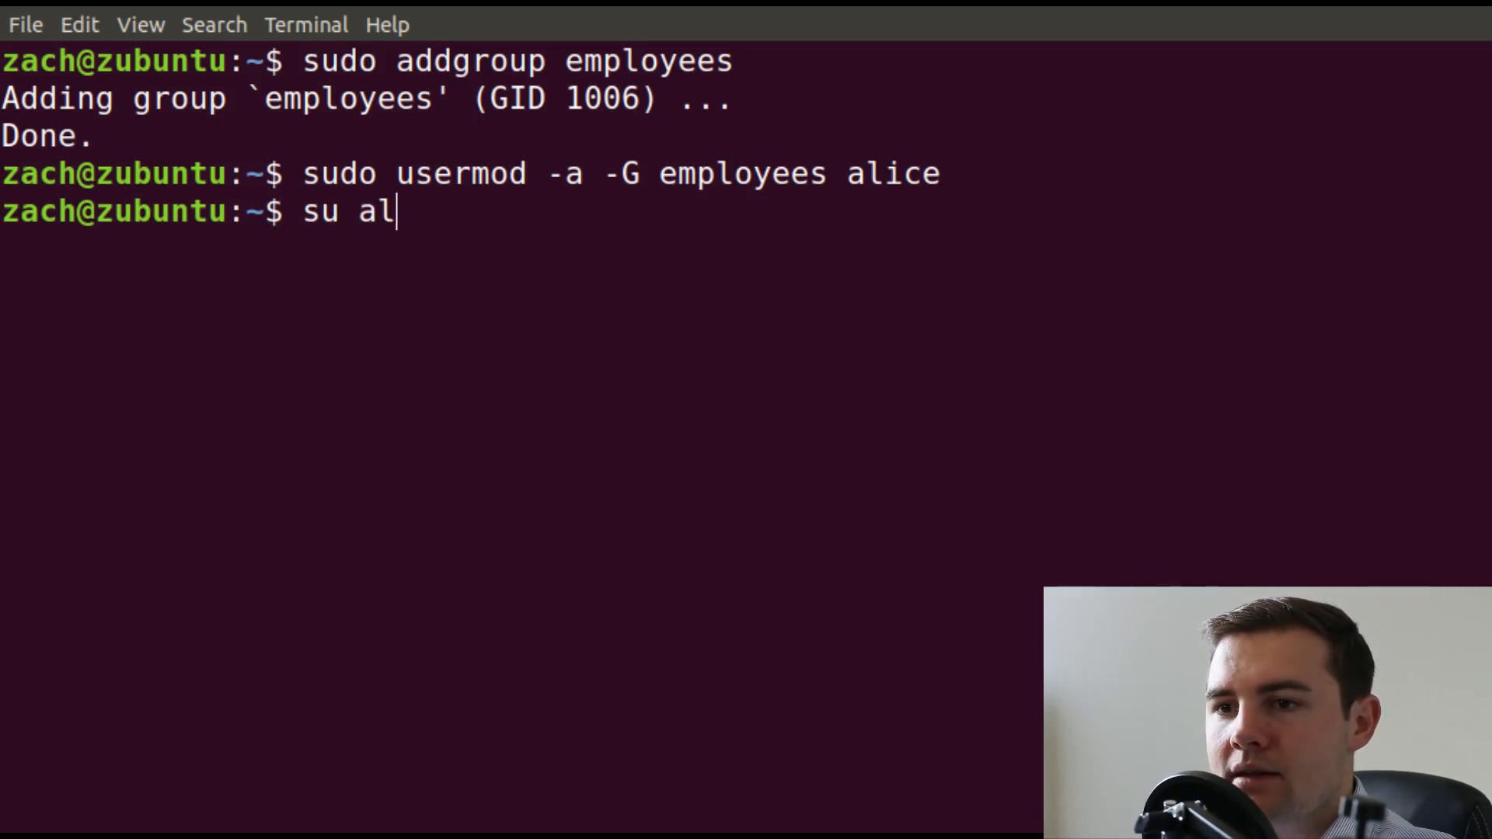
type("ice")
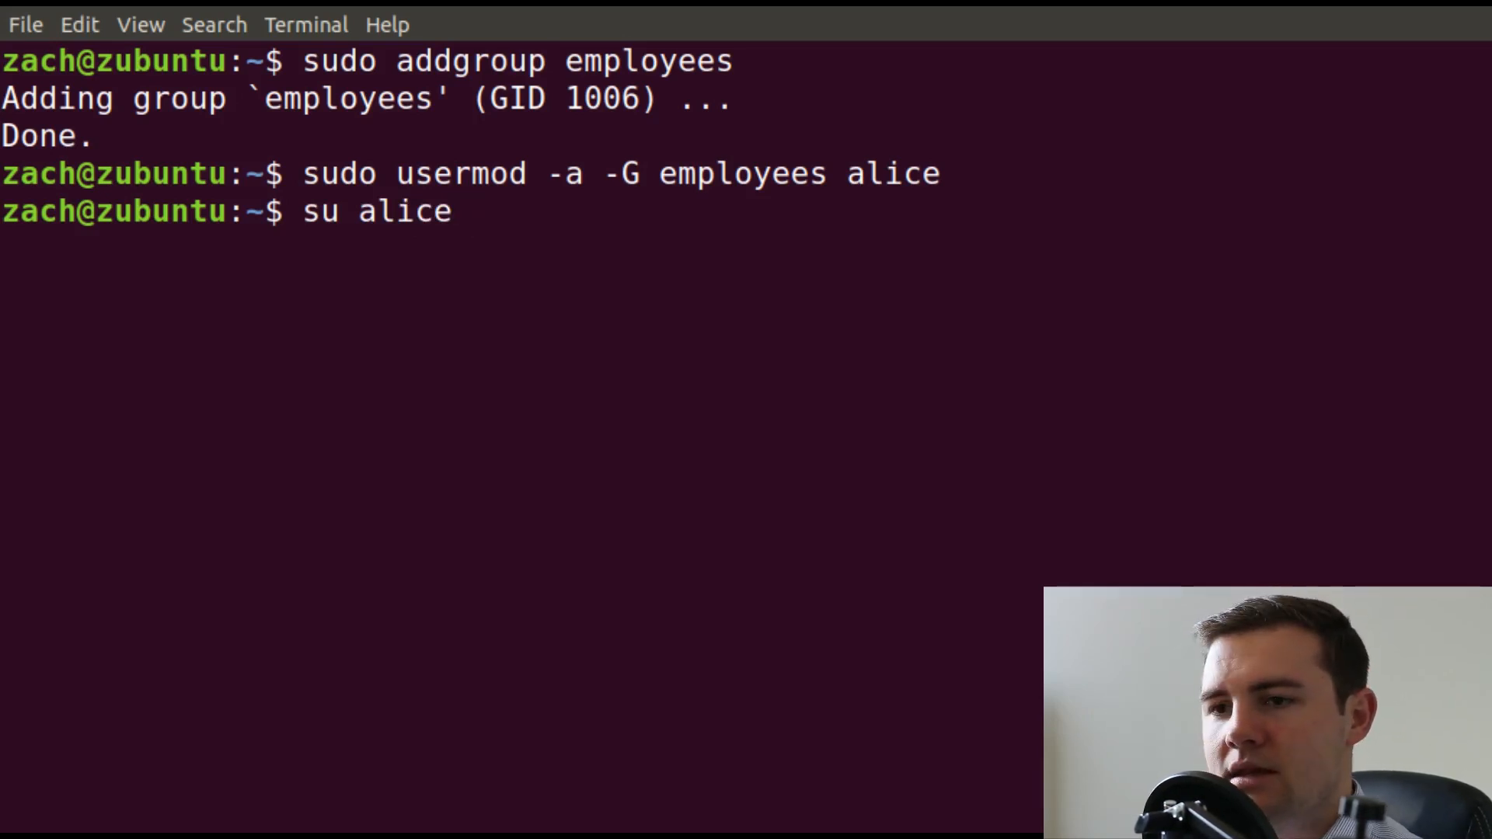
type("--logi")
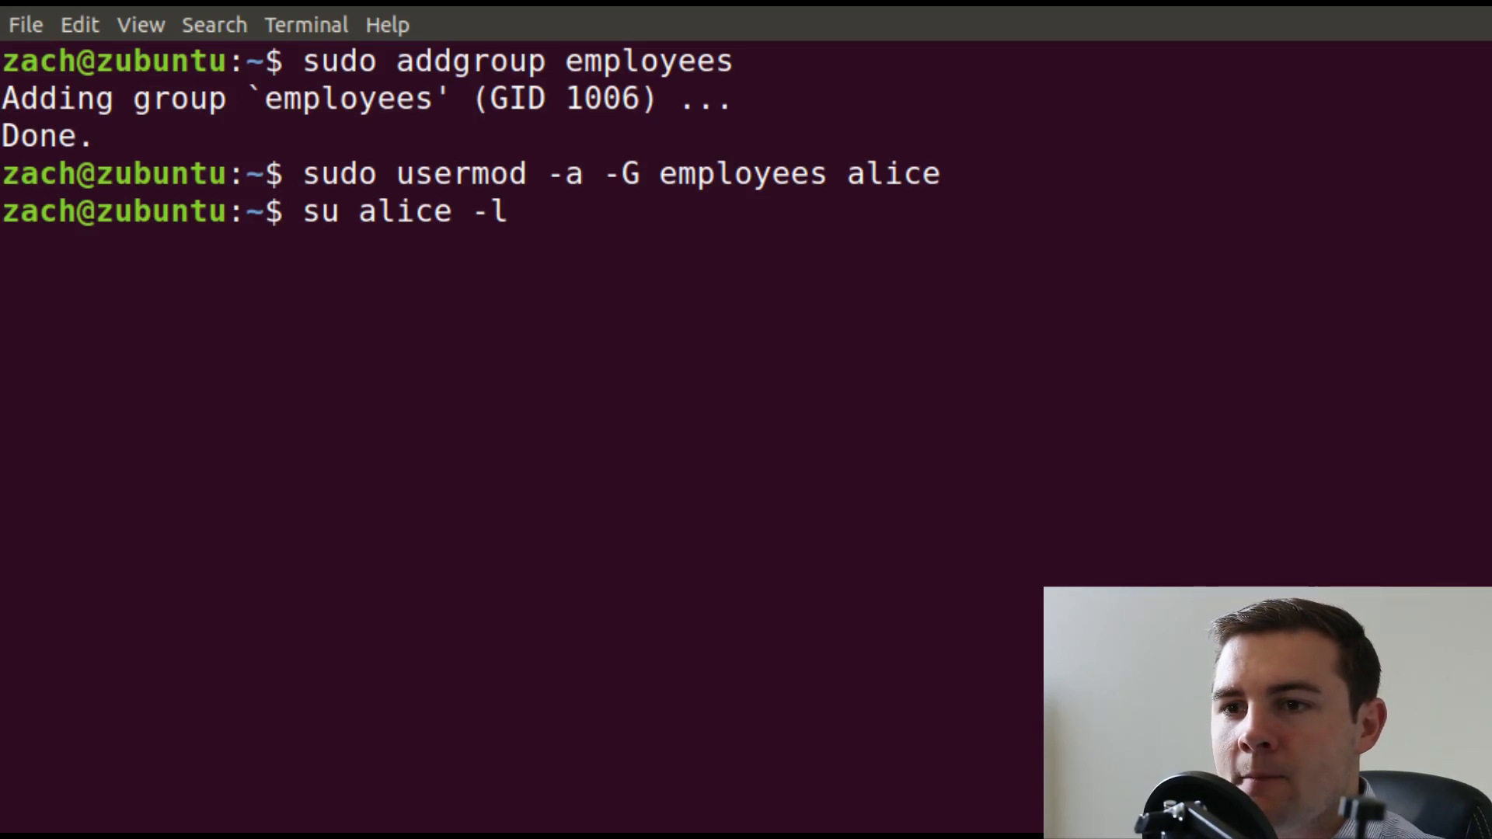
key("Return")
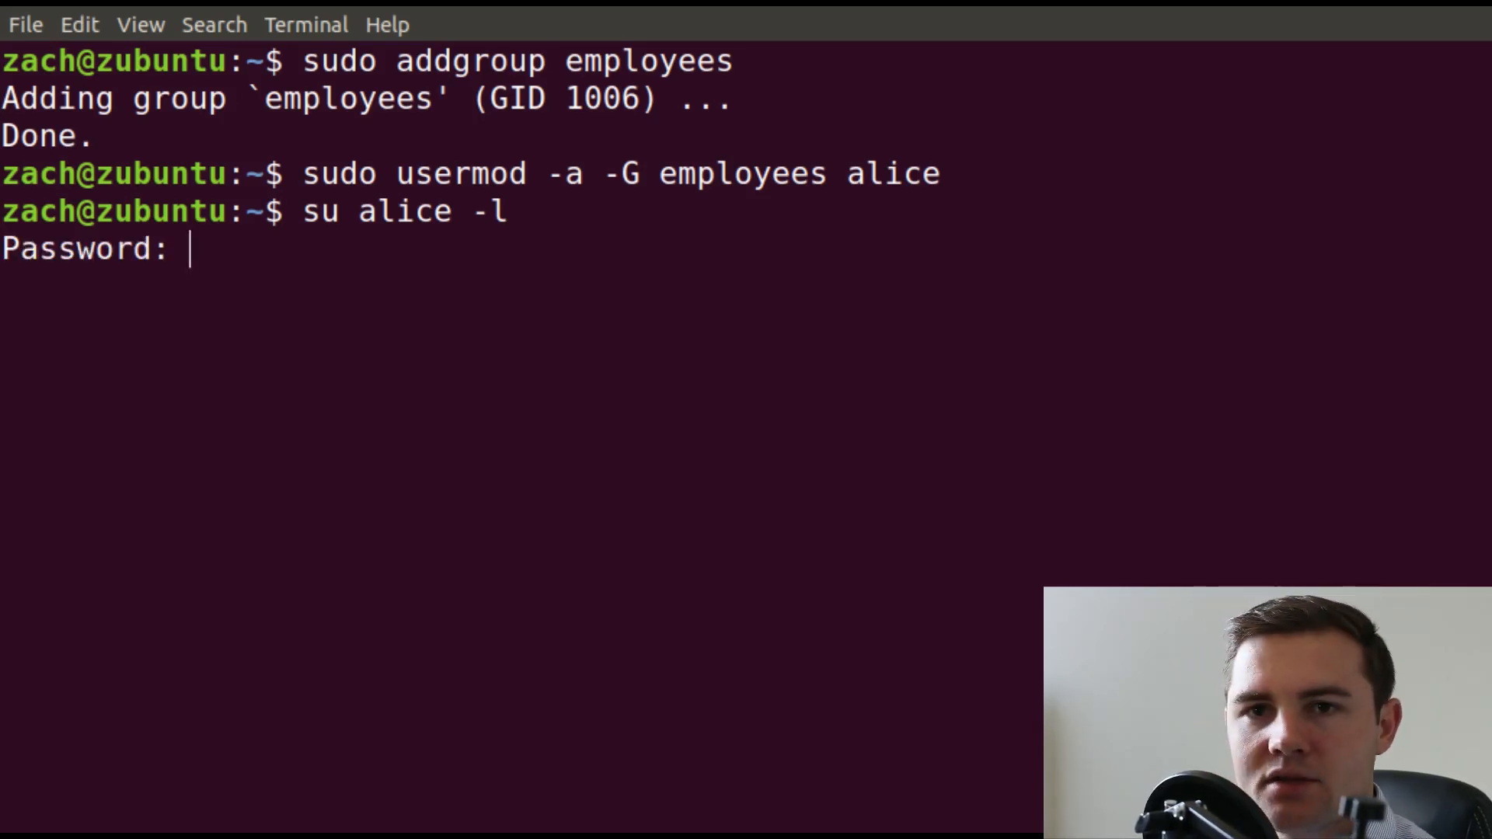
key("Return")
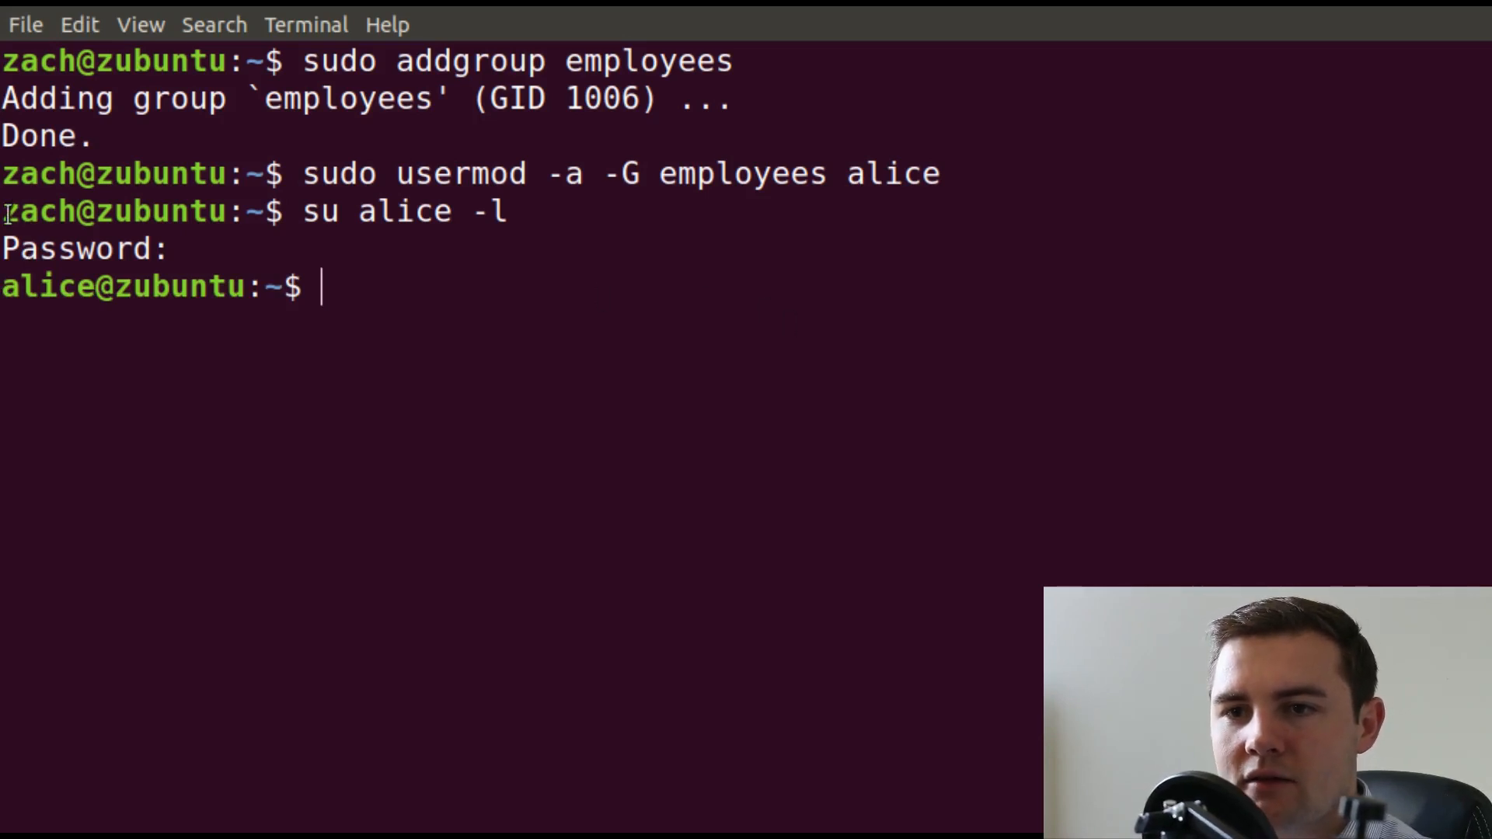
Show alice's current working directory with pwd.
double_click(114, 210)
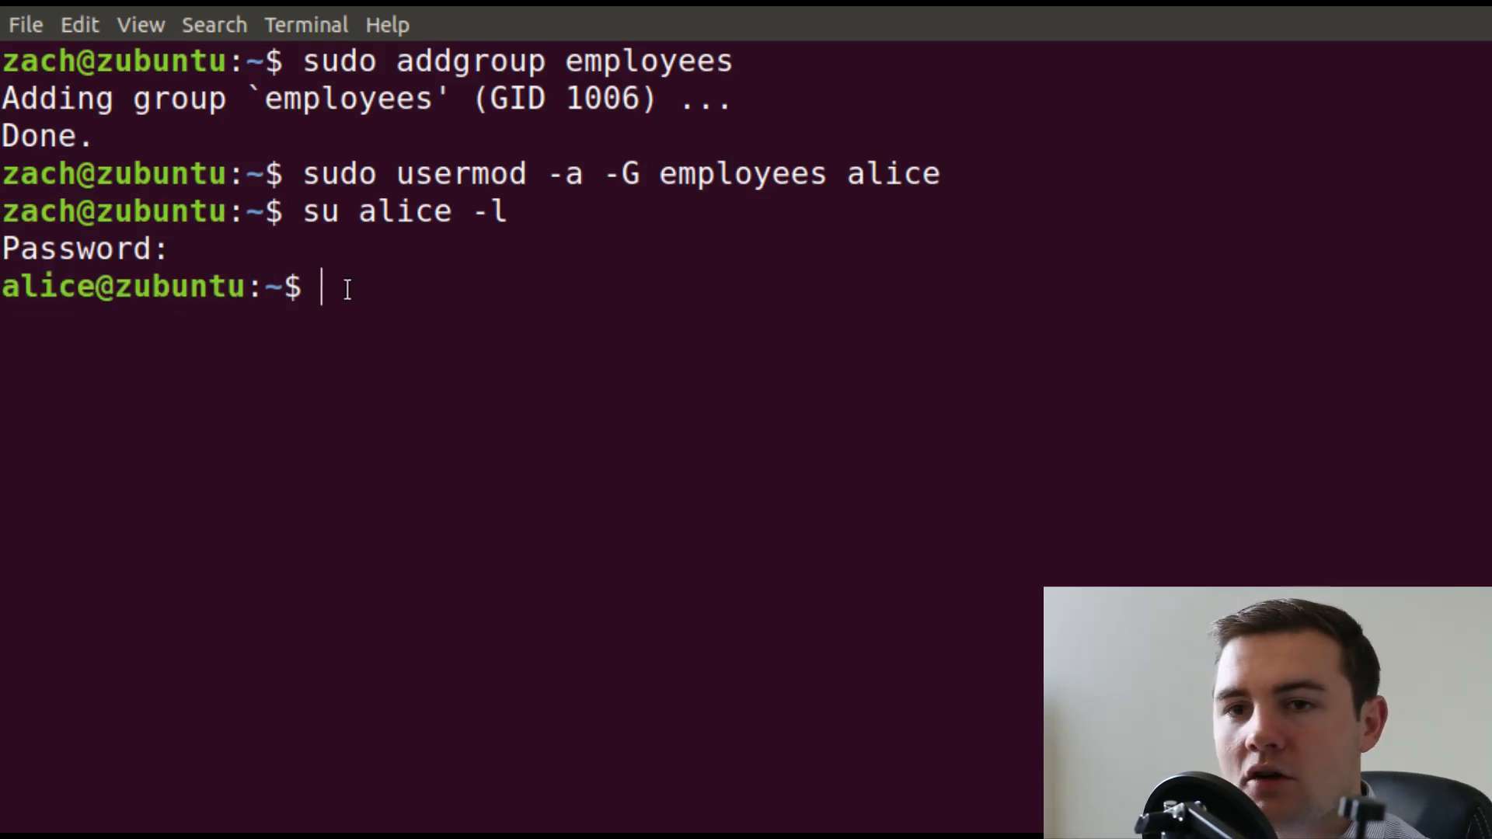
type("pwd")
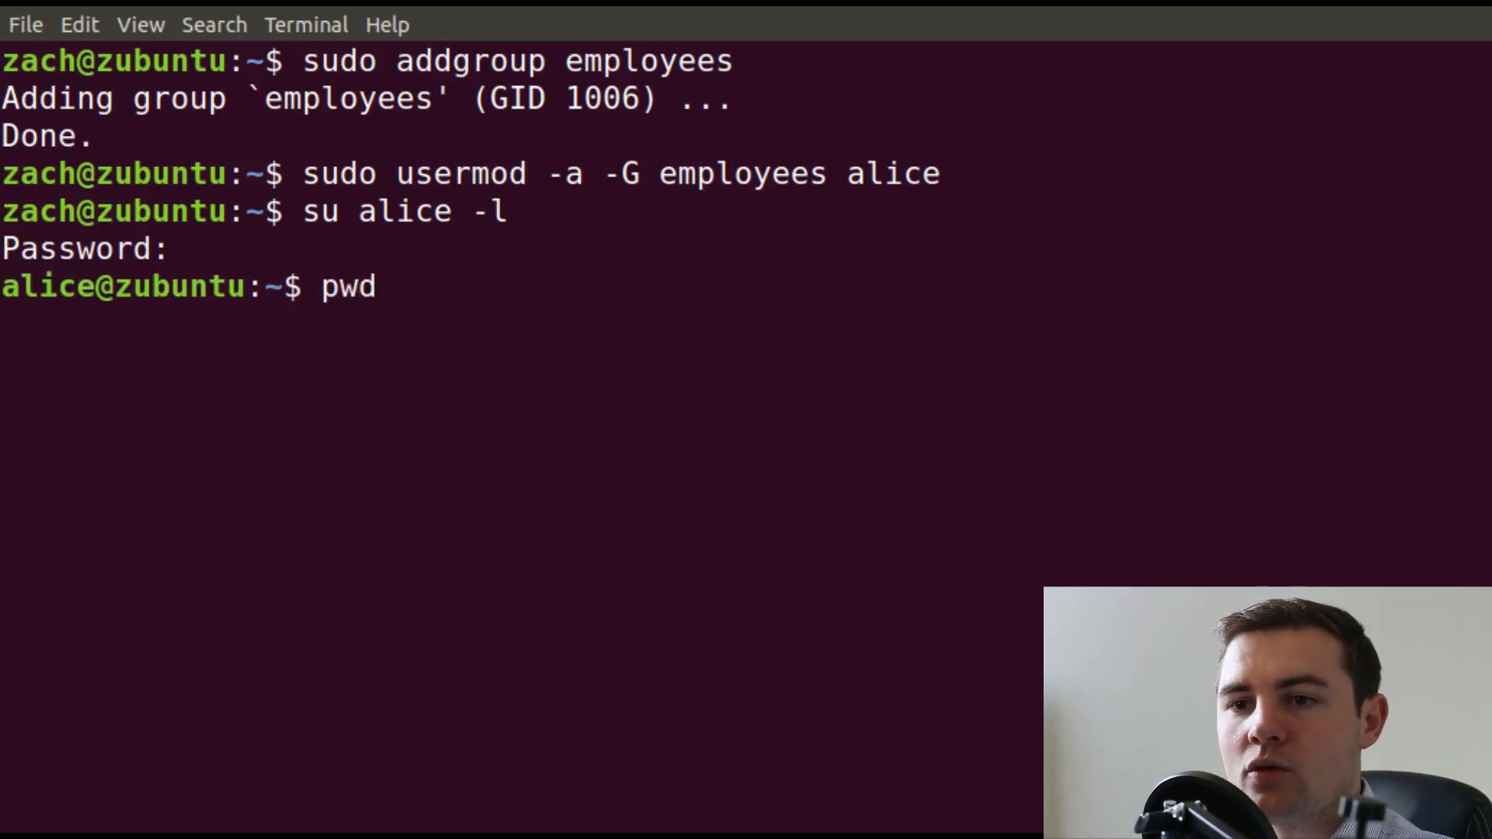
key("Return")
type("cd")
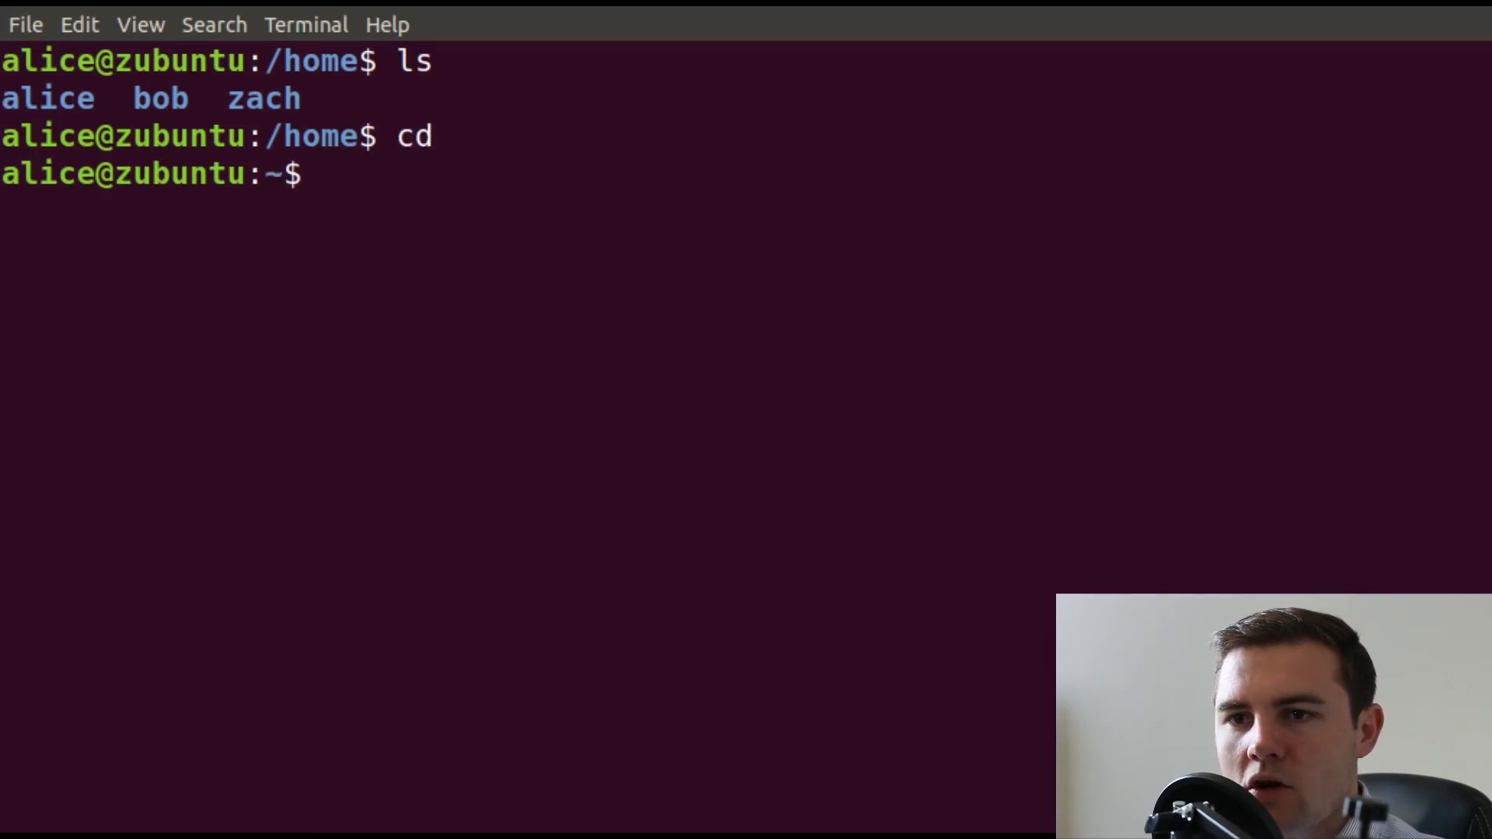
Return to zach with su zach --login and the account password.
type("su")
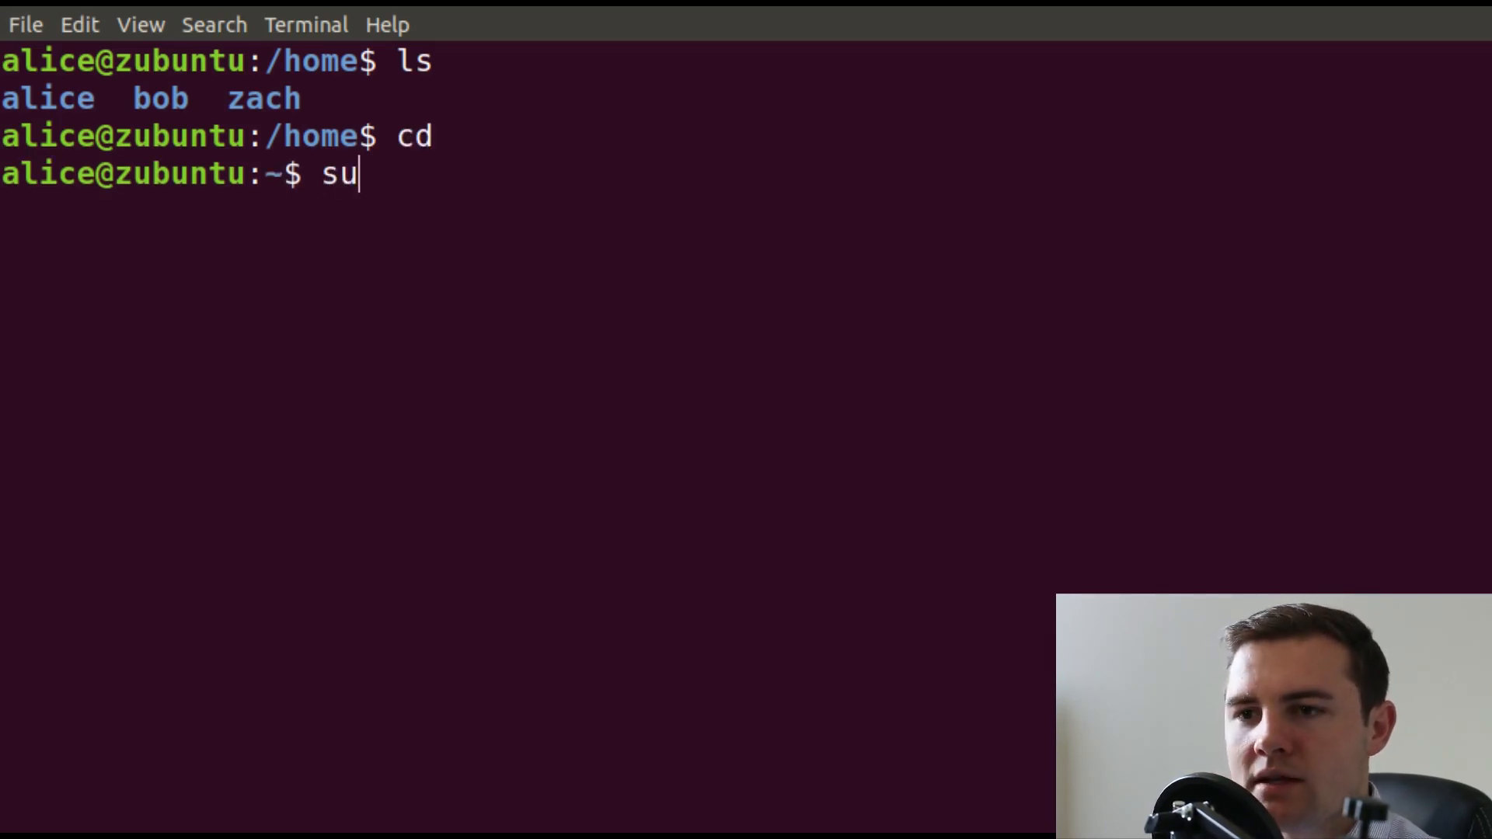
type("--login")
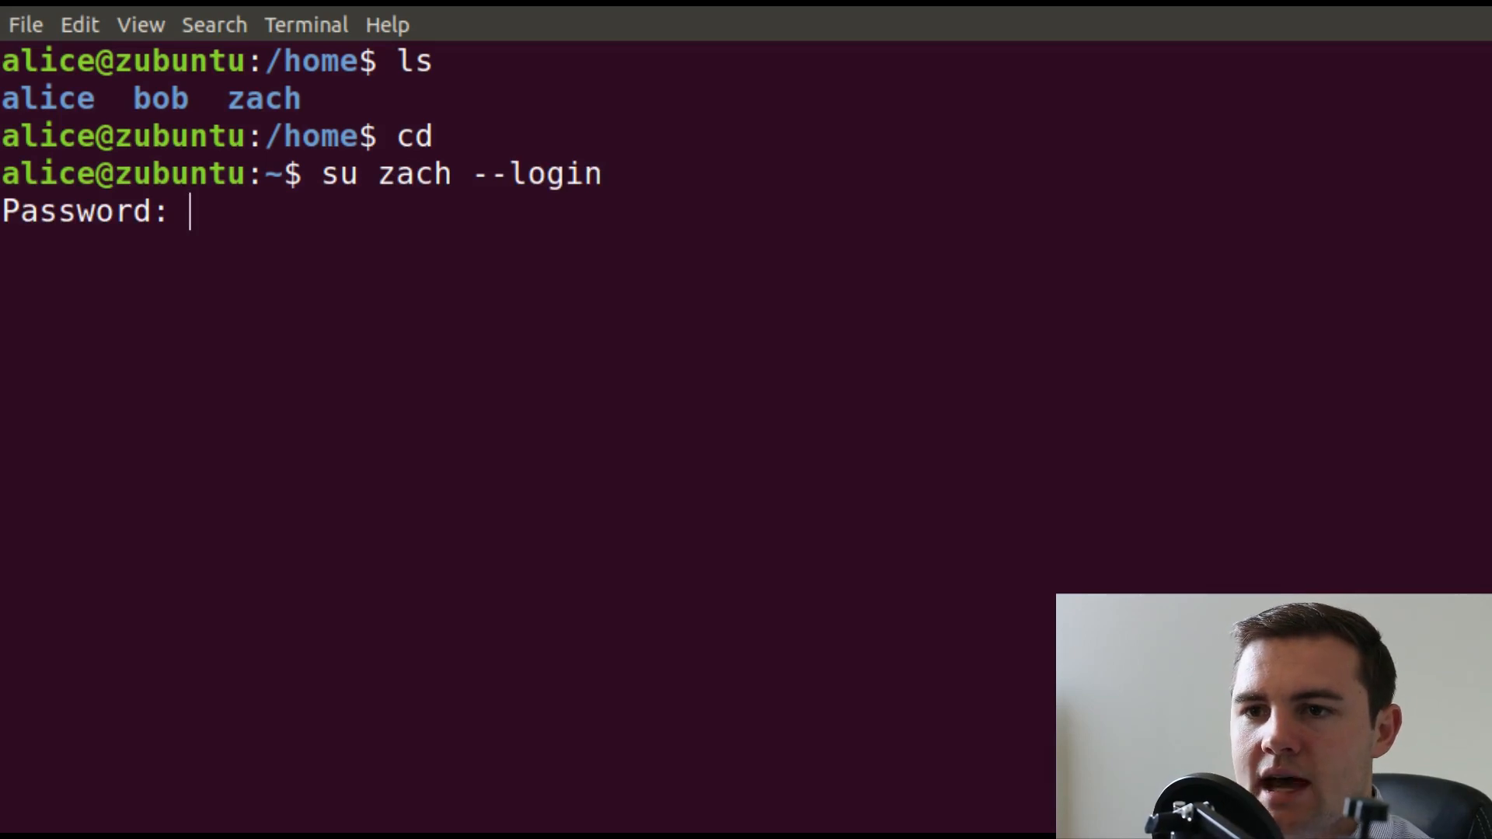
key("Return")
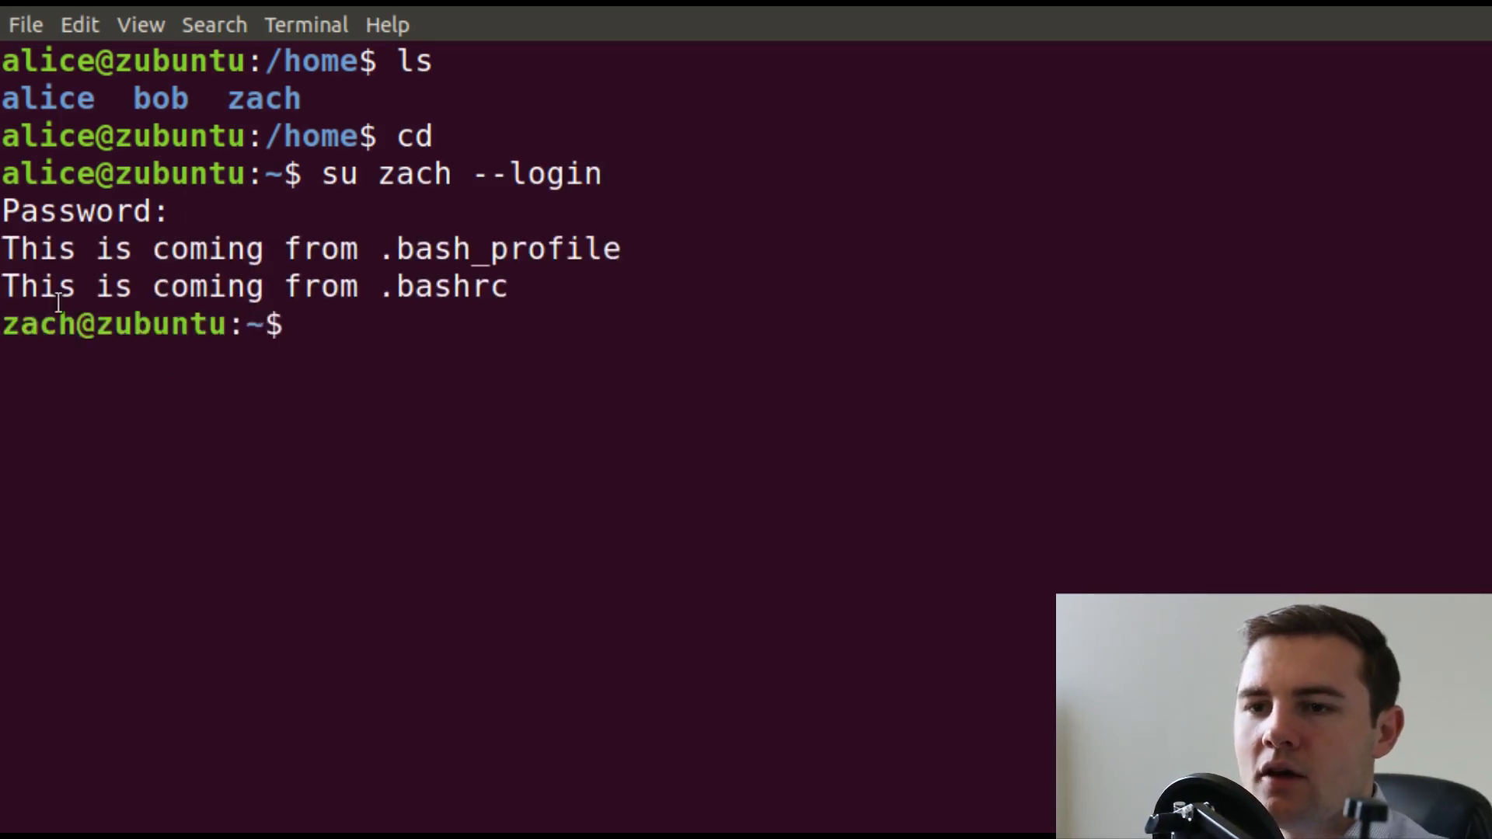
type("c")
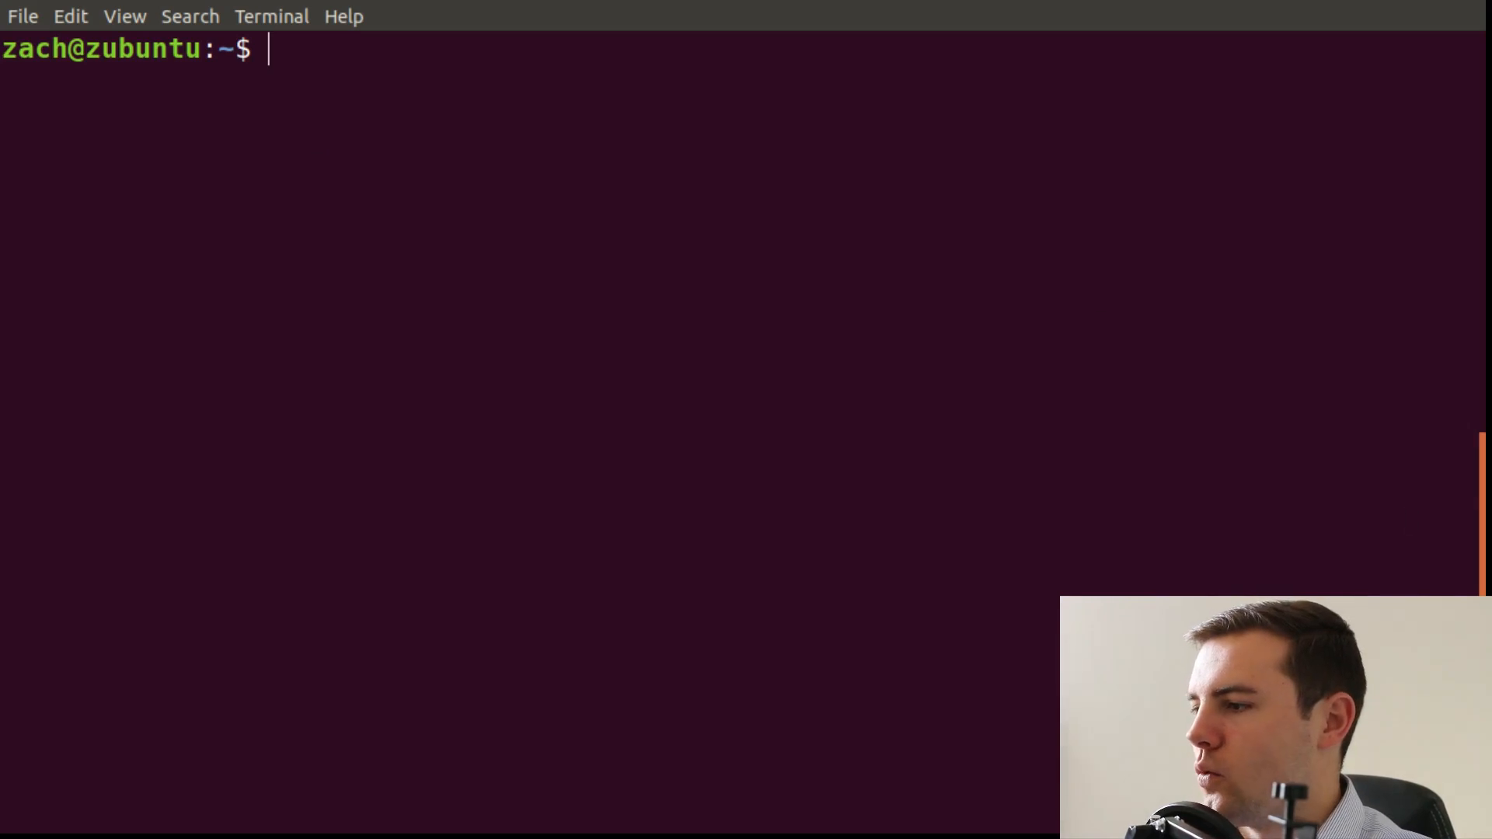
mouse_move(392, 316)
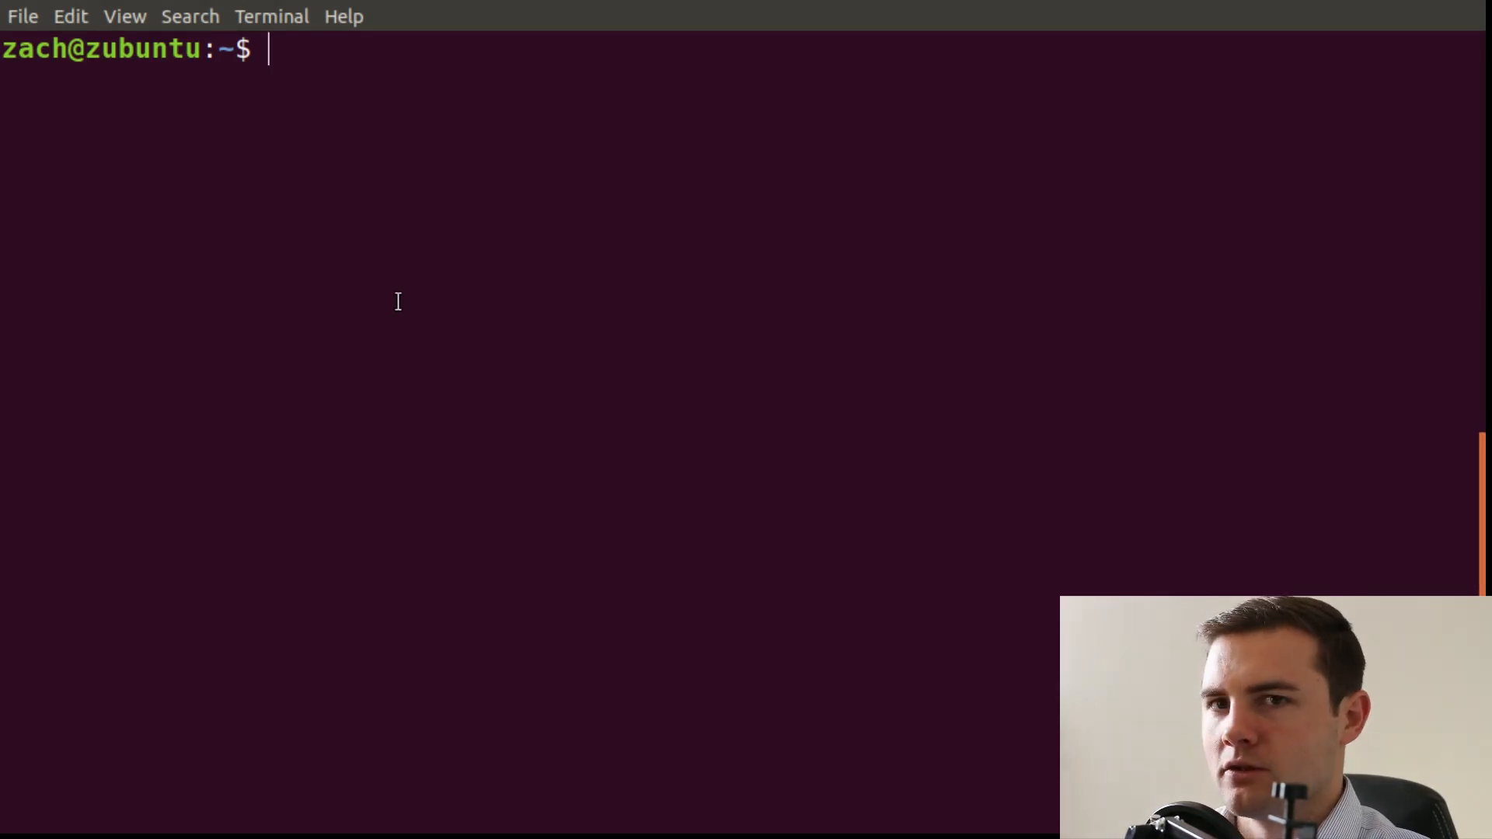
Run sudo groupdel employees and supply the administrator password.
type("sudo")
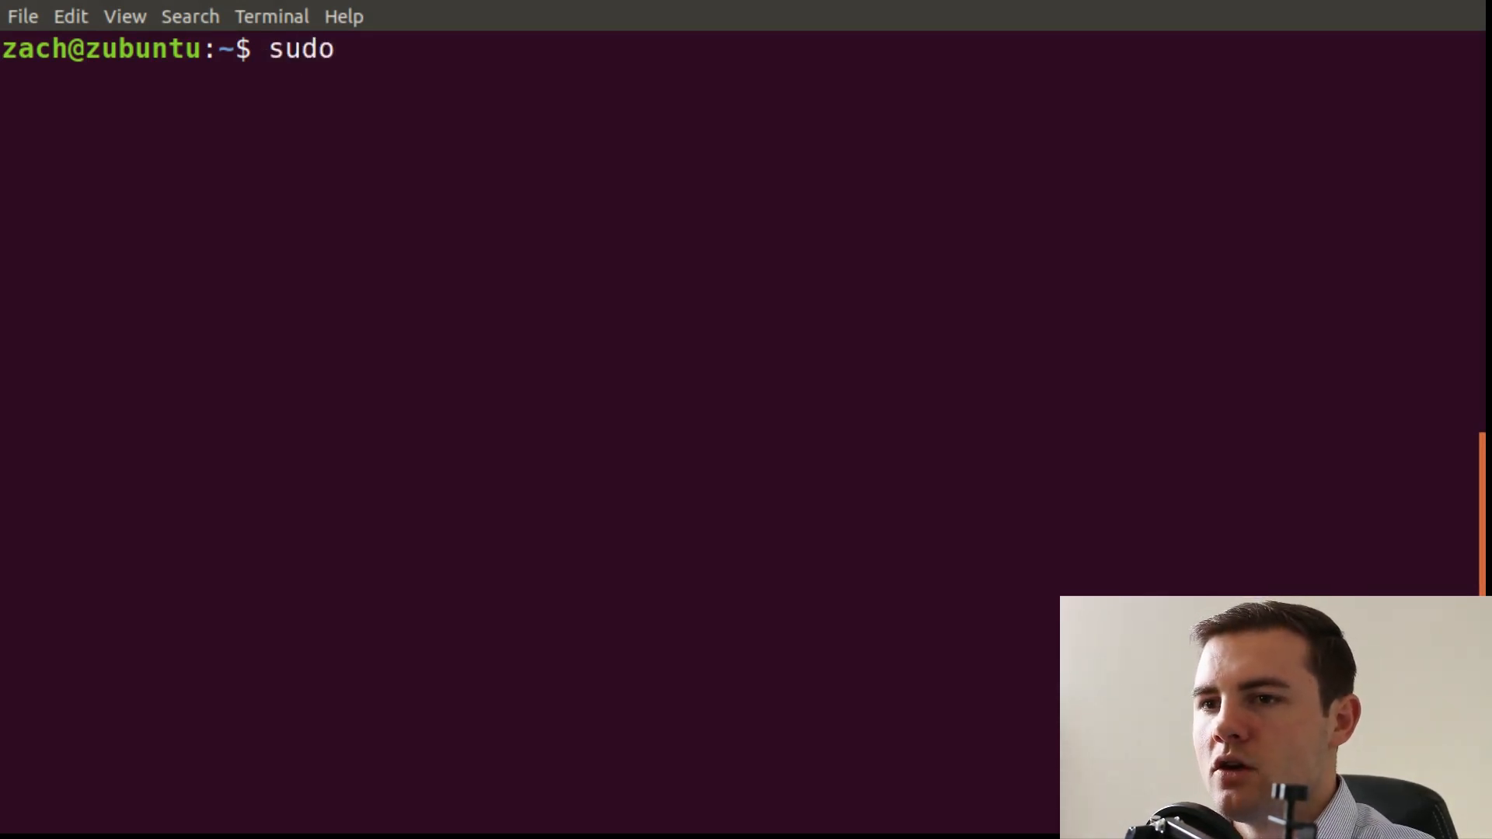
type("g")
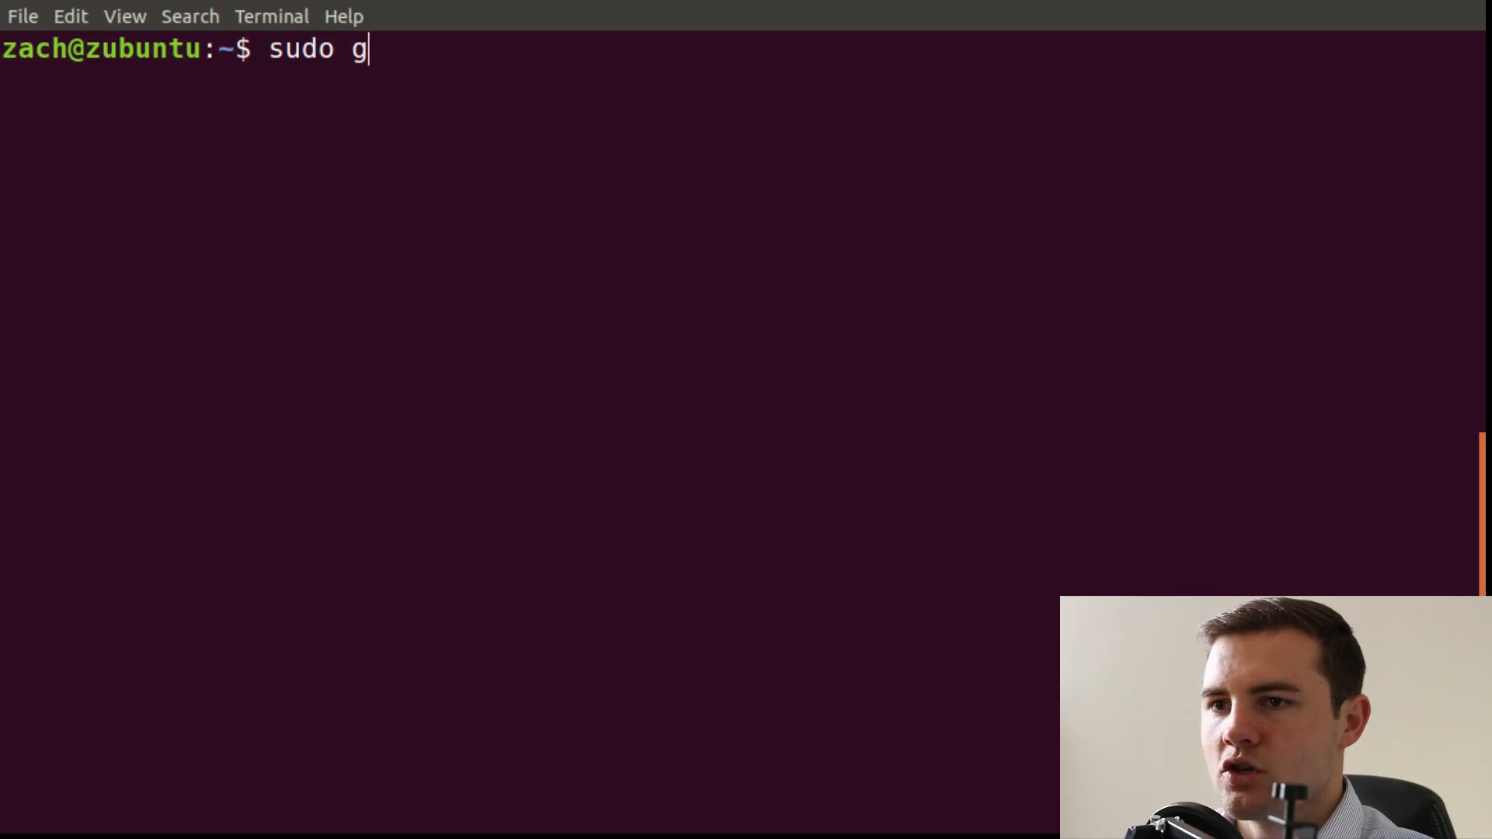
type("roupdel")
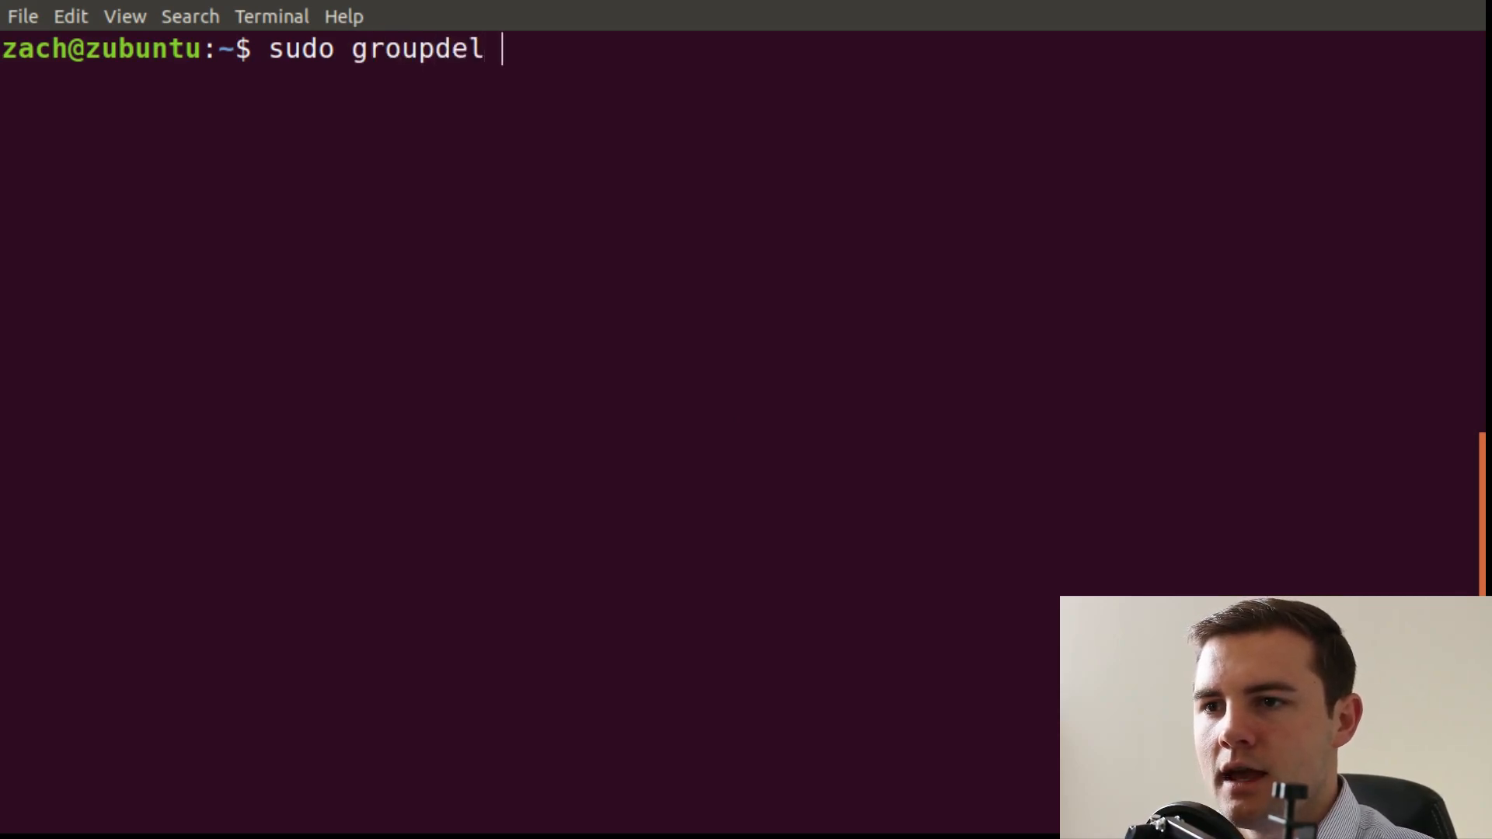
type("em")
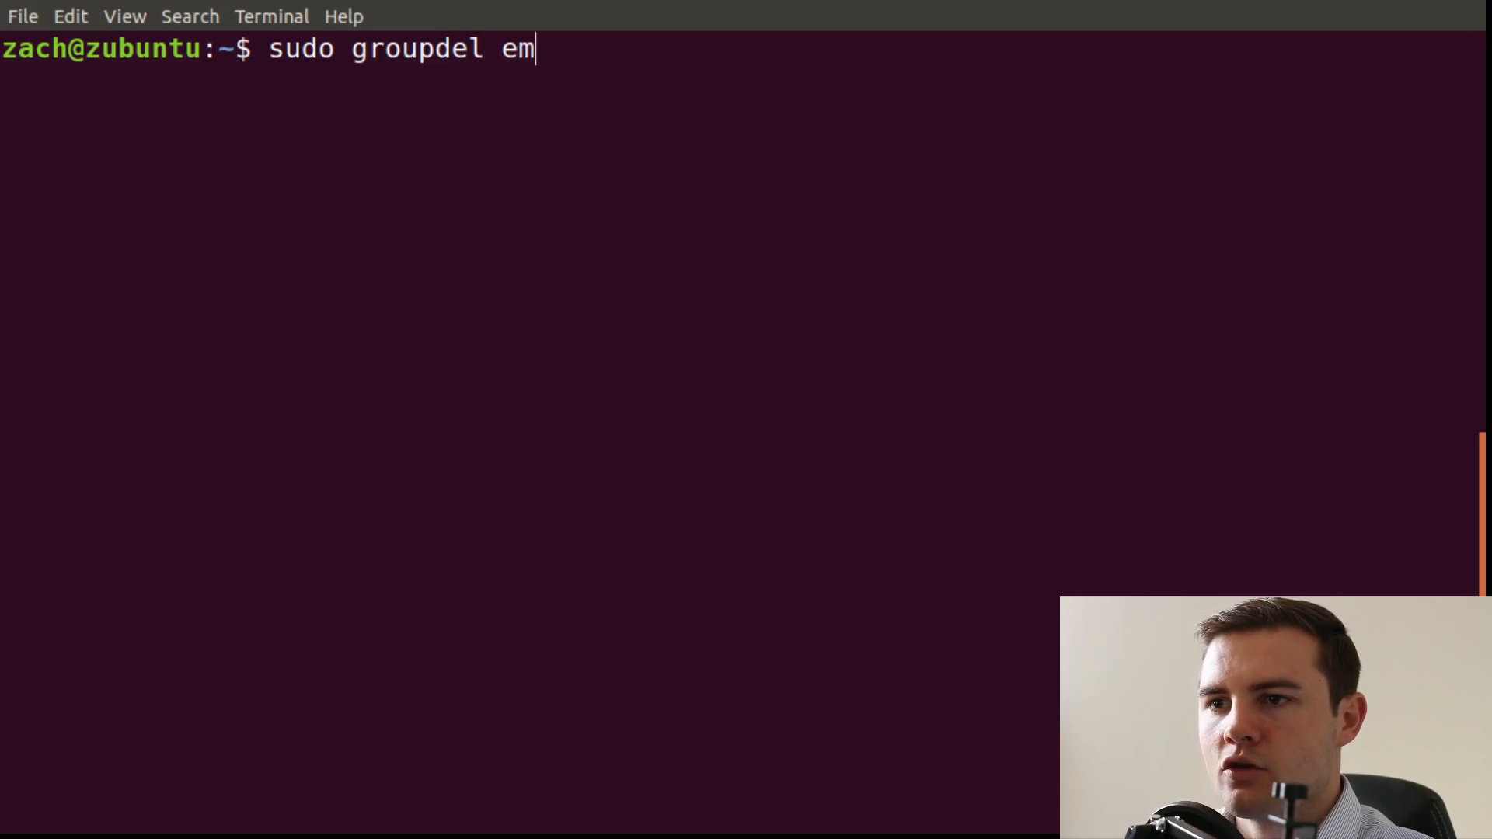
type("ployees")
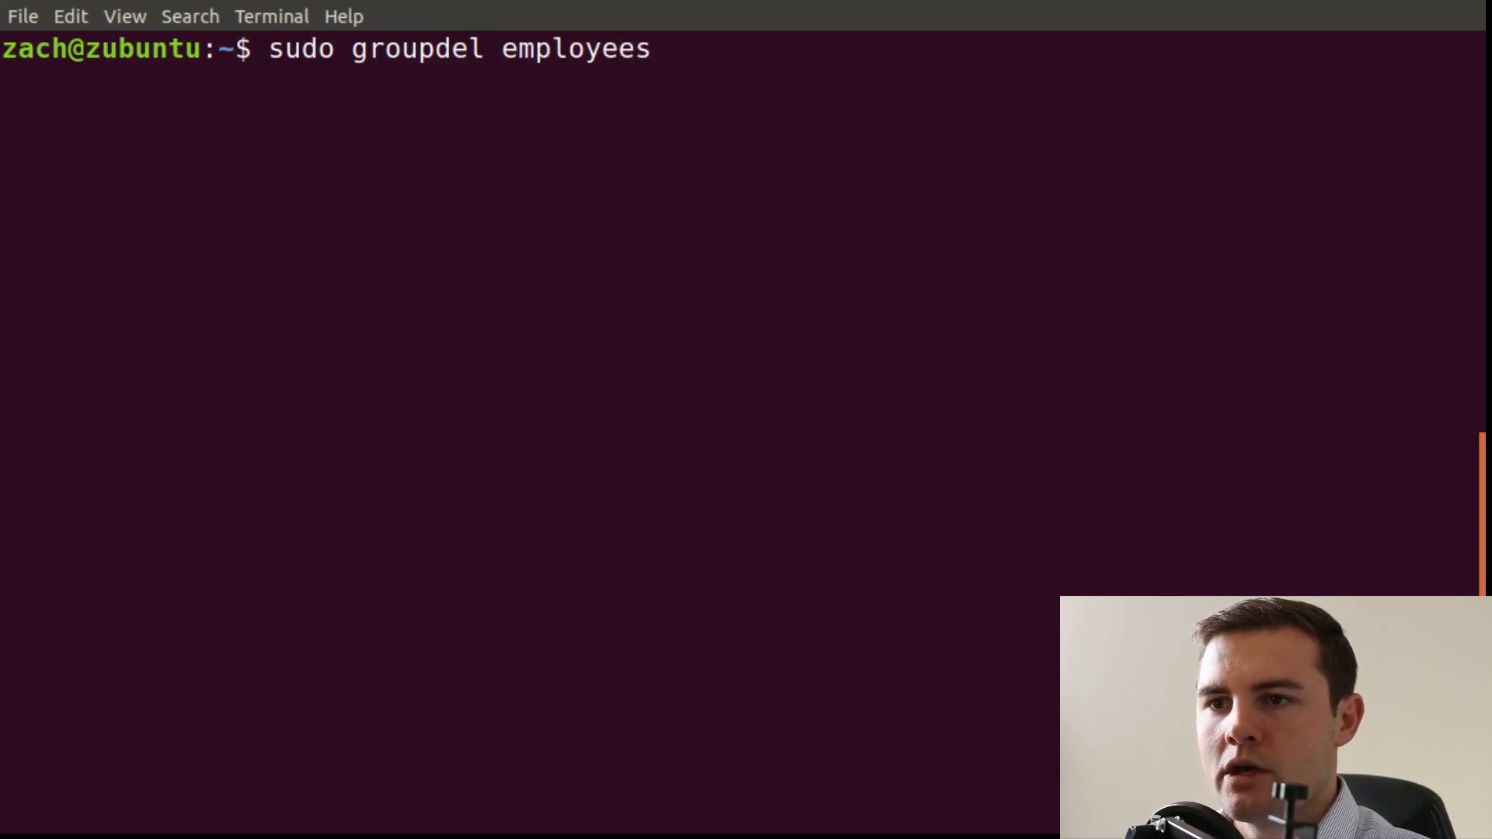
key("Return")
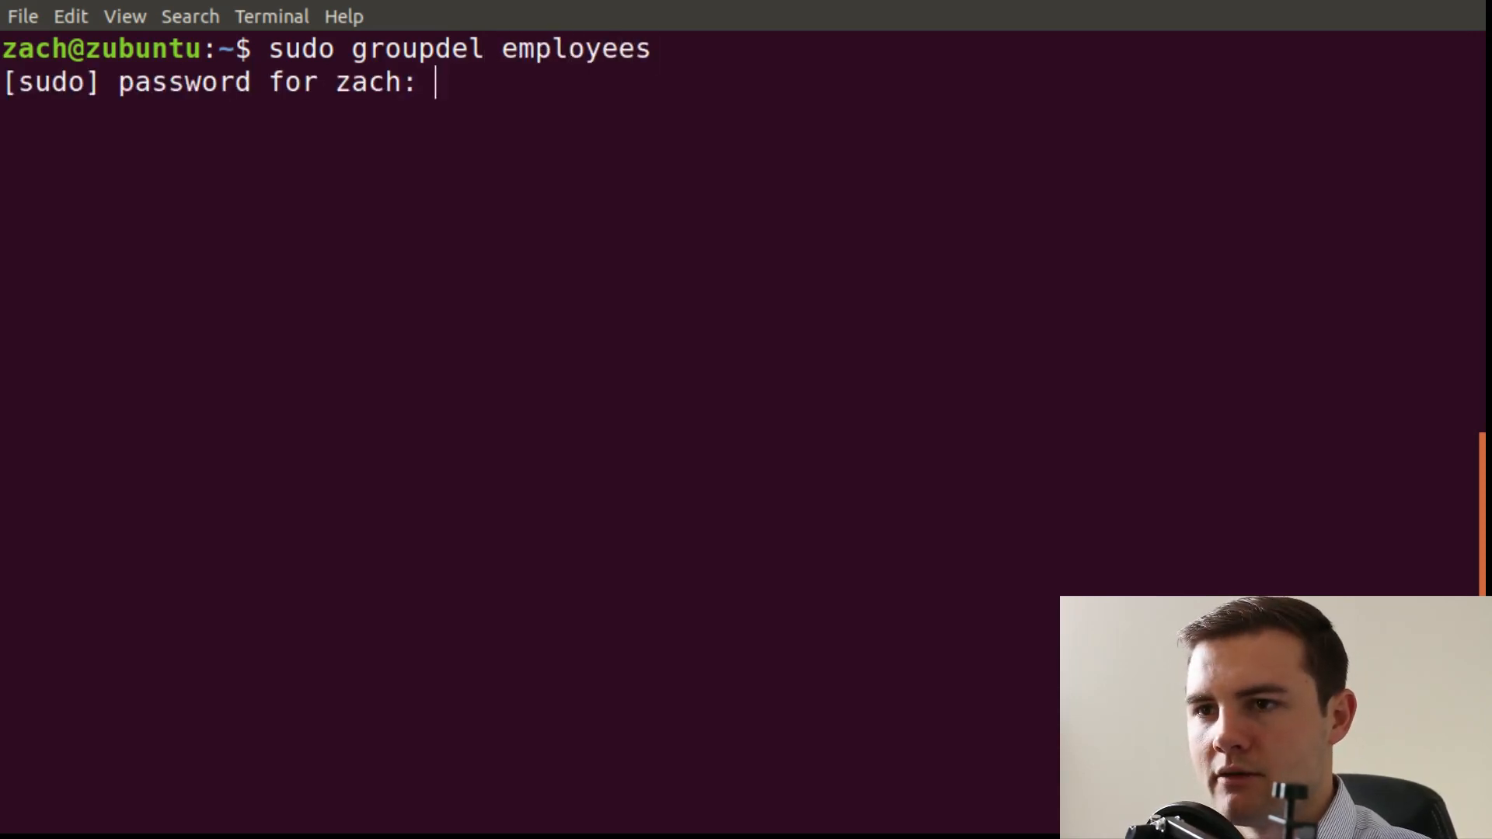
key("Return")
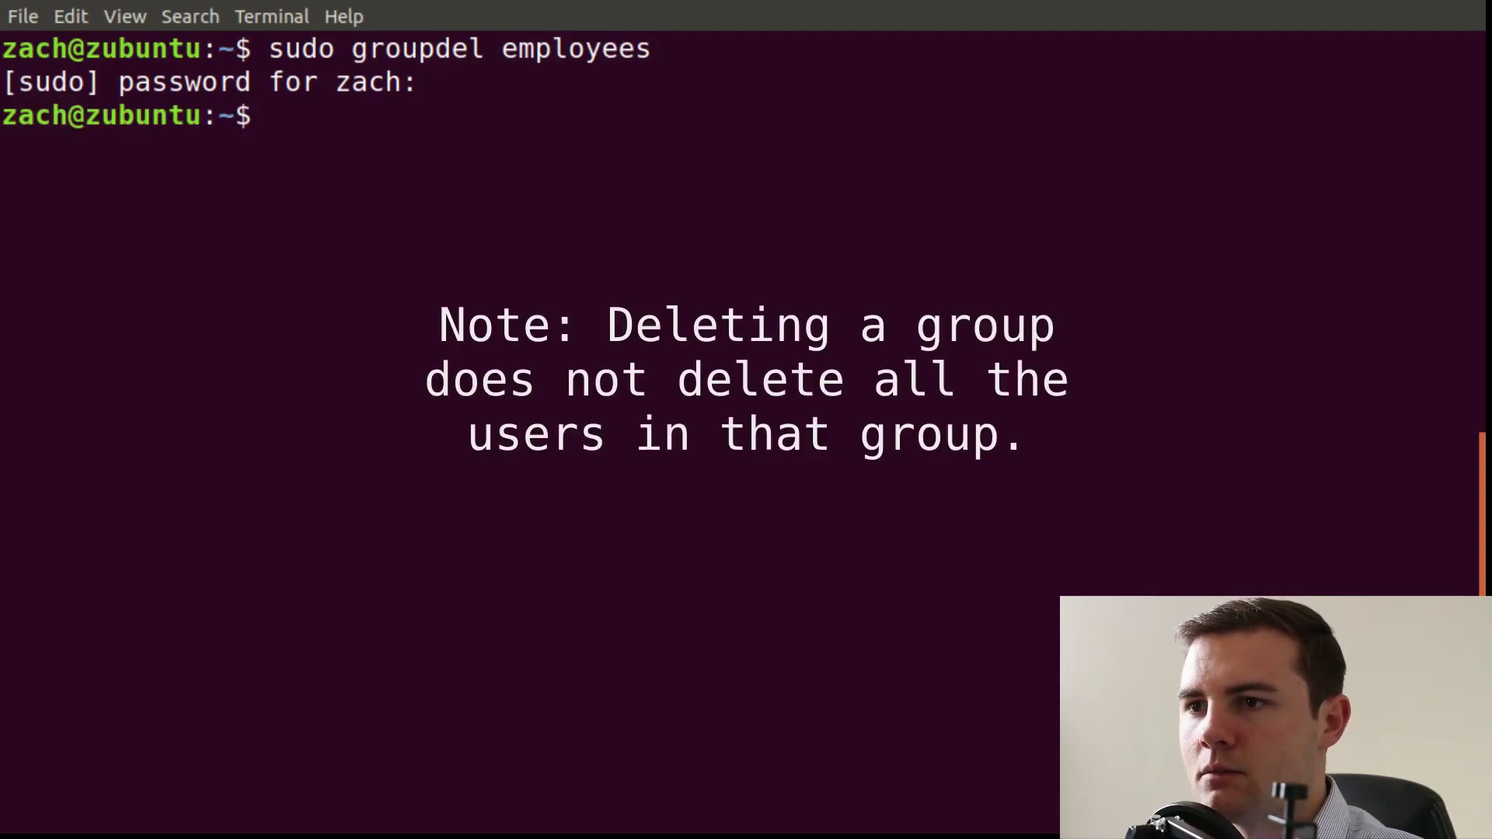
Run sudo userdel -r alice to remove alice and her home directory.
type("sudo")
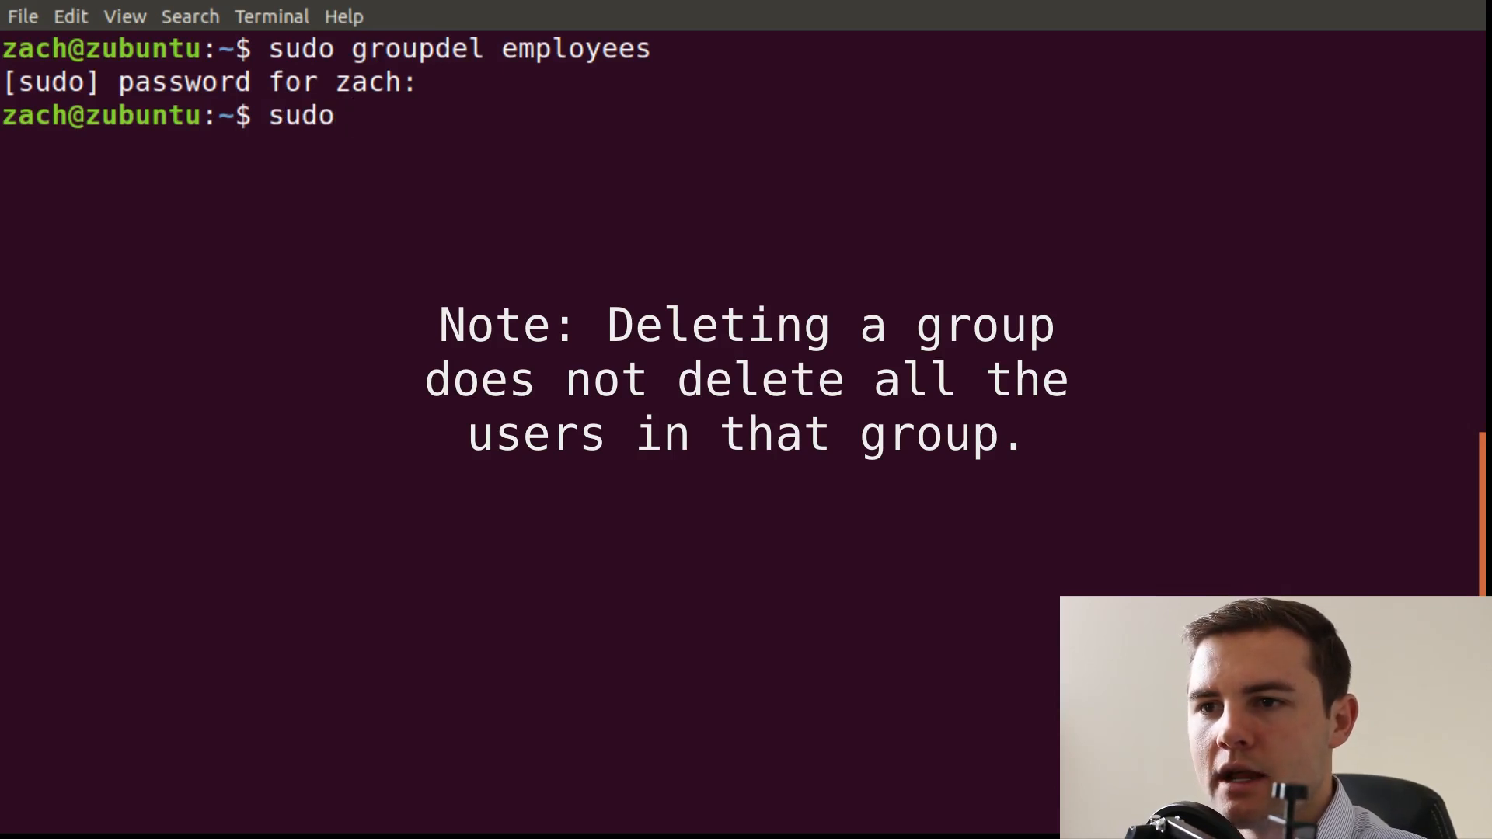
type("userdel -")
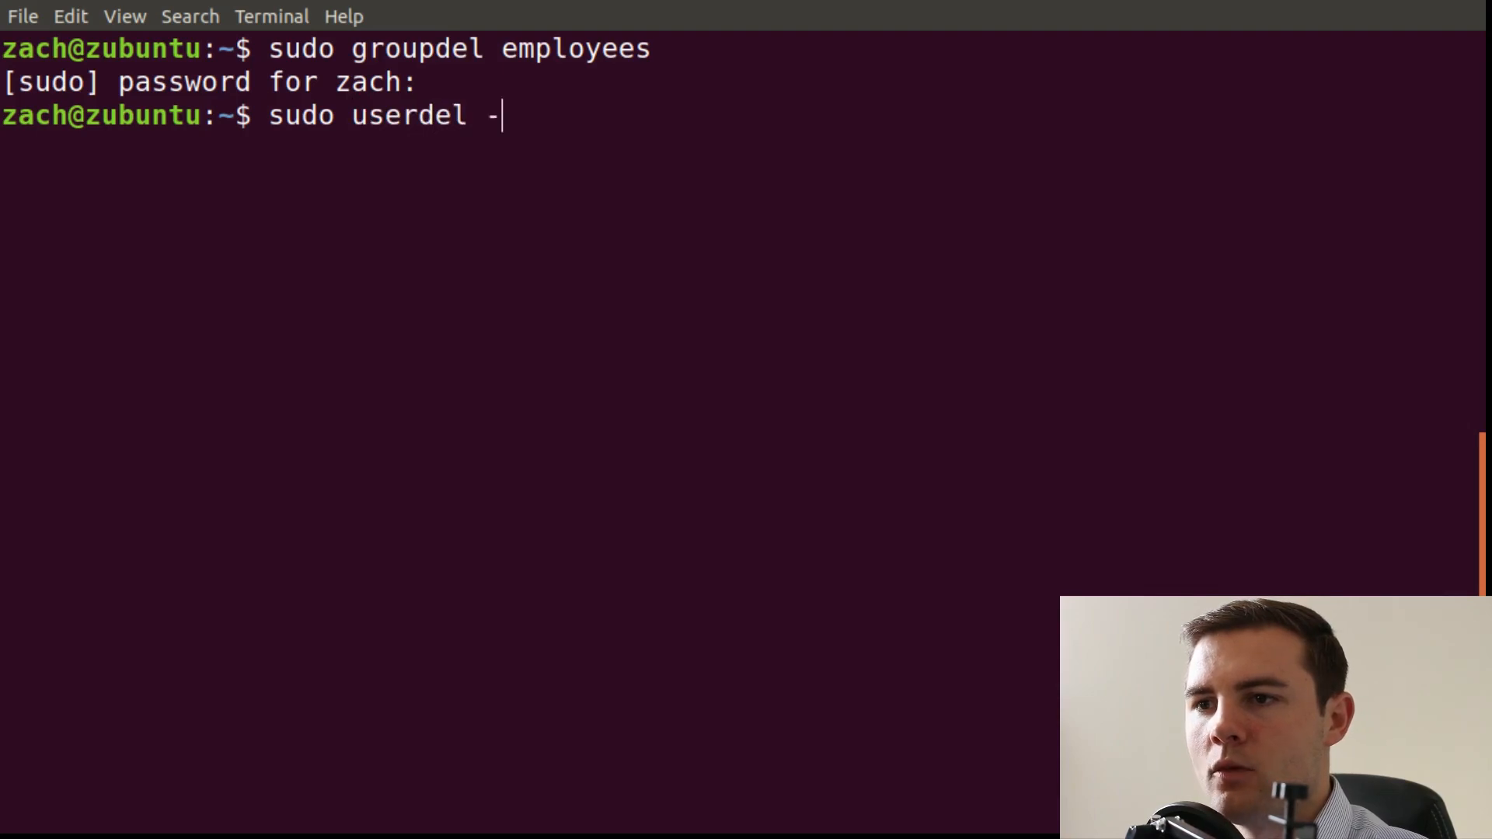
type("r alice")
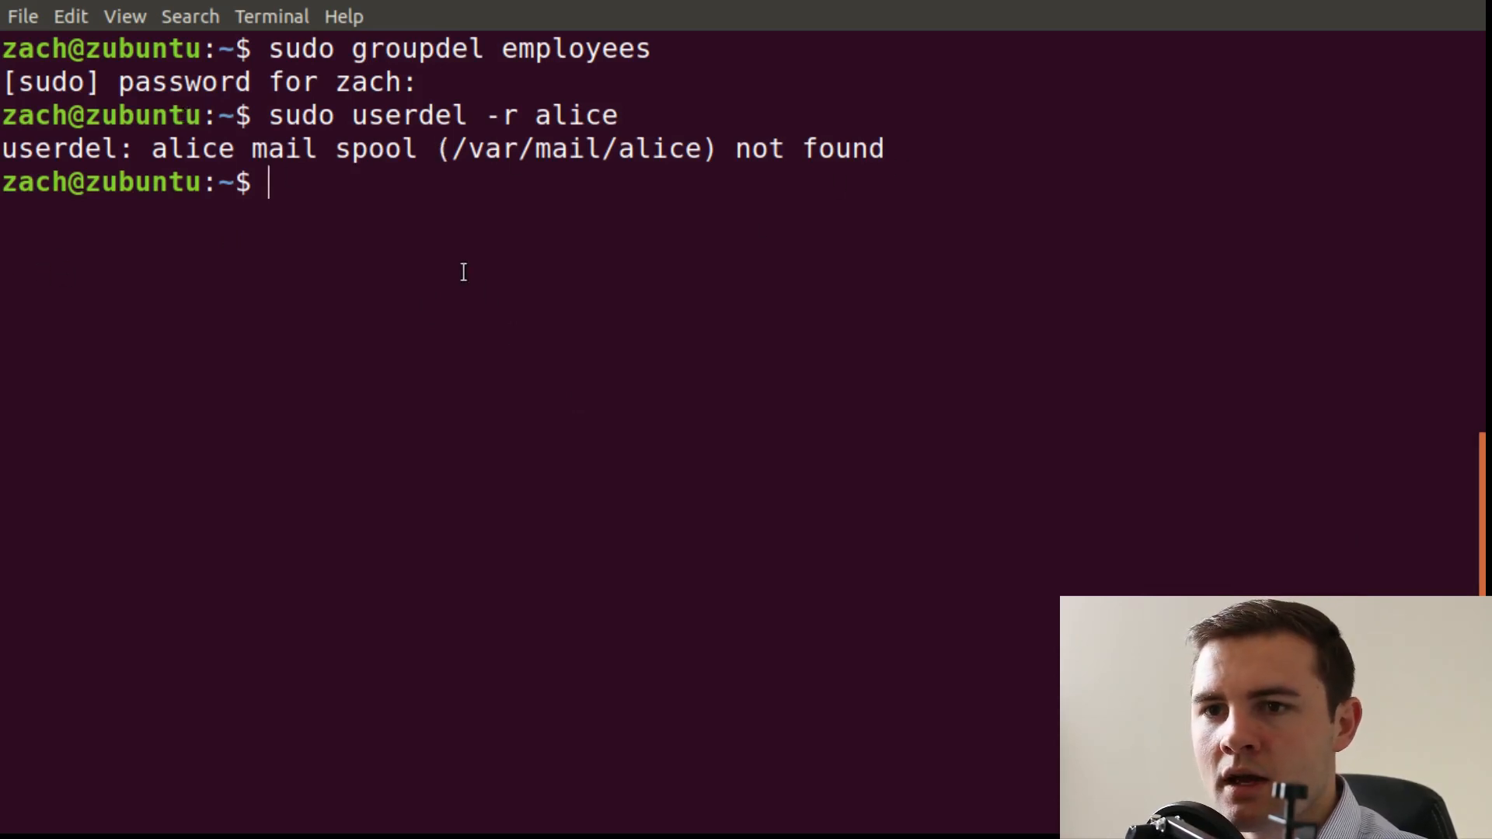
mouse_move(551, 304)
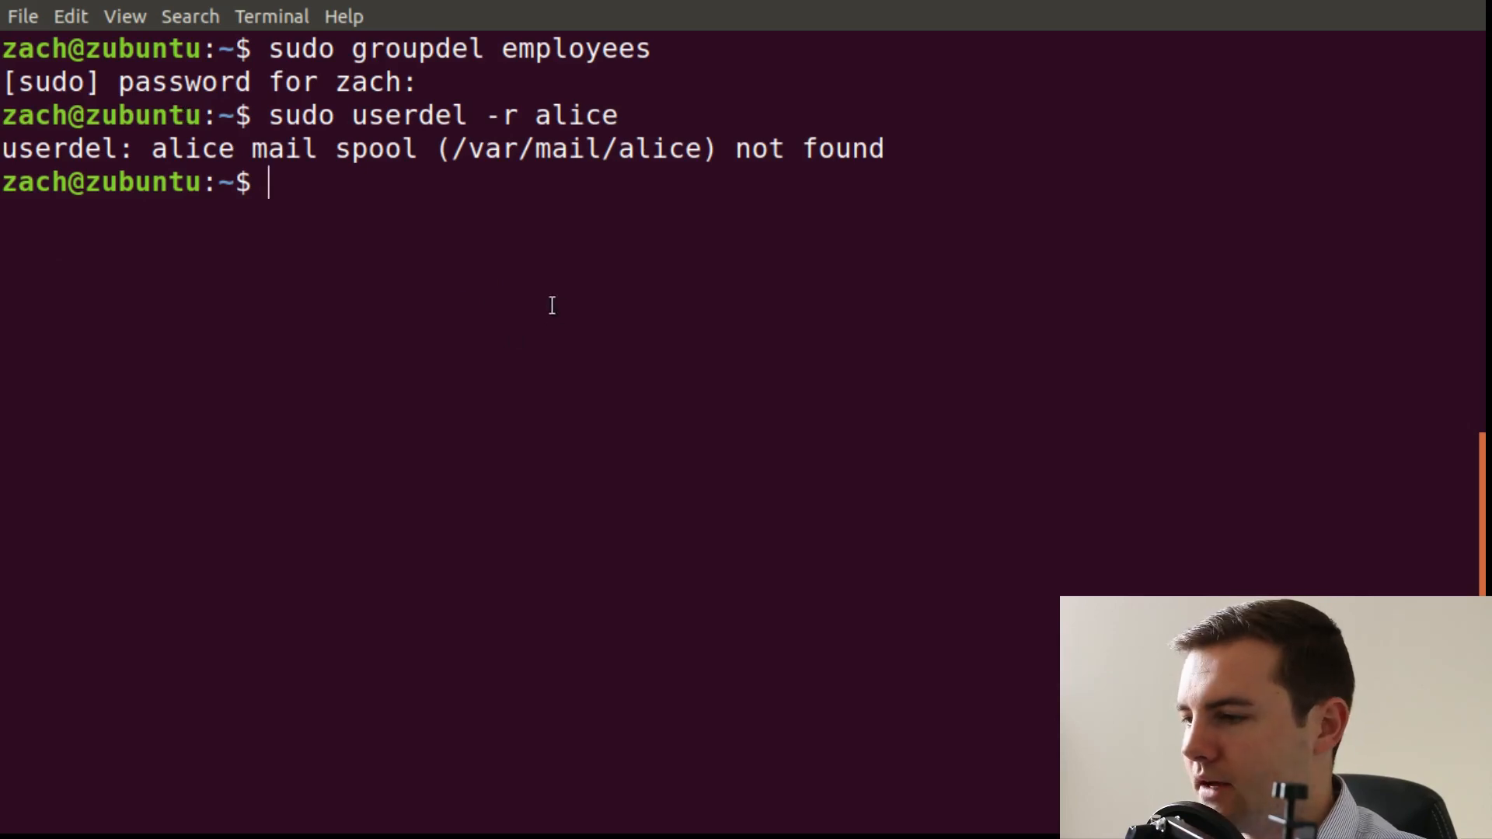